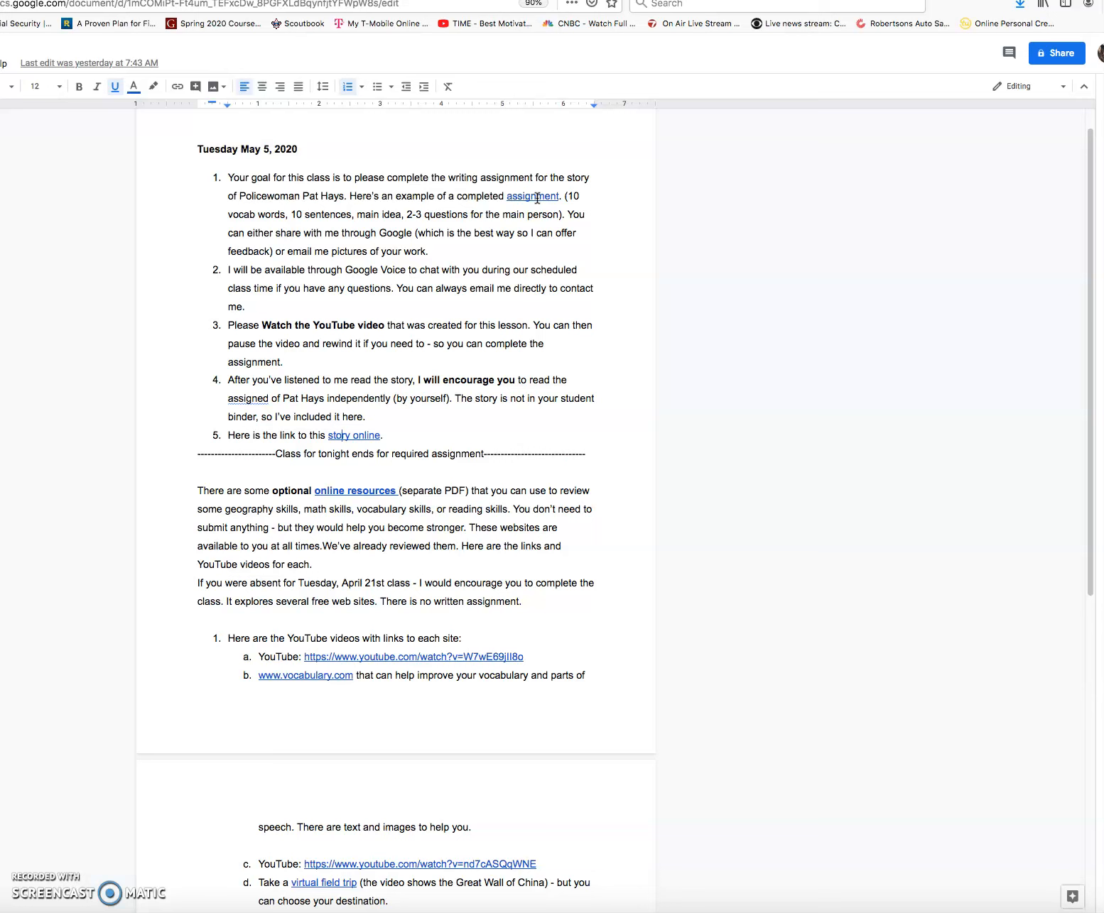
mouse_move(271, 214)
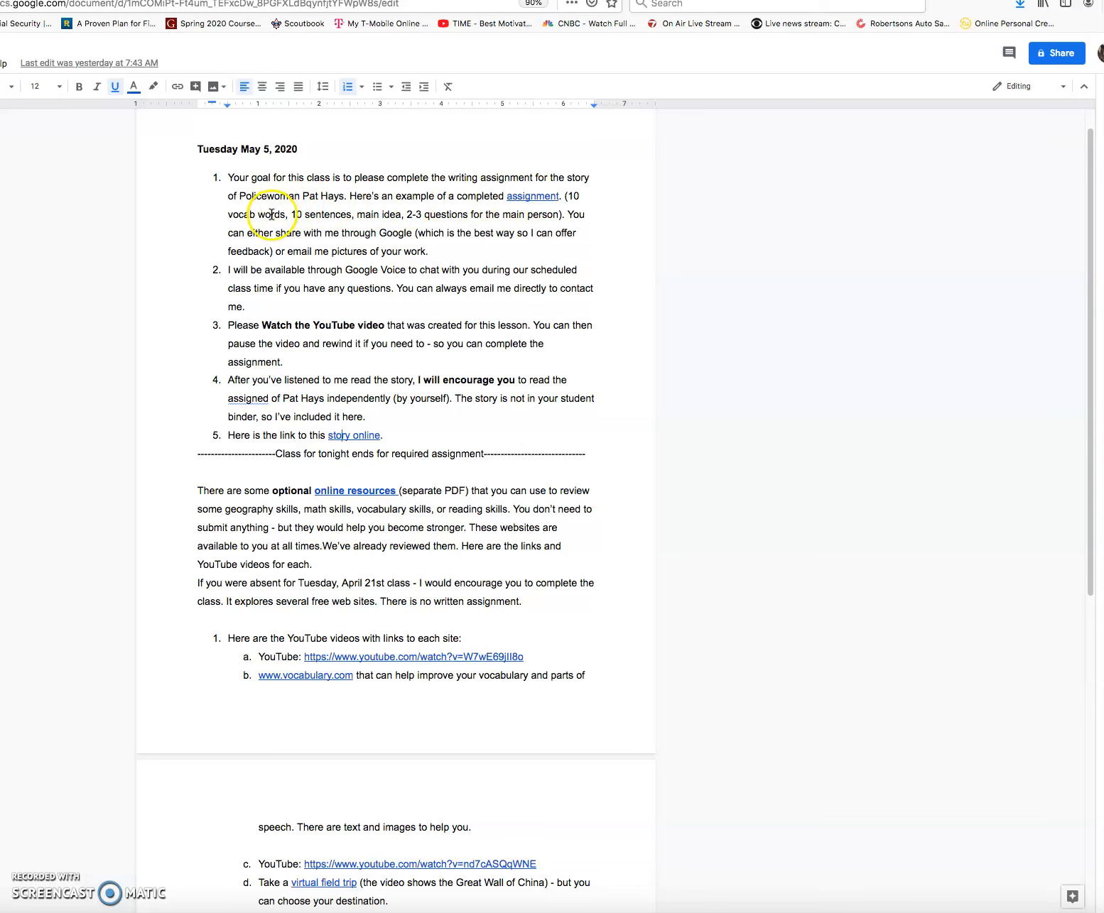
mouse_move(334, 216)
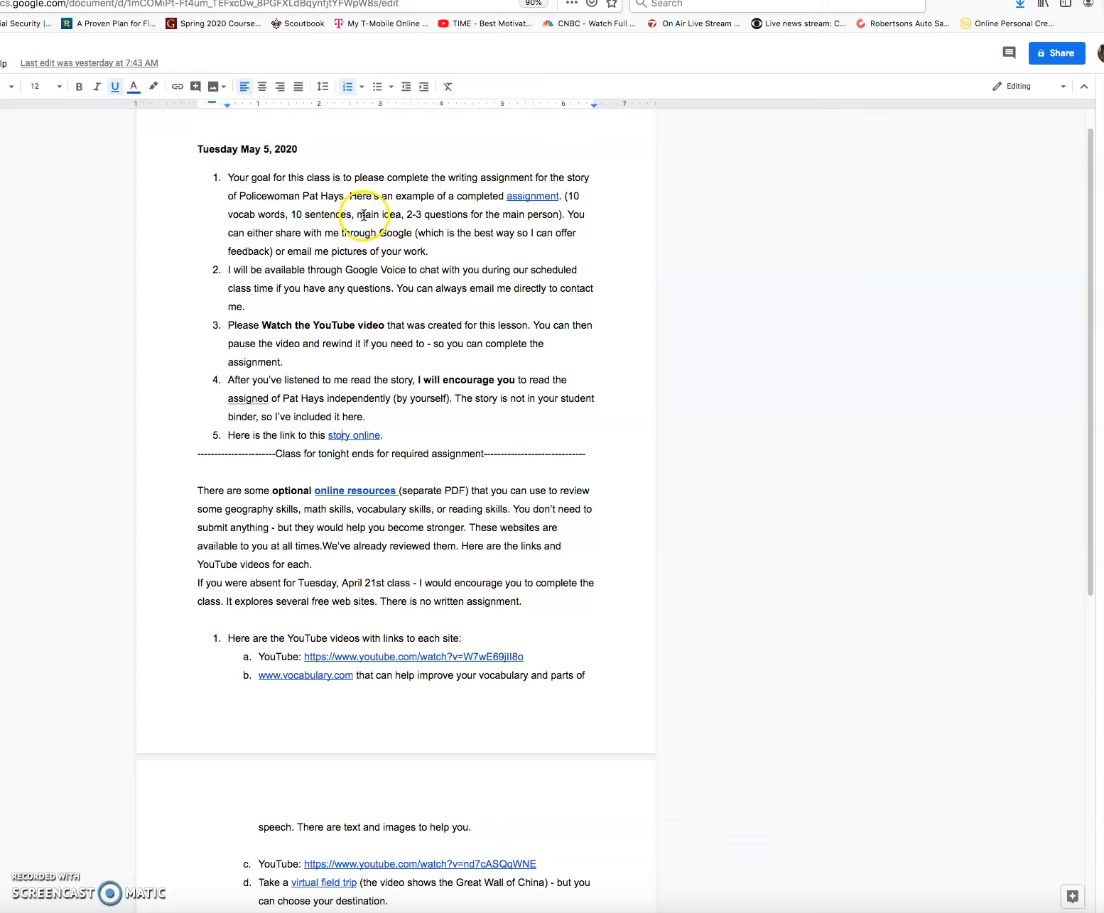
mouse_move(396, 216)
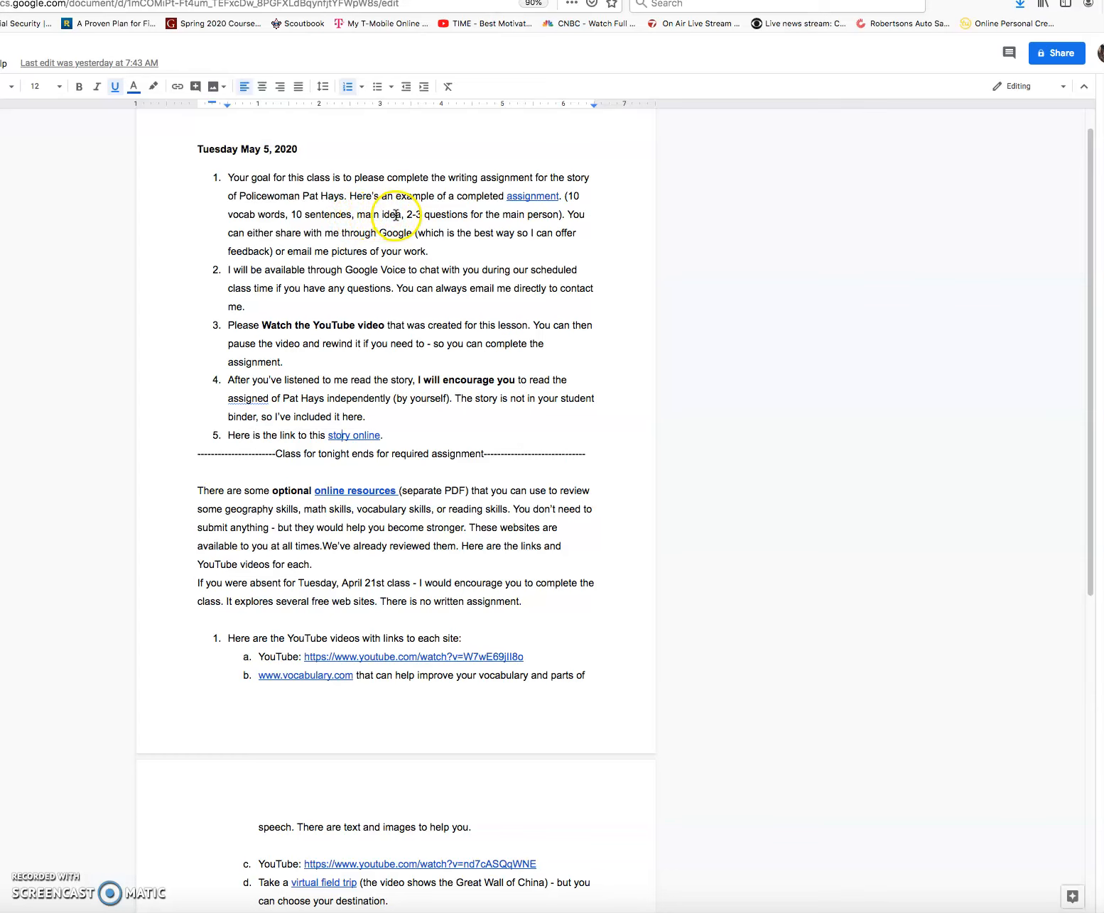
mouse_move(449, 215)
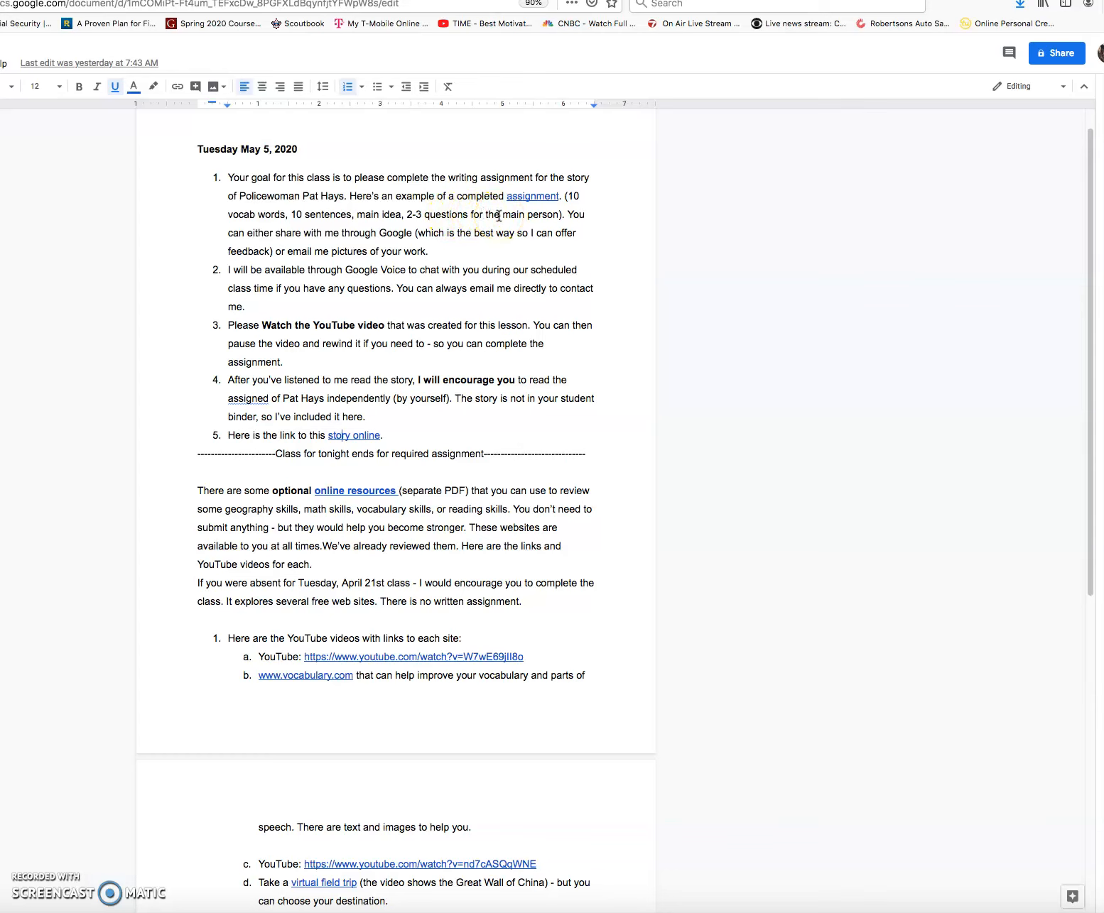
mouse_move(556, 173)
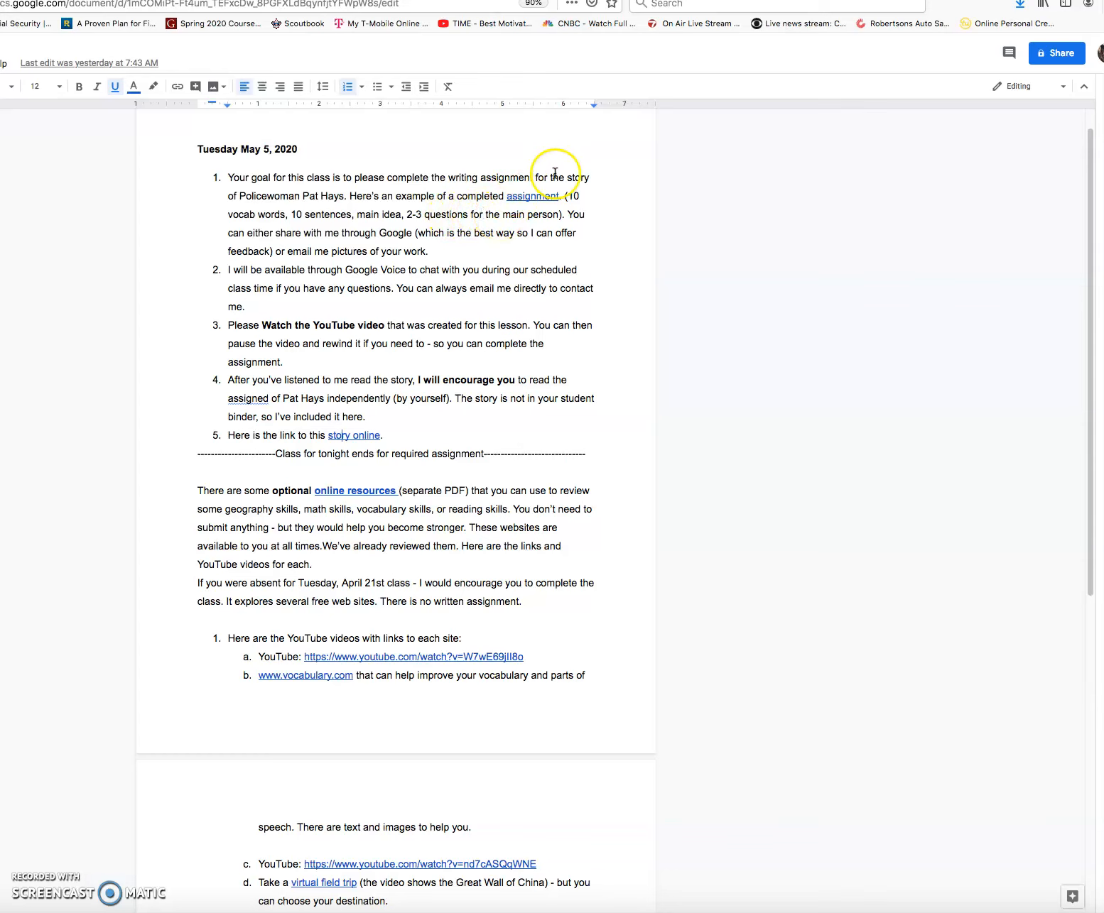
mouse_move(528, 197)
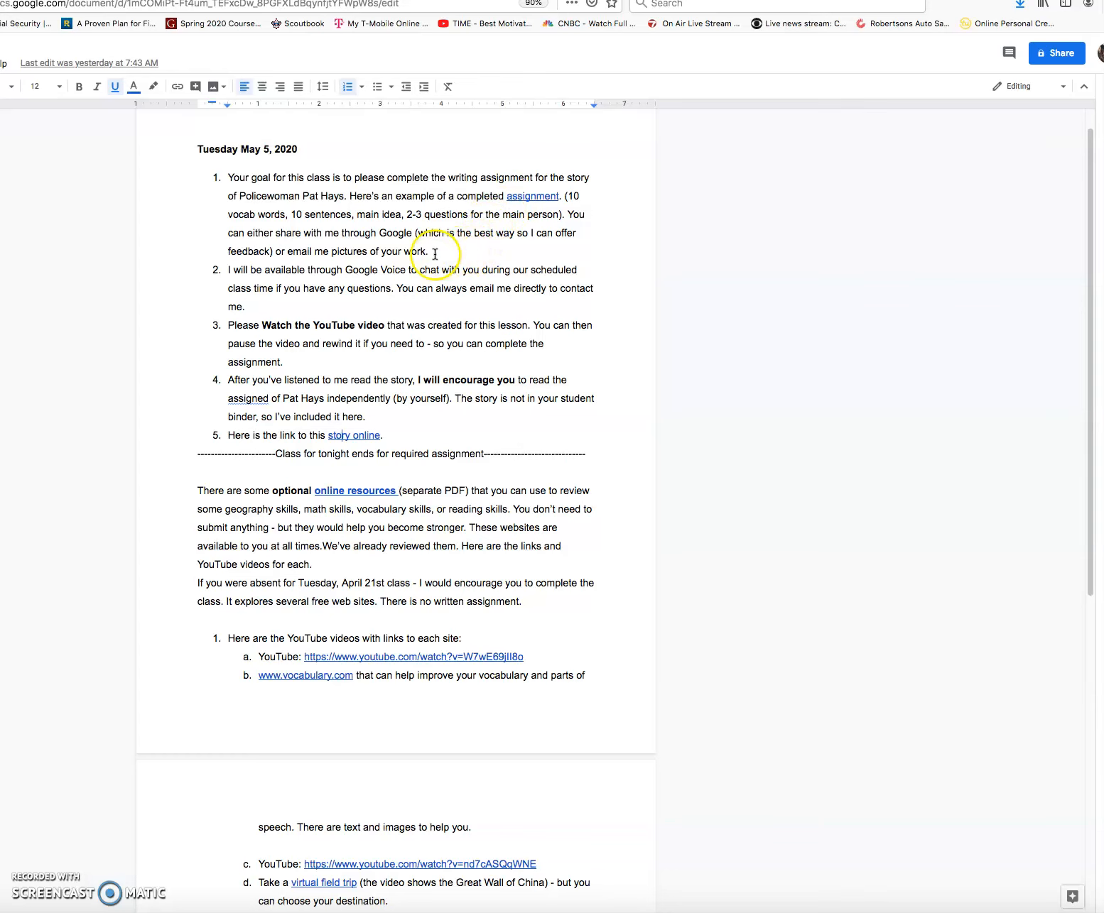
mouse_move(322, 276)
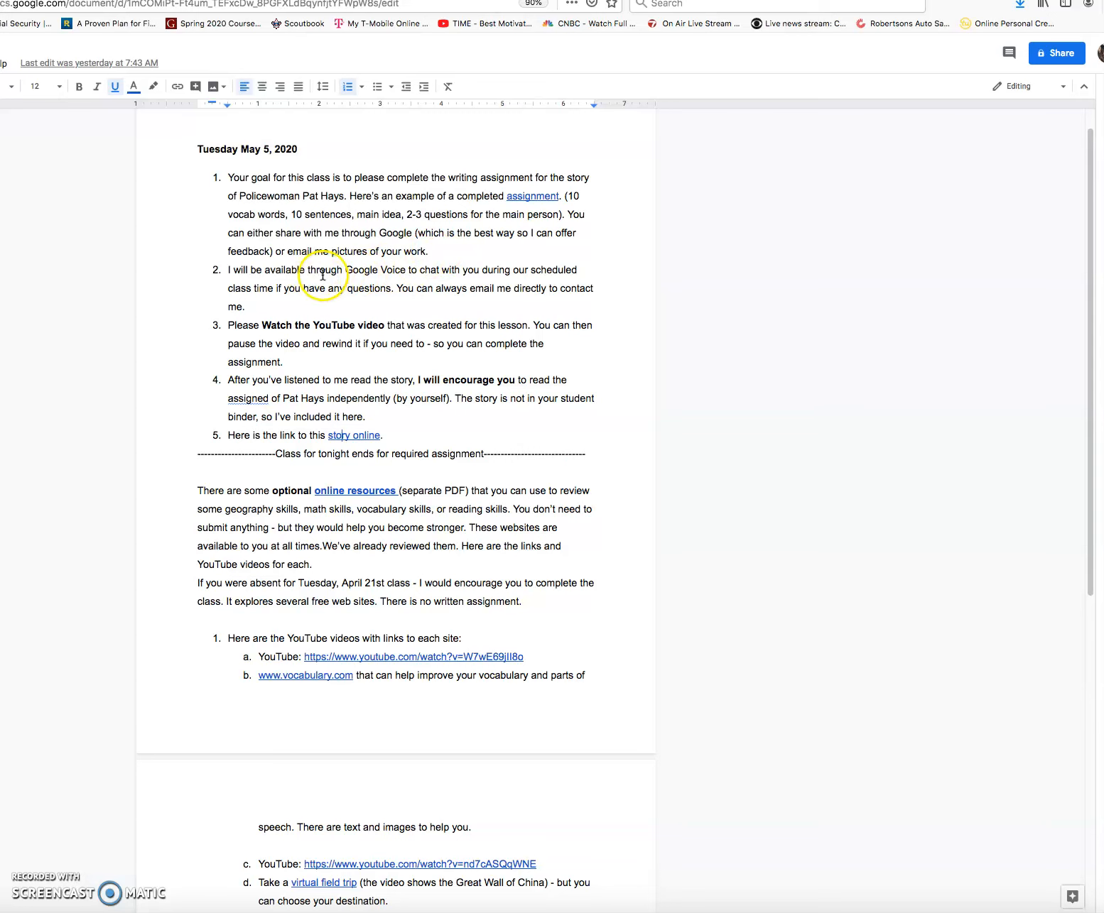
mouse_move(398, 272)
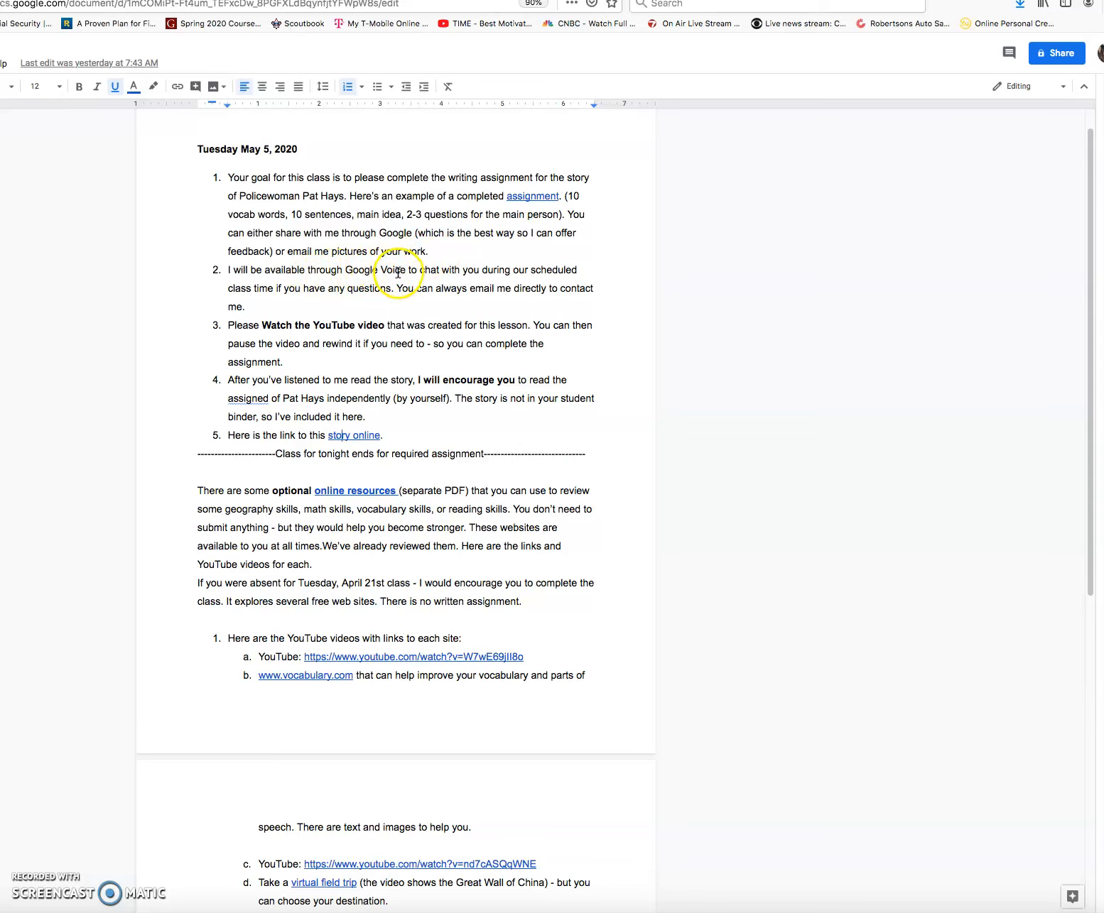
mouse_move(383, 284)
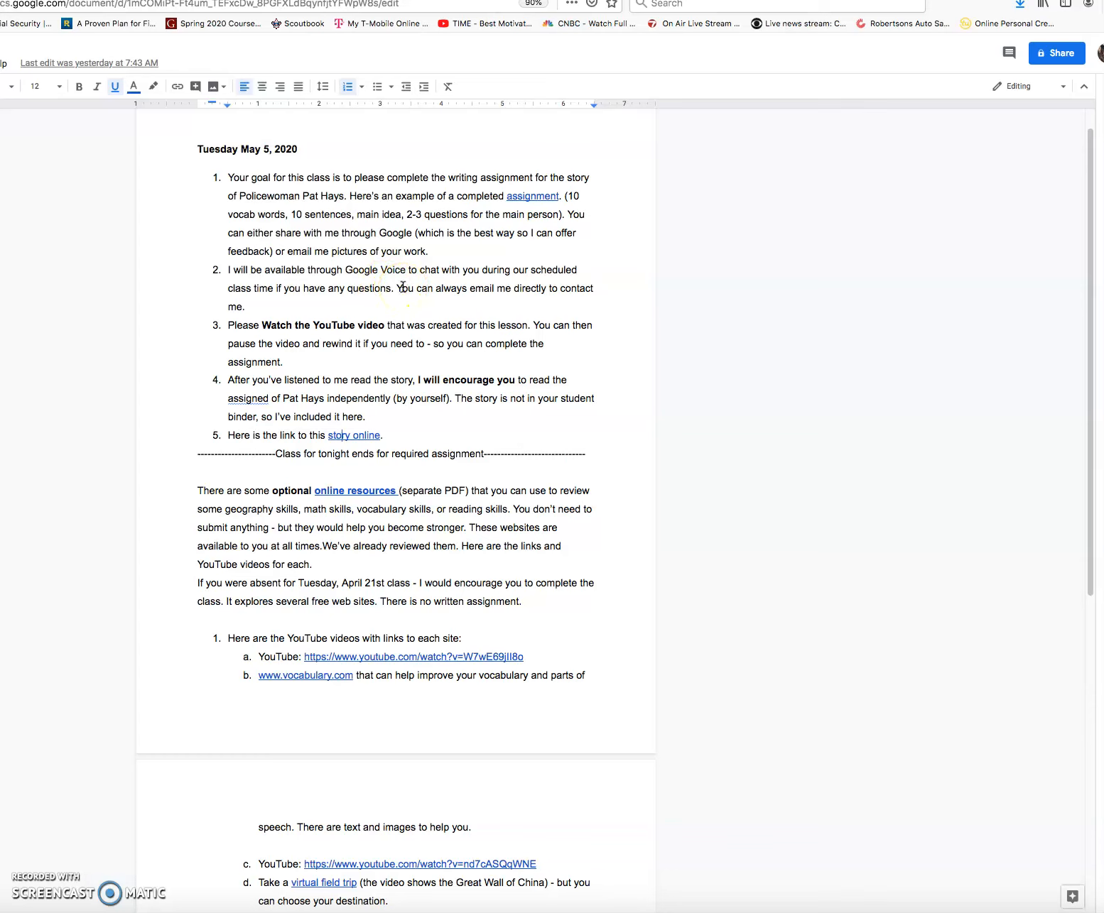
mouse_move(1087, 329)
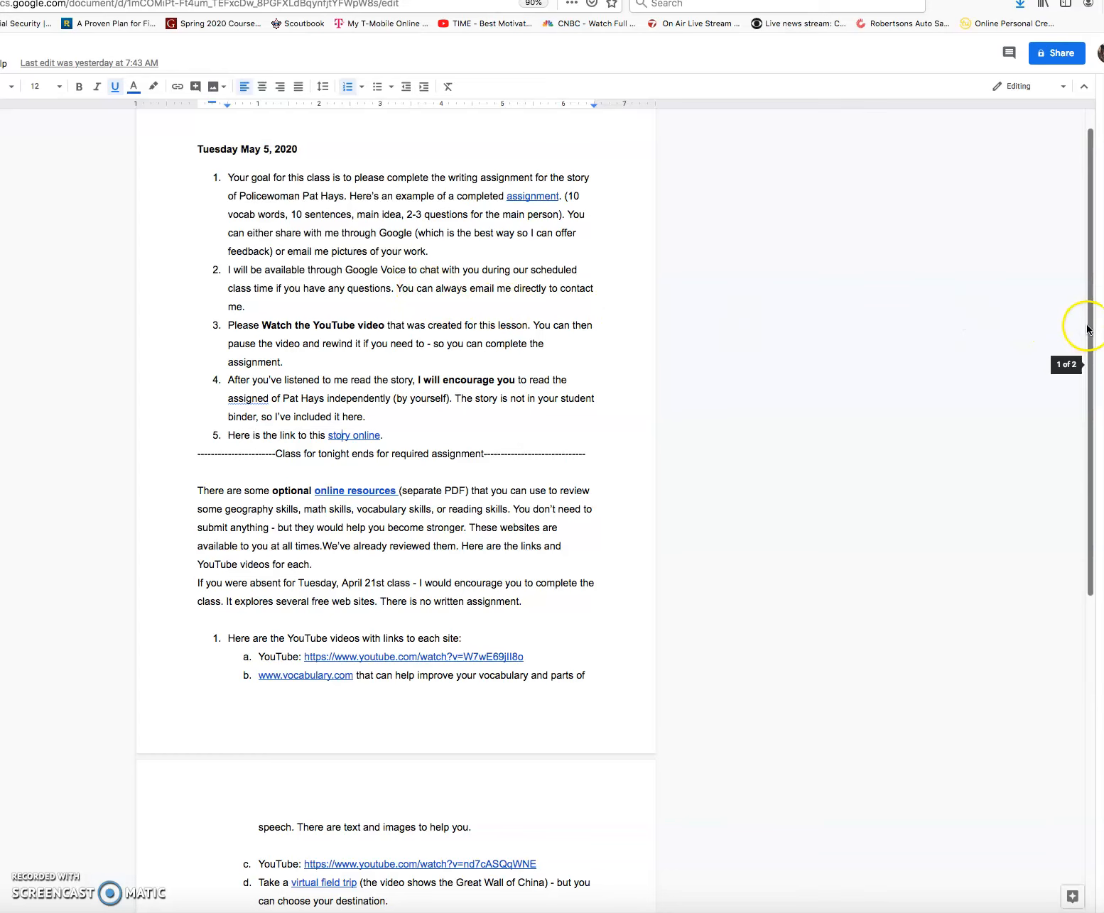
mouse_move(1091, 329)
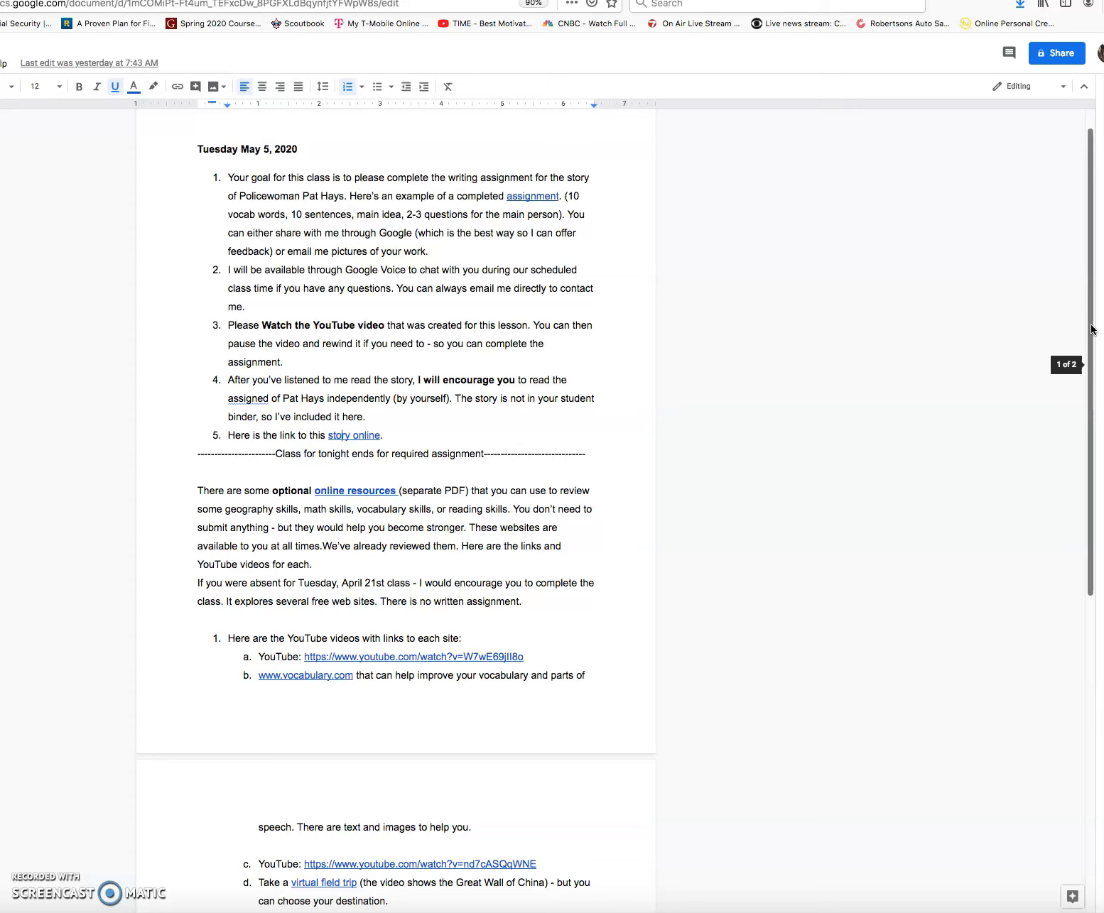
Scroll the lesson plan down to the optional resources and page 2 video and website links.
scroll(down, 3)
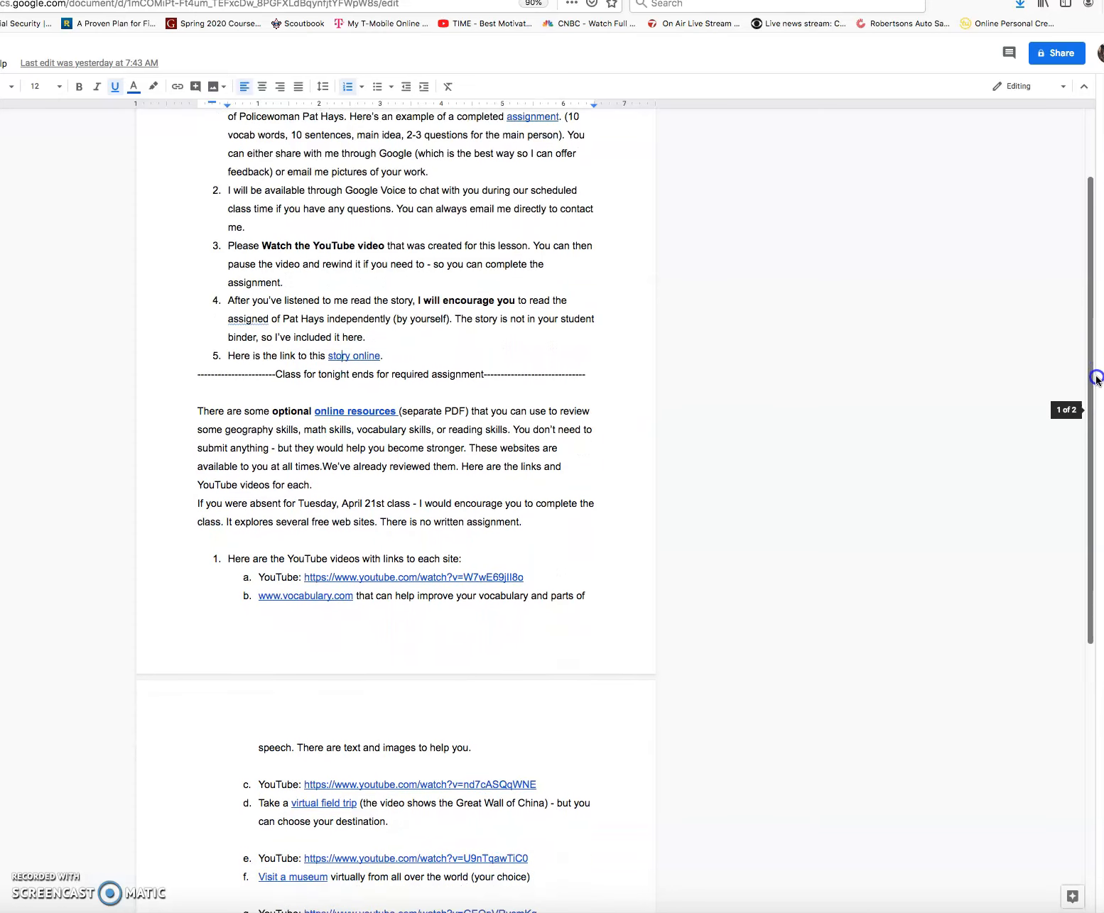
scroll(down, 3)
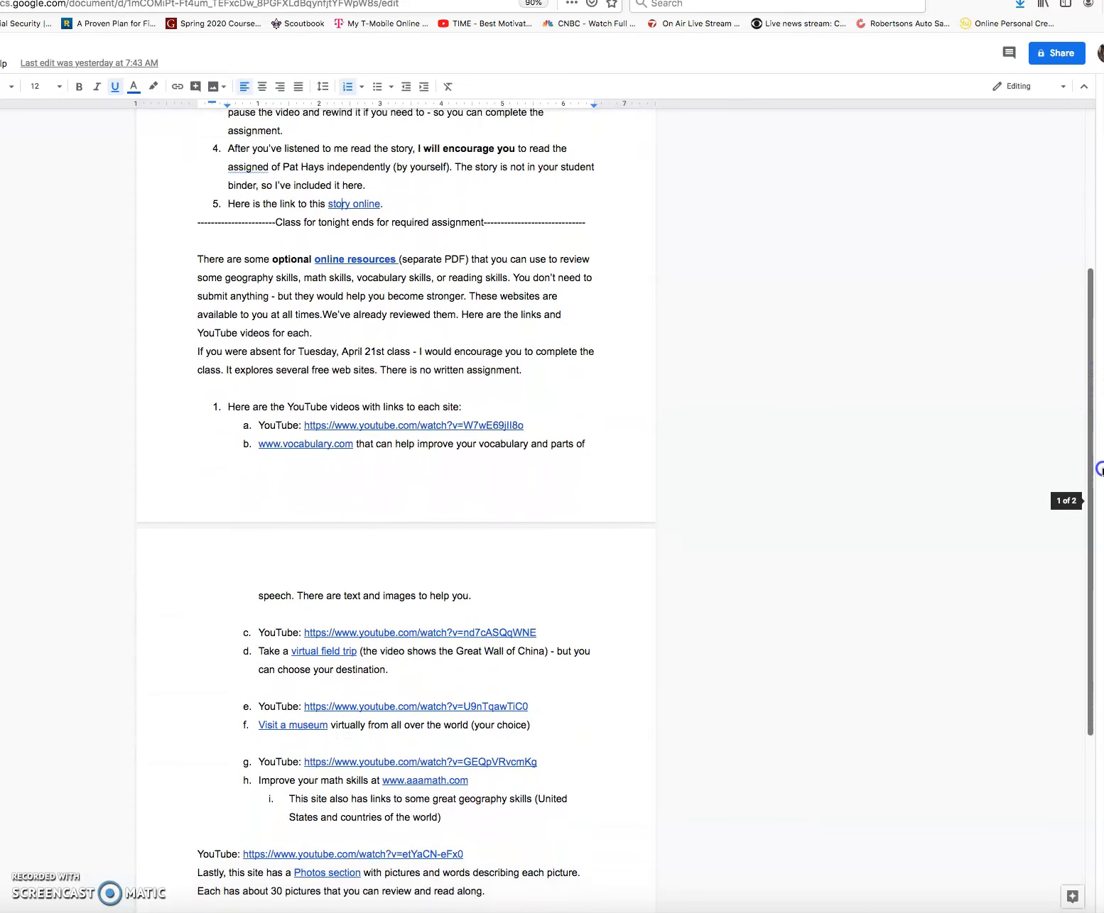
scroll(down, 3)
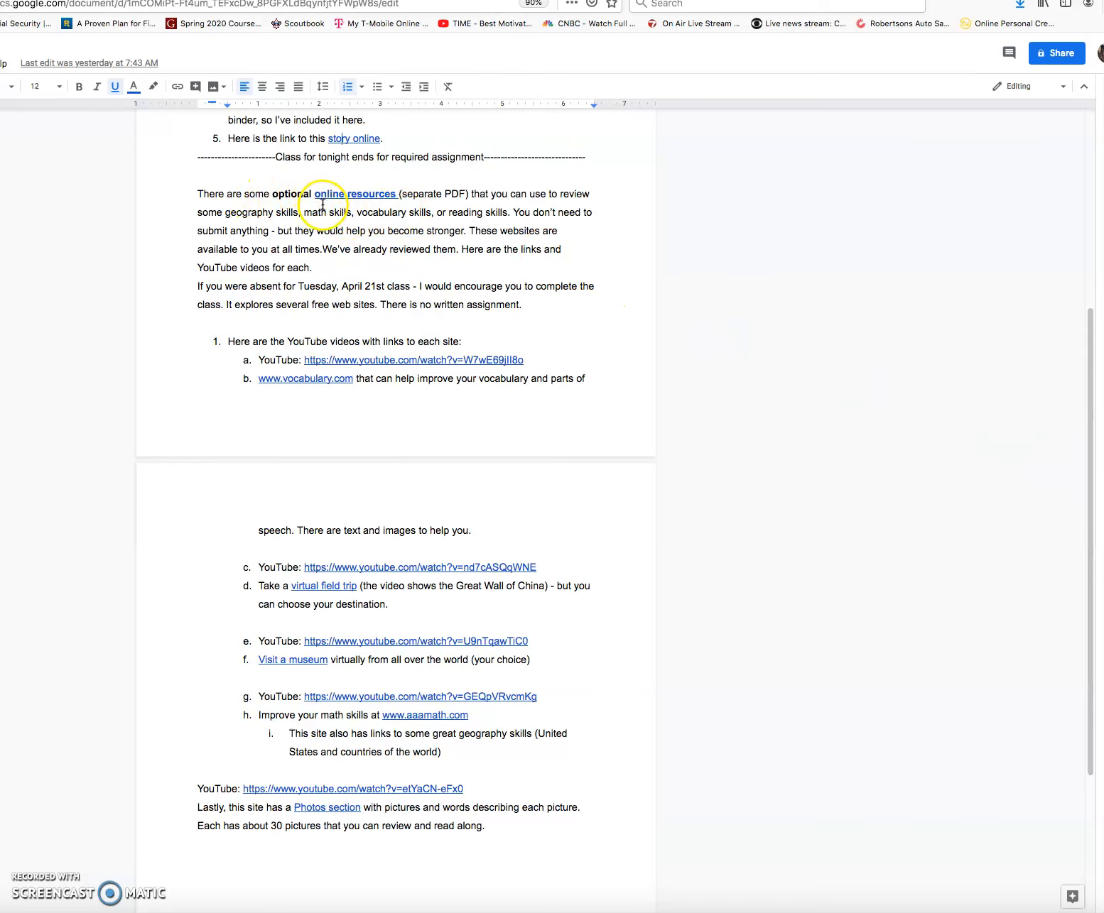
mouse_move(338, 341)
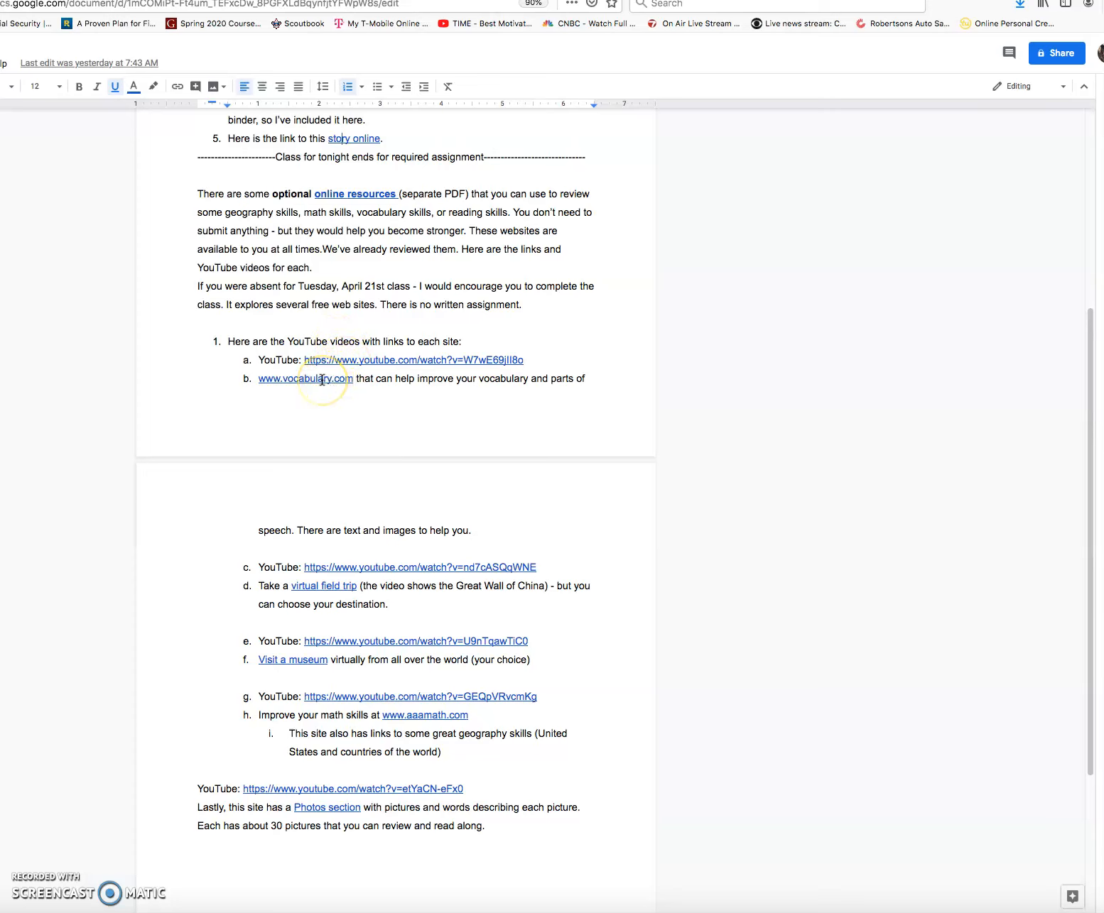
mouse_move(275, 378)
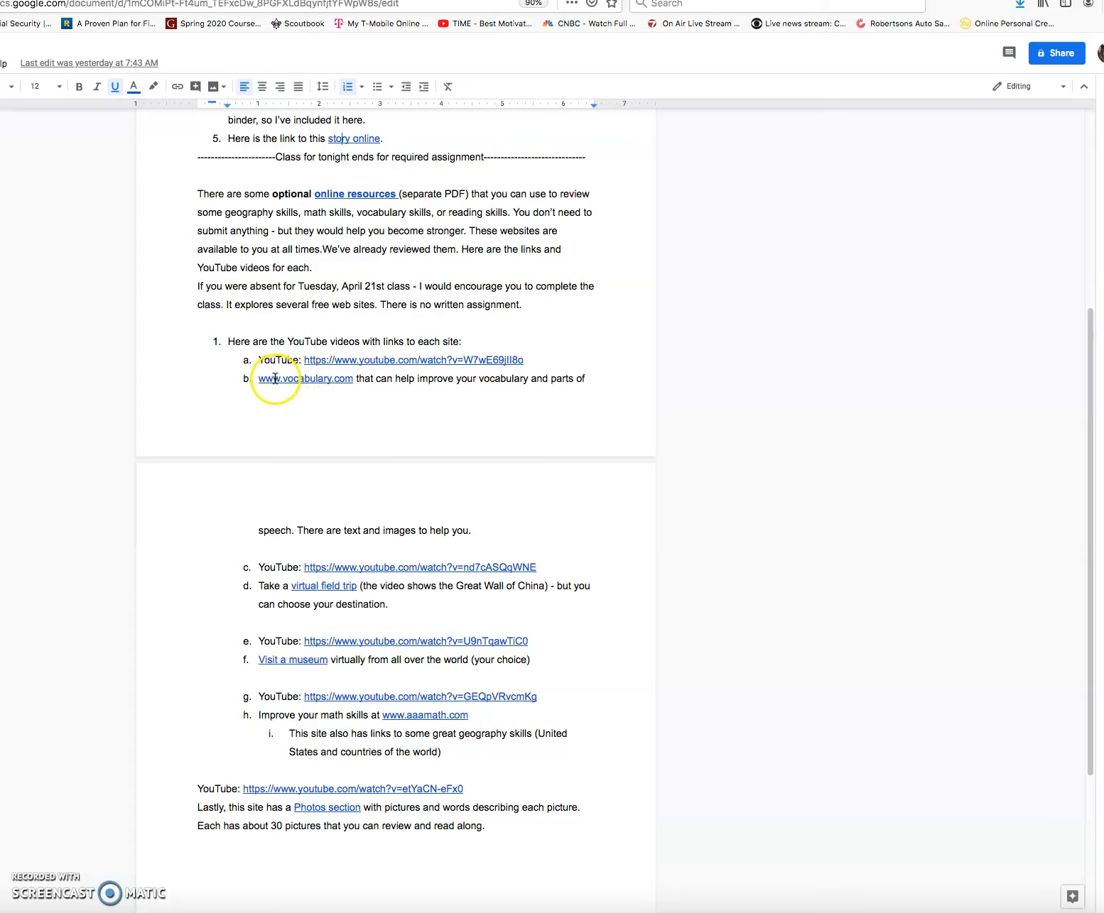
mouse_move(319, 450)
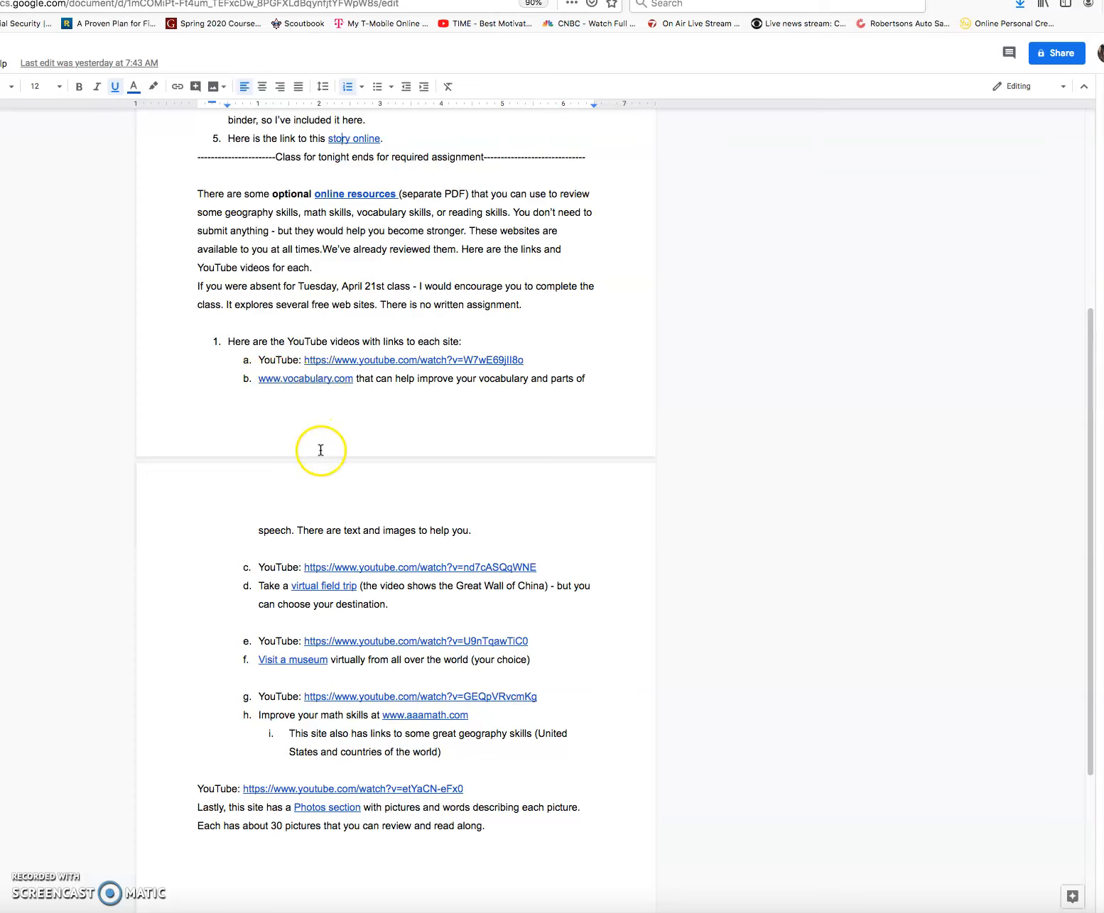
mouse_move(310, 568)
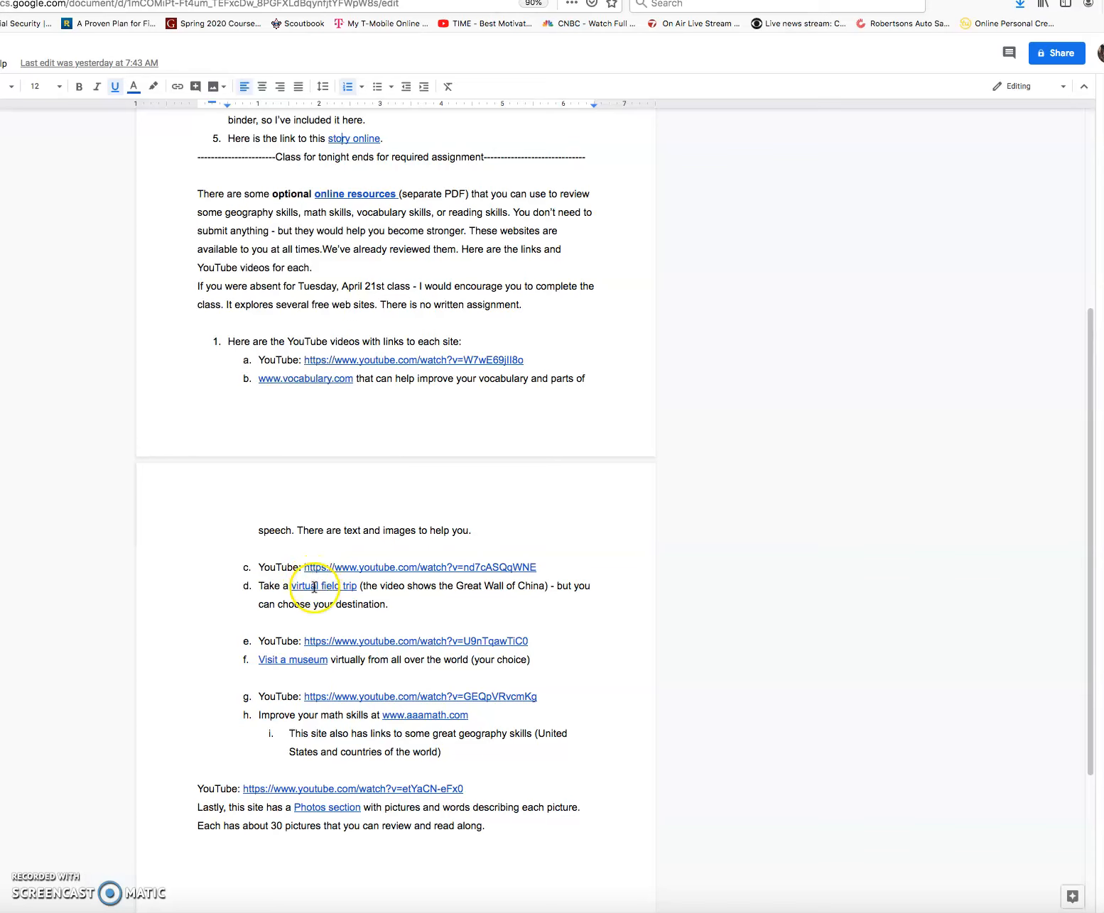
mouse_move(339, 643)
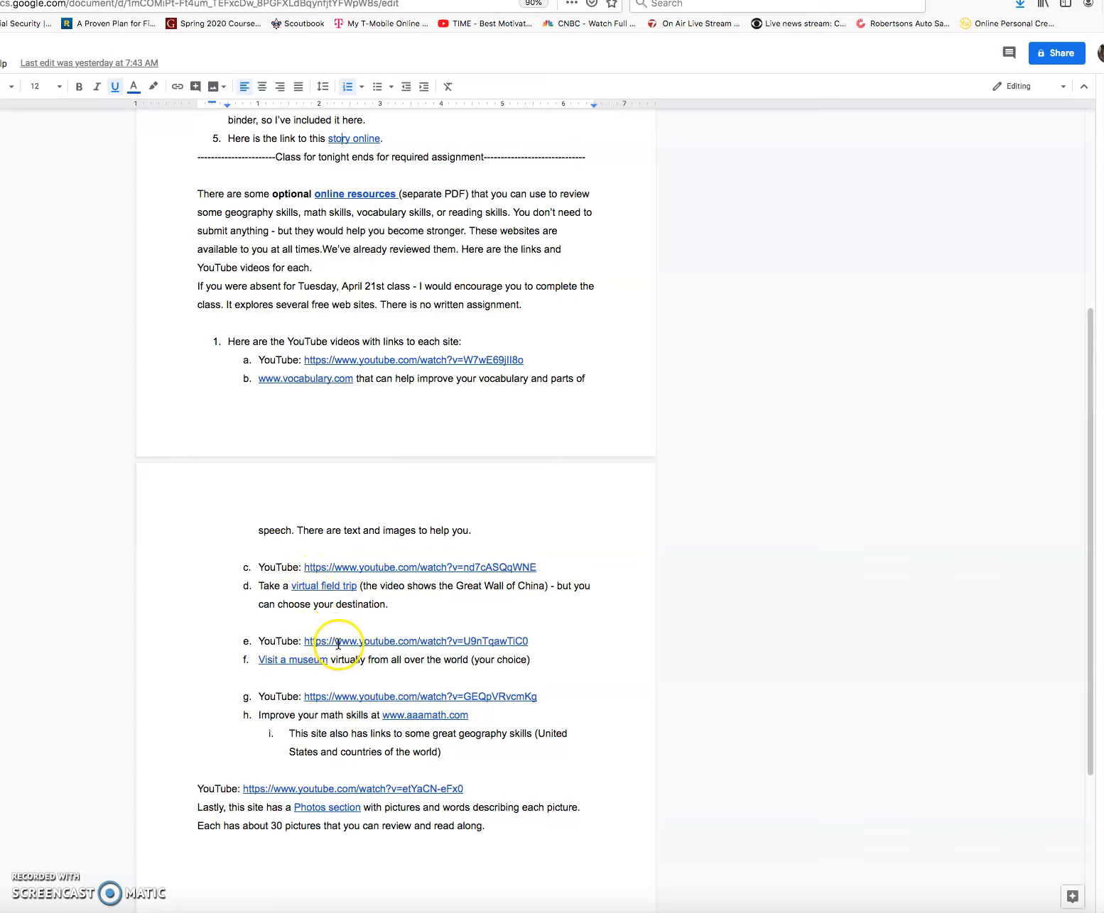
mouse_move(344, 702)
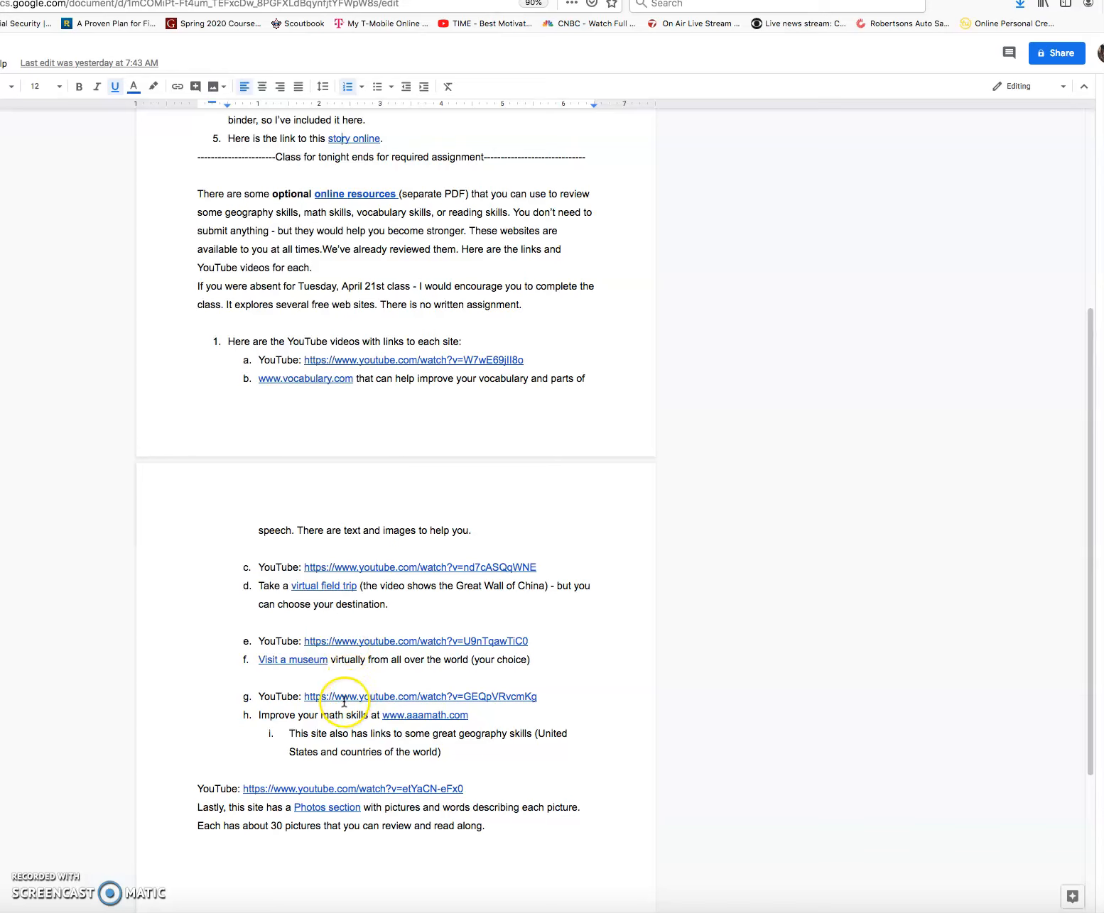
mouse_move(355, 719)
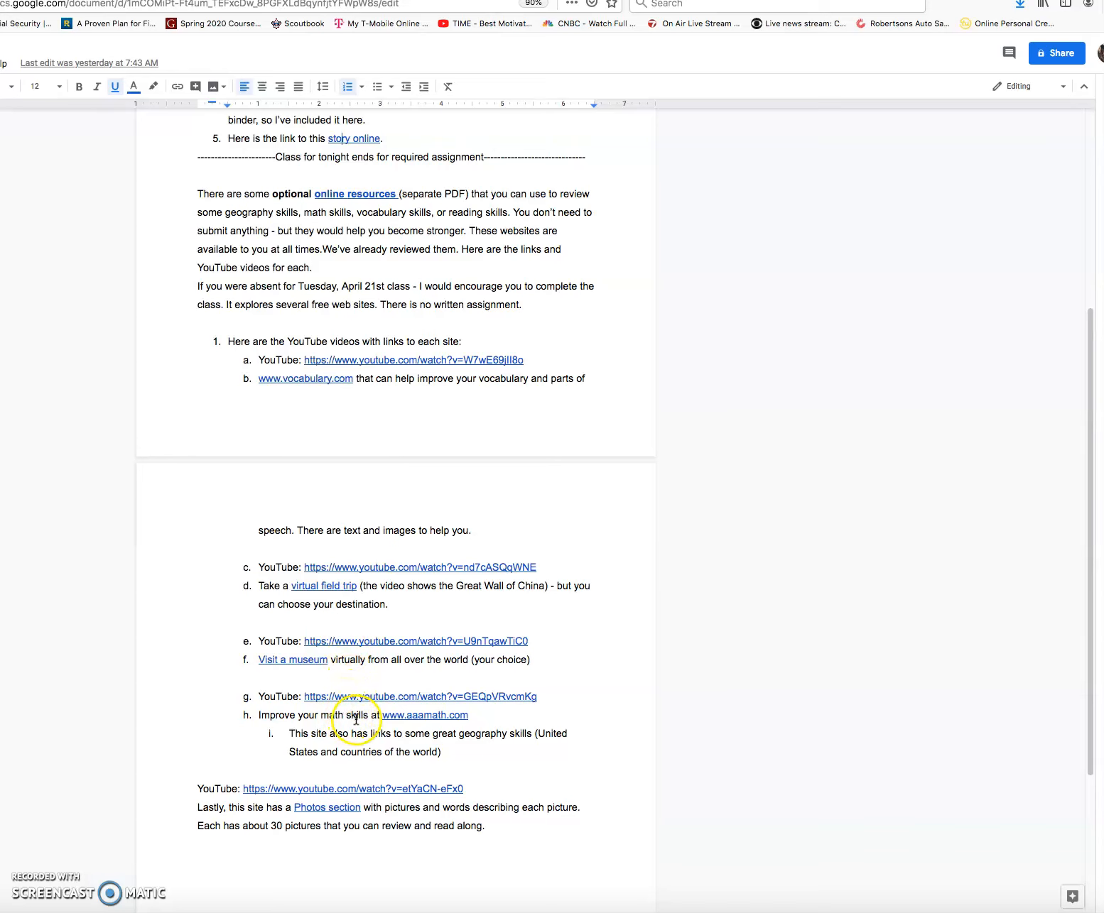
mouse_move(428, 725)
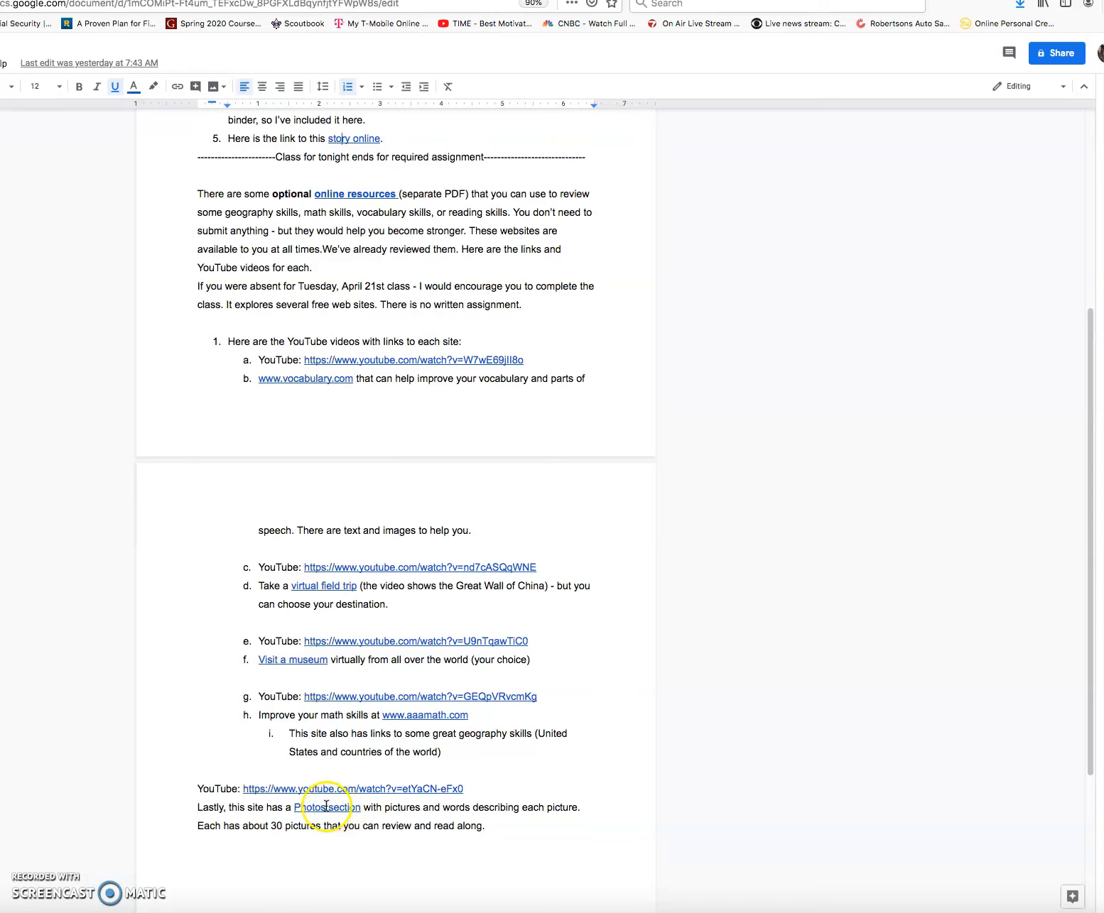
mouse_move(339, 807)
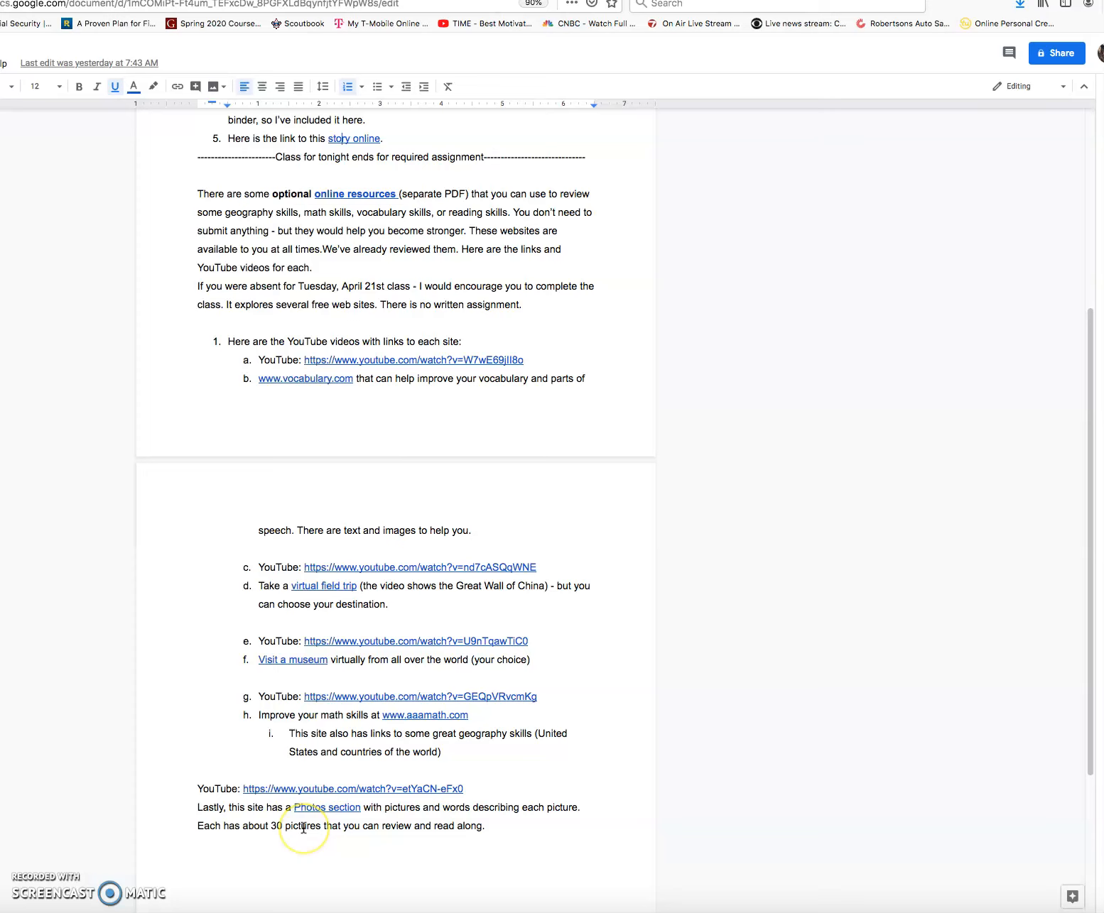
mouse_move(301, 826)
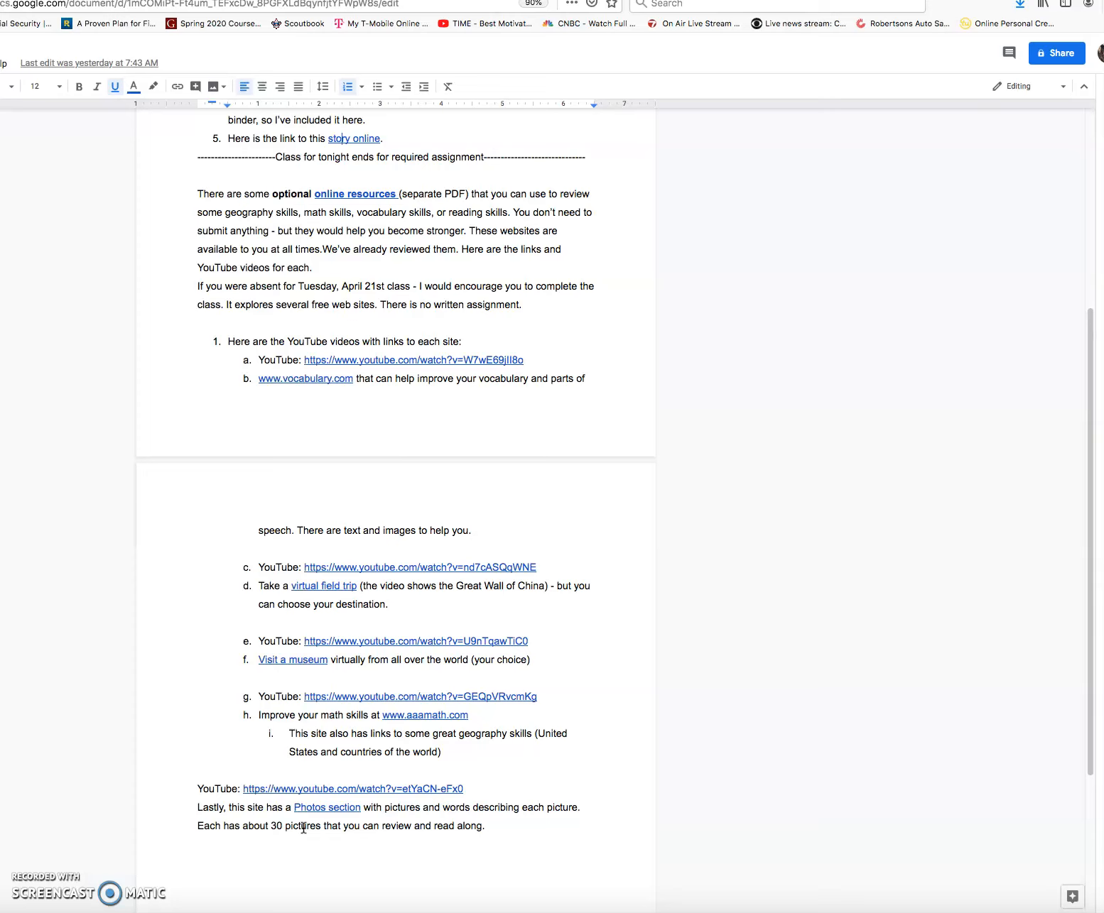
mouse_move(1065, 660)
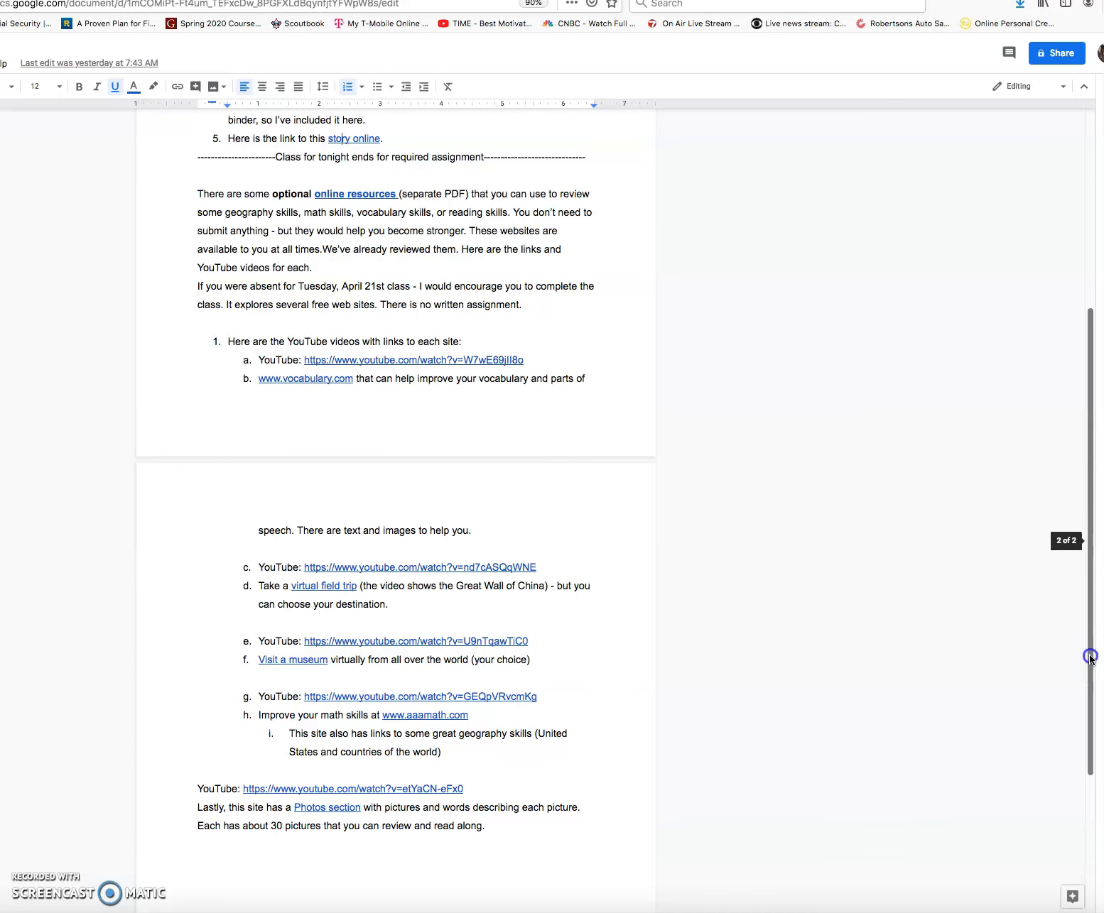
scroll(up, 3)
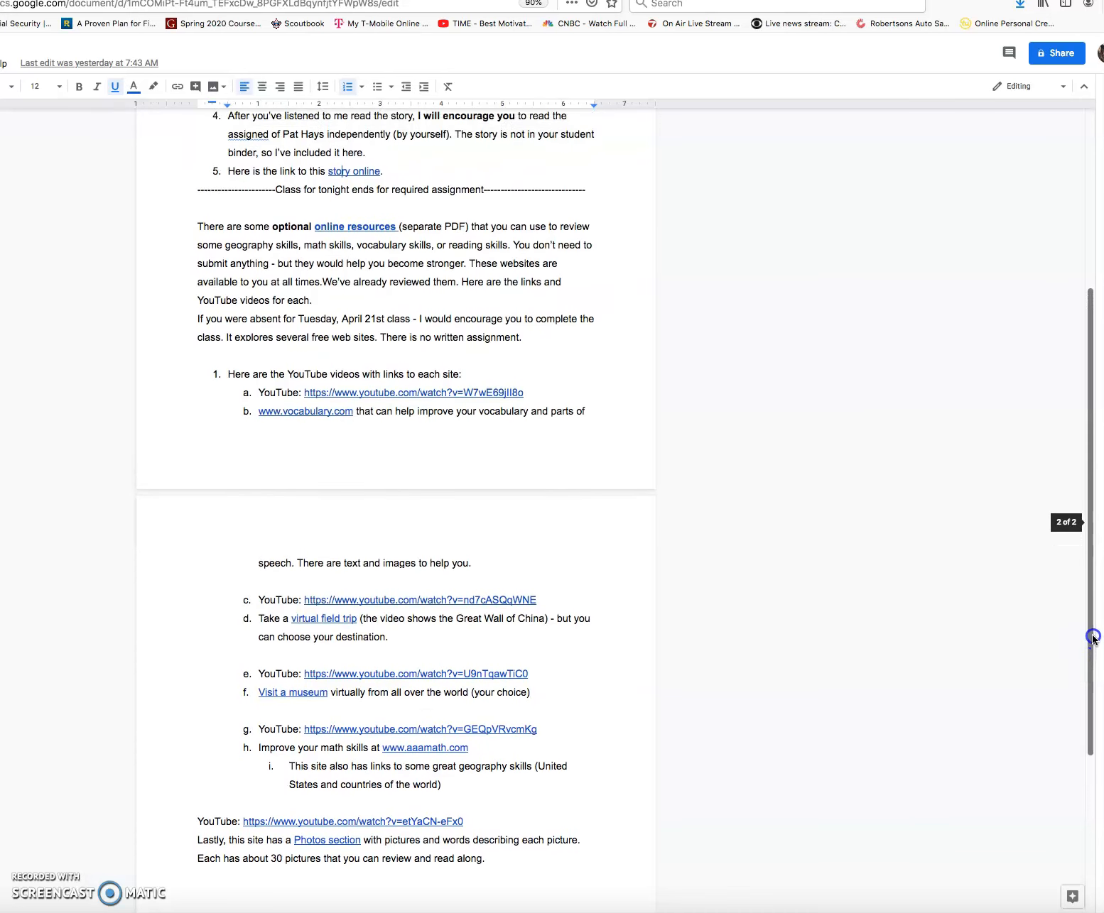
scroll(up, 3)
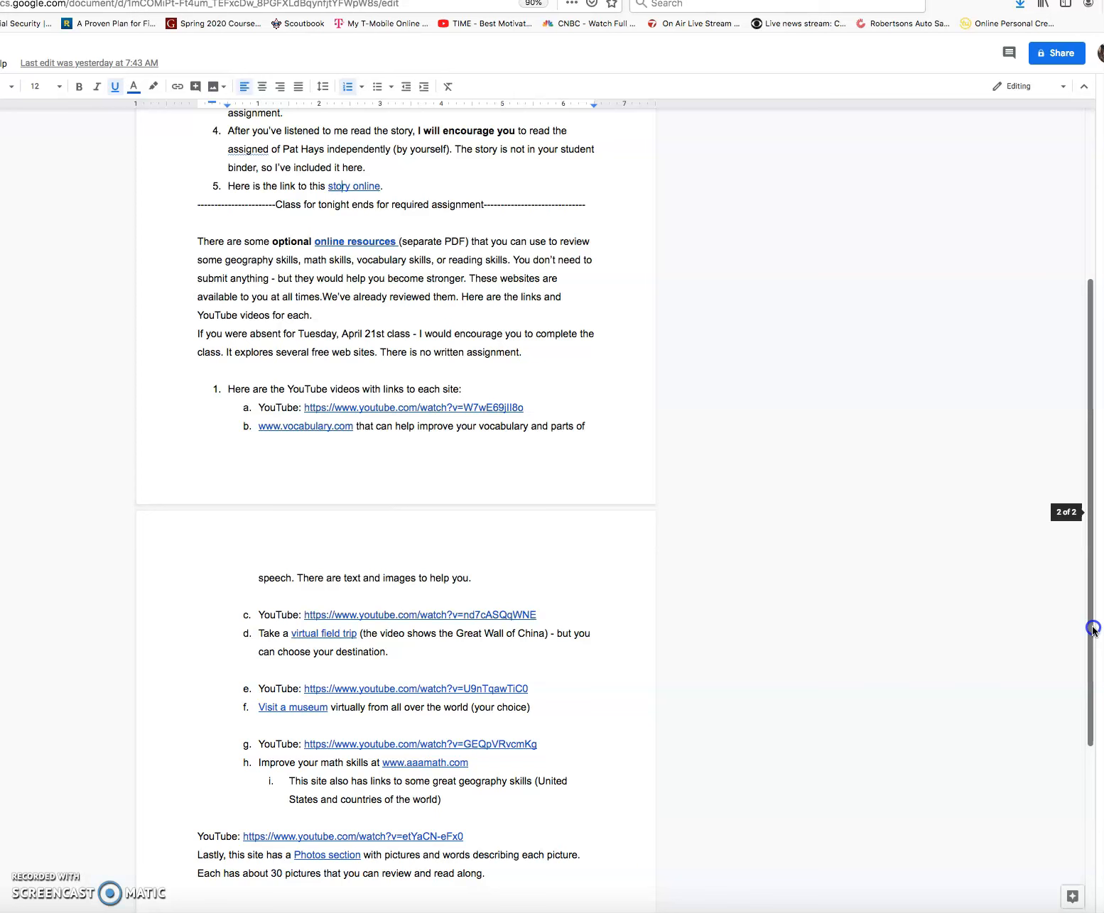
scroll(up, 3)
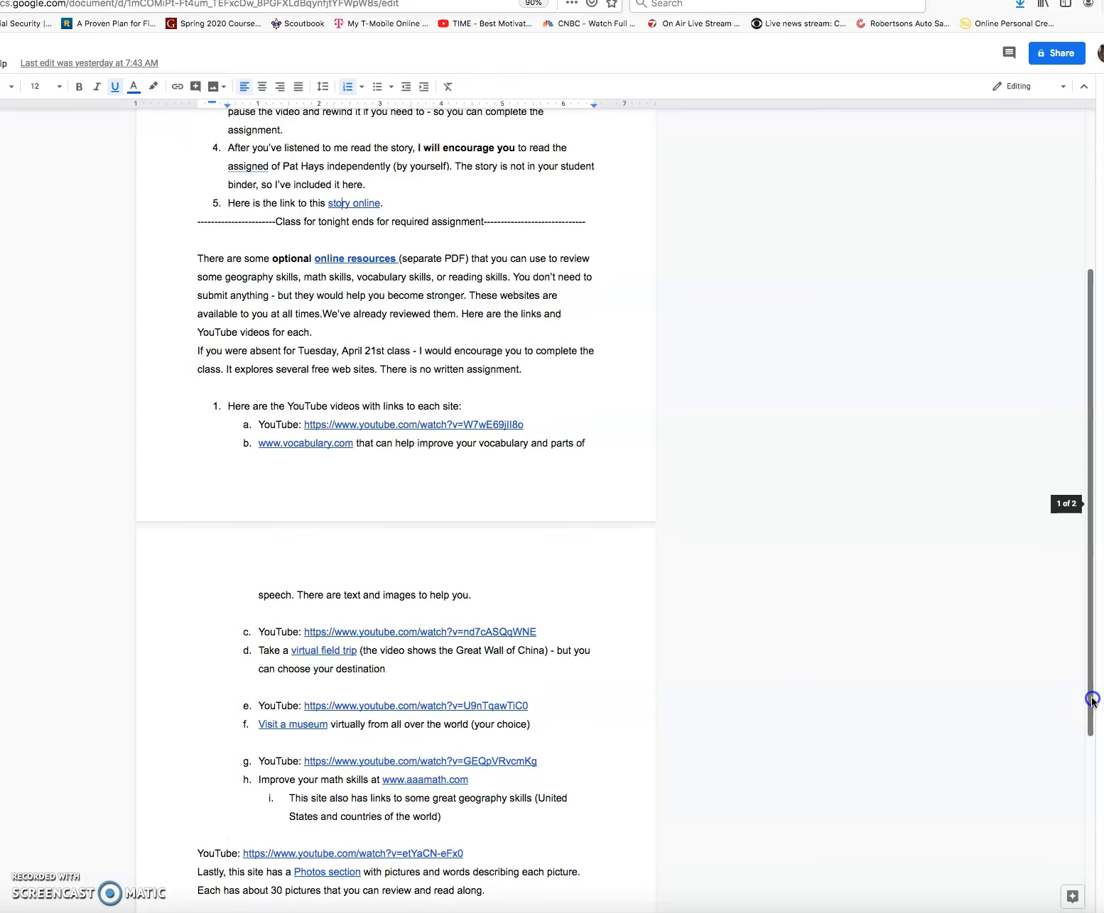
scroll(up, 3)
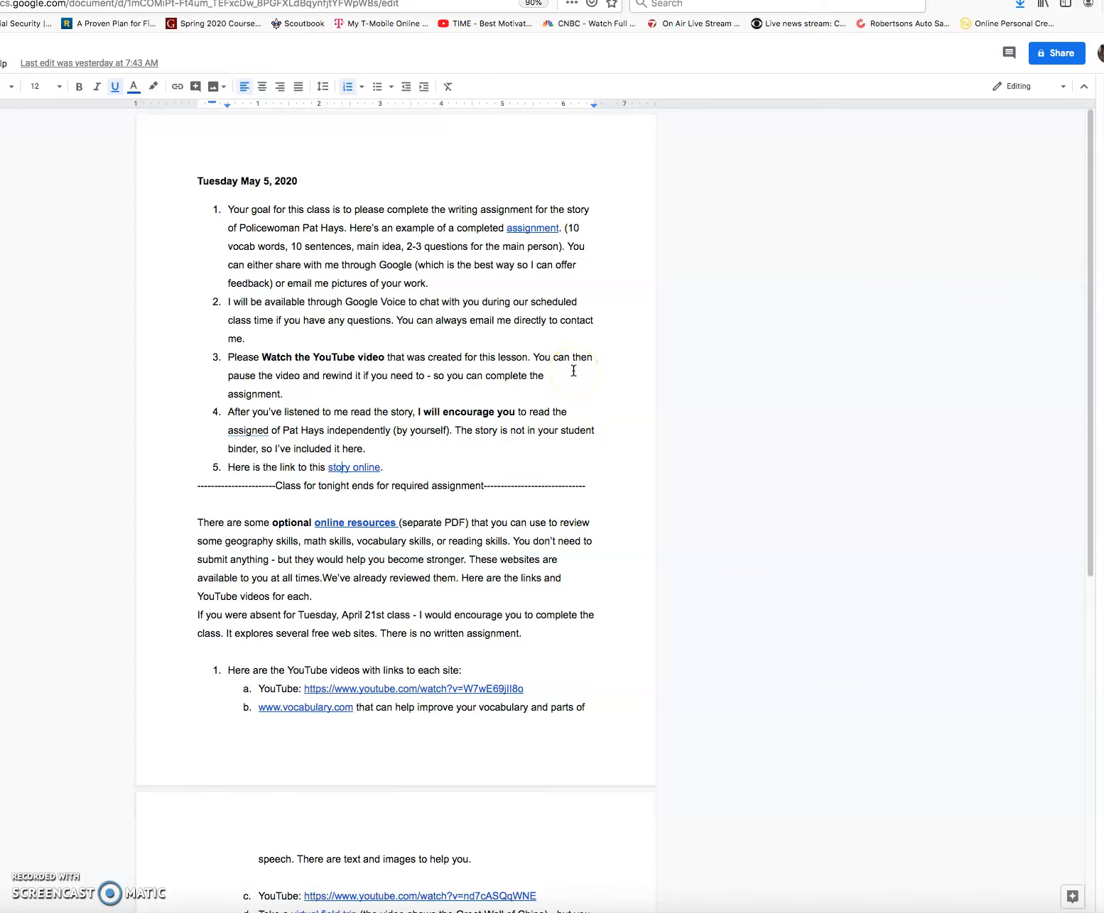
mouse_move(283, 35)
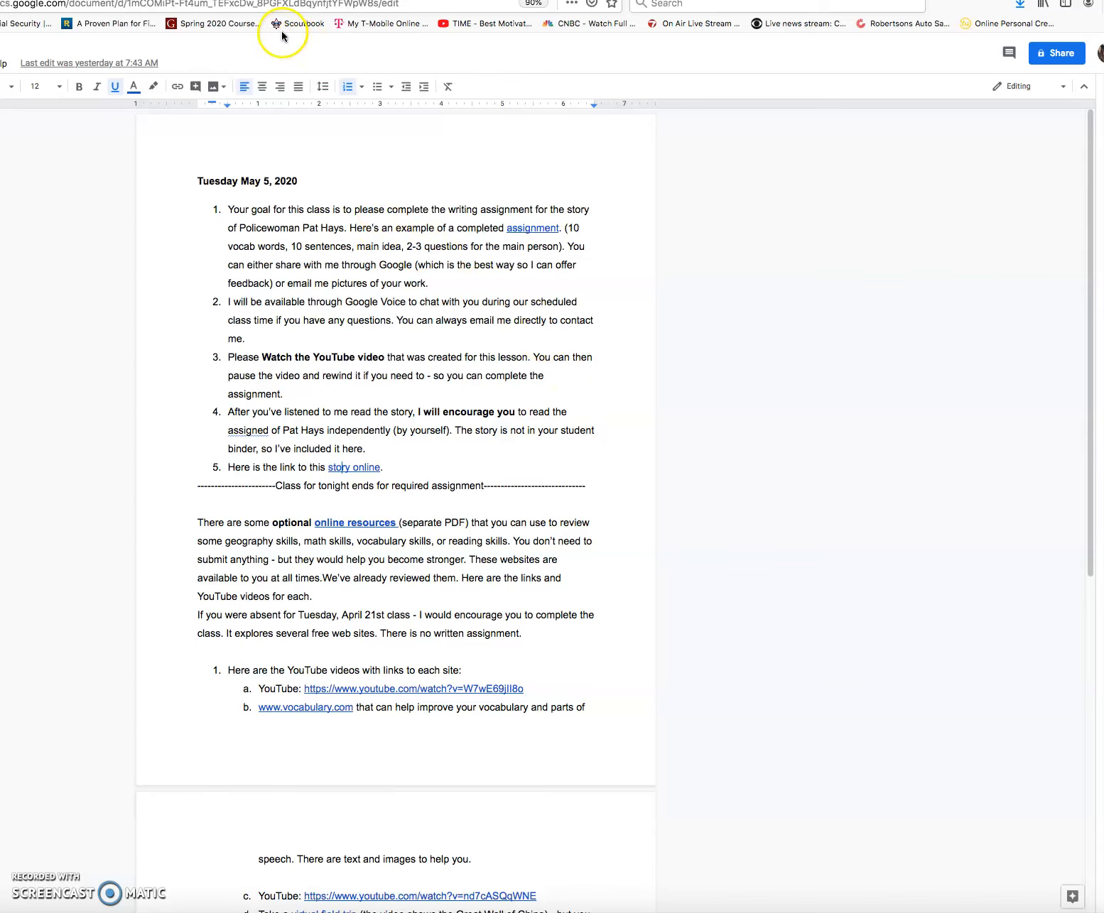
mouse_move(282, 34)
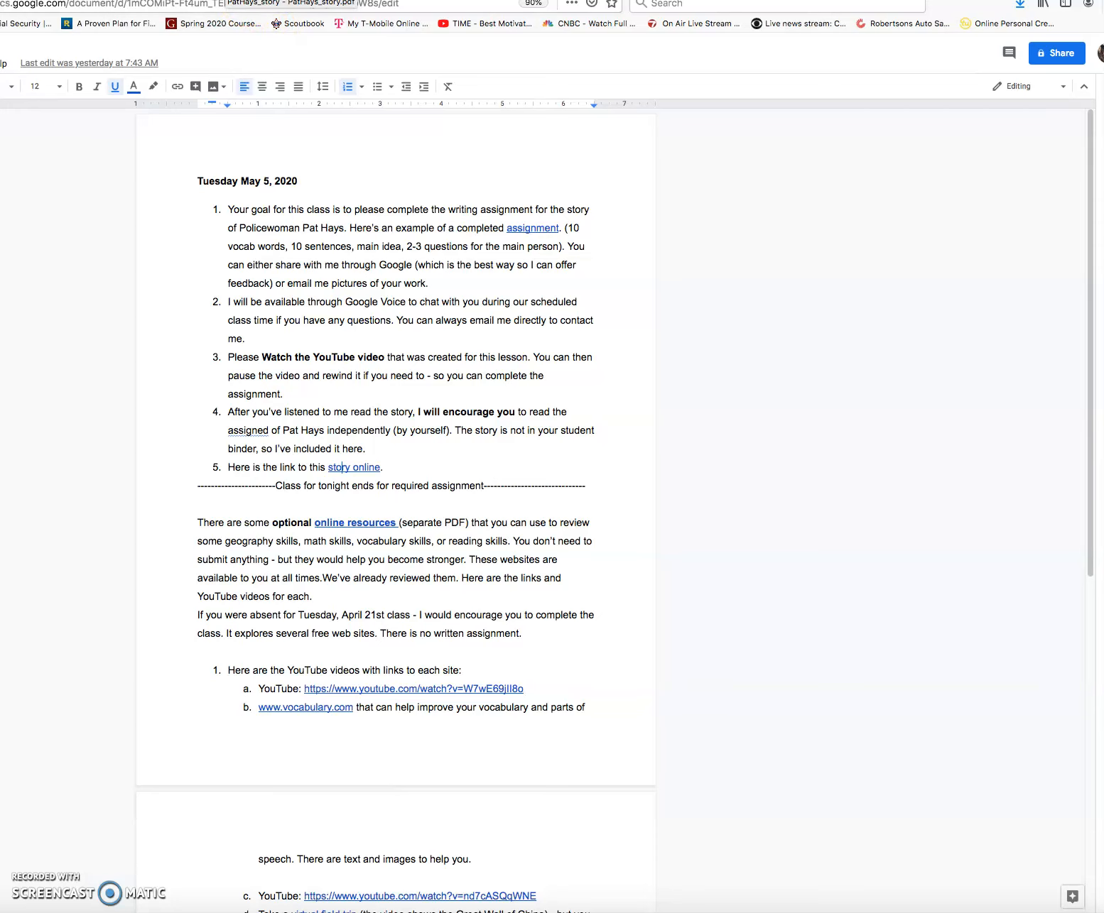
Switch to the Pat Hays story PDF and advance to pages 158–159 on her police career.
click(353, 468)
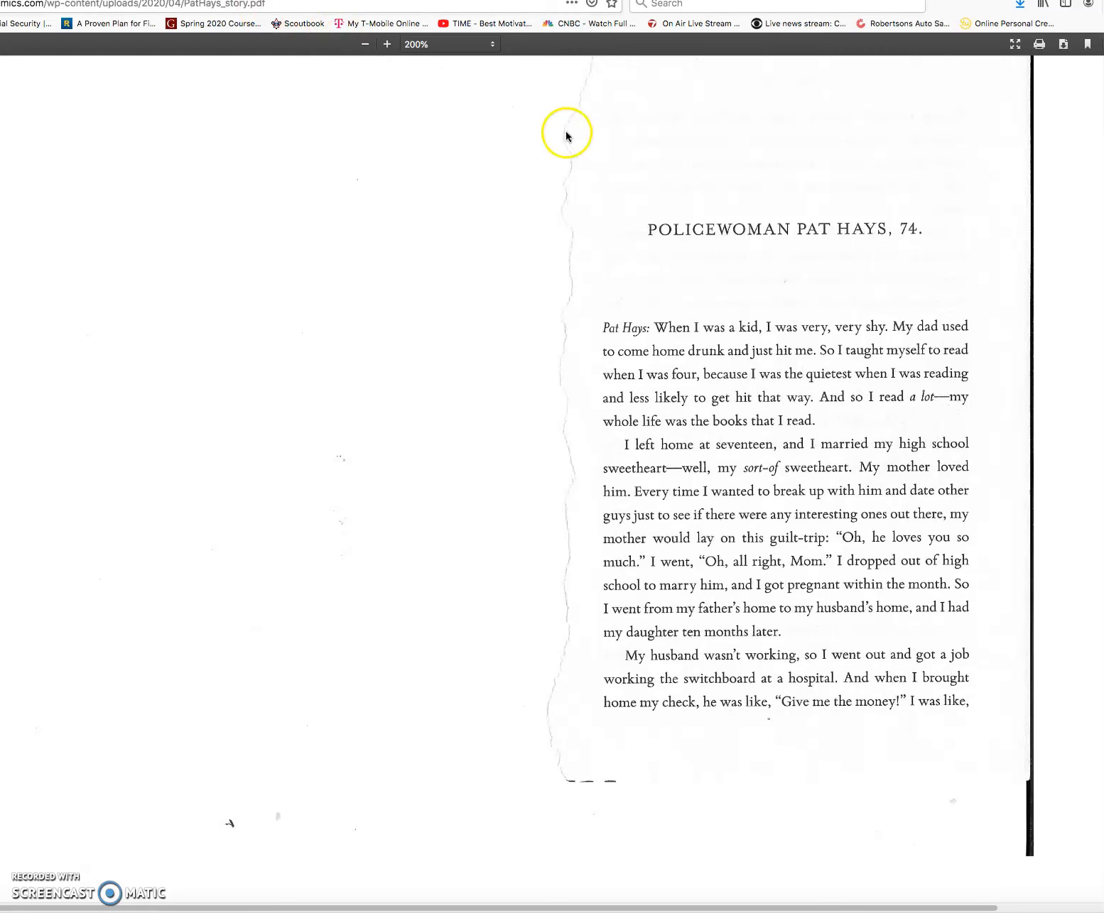
mouse_move(688, 231)
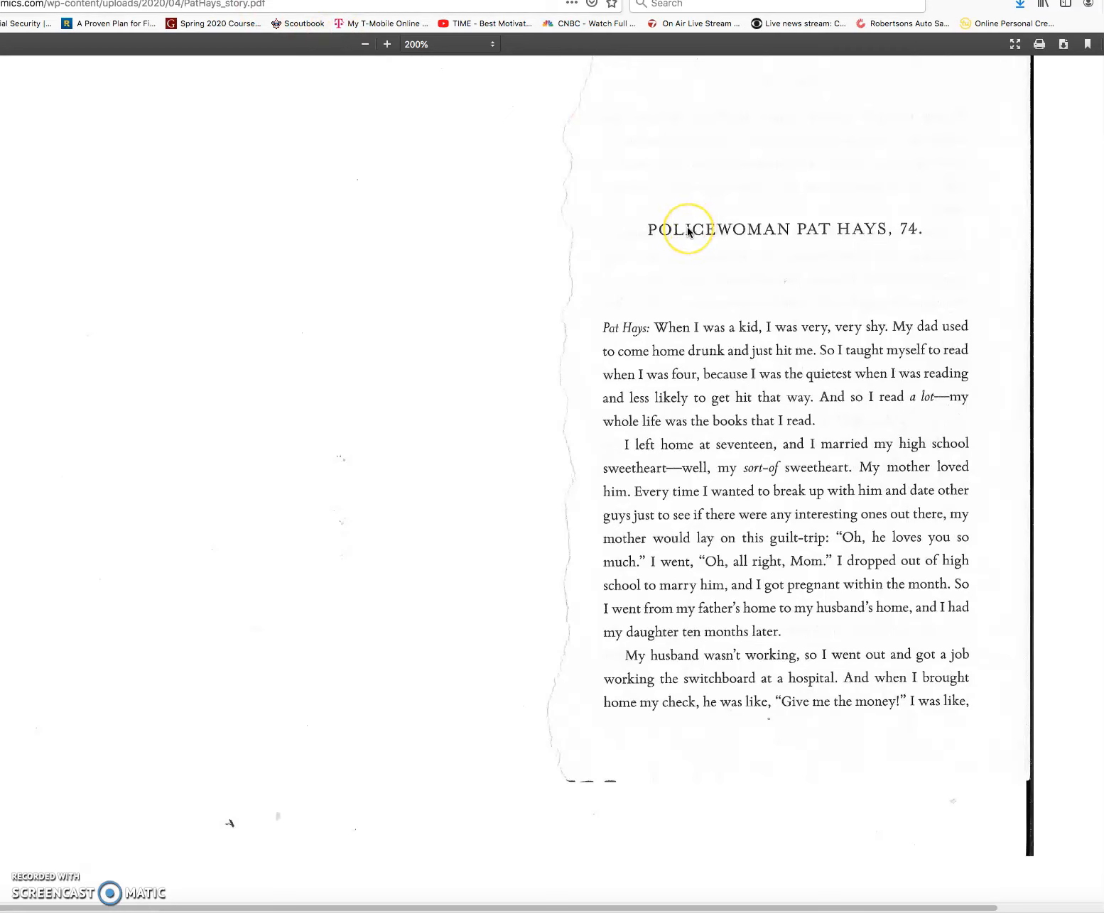
mouse_move(680, 236)
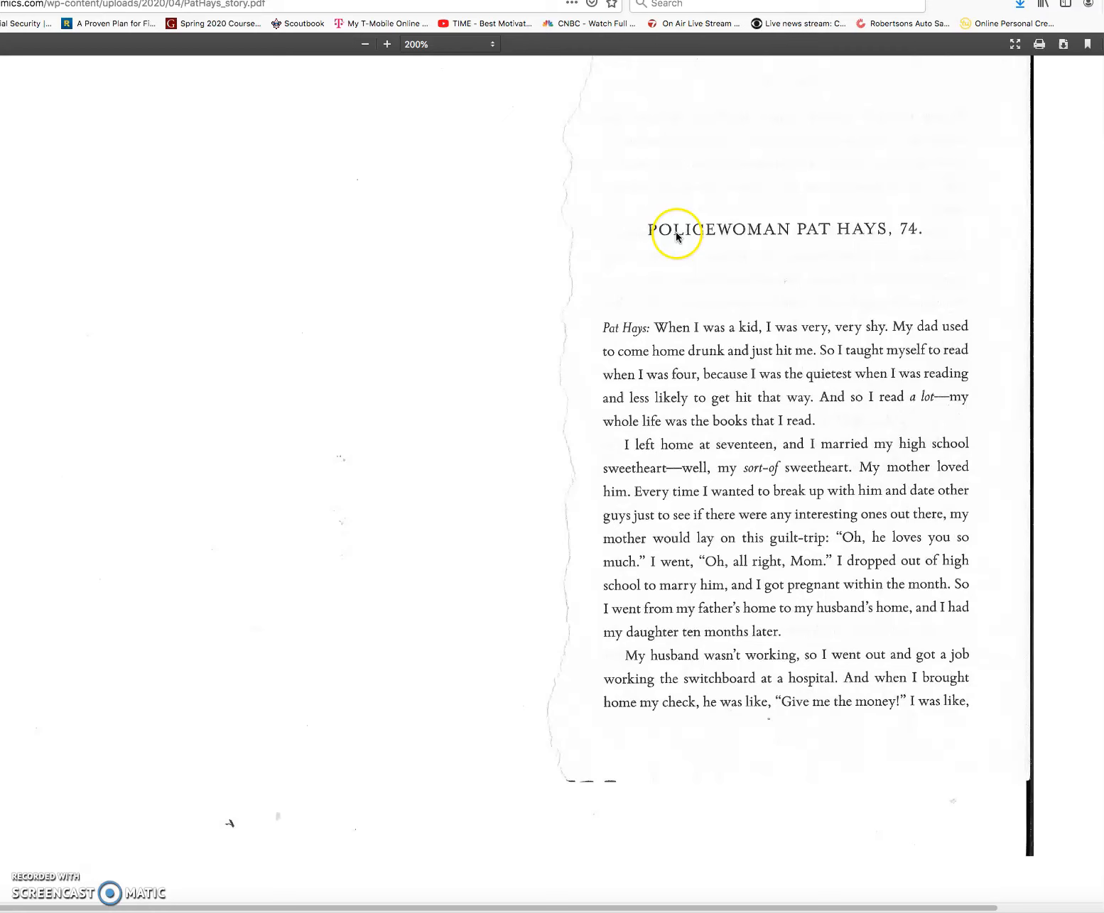
mouse_move(911, 239)
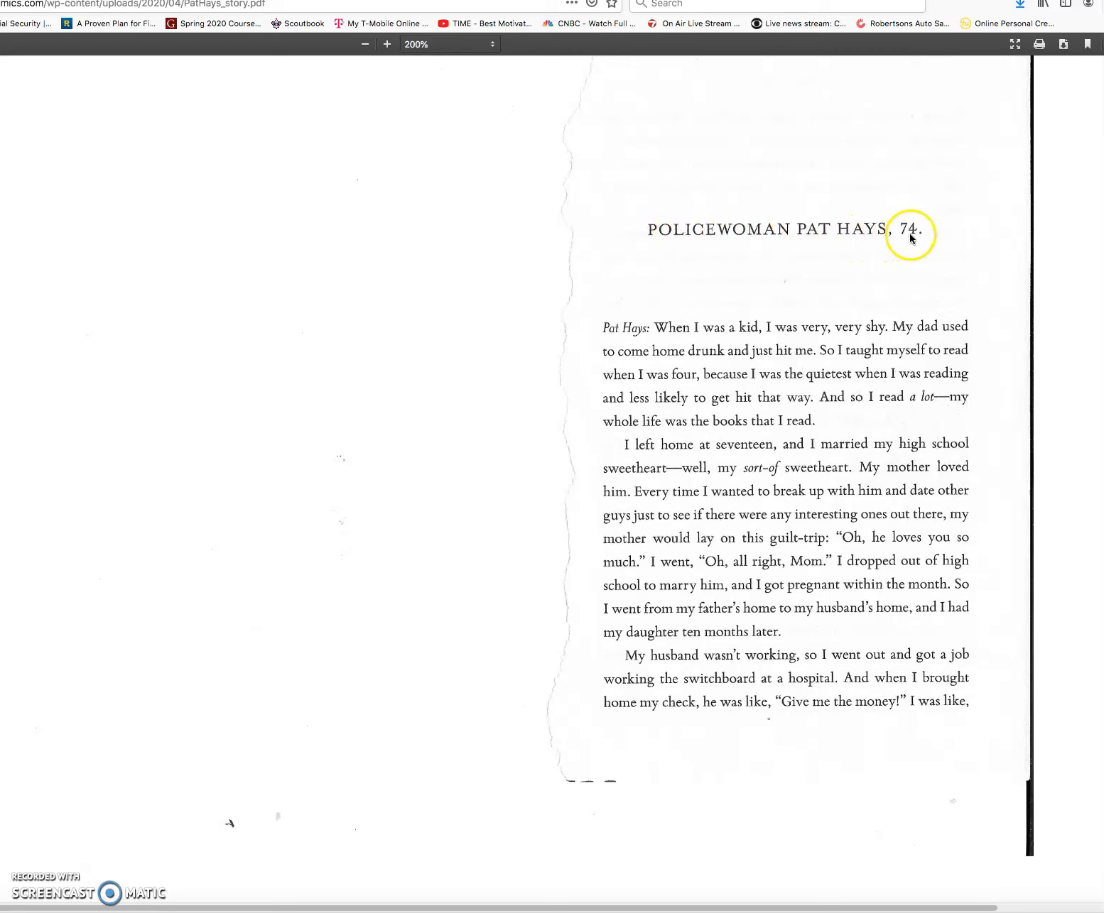
mouse_move(916, 241)
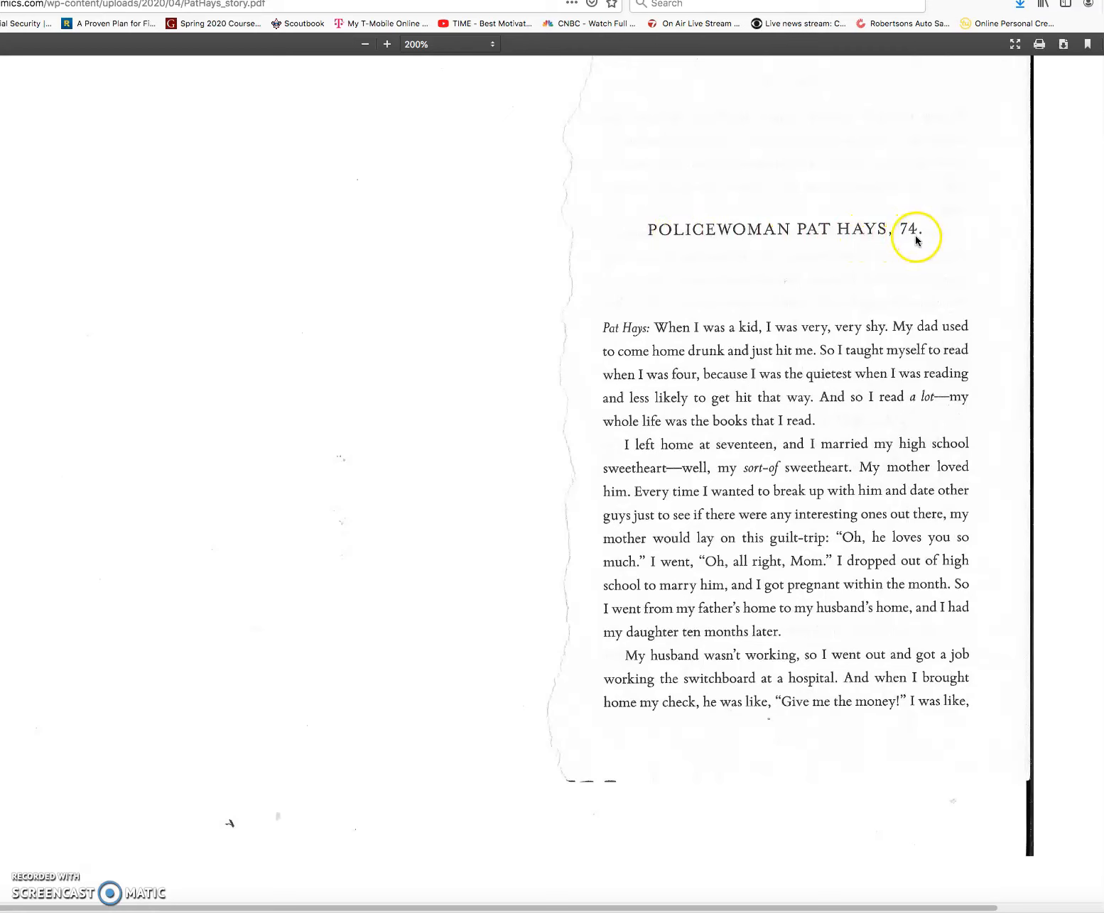
mouse_move(899, 243)
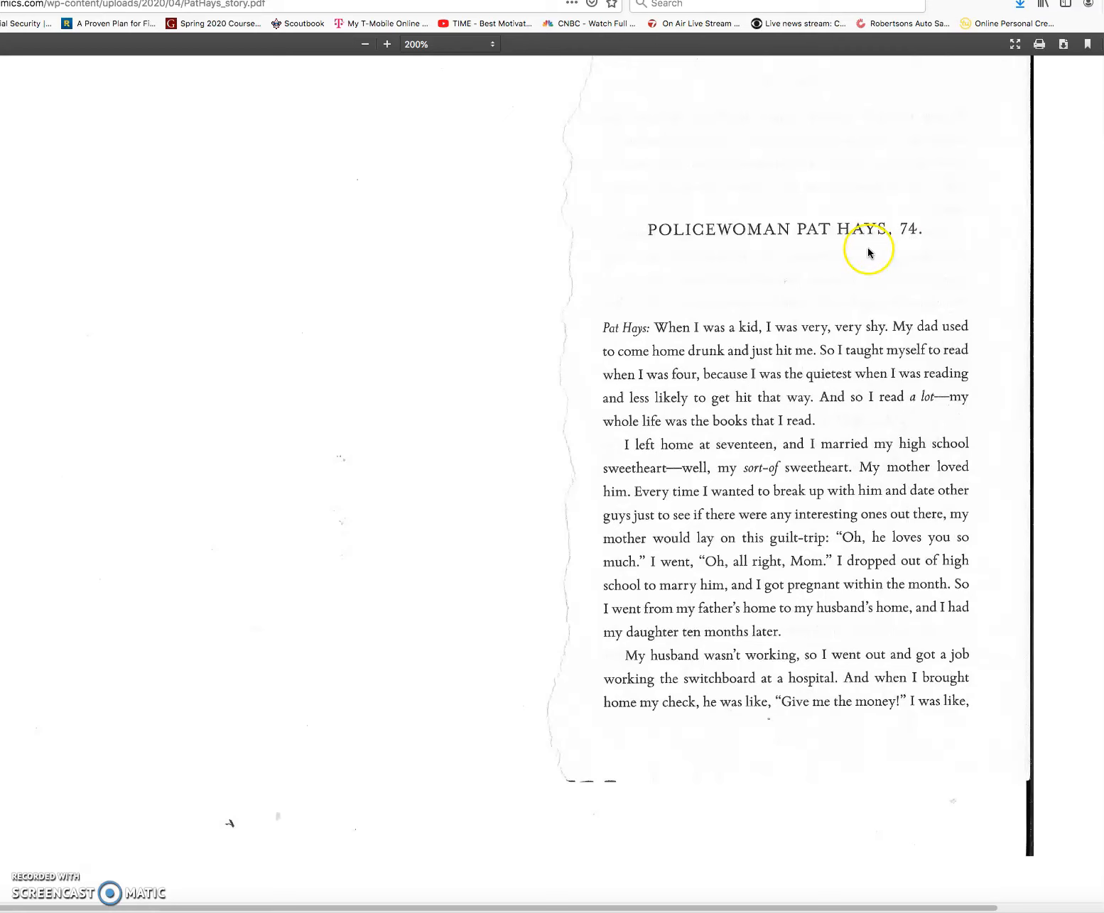
mouse_move(703, 338)
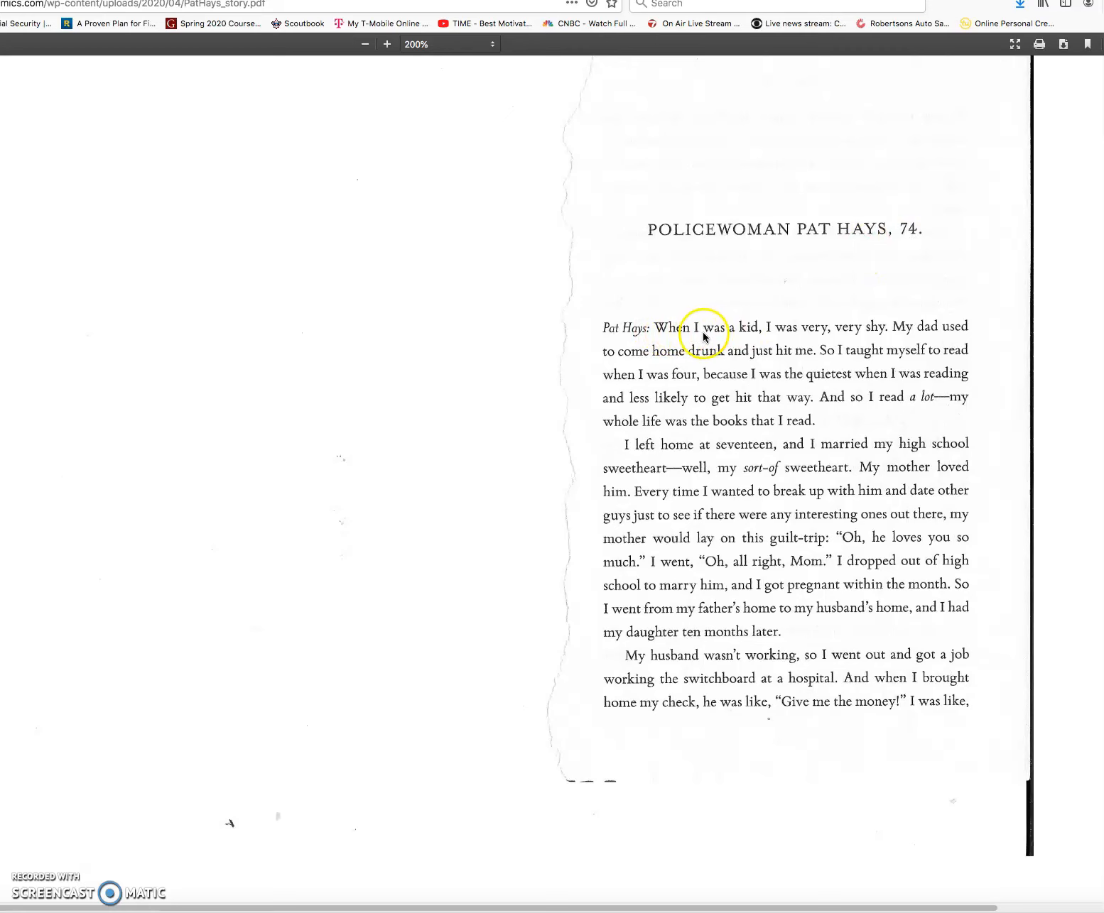
mouse_move(865, 336)
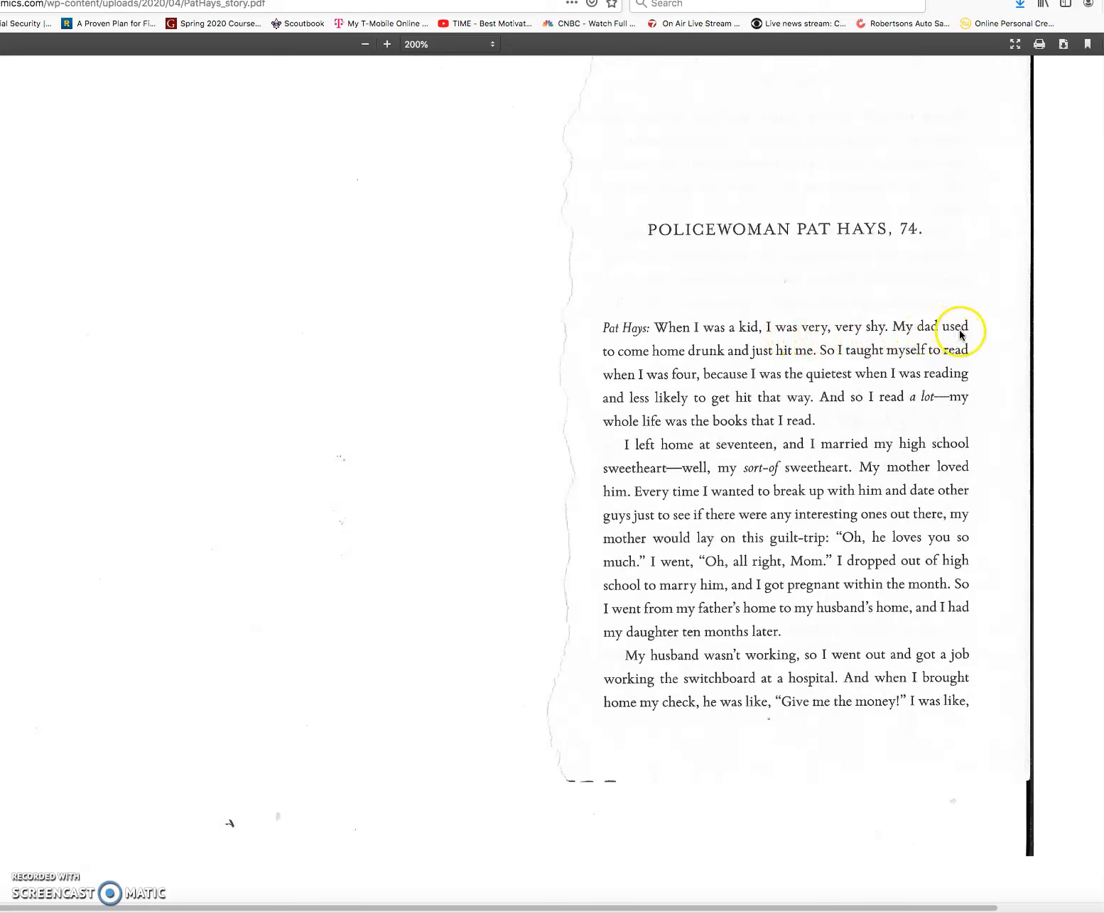
mouse_move(742, 358)
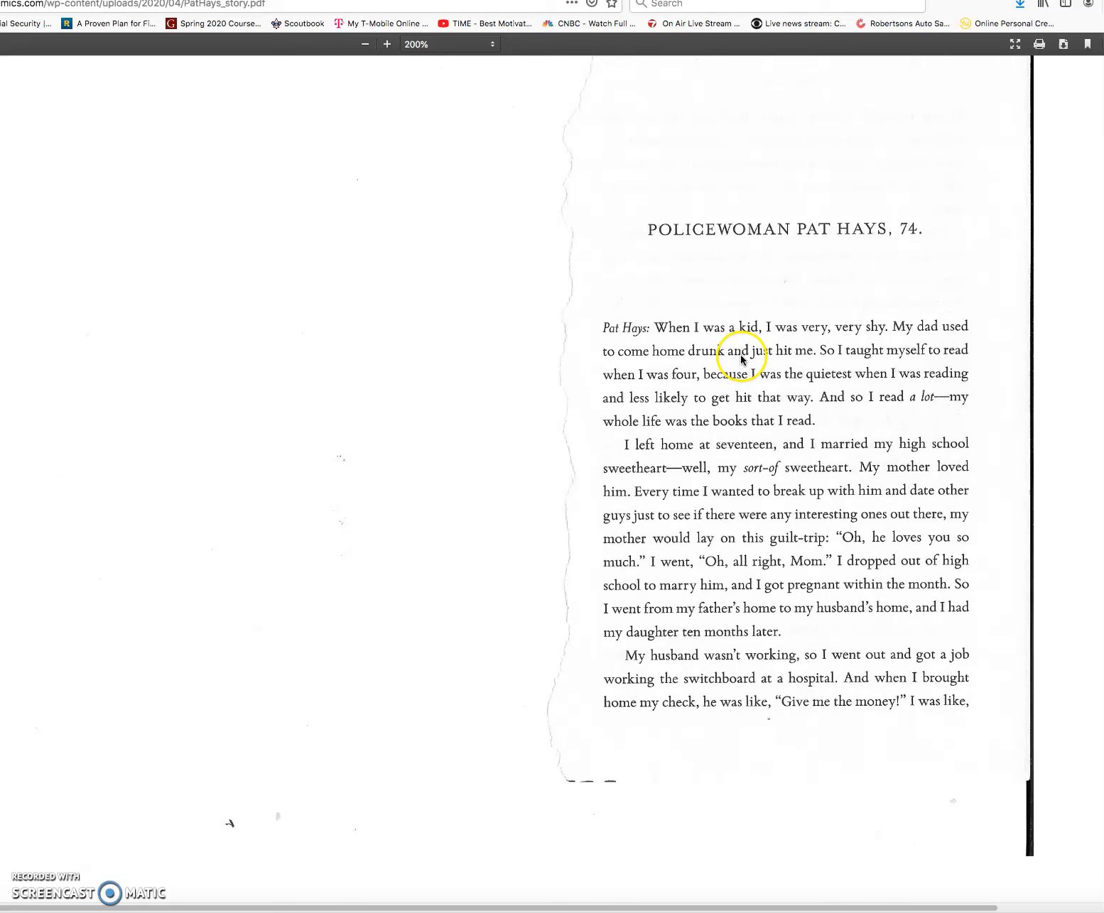
mouse_move(831, 358)
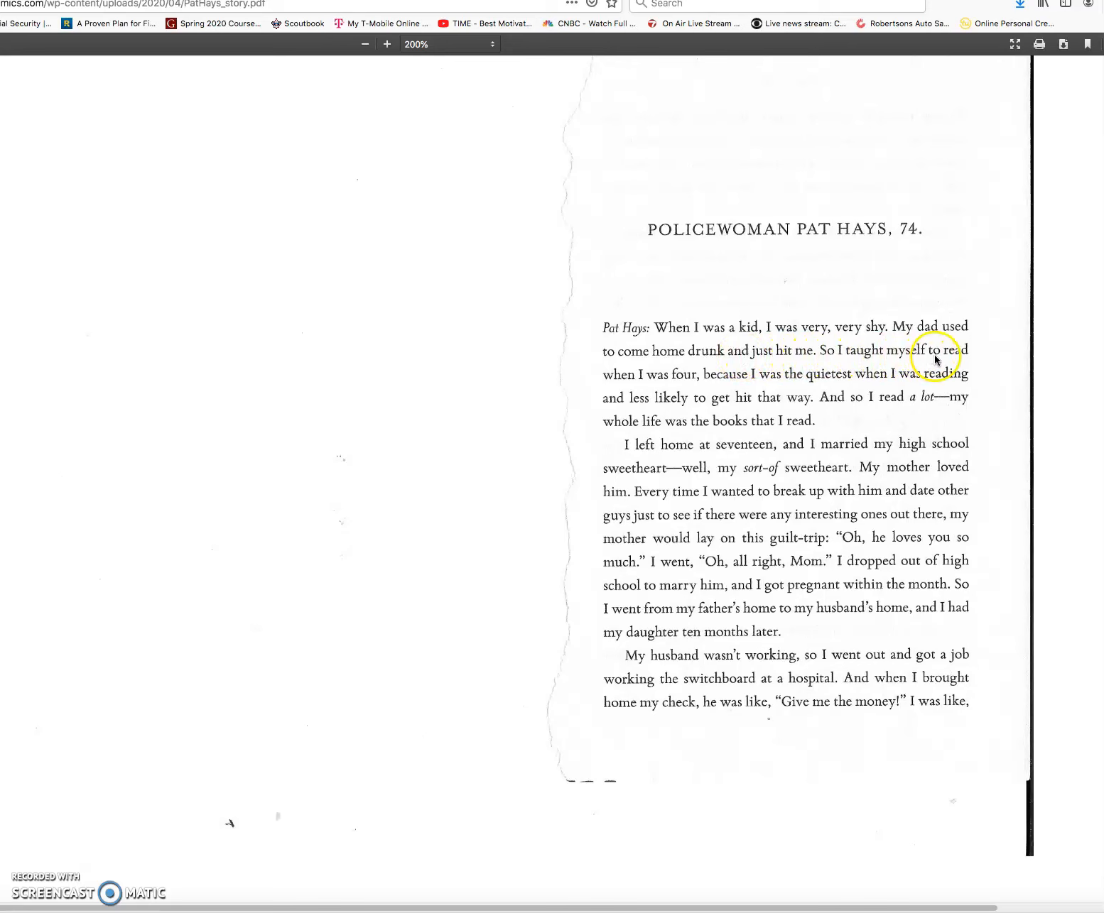
mouse_move(688, 384)
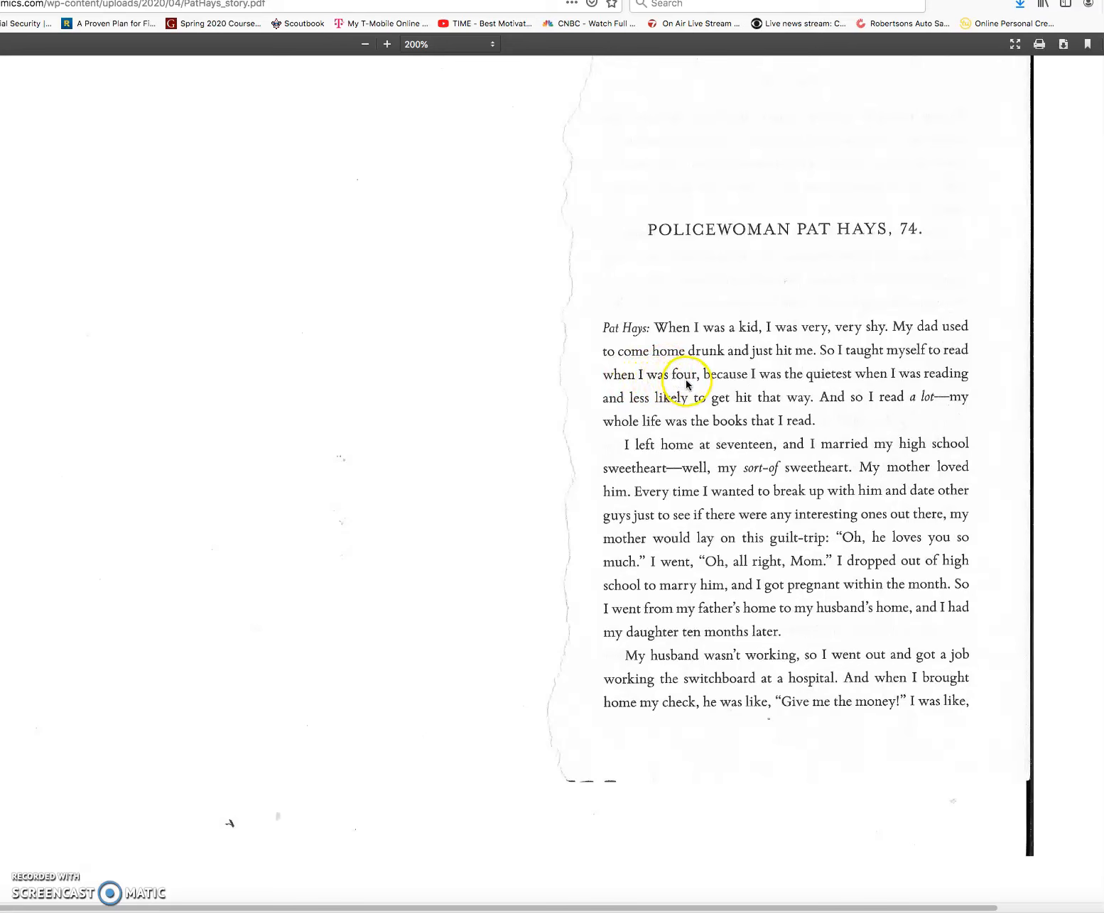
mouse_move(758, 382)
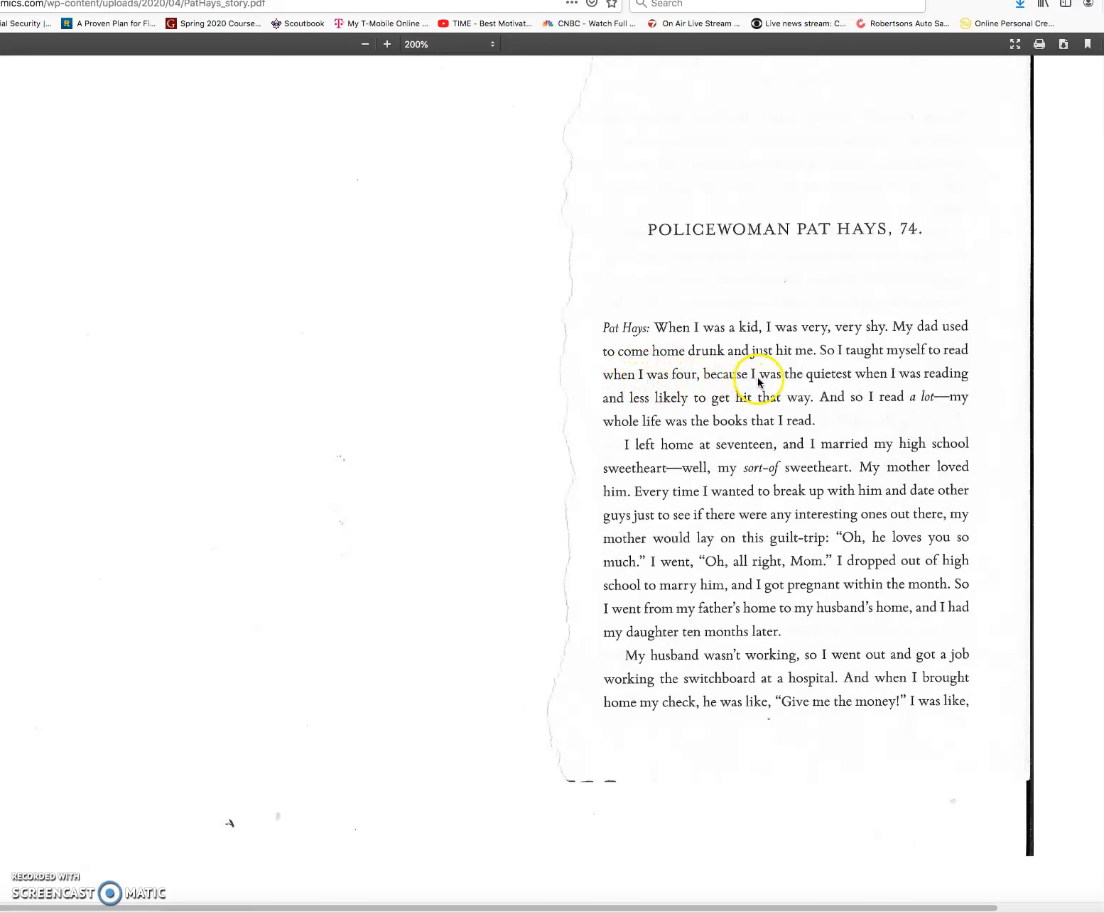
mouse_move(857, 381)
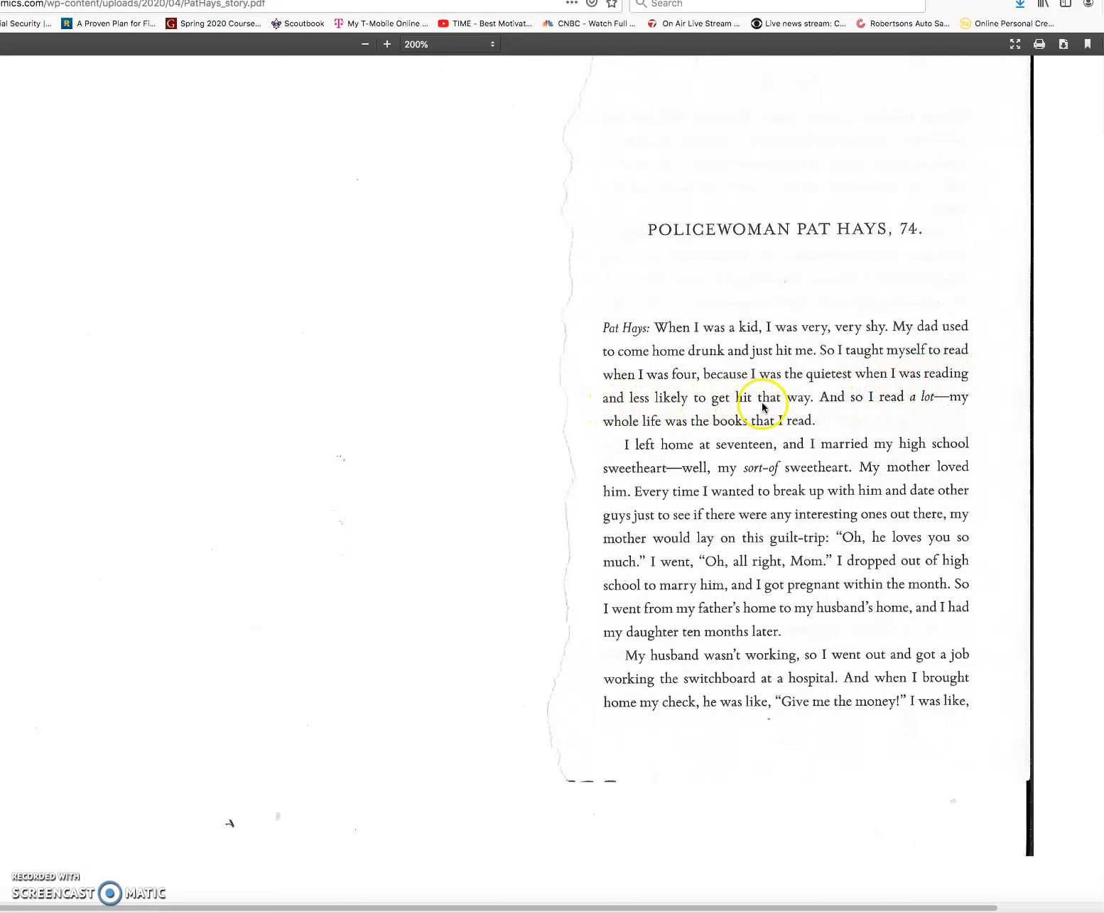
mouse_move(845, 404)
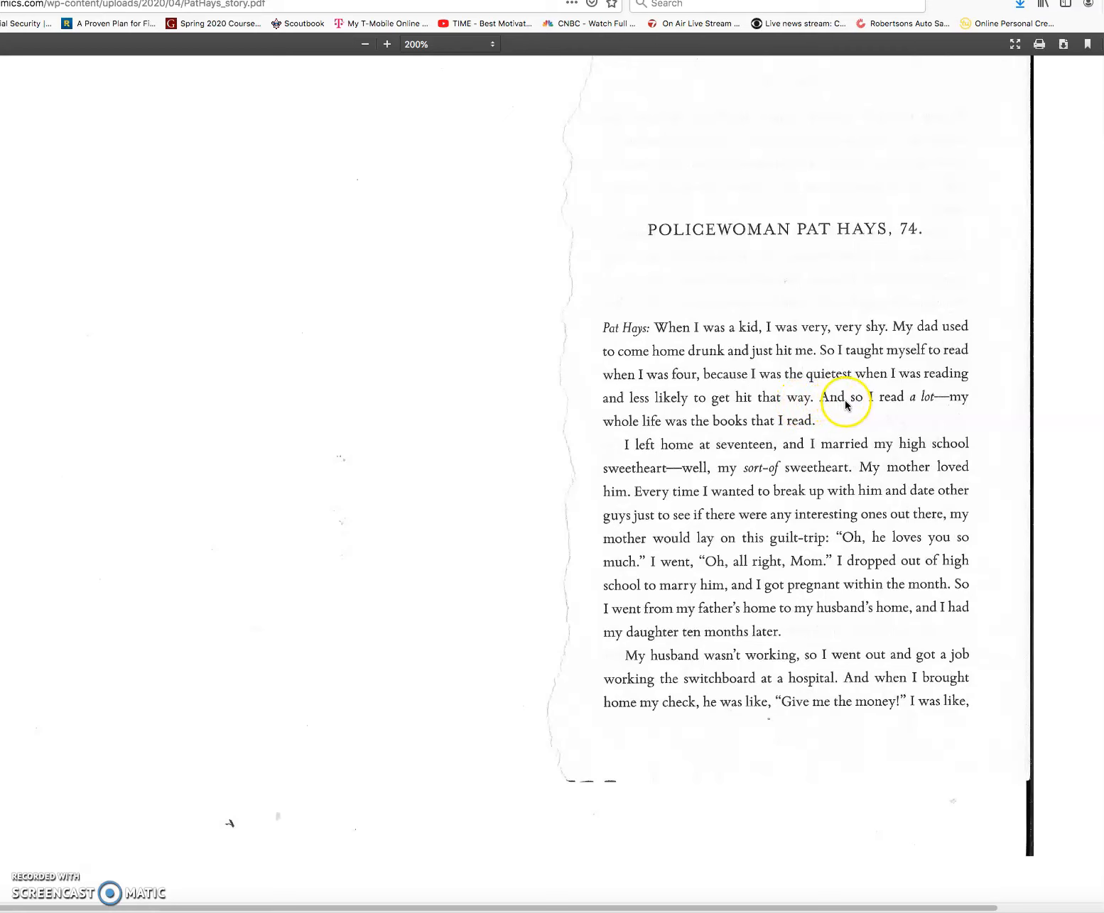
mouse_move(927, 408)
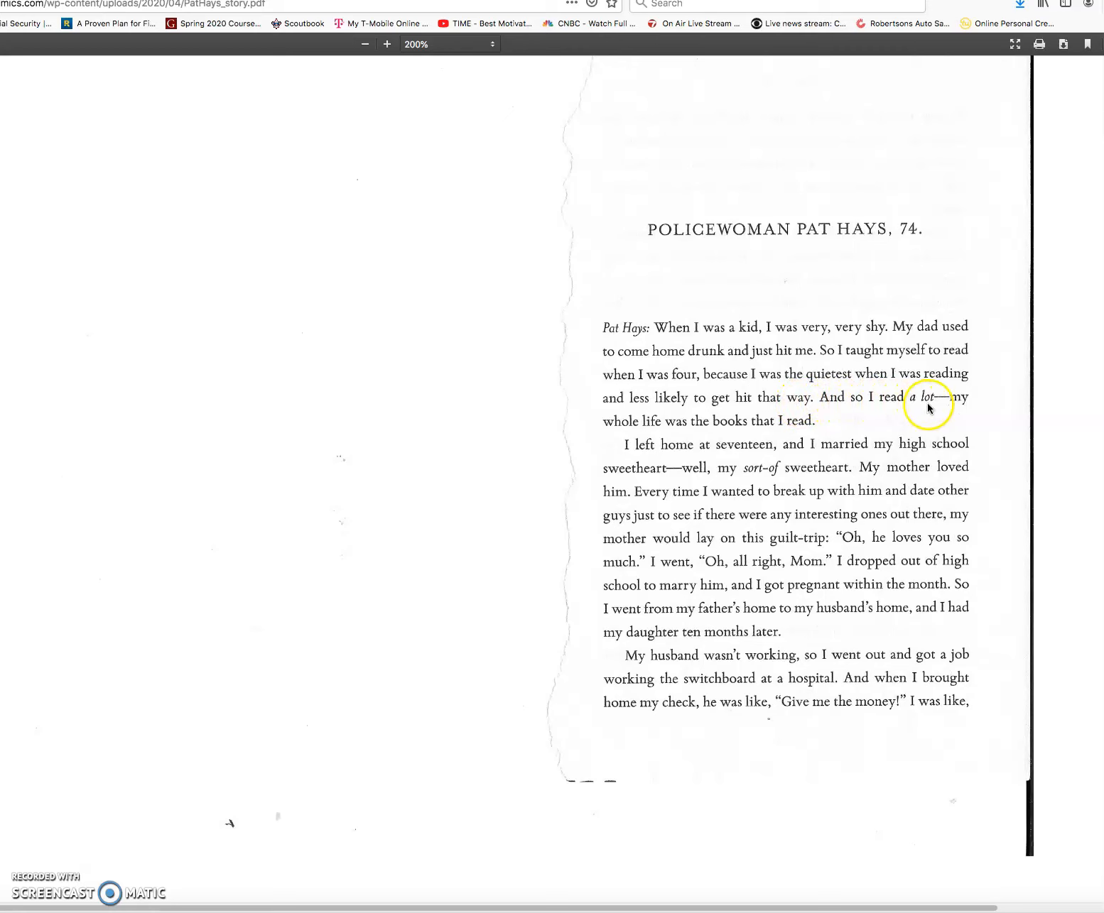
mouse_move(678, 426)
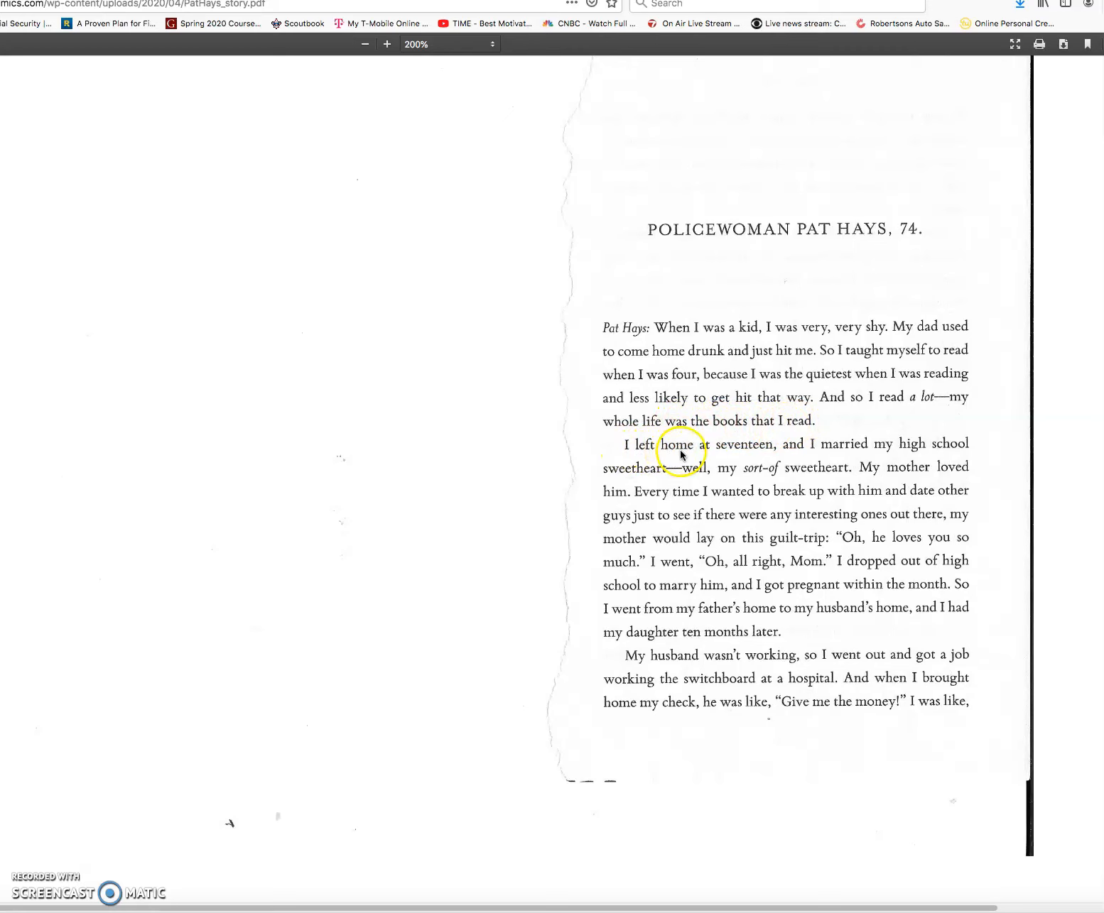
mouse_move(765, 452)
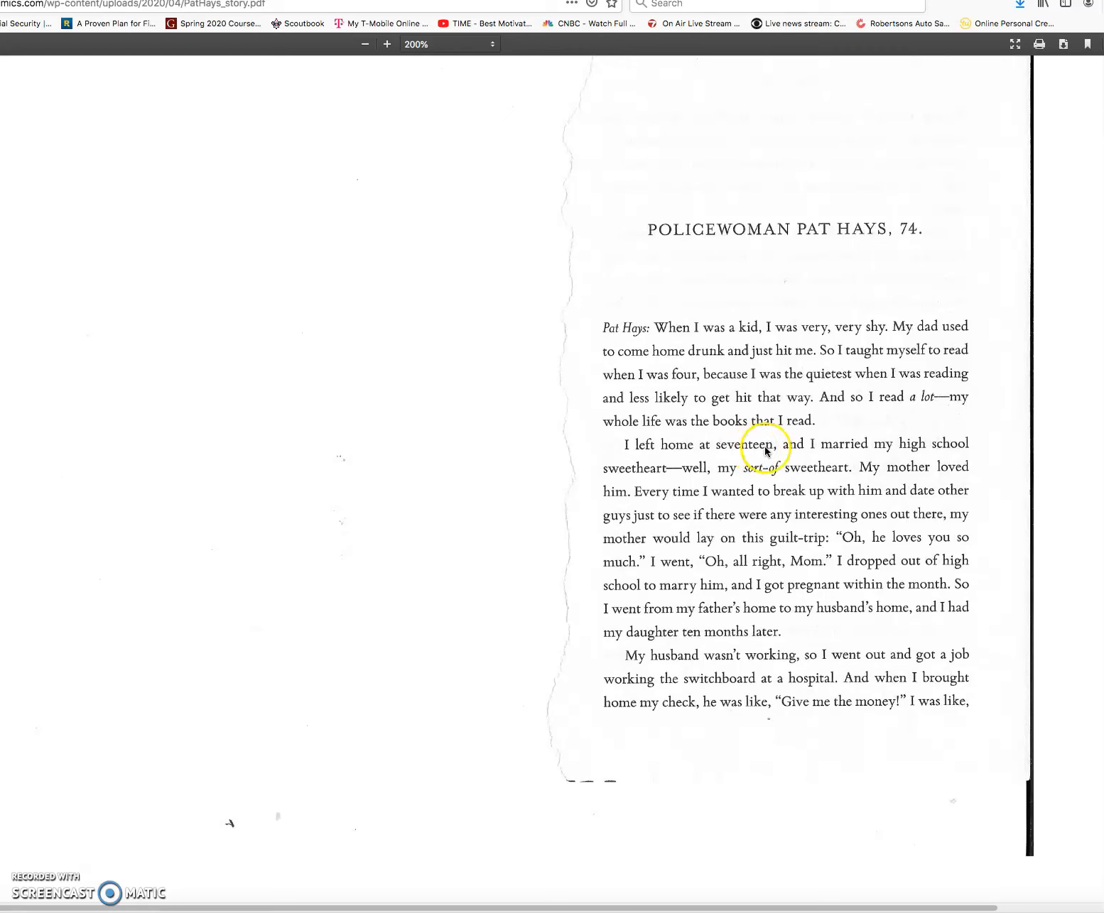
mouse_move(914, 454)
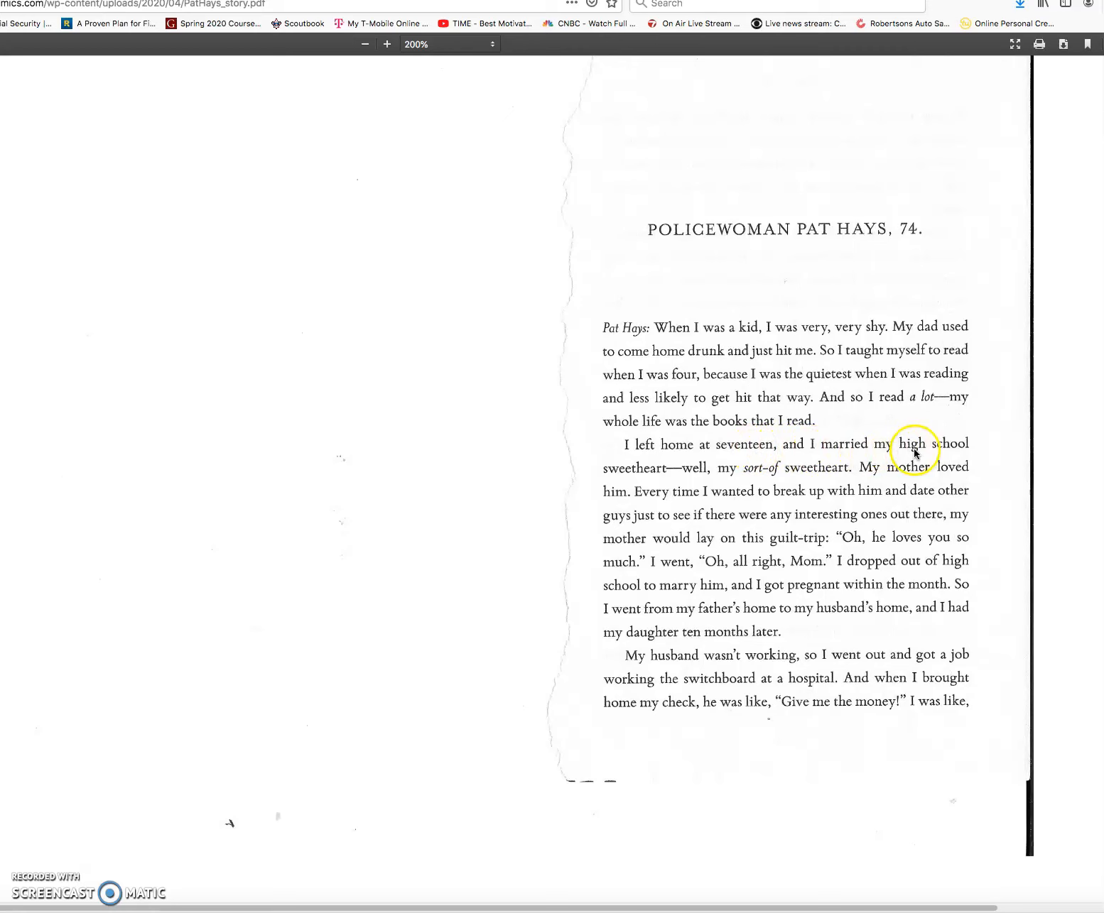
mouse_move(681, 476)
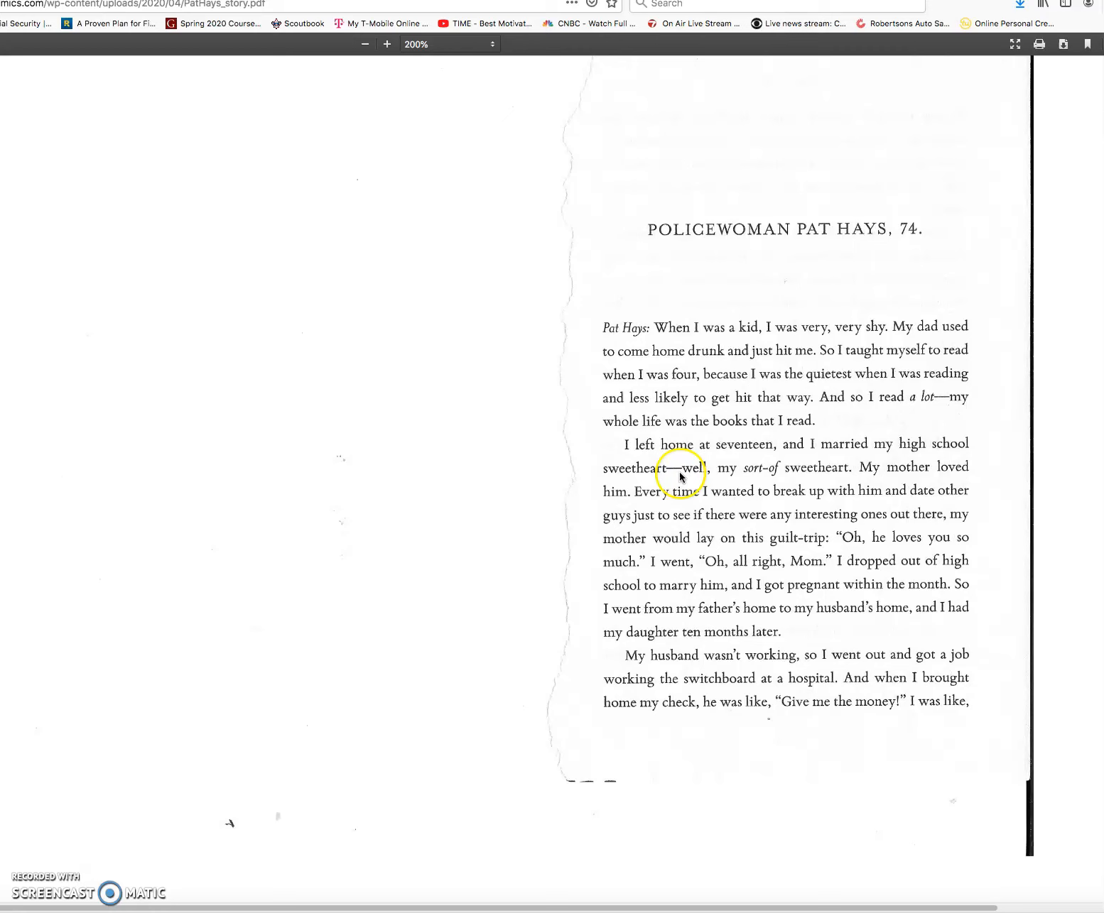
mouse_move(772, 476)
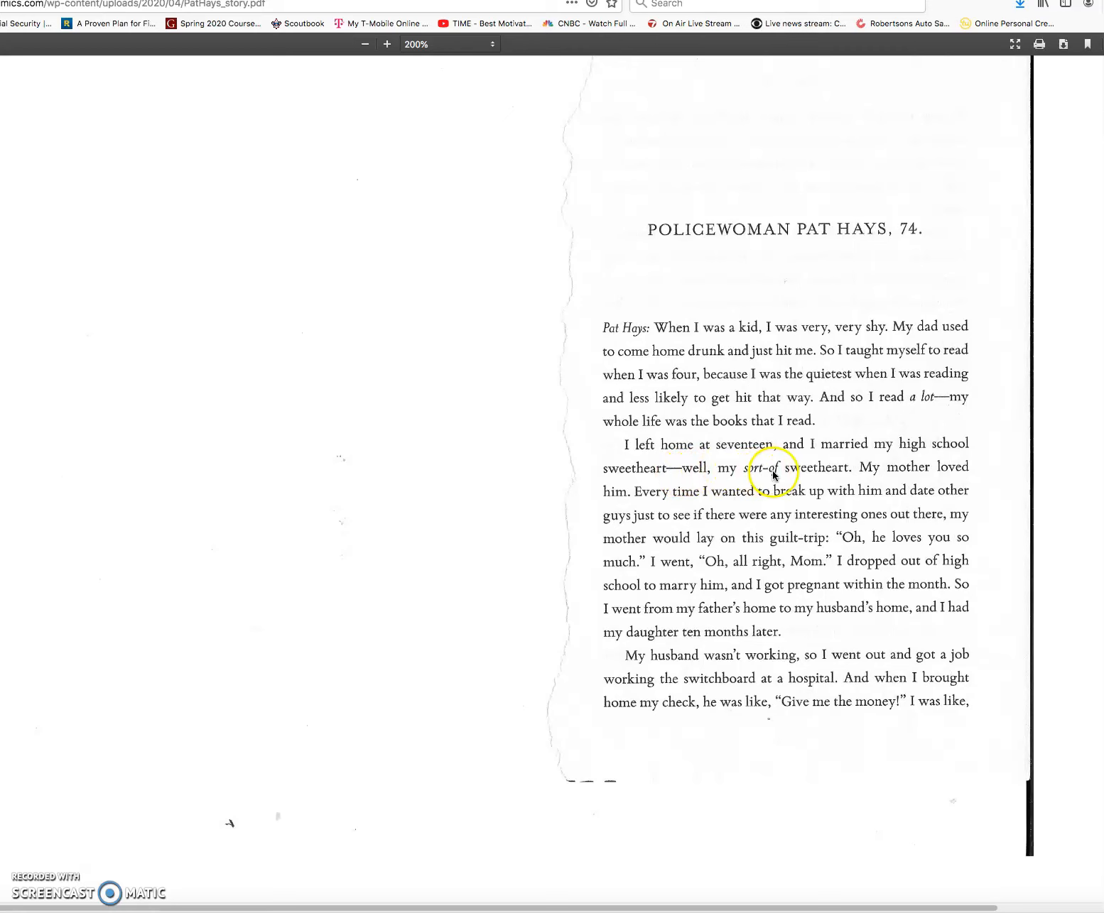
mouse_move(880, 474)
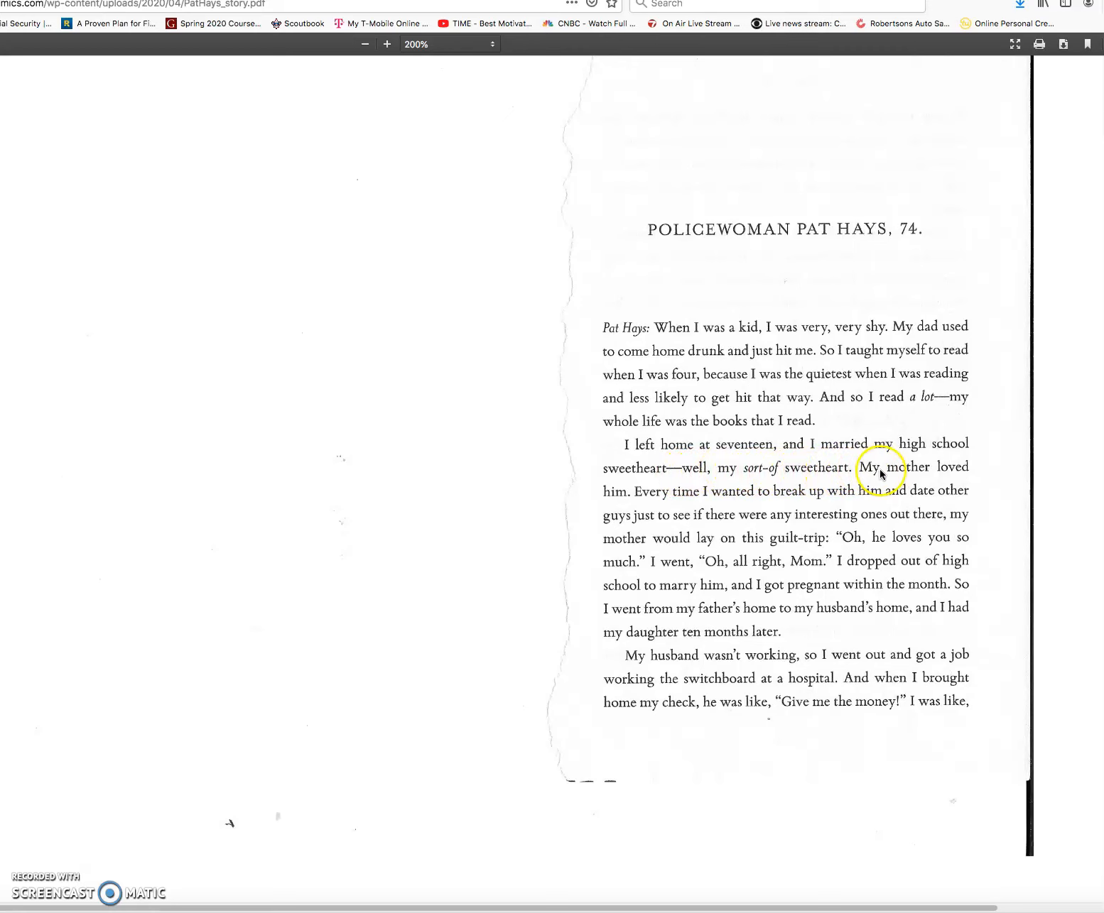
mouse_move(657, 500)
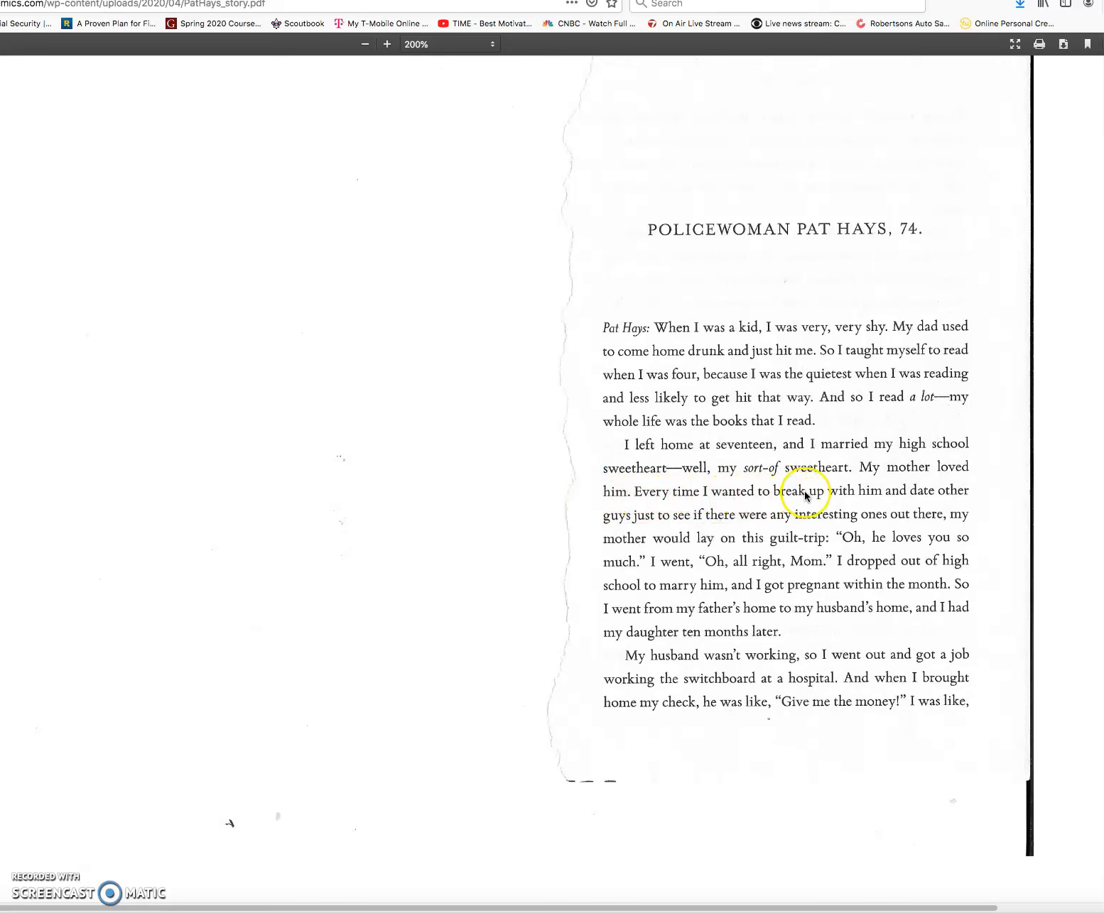
mouse_move(671, 516)
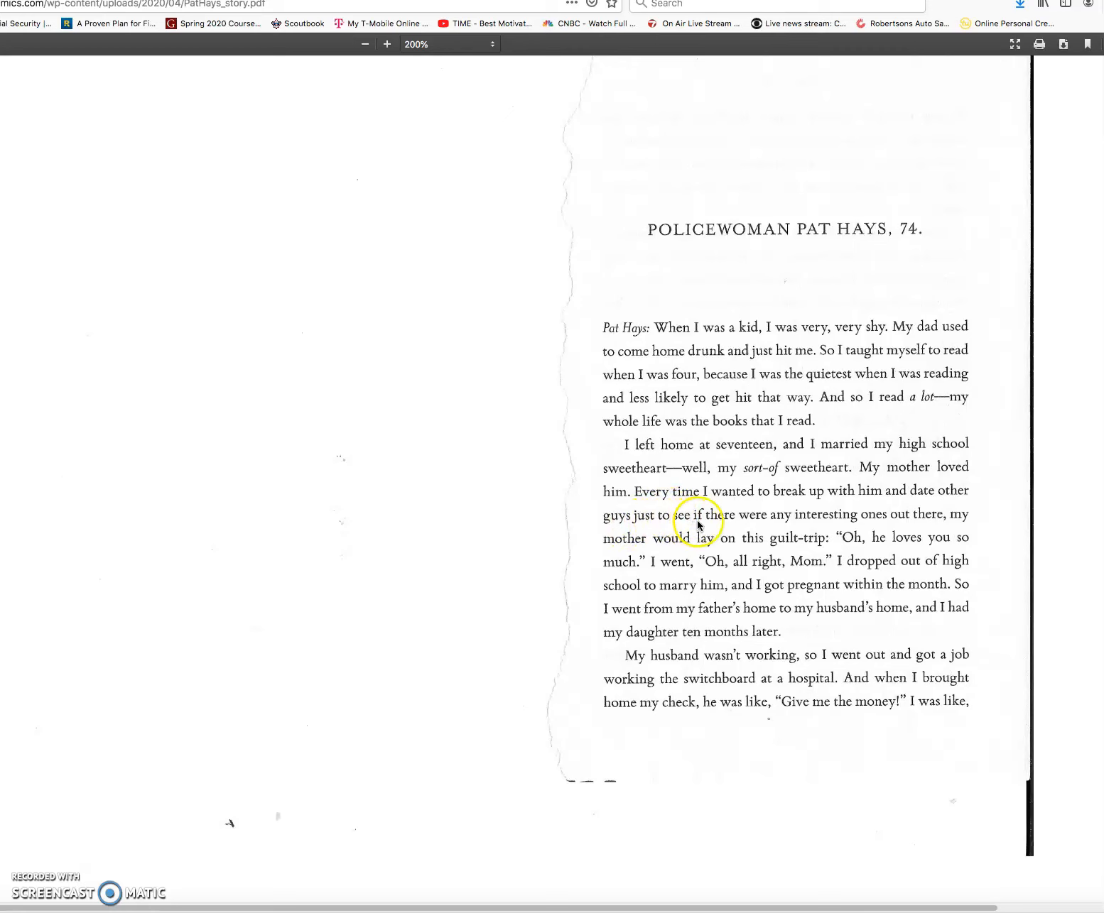
mouse_move(838, 525)
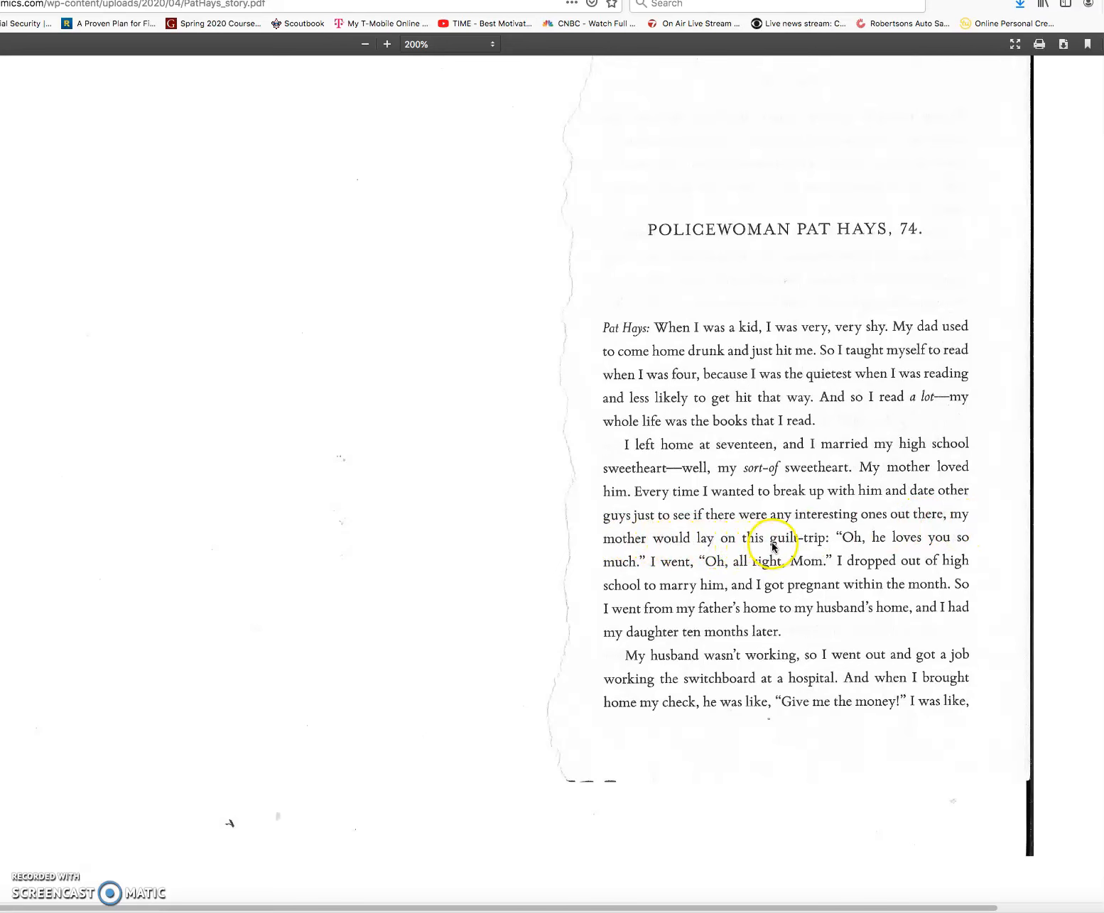
mouse_move(886, 547)
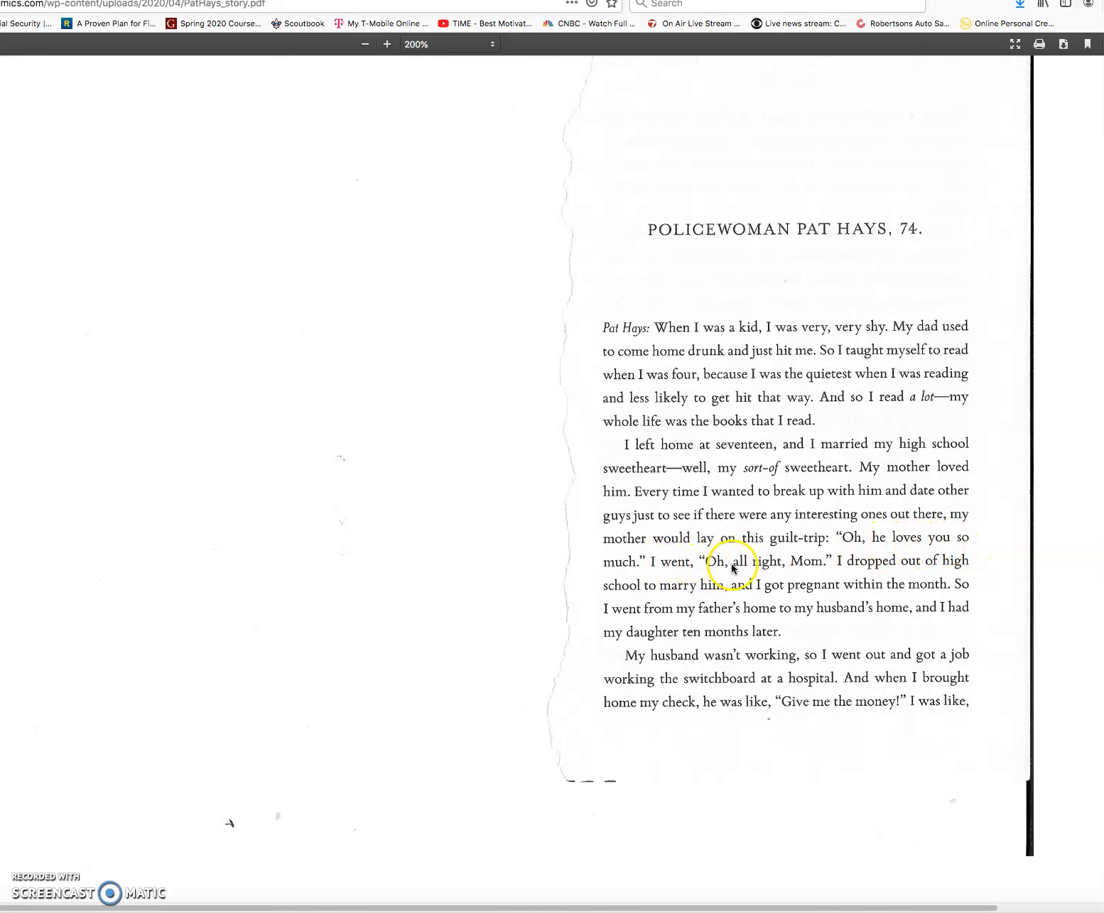
mouse_move(863, 568)
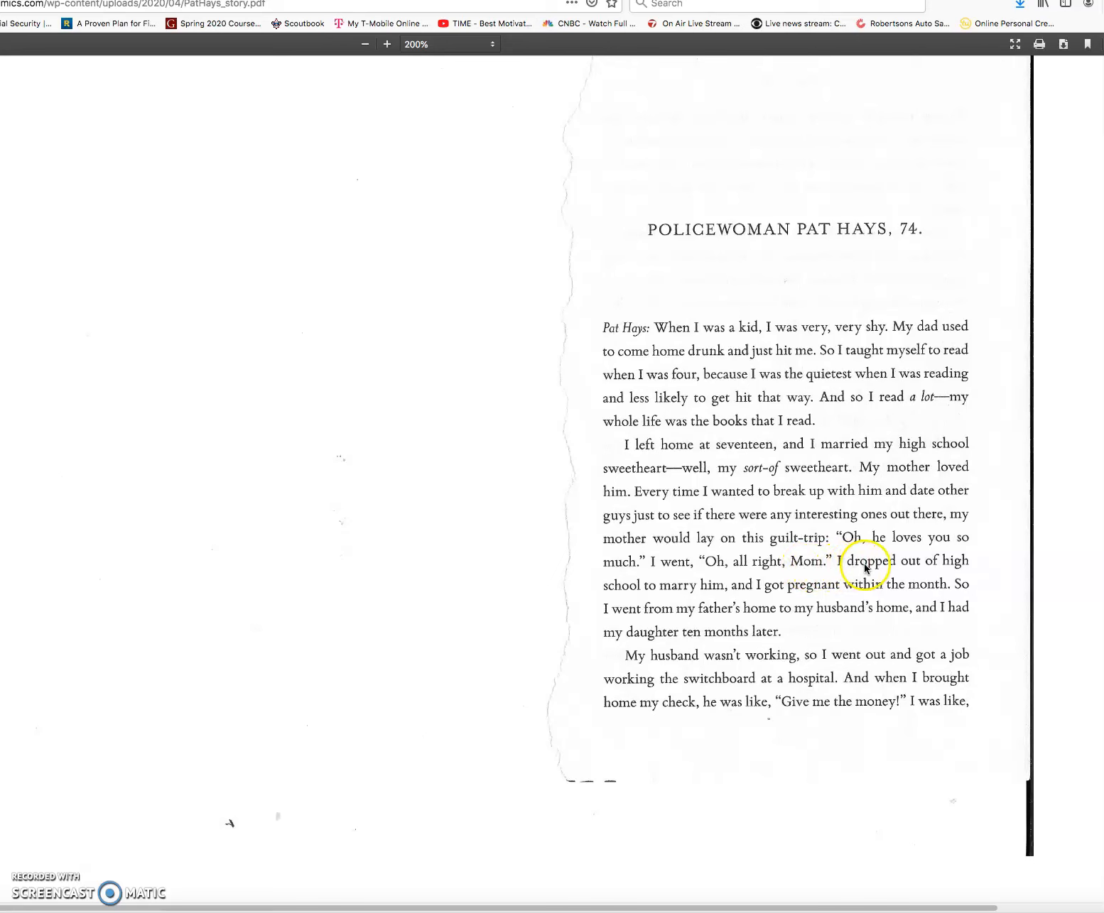
mouse_move(692, 593)
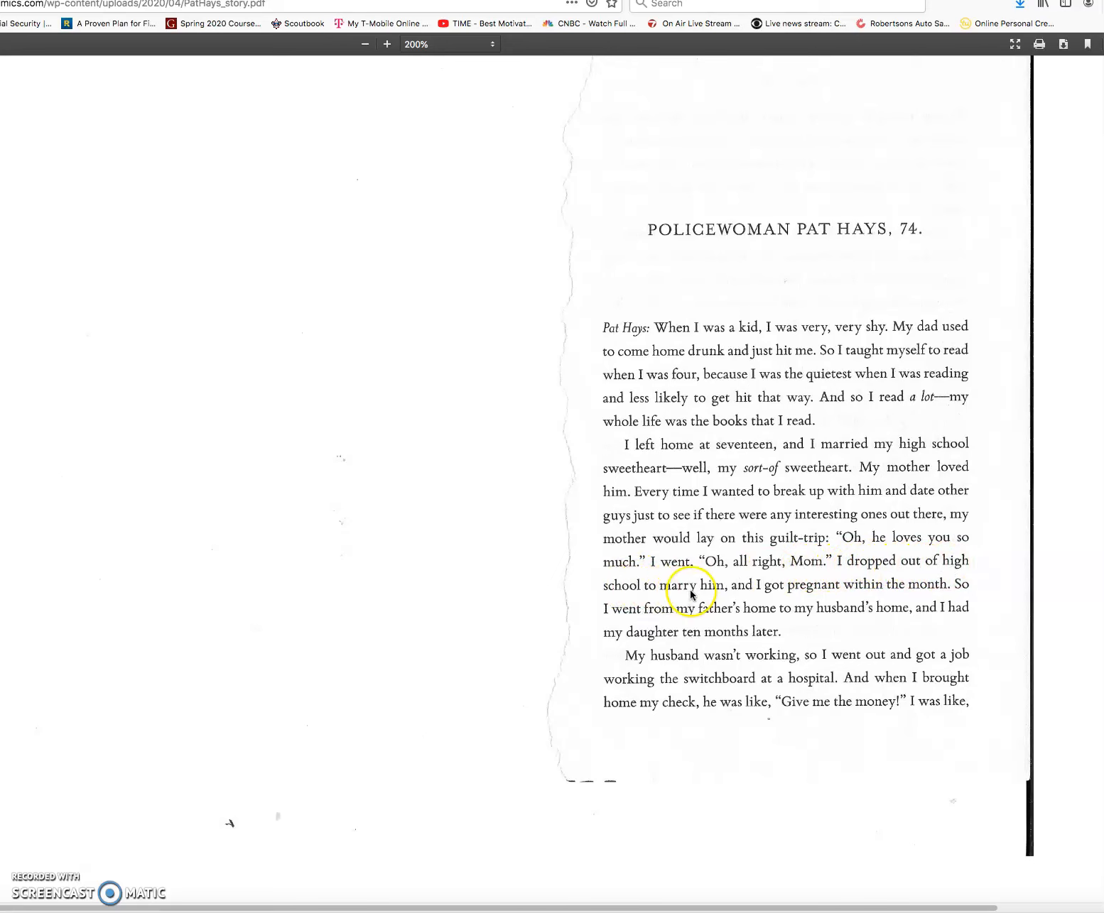
mouse_move(785, 591)
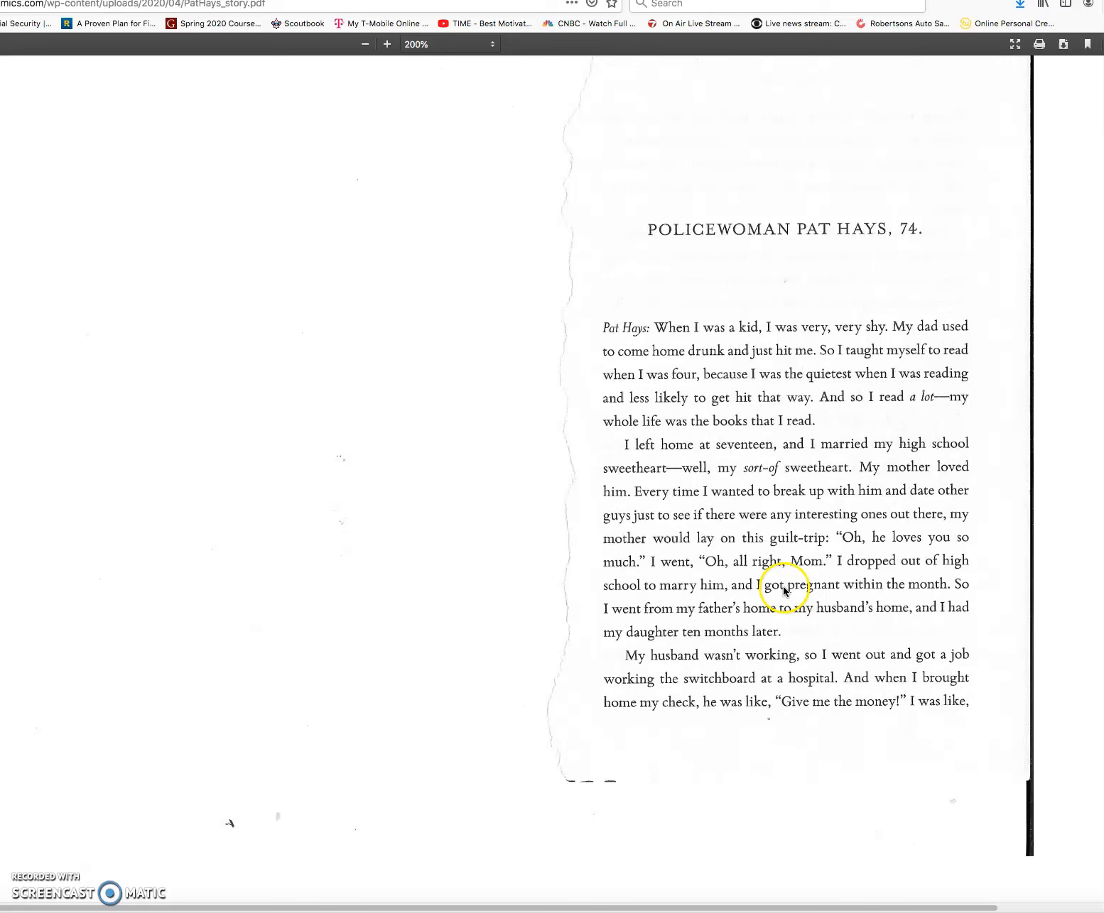
mouse_move(607, 606)
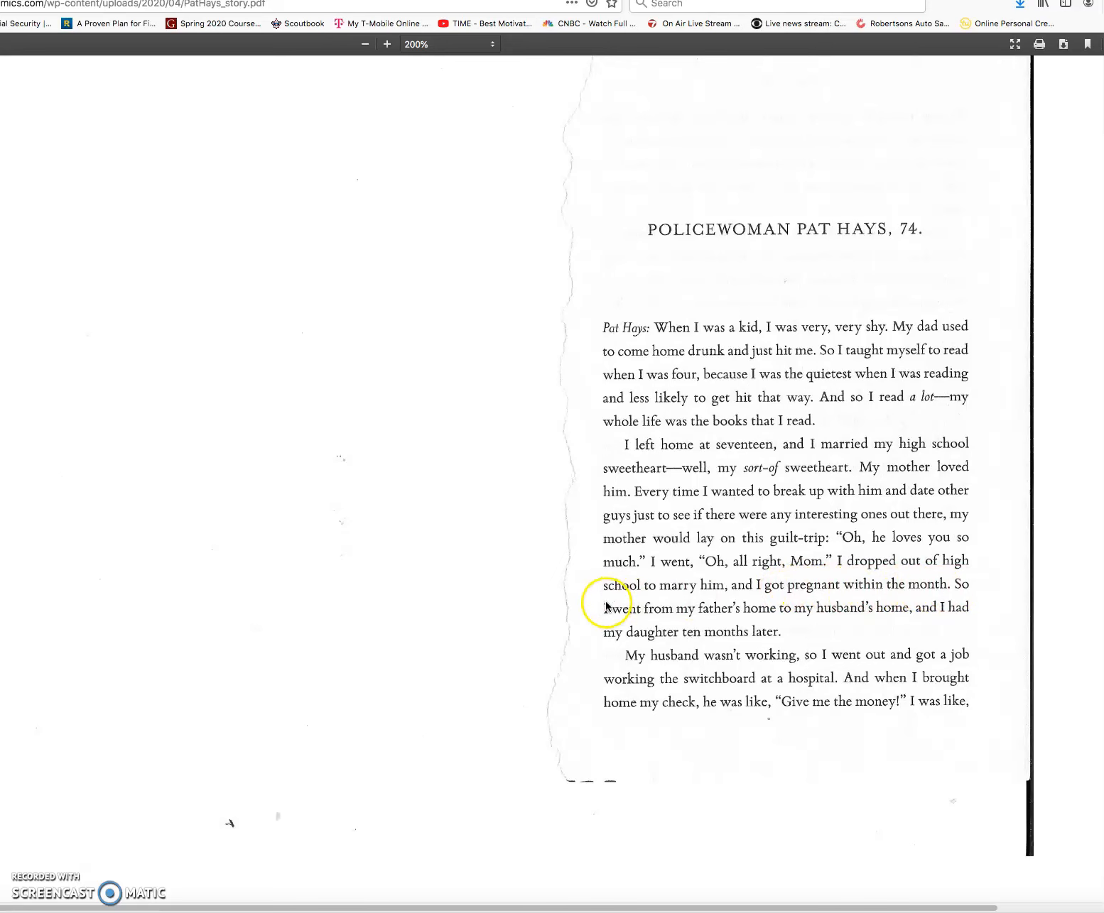
mouse_move(786, 618)
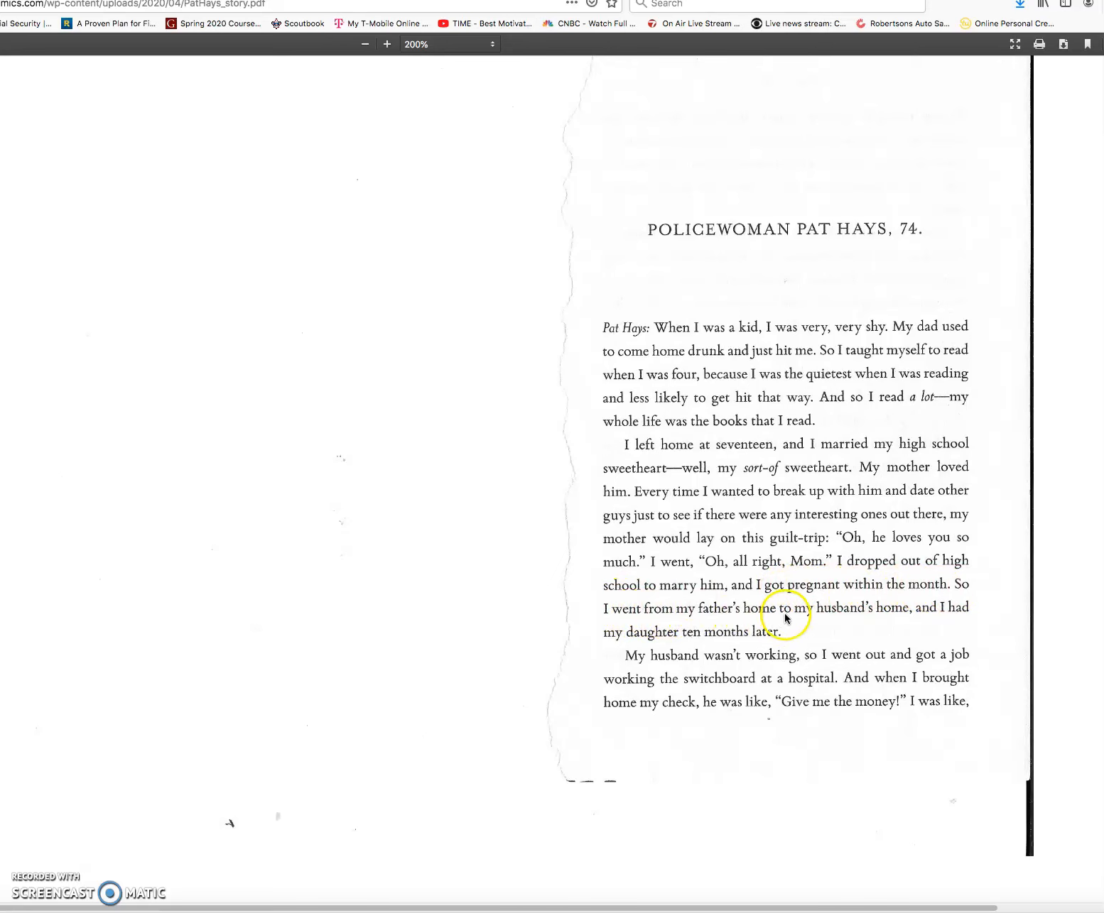
mouse_move(966, 616)
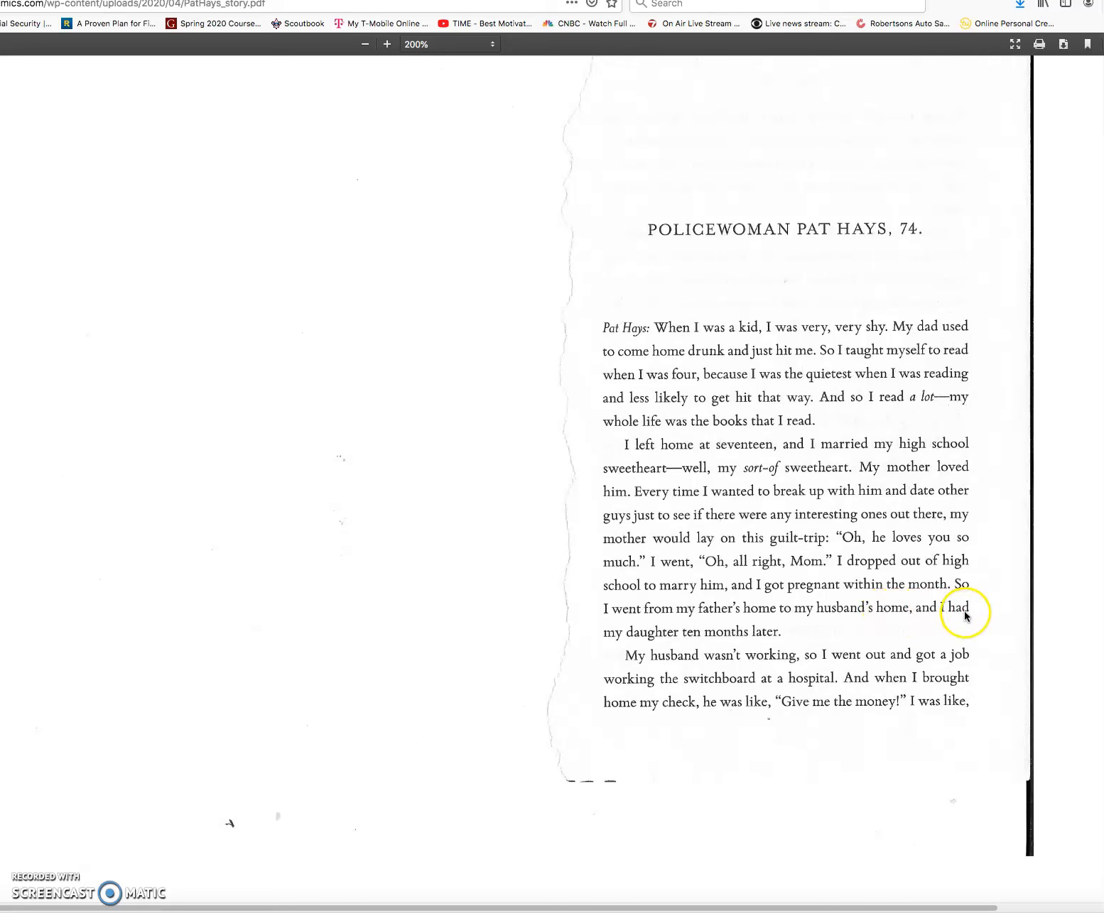
mouse_move(728, 641)
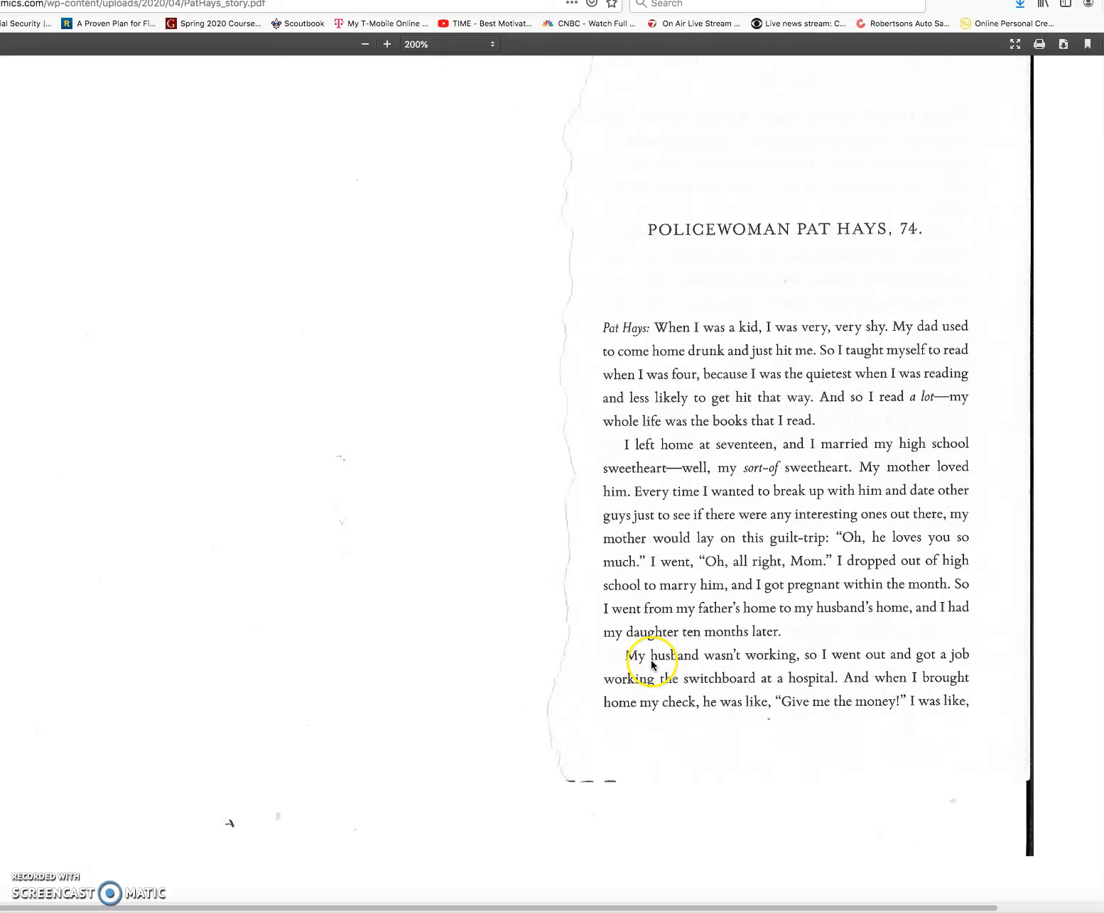
mouse_move(831, 664)
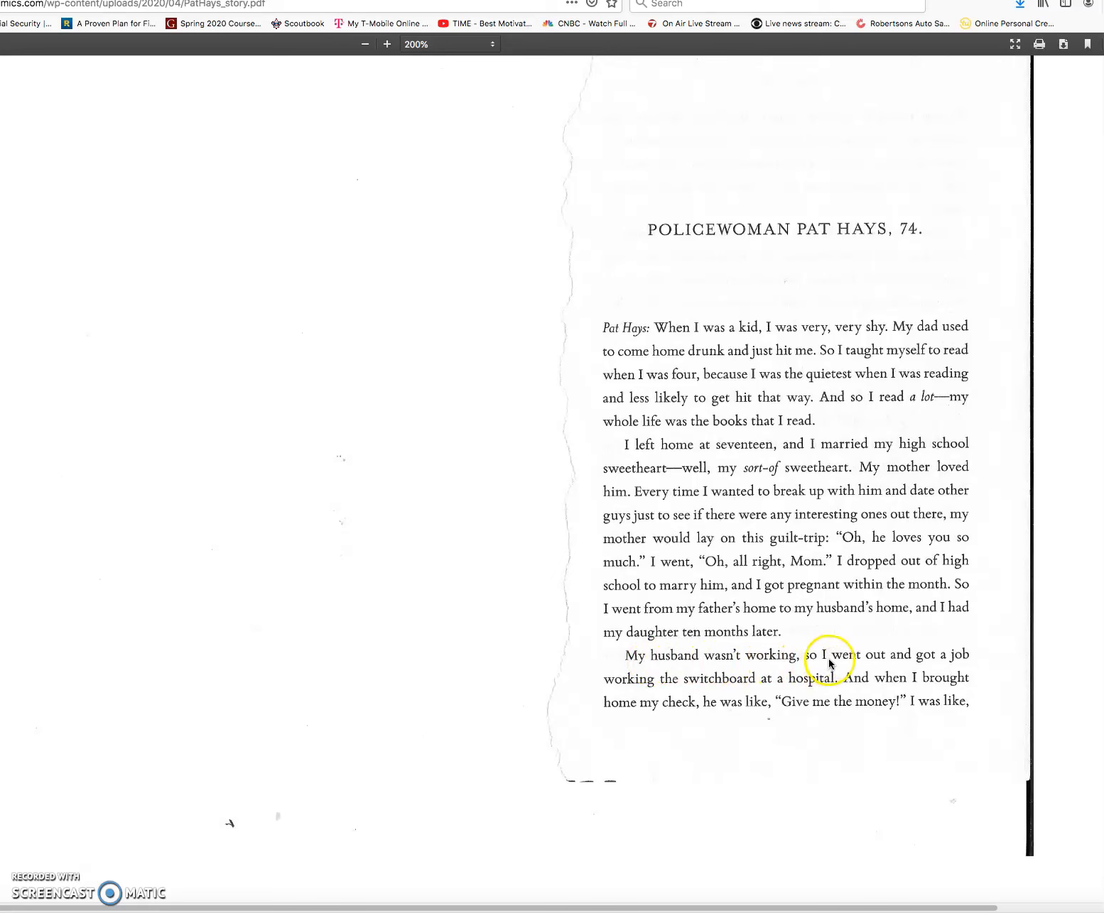
mouse_move(674, 680)
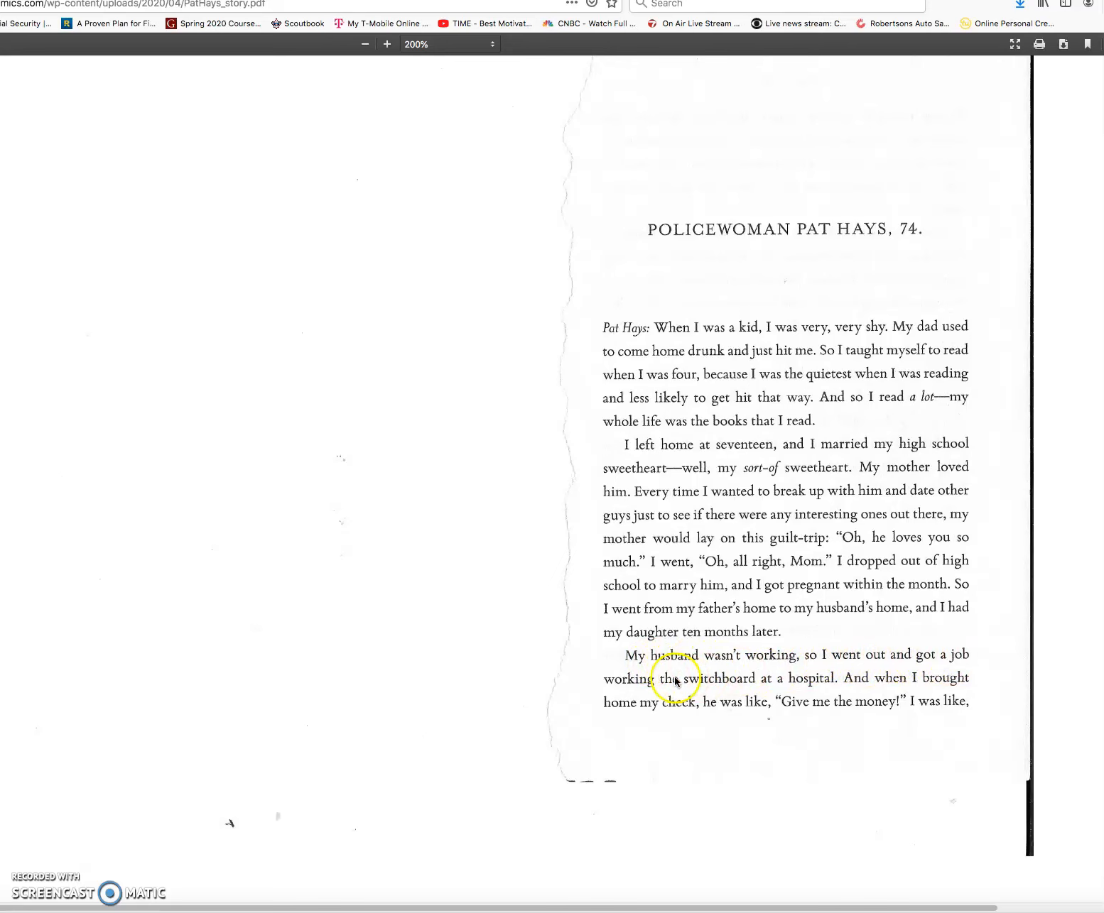
mouse_move(795, 684)
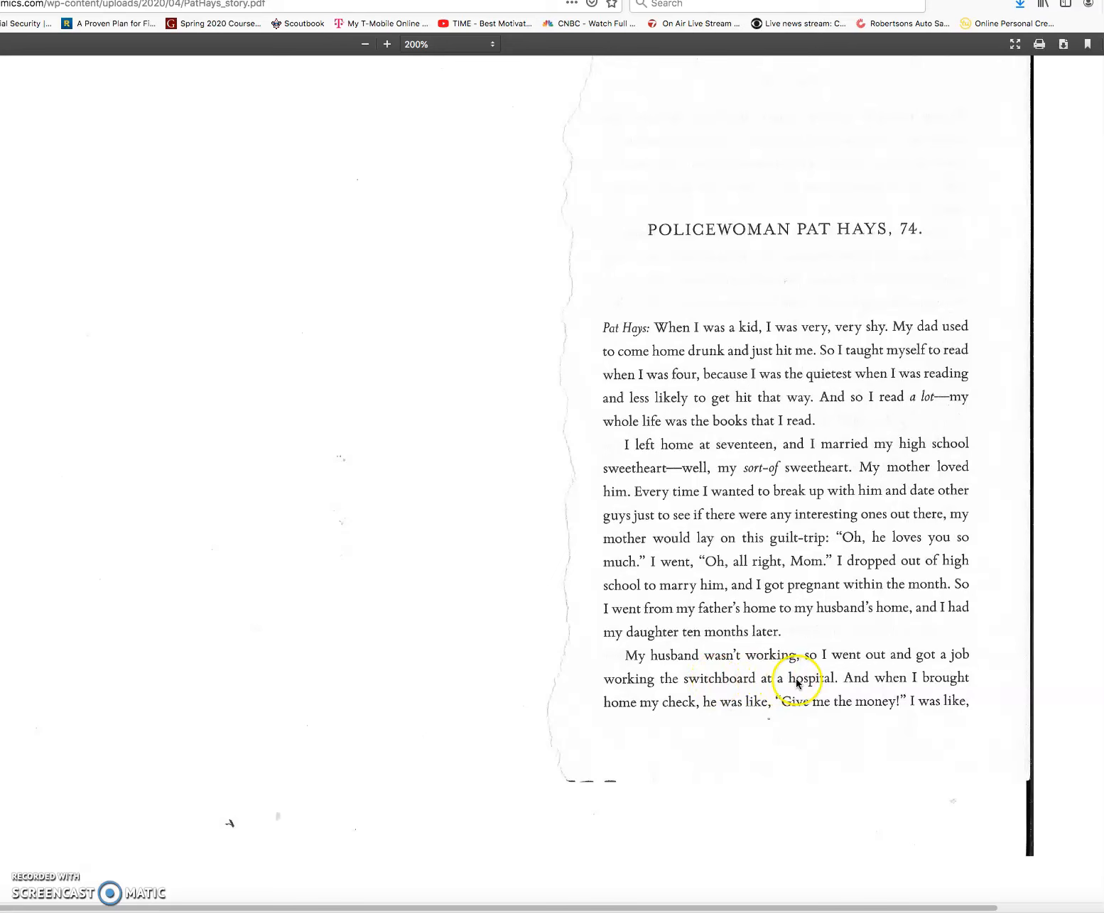
mouse_move(860, 684)
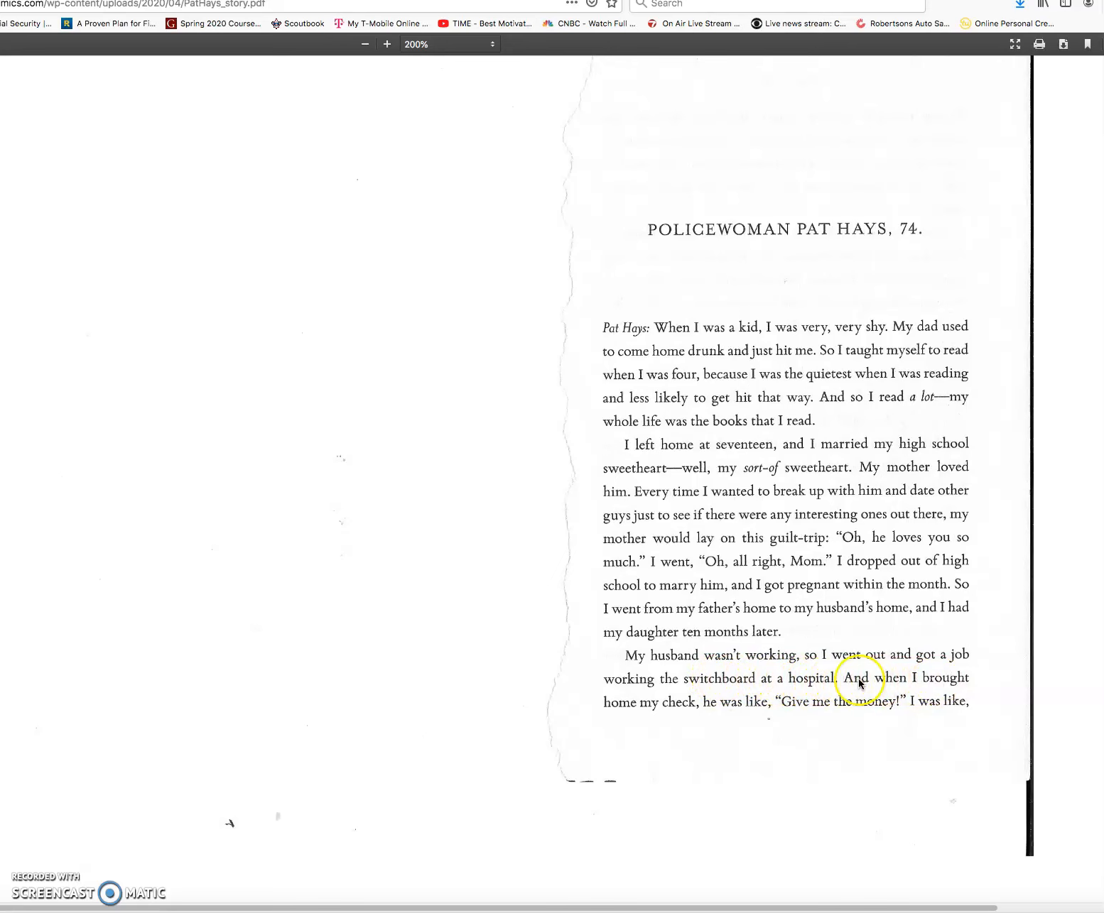
mouse_move(781, 708)
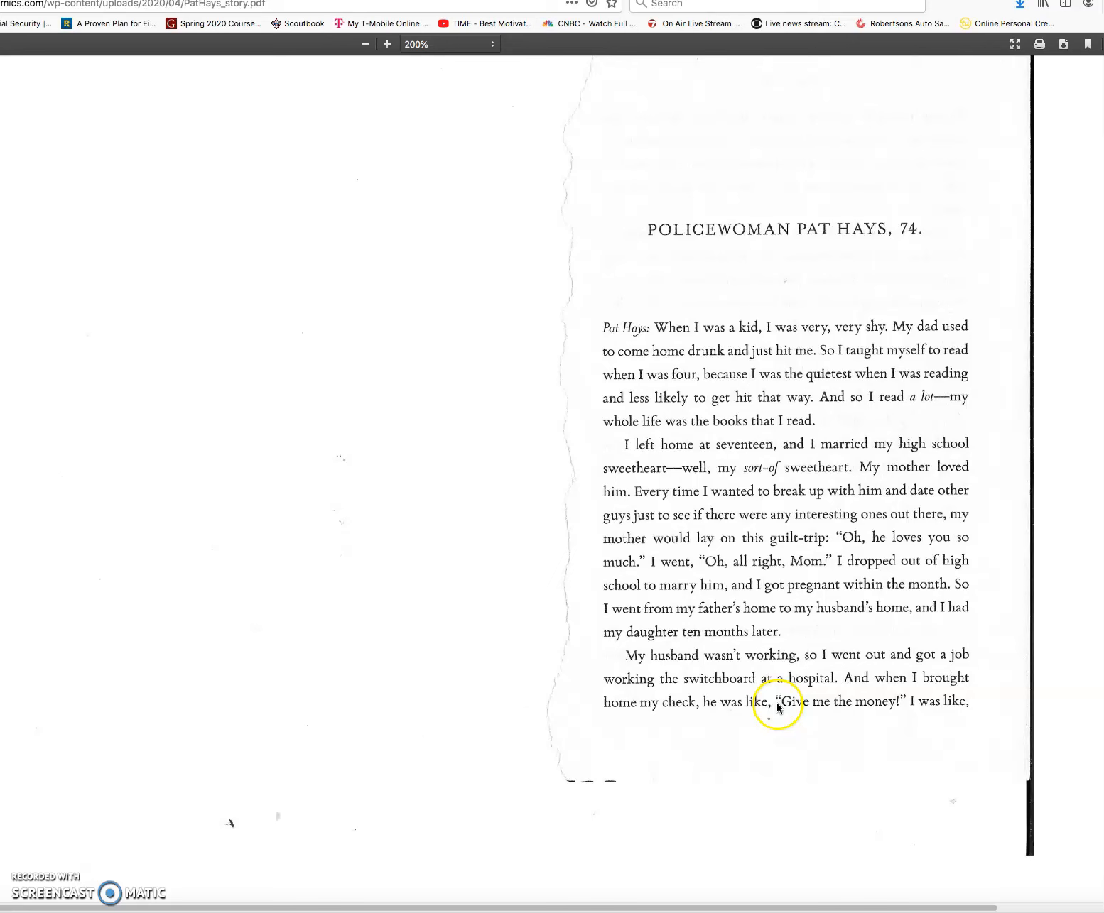
mouse_move(894, 709)
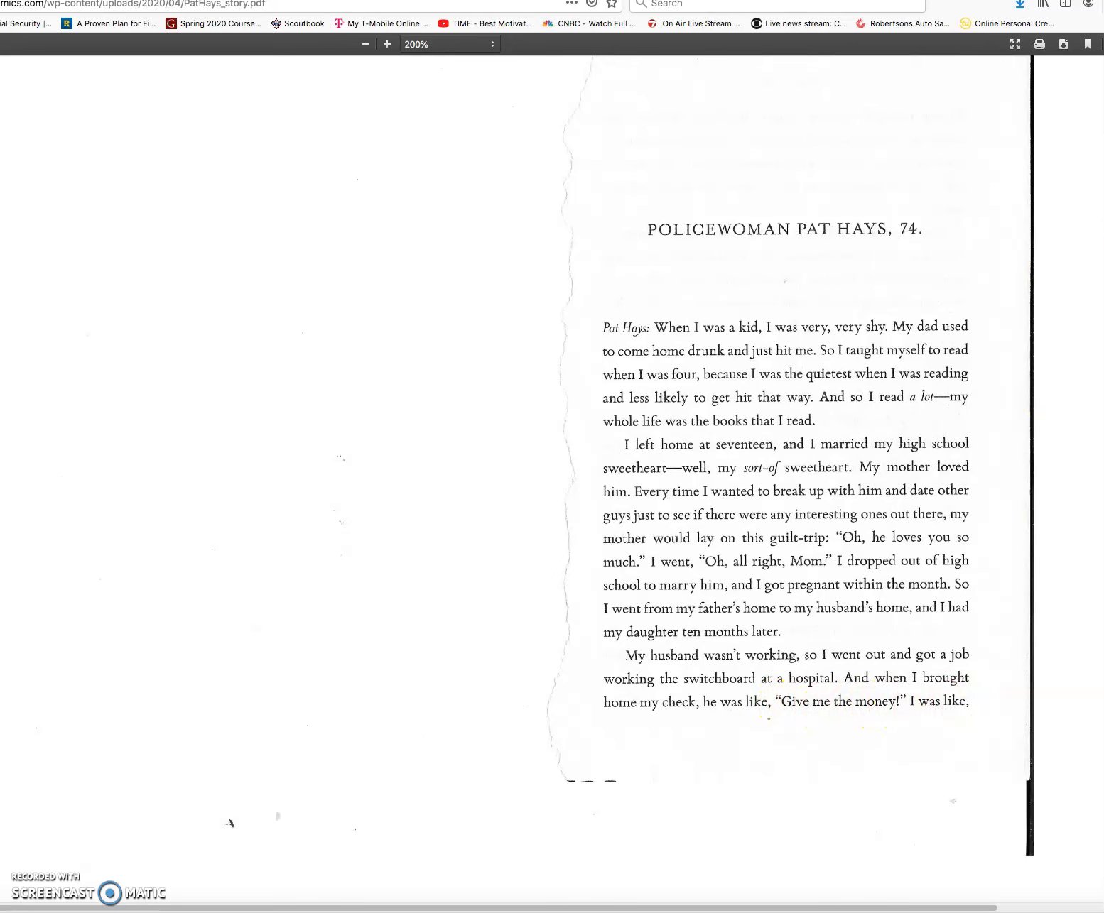
scroll(down, 3)
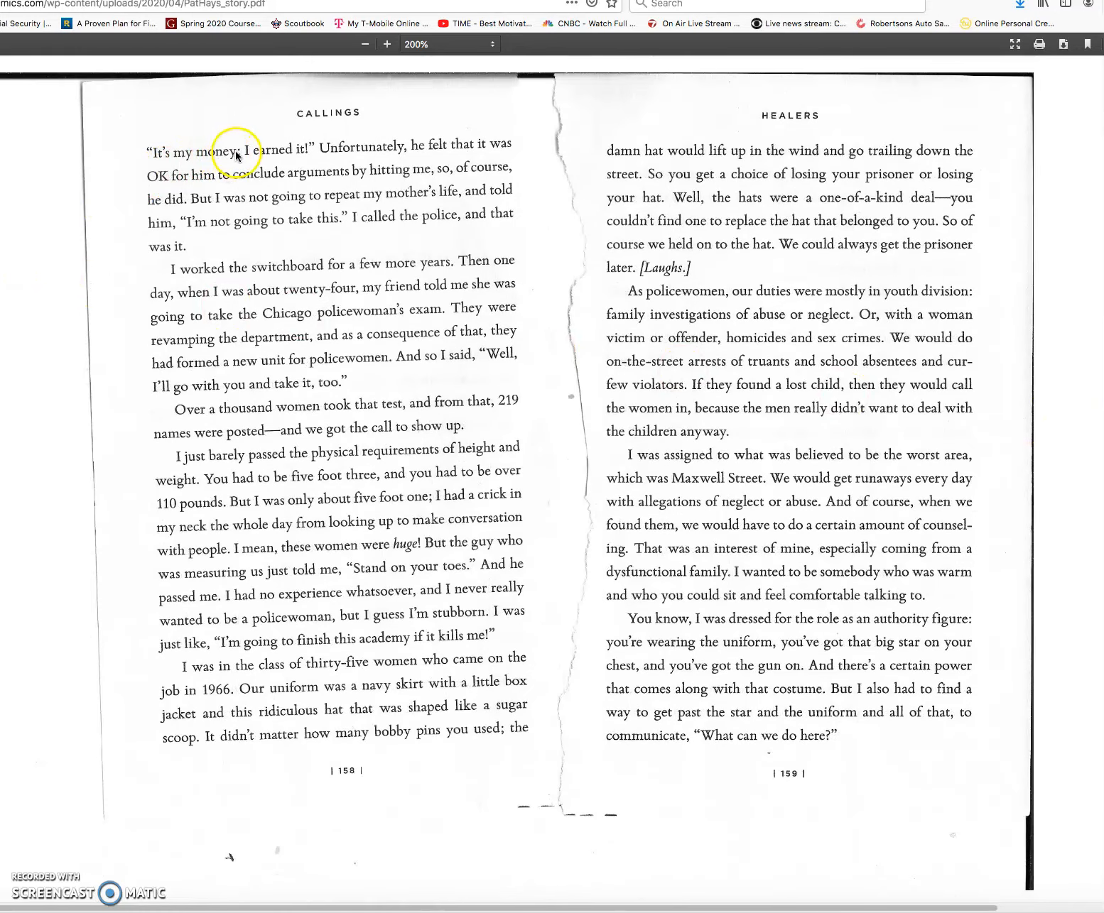
mouse_move(329, 154)
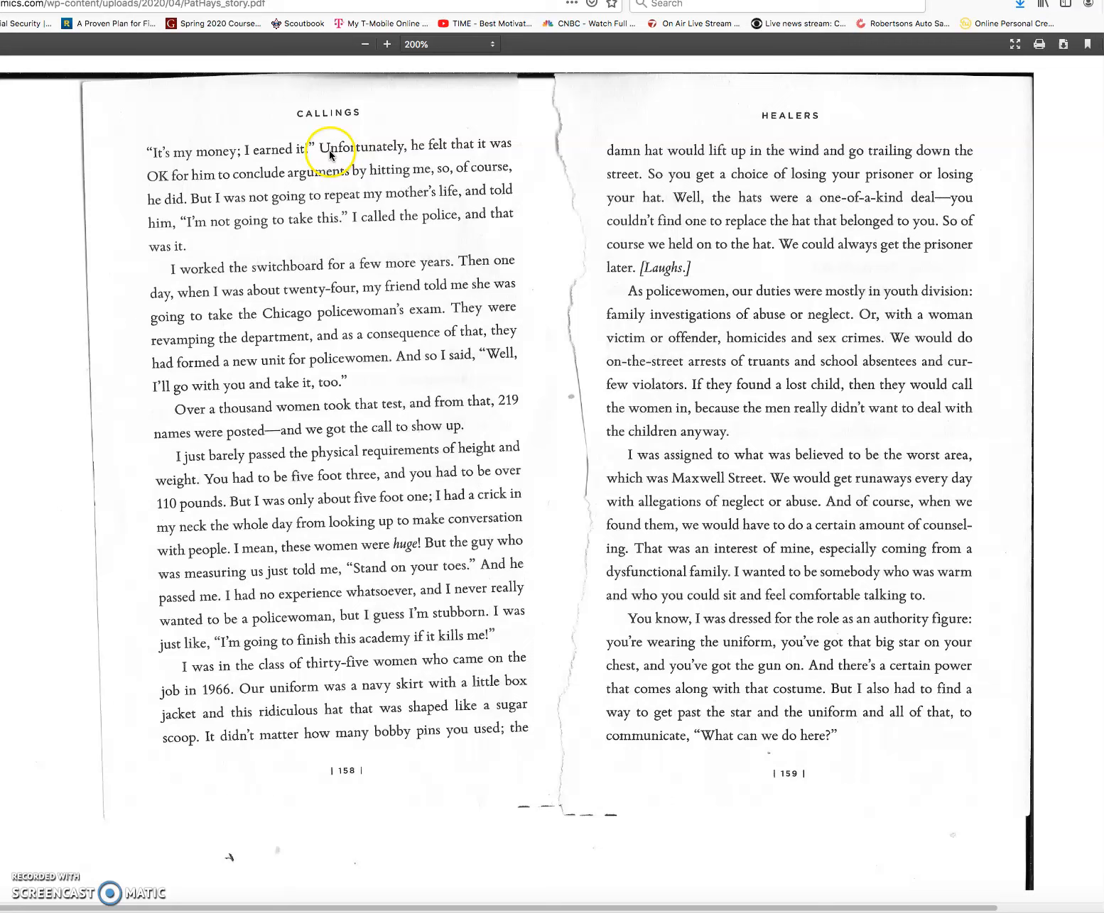
mouse_move(460, 151)
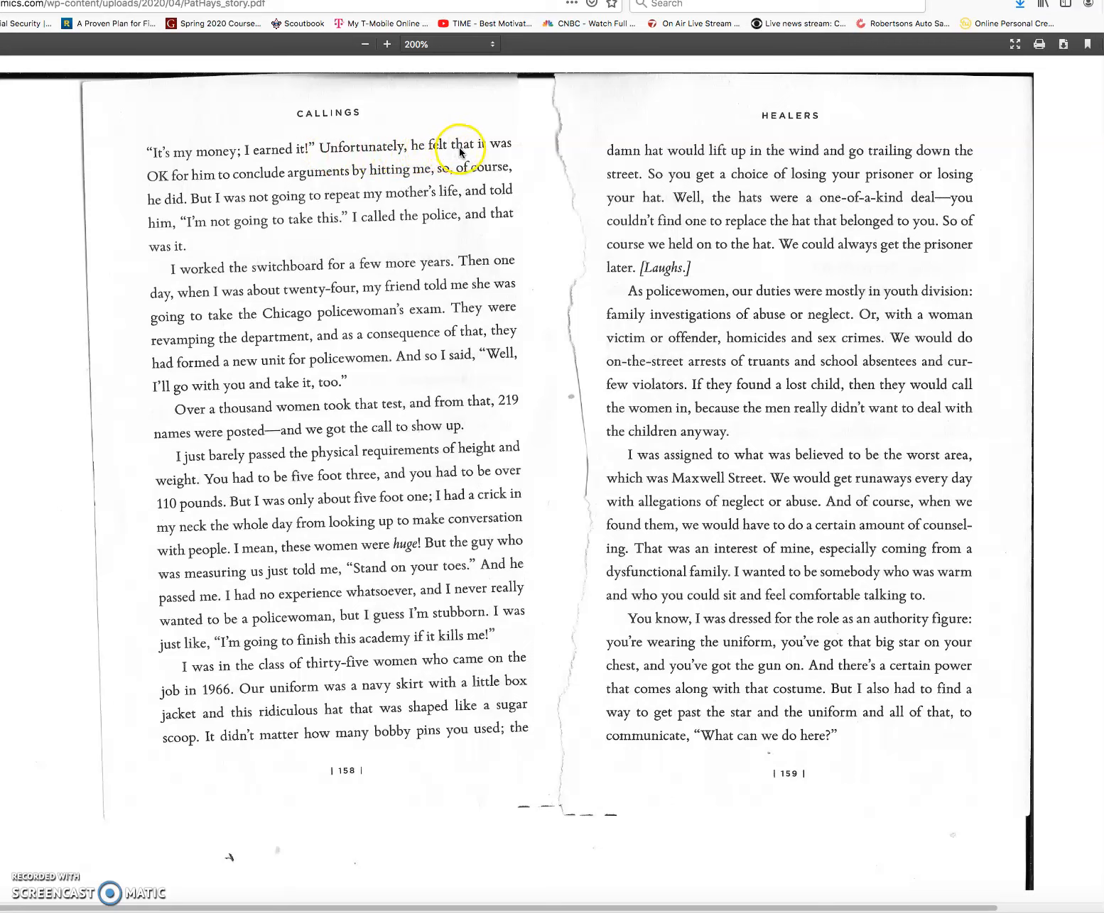
mouse_move(220, 182)
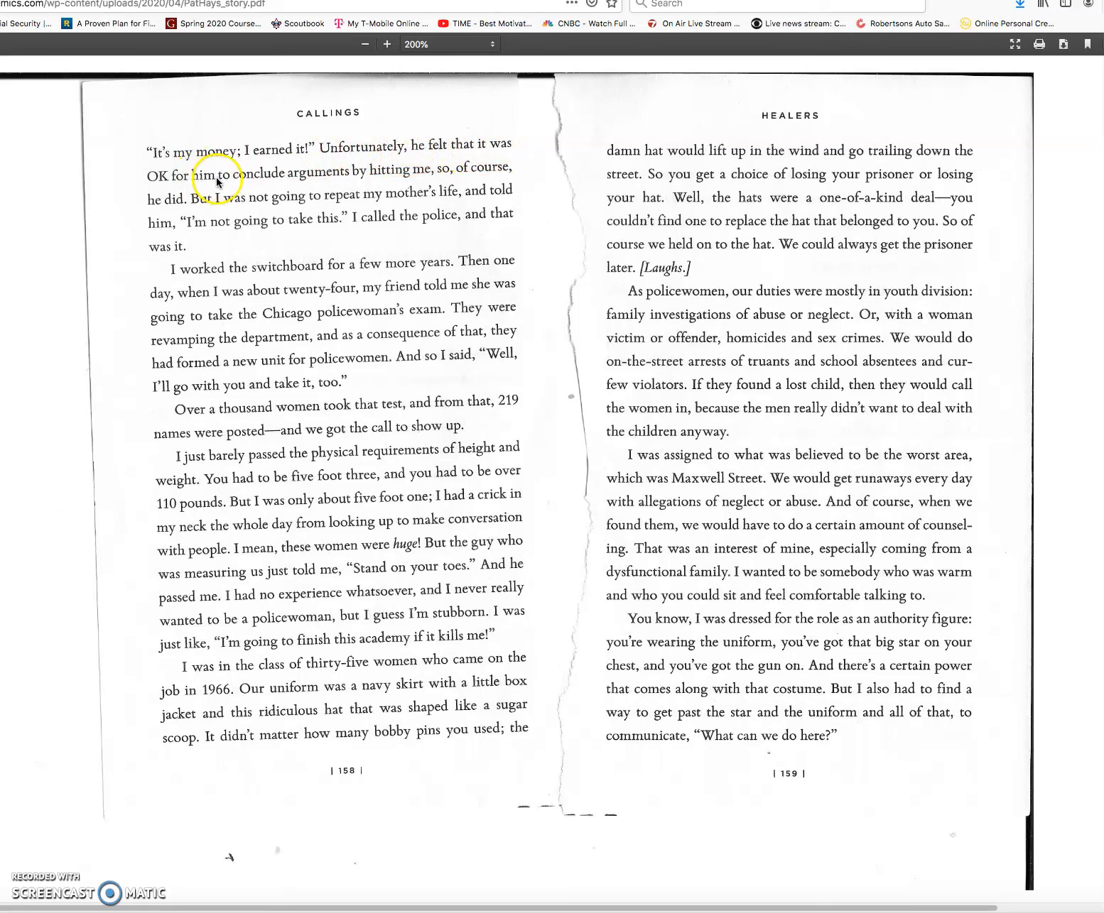
mouse_move(315, 183)
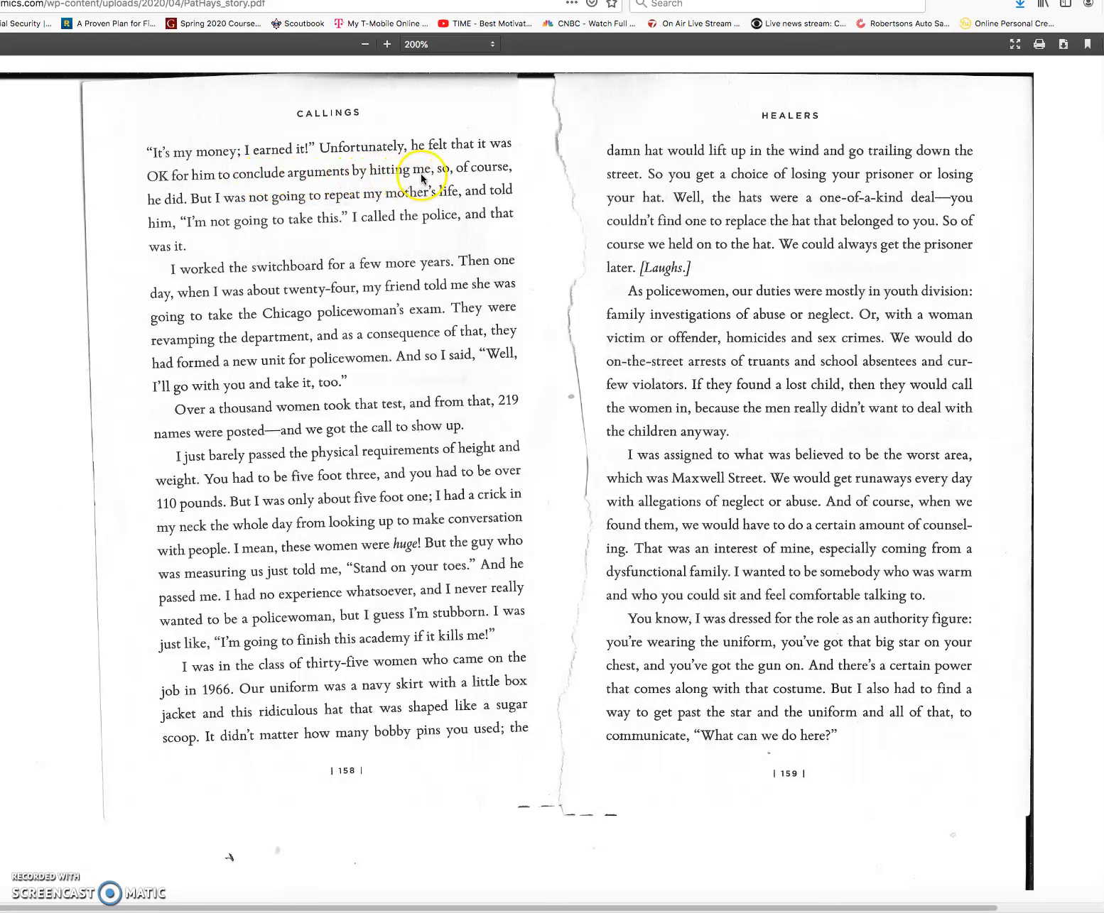
mouse_move(338, 191)
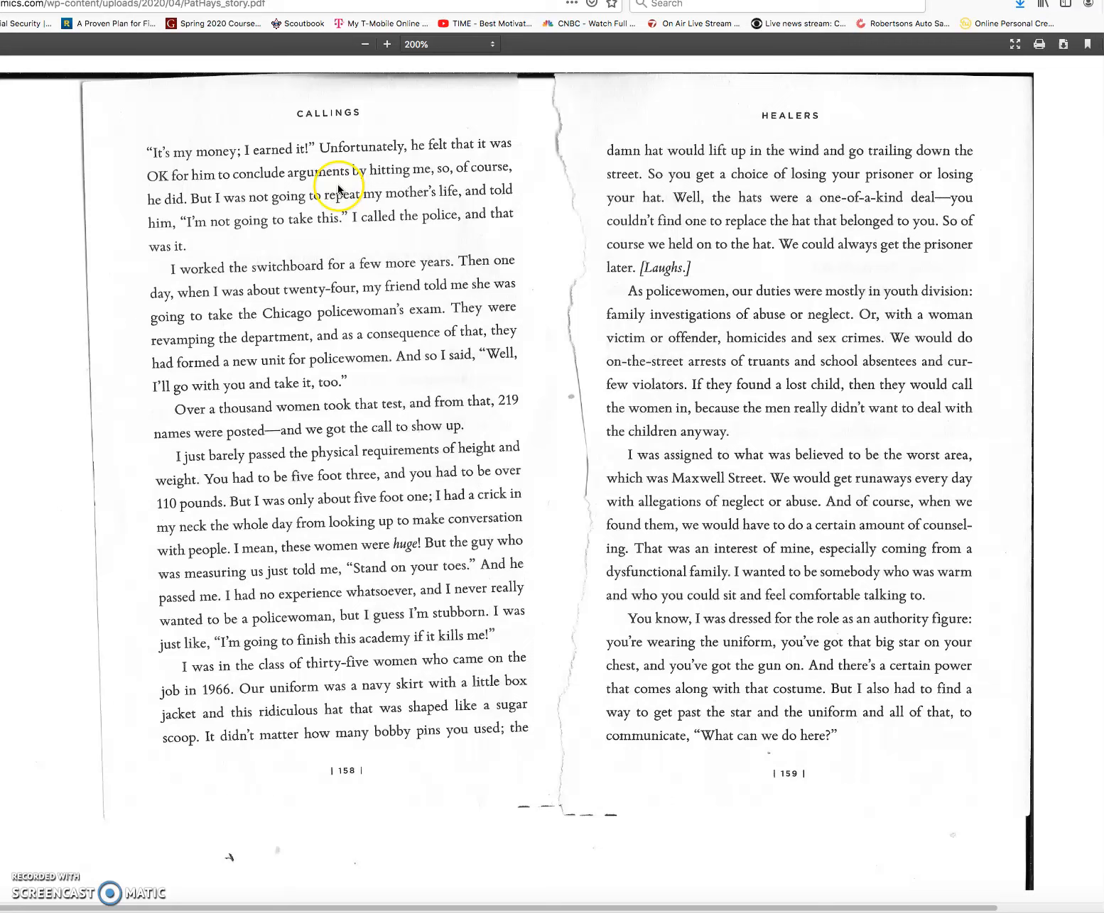
mouse_move(201, 208)
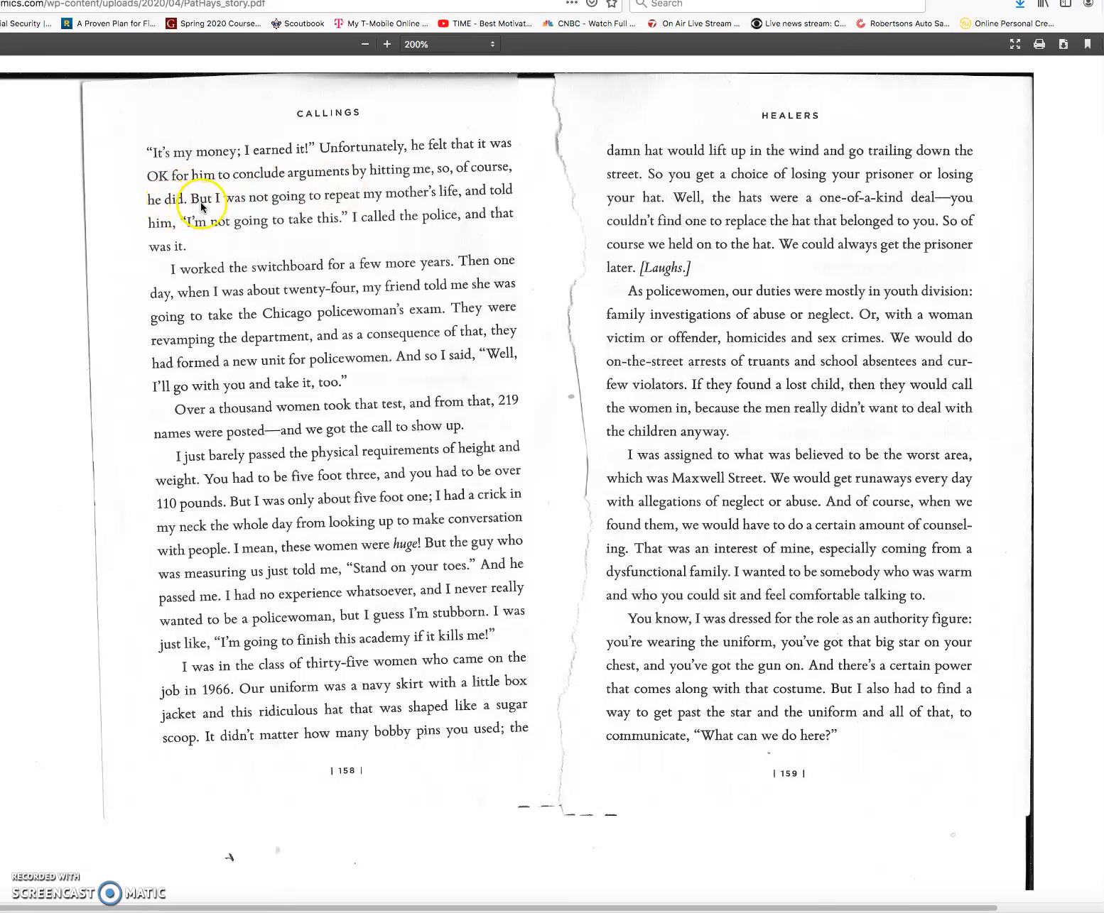
mouse_move(368, 206)
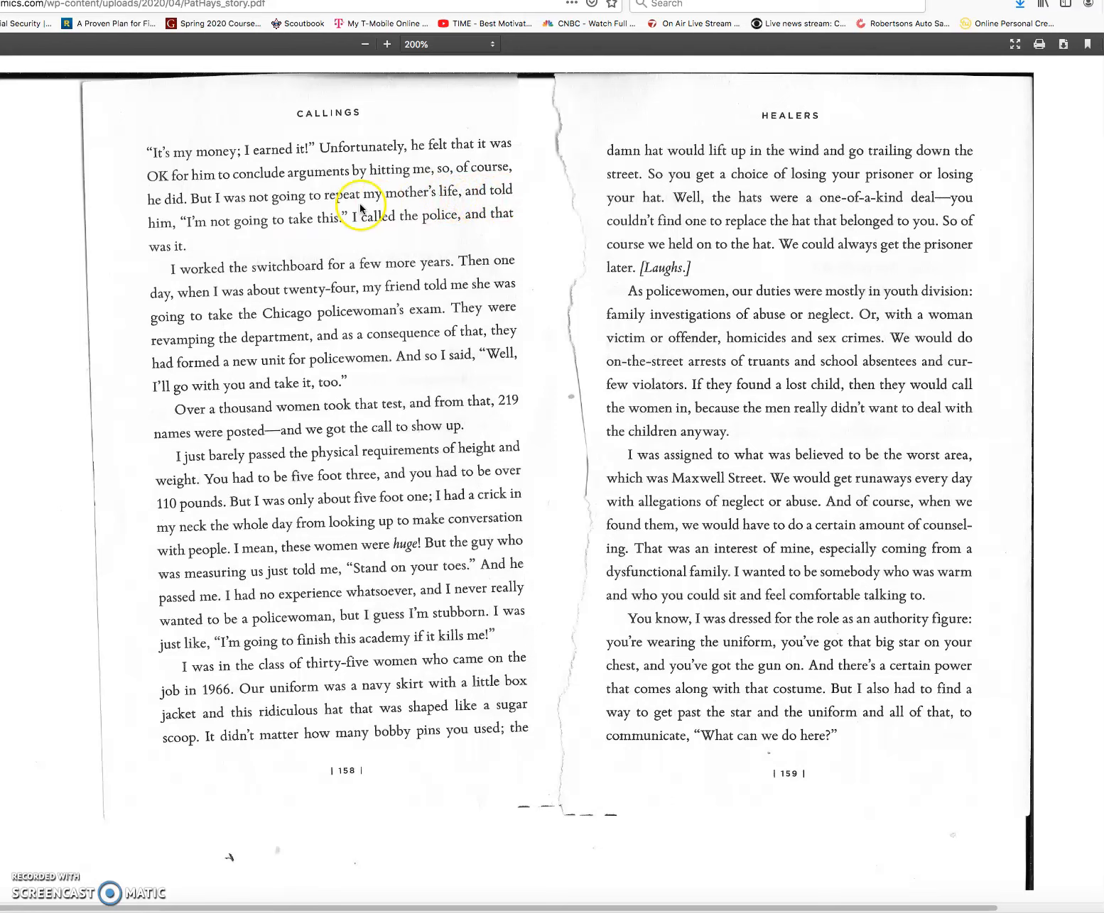
mouse_move(256, 229)
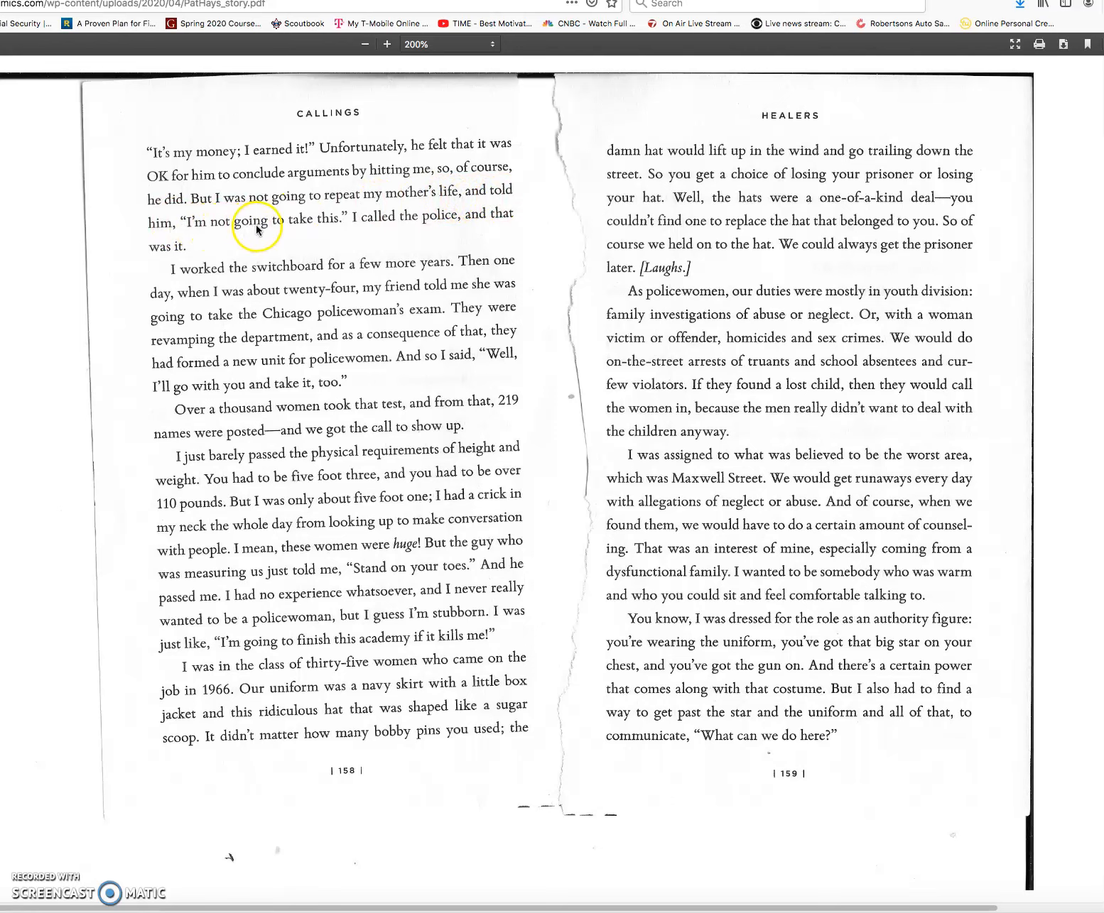
mouse_move(382, 225)
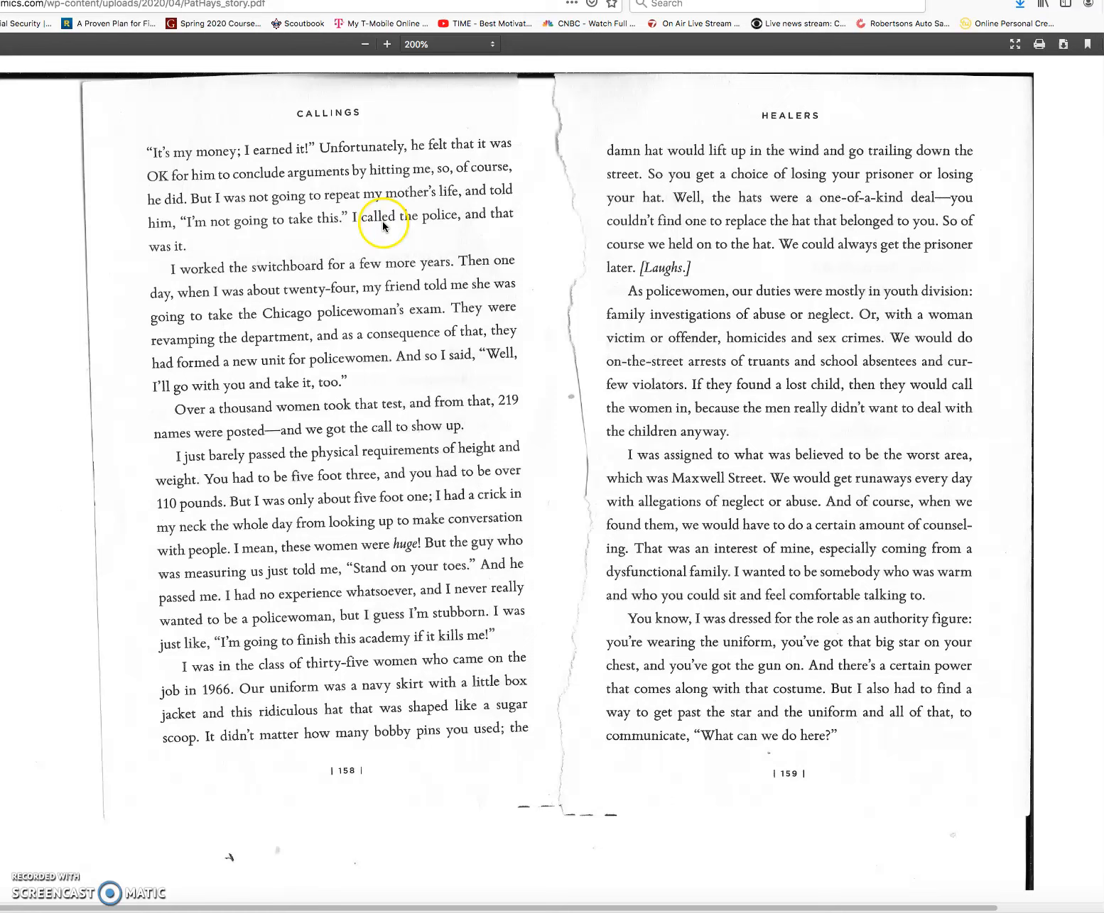
mouse_move(286, 238)
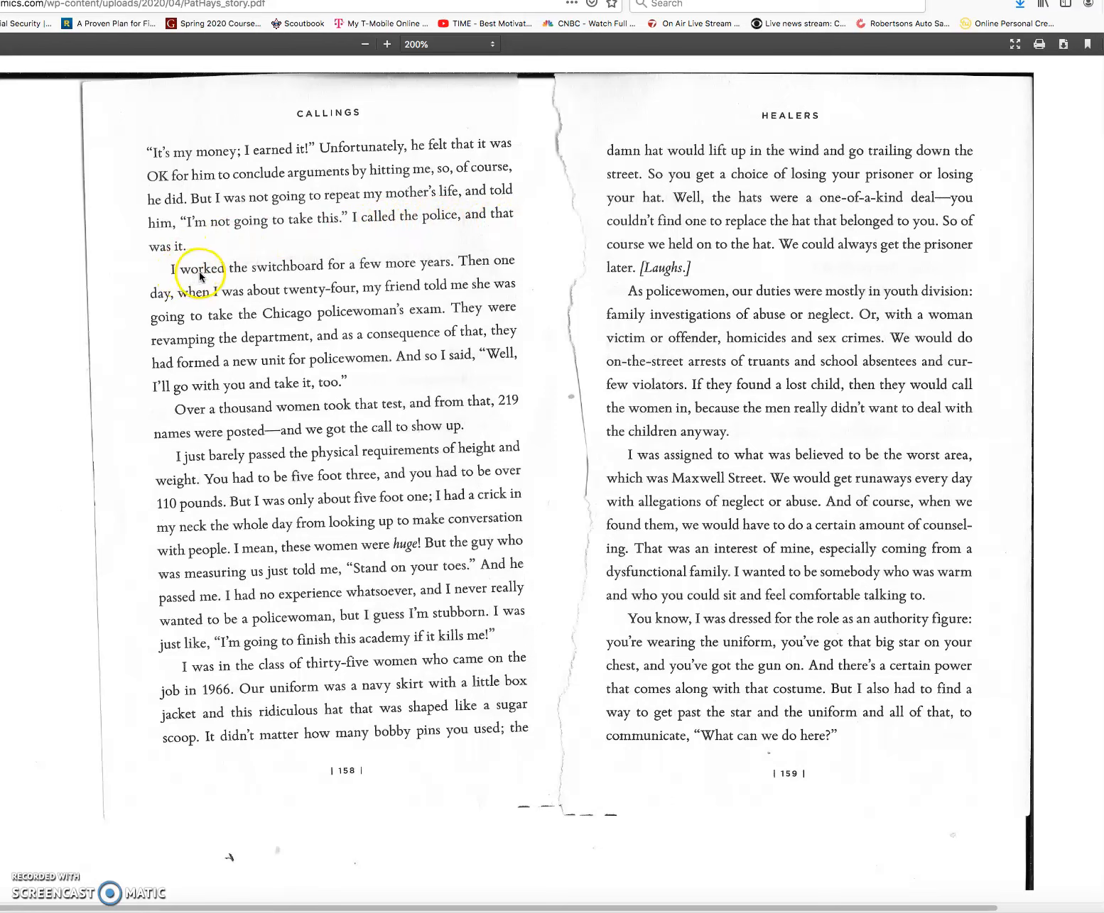
mouse_move(372, 274)
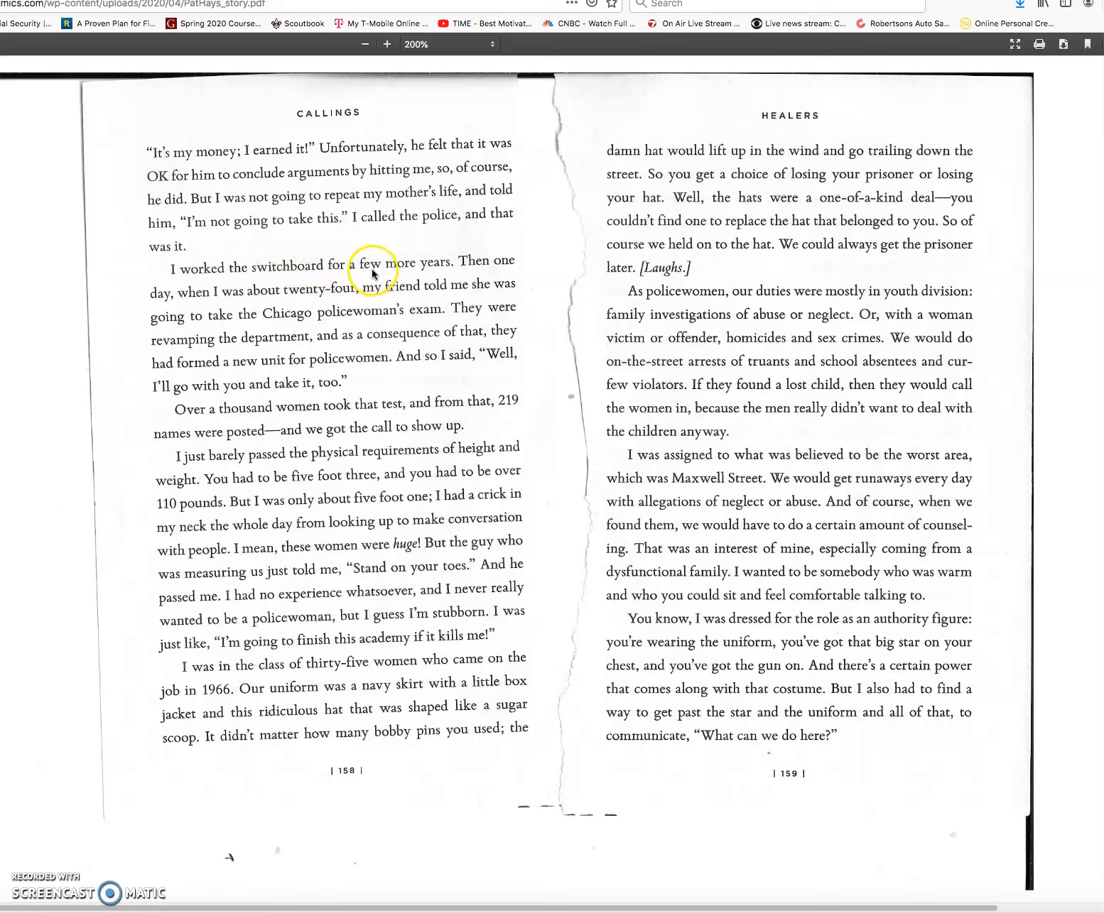
mouse_move(443, 270)
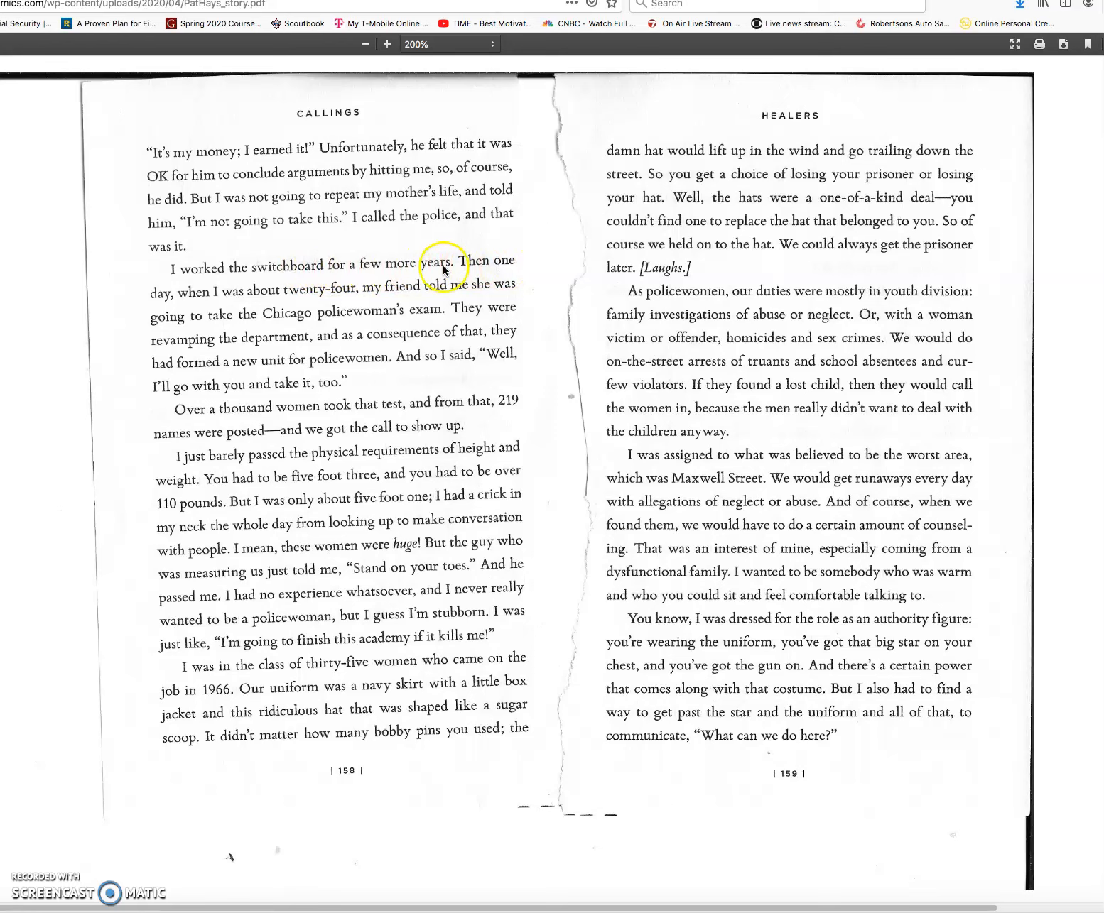
mouse_move(302, 300)
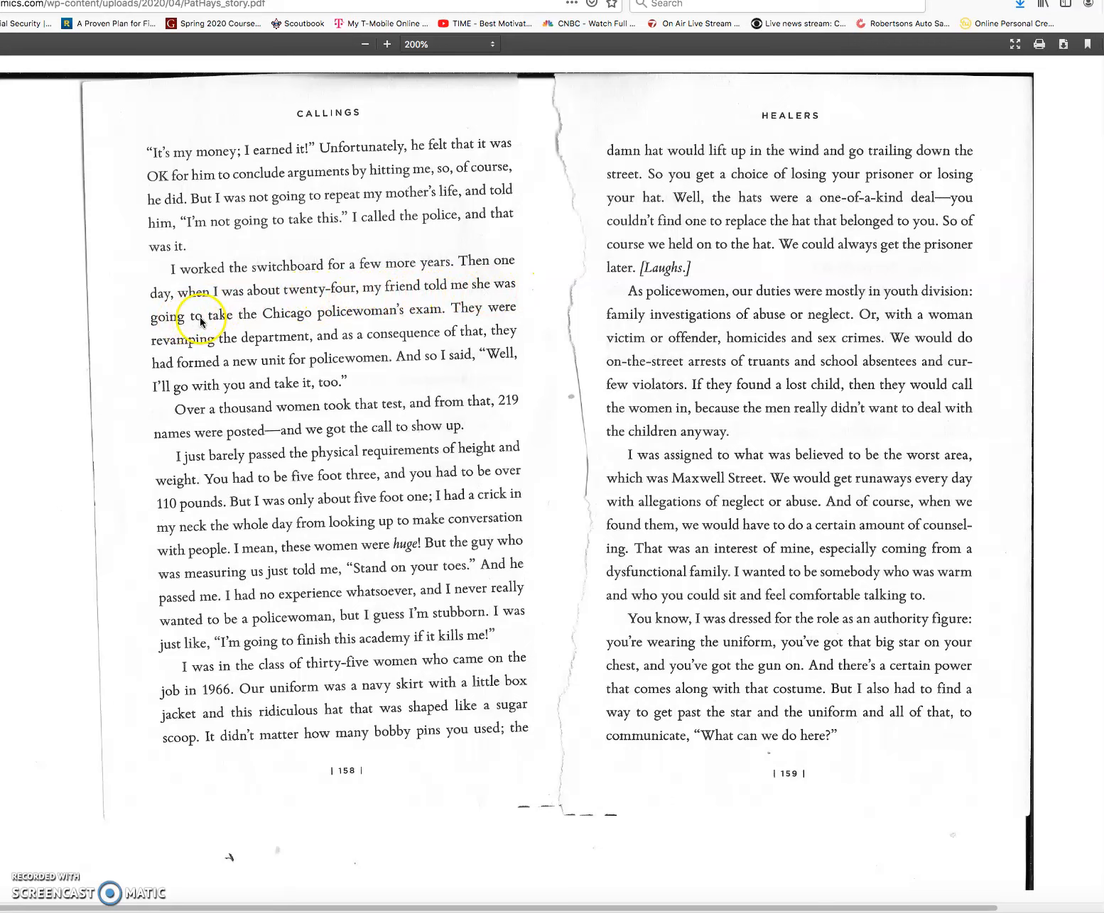
mouse_move(331, 320)
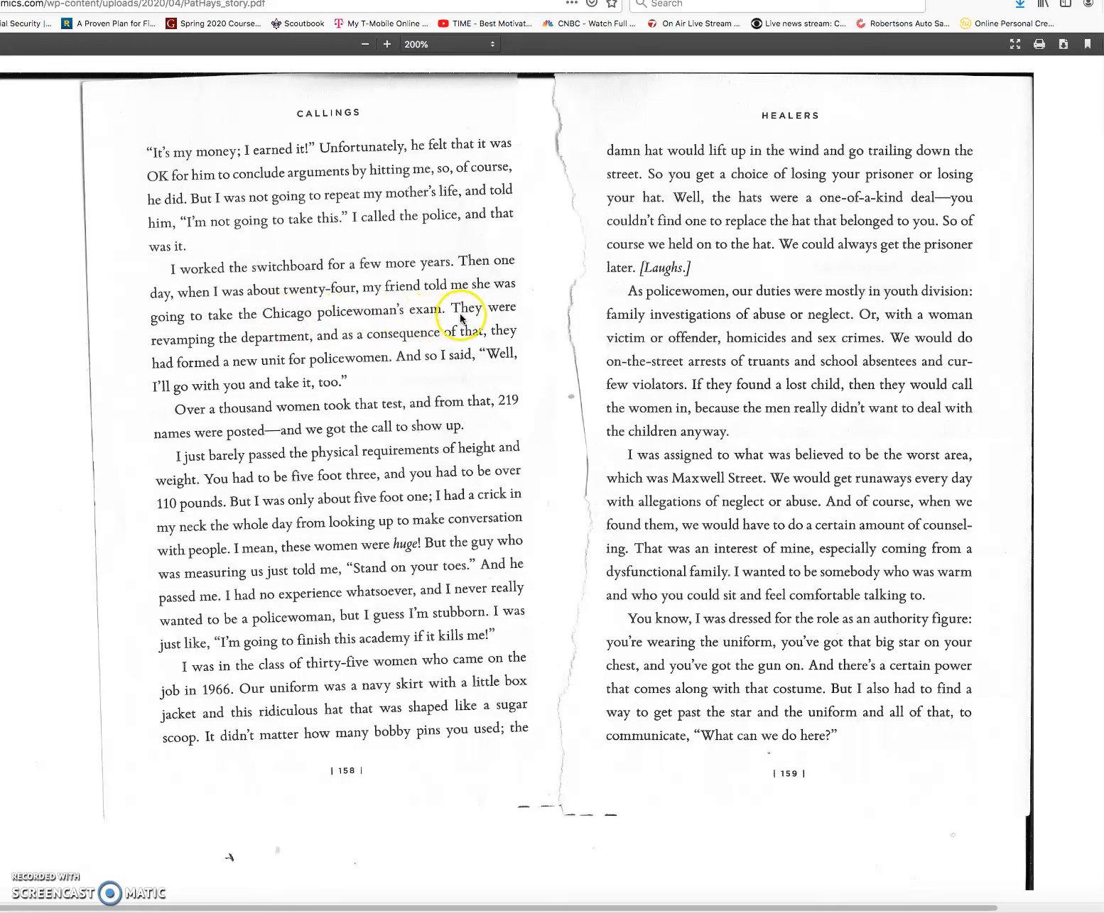
mouse_move(206, 352)
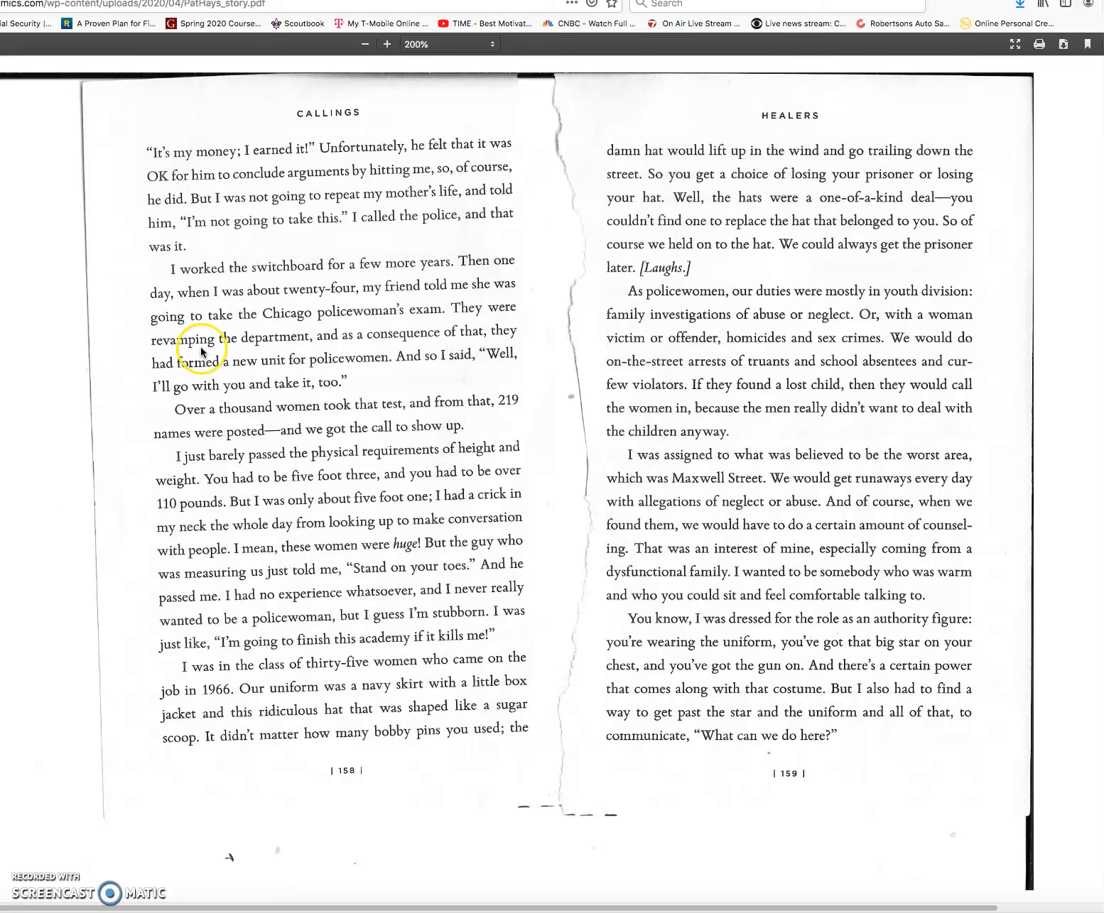
mouse_move(348, 345)
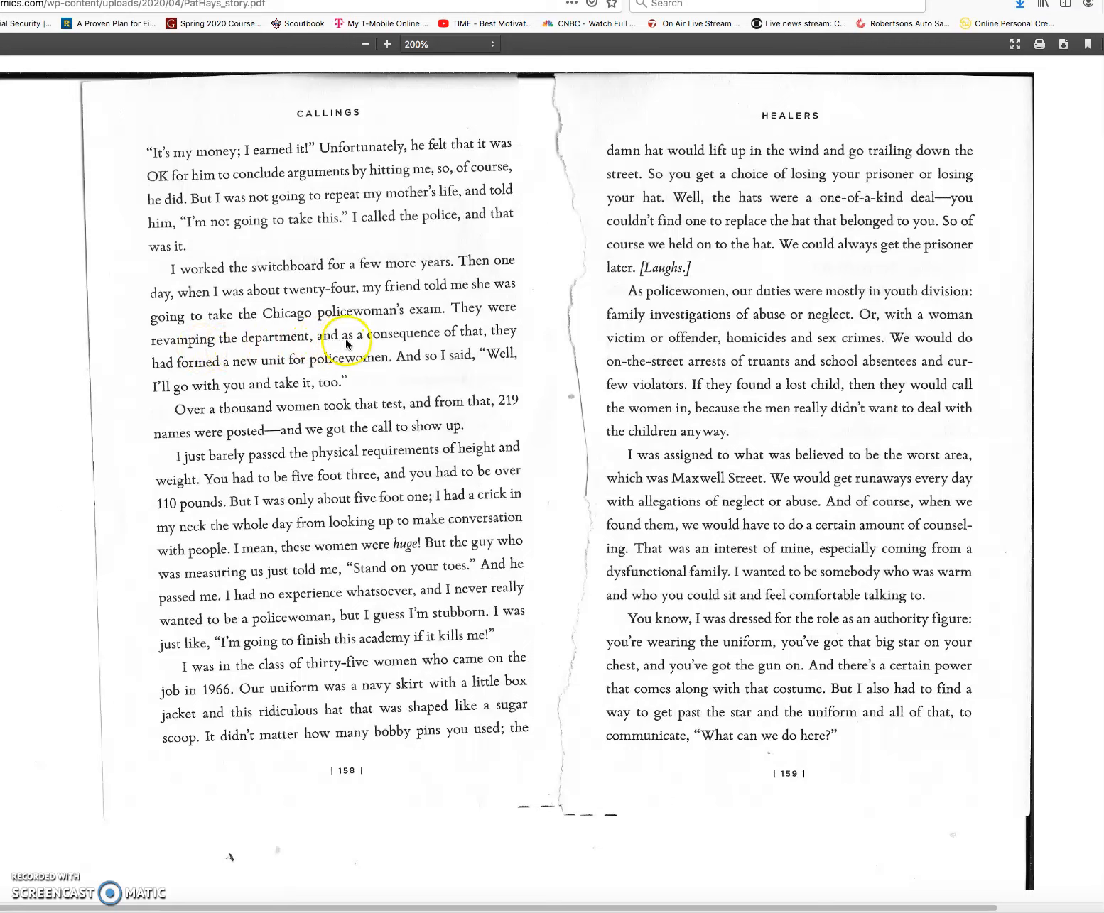
mouse_move(500, 341)
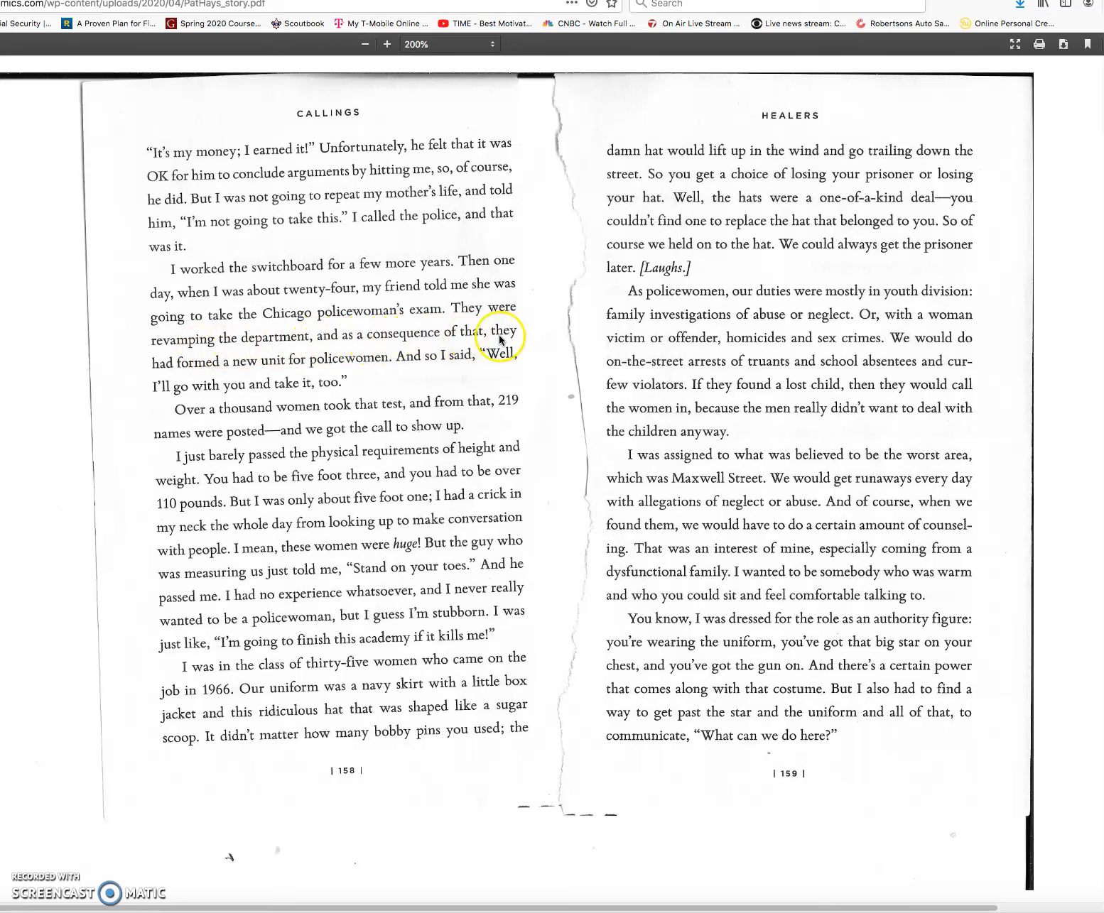
mouse_move(267, 367)
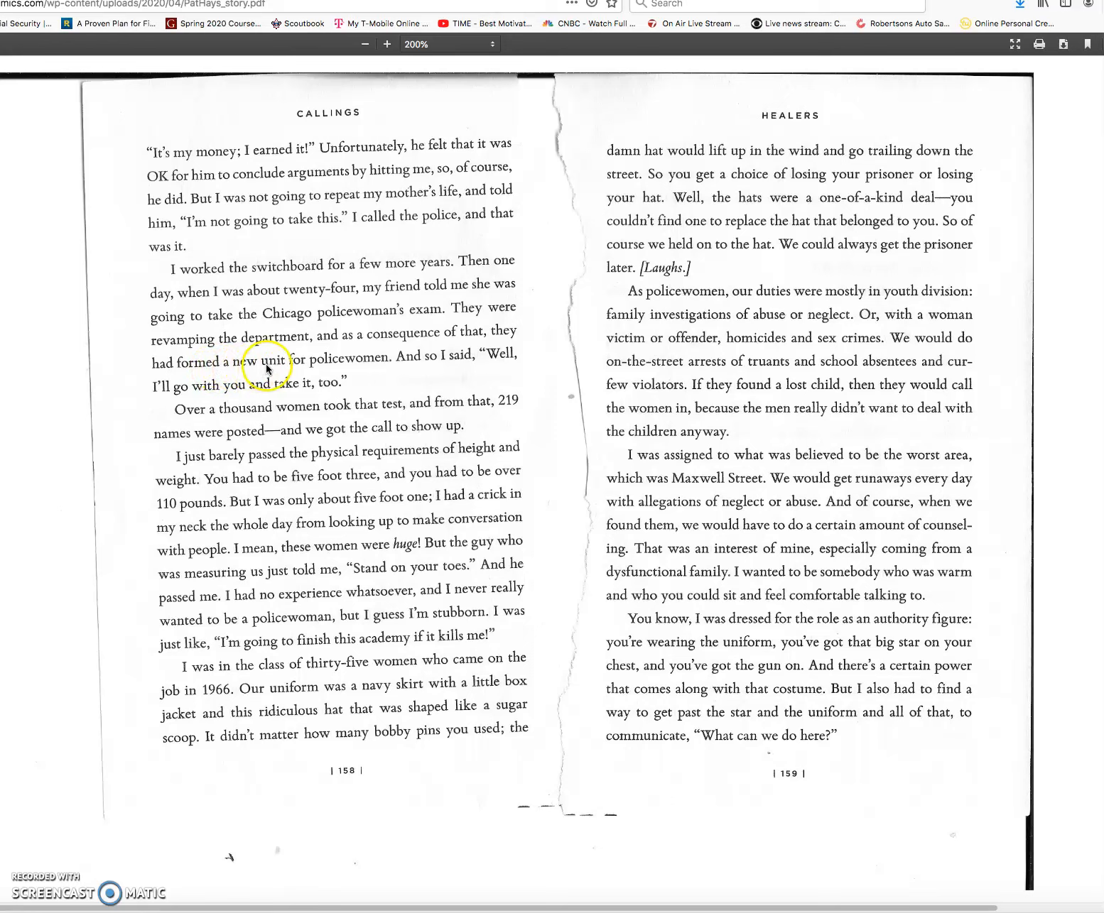
mouse_move(363, 371)
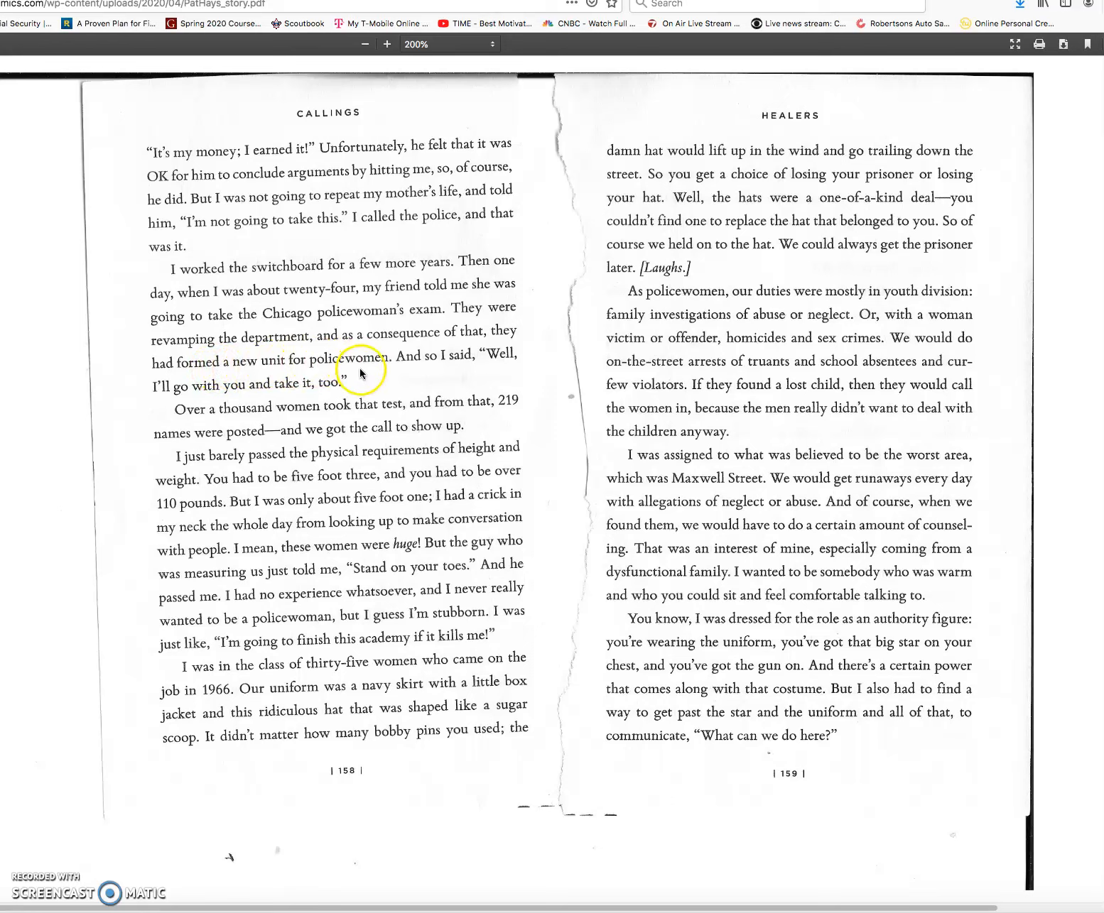
mouse_move(490, 365)
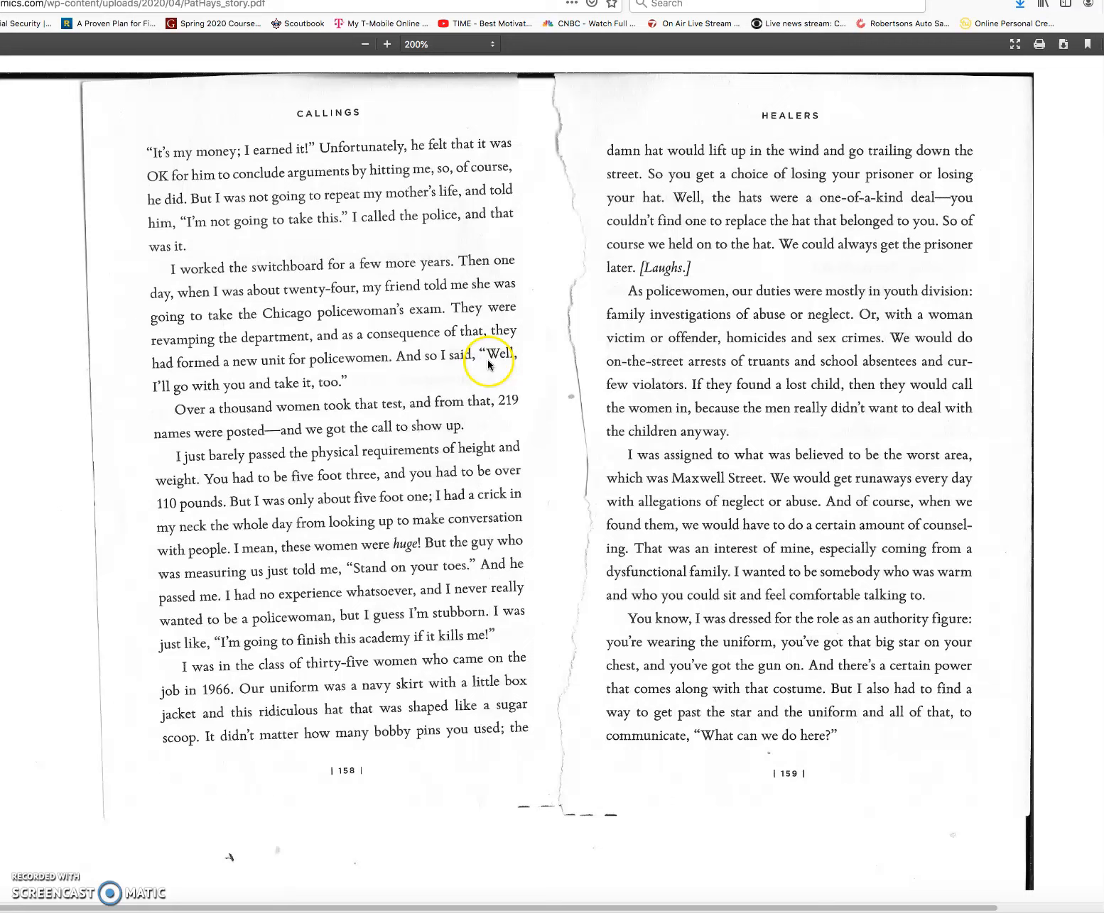
mouse_move(214, 388)
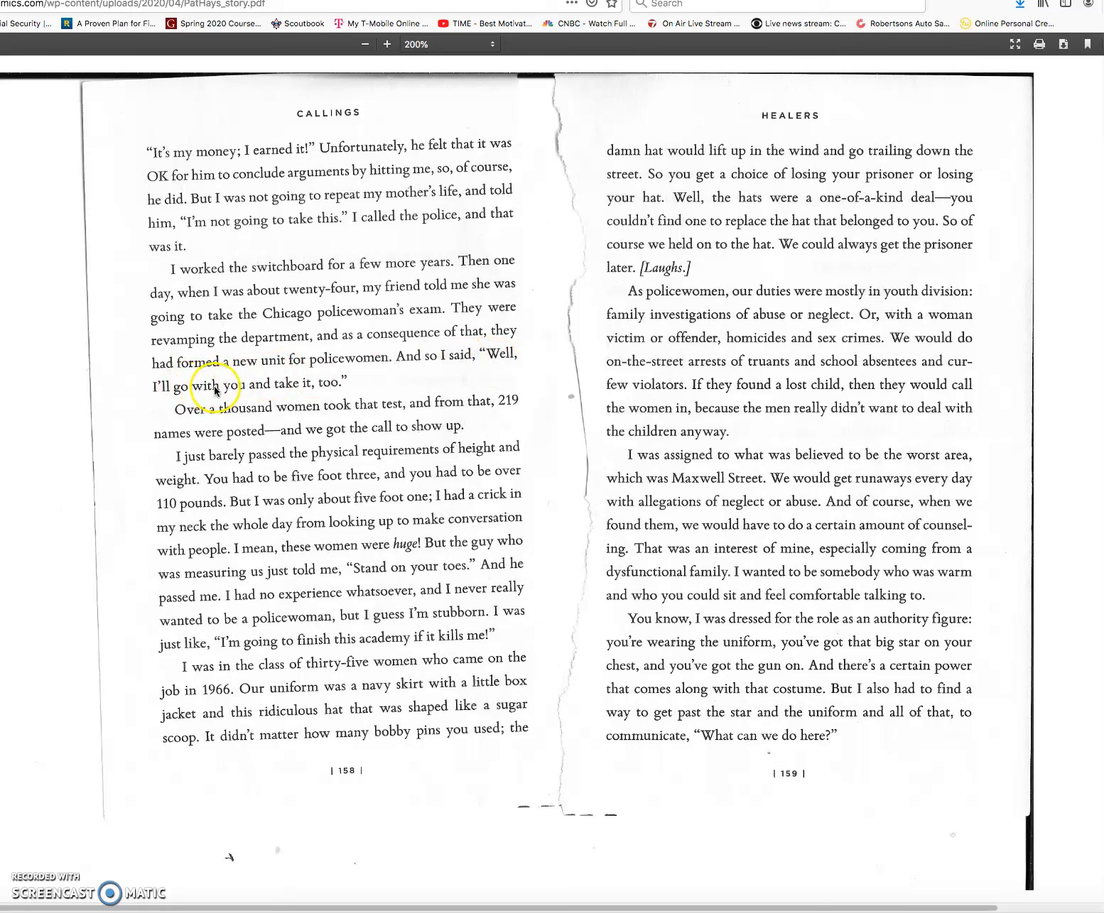
mouse_move(323, 391)
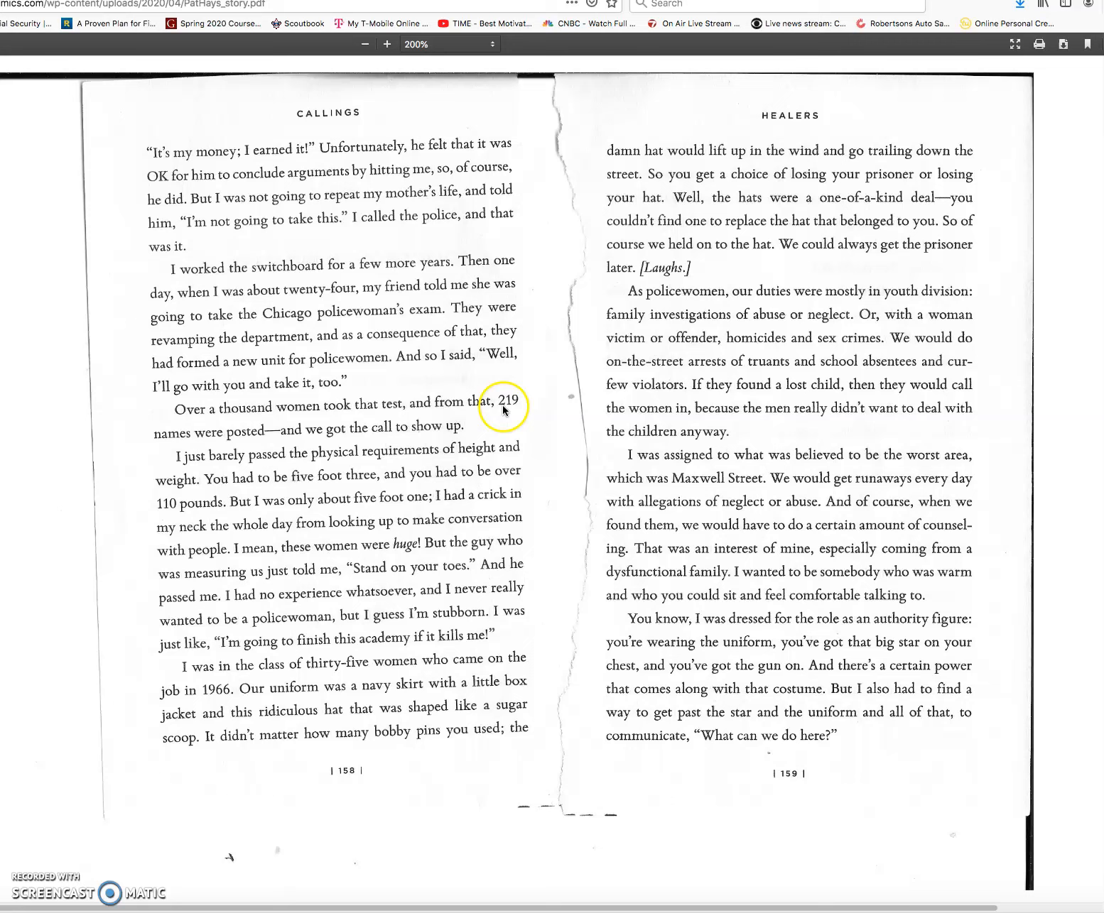
mouse_move(177, 438)
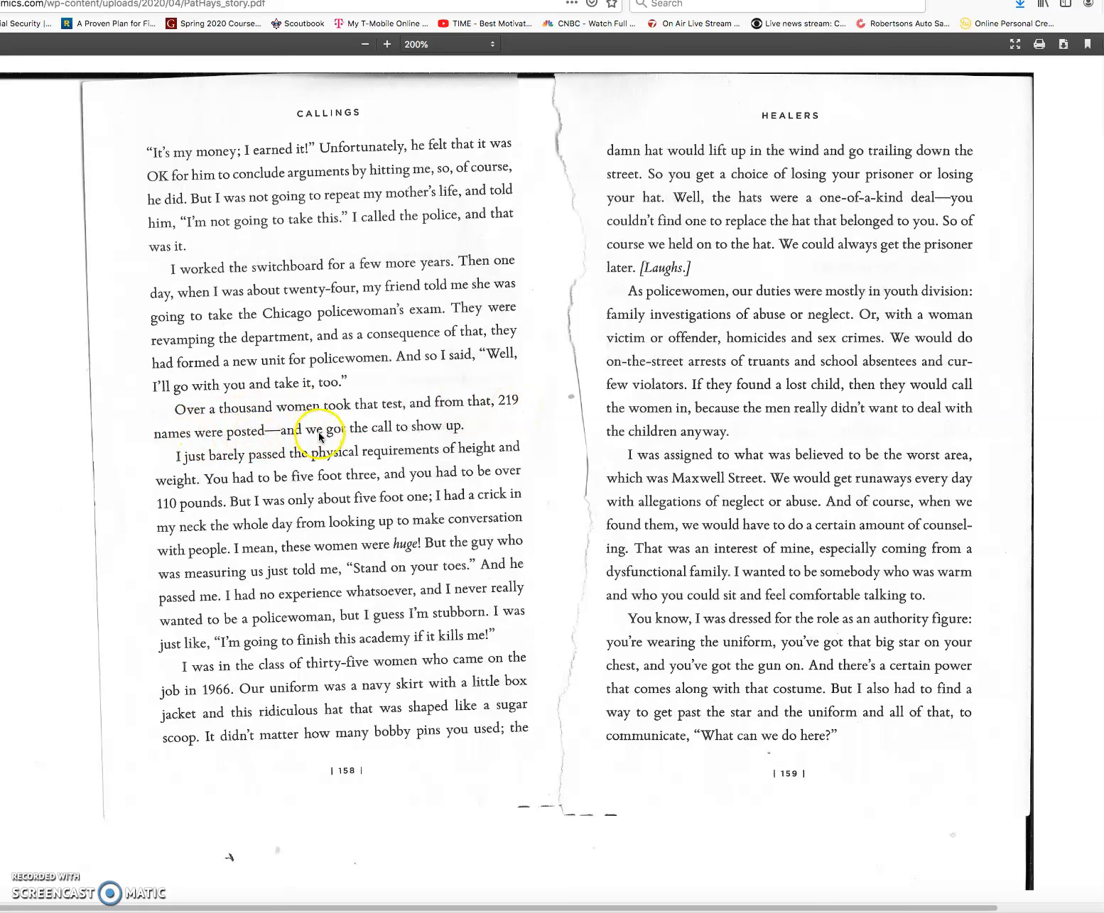
mouse_move(449, 431)
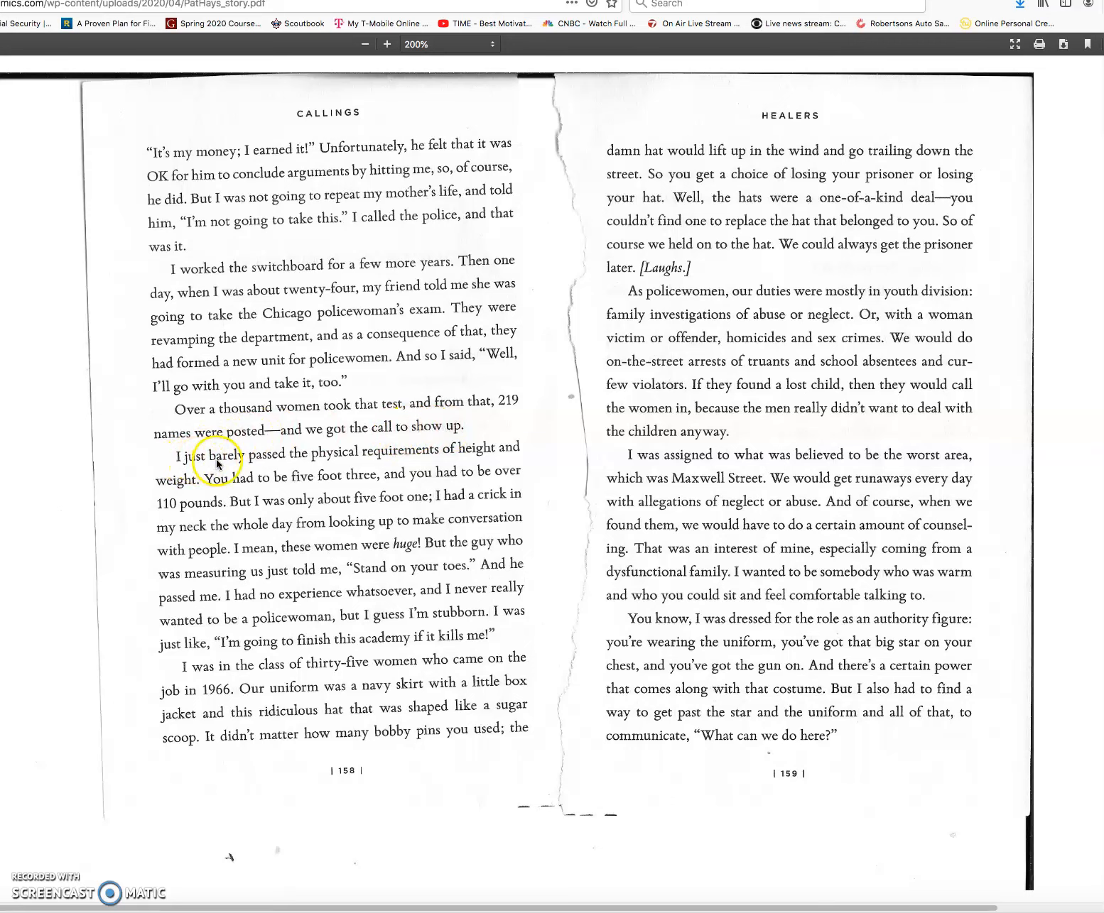
mouse_move(361, 458)
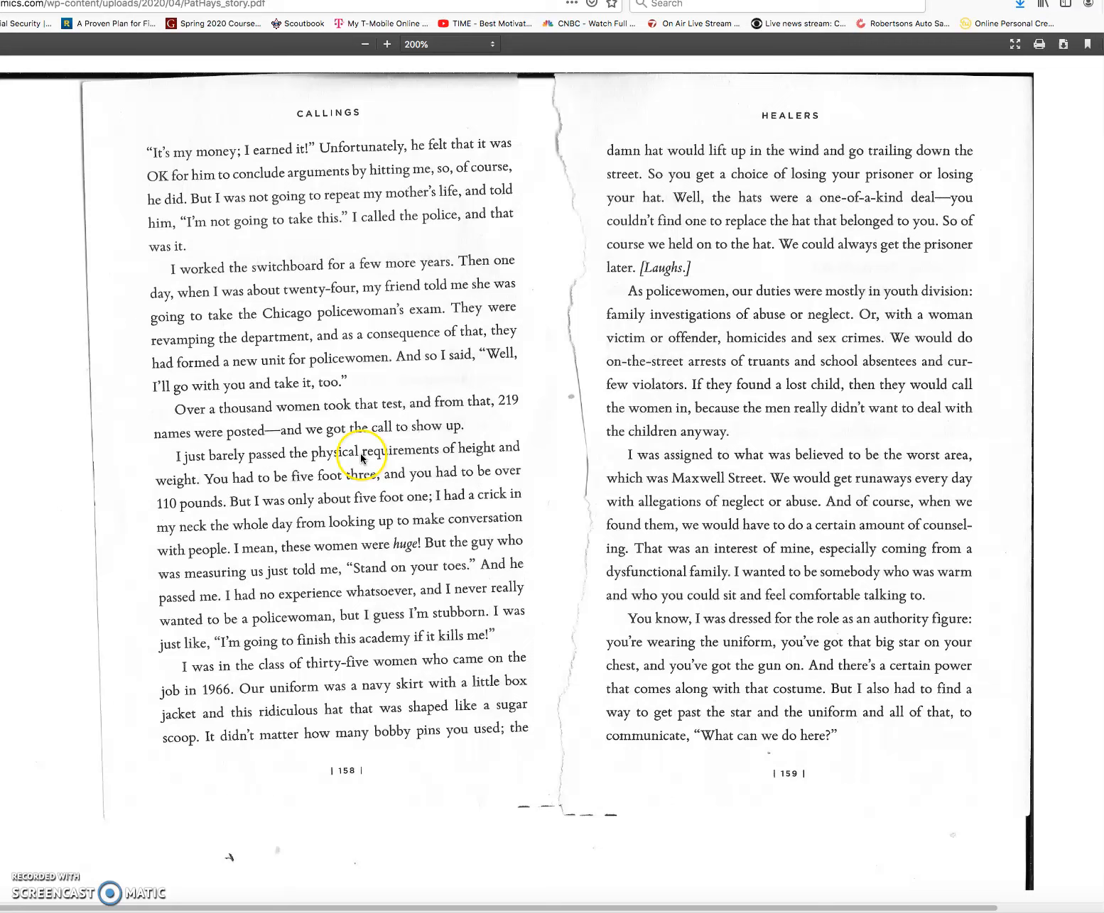
mouse_move(242, 474)
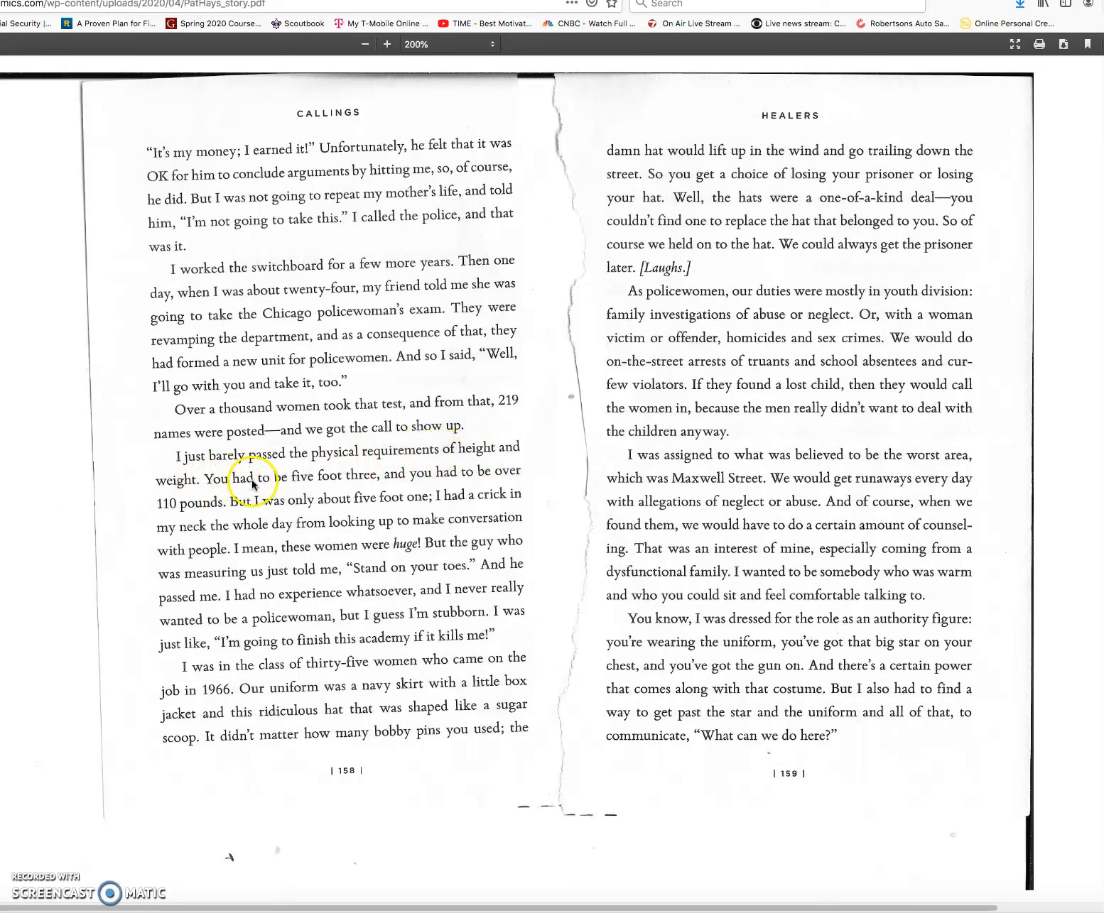
mouse_move(378, 481)
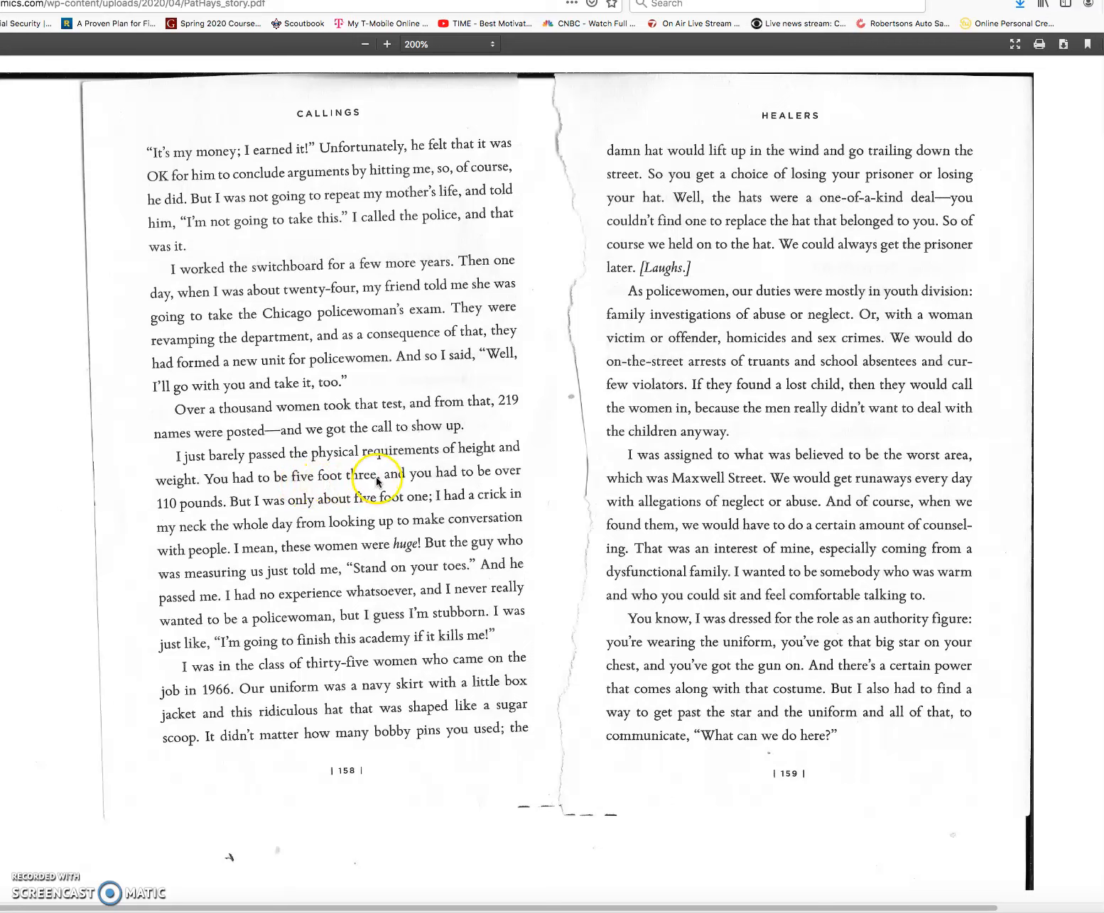
mouse_move(518, 480)
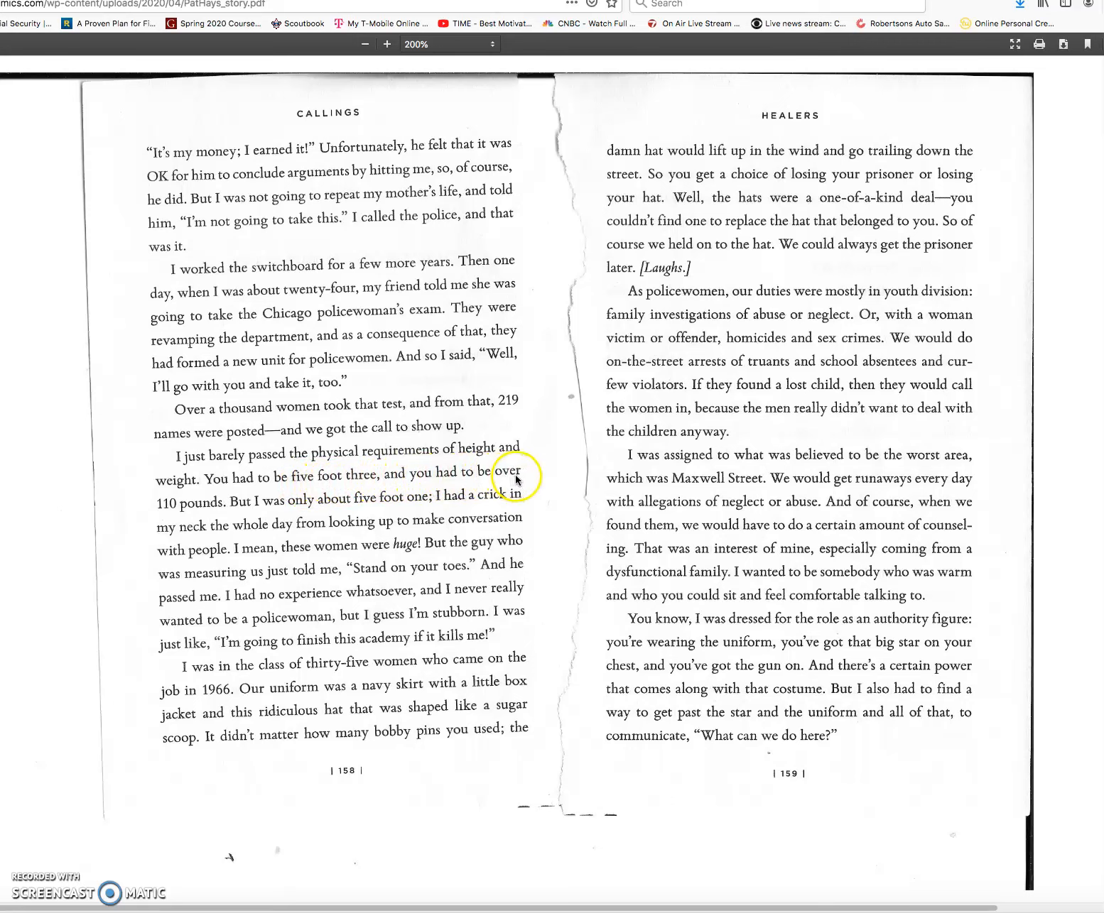
mouse_move(195, 513)
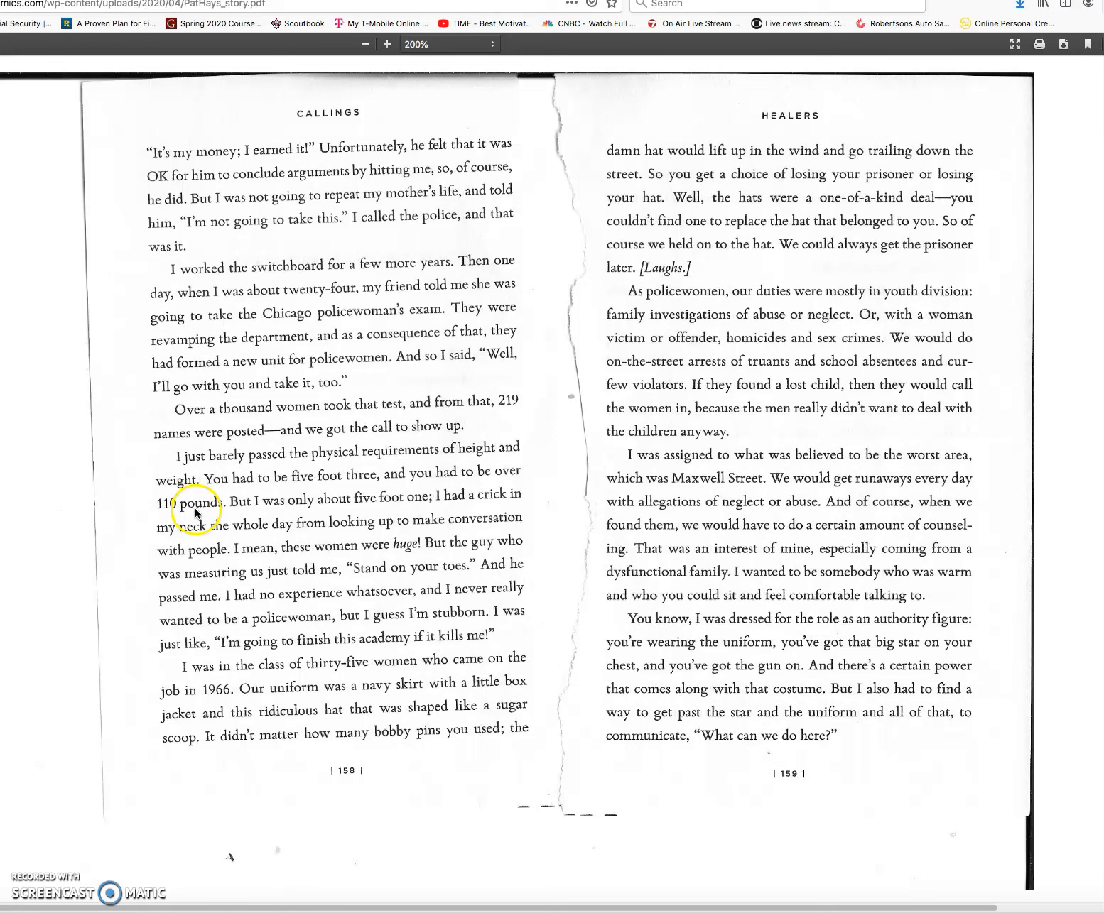
mouse_move(307, 509)
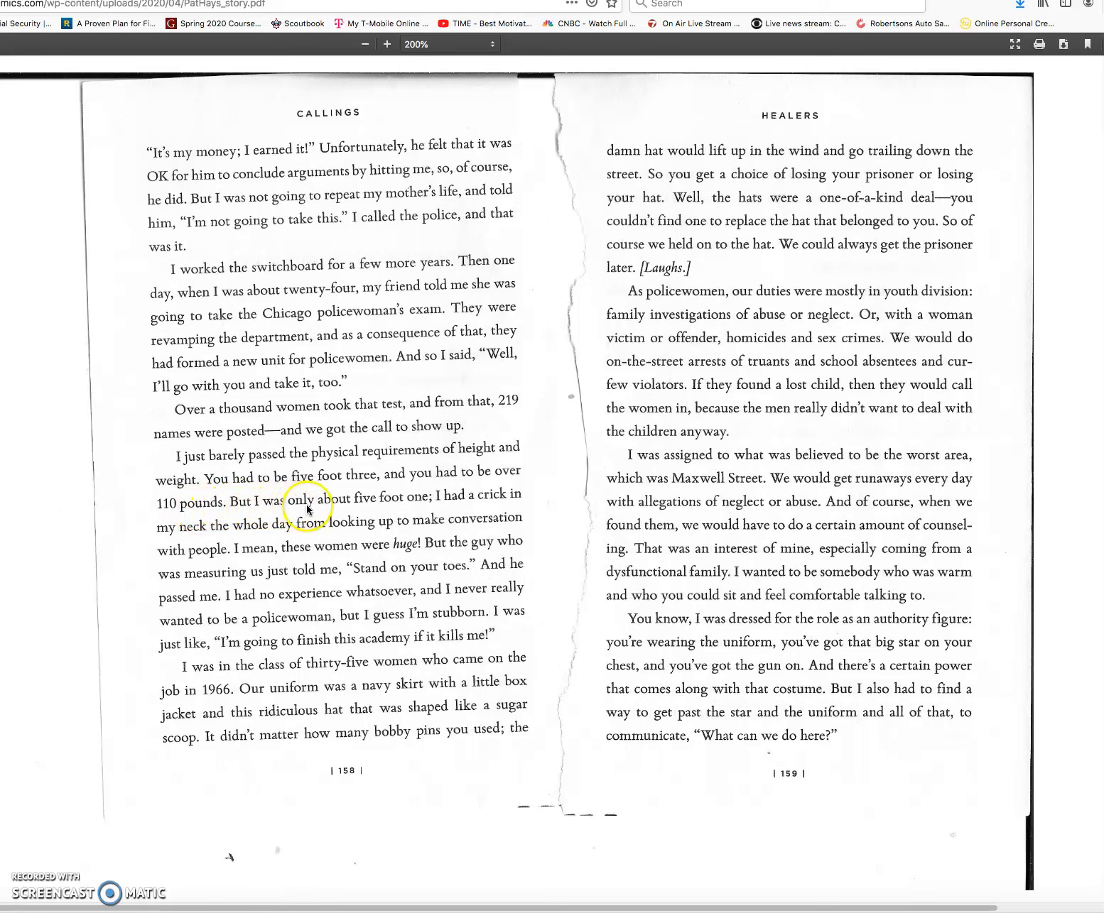
mouse_move(420, 506)
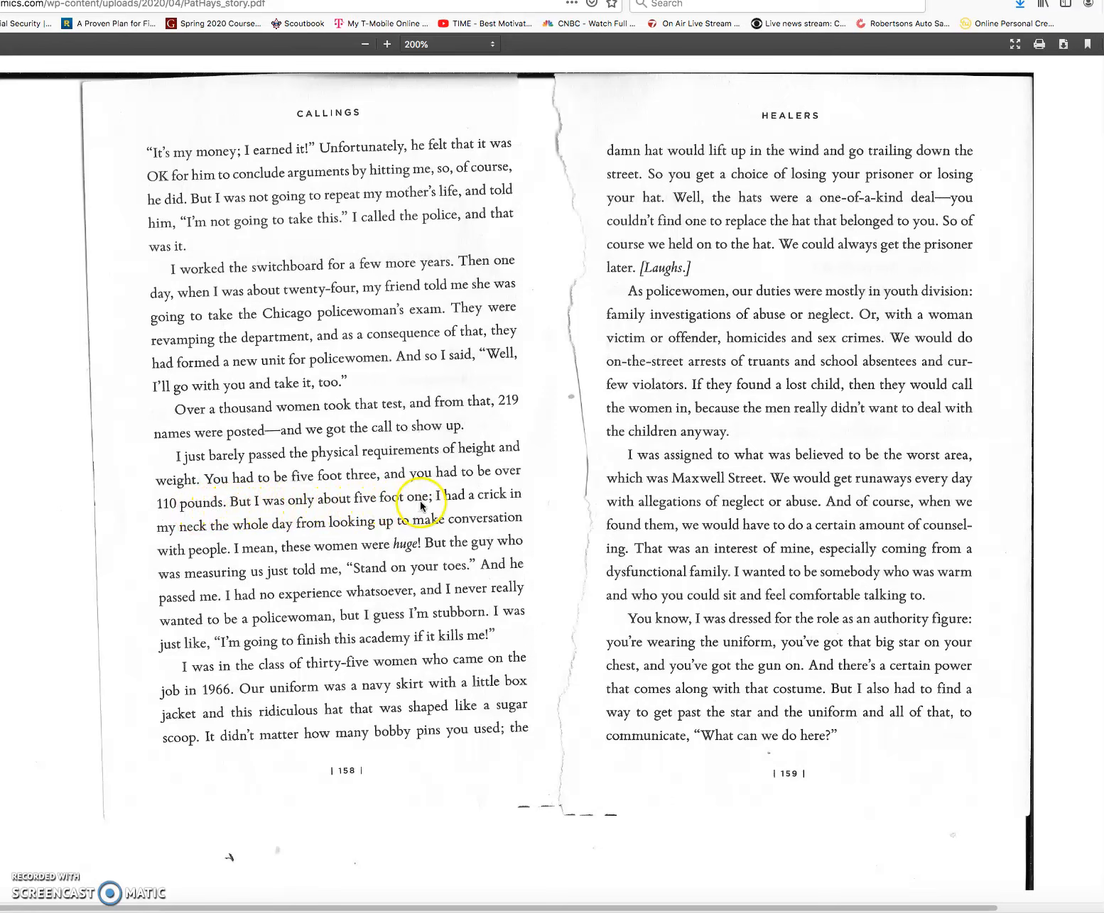
mouse_move(522, 503)
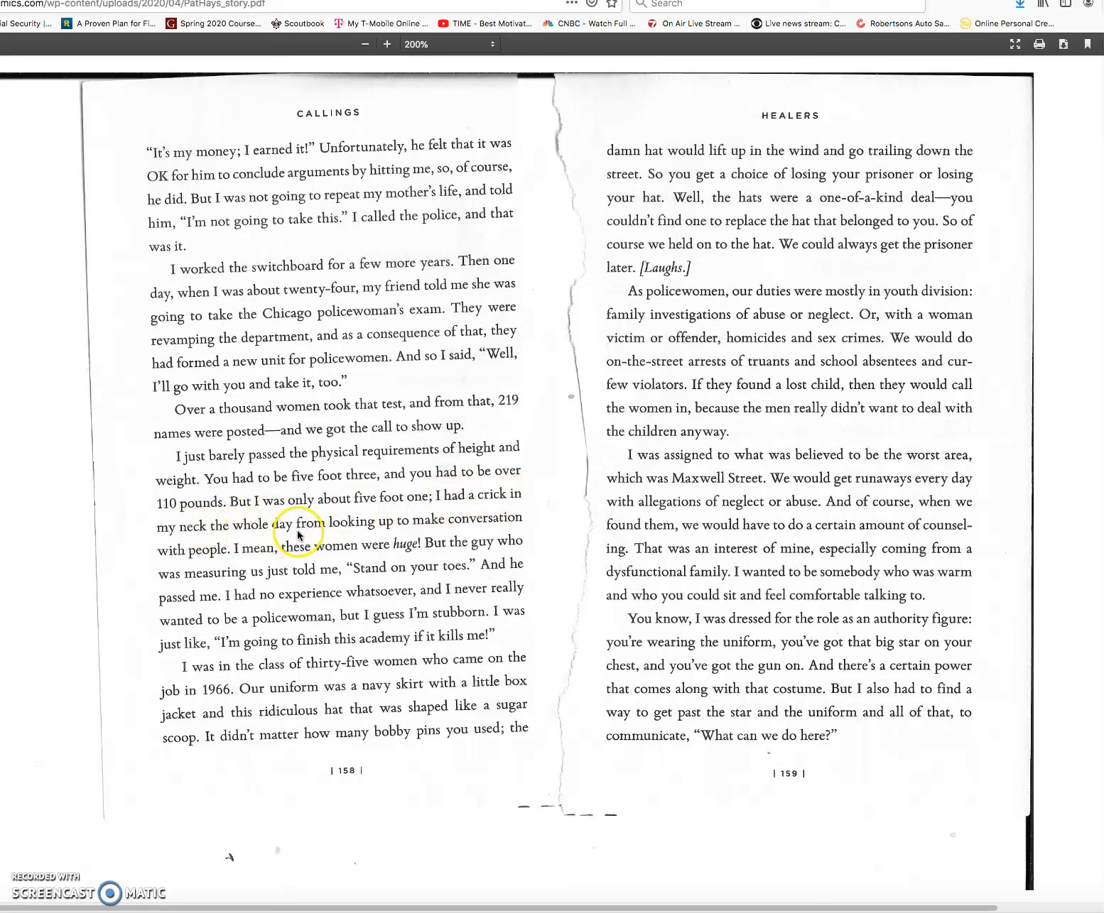
mouse_move(448, 527)
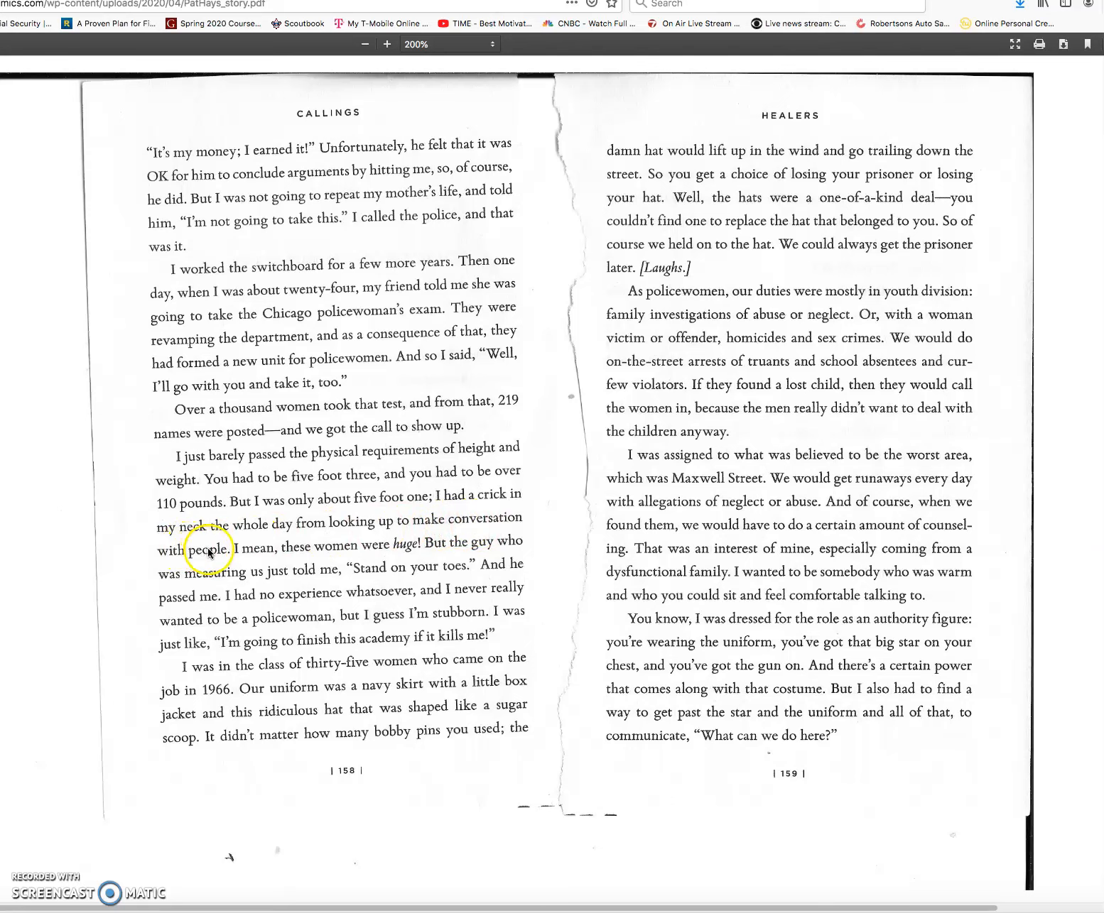
mouse_move(371, 554)
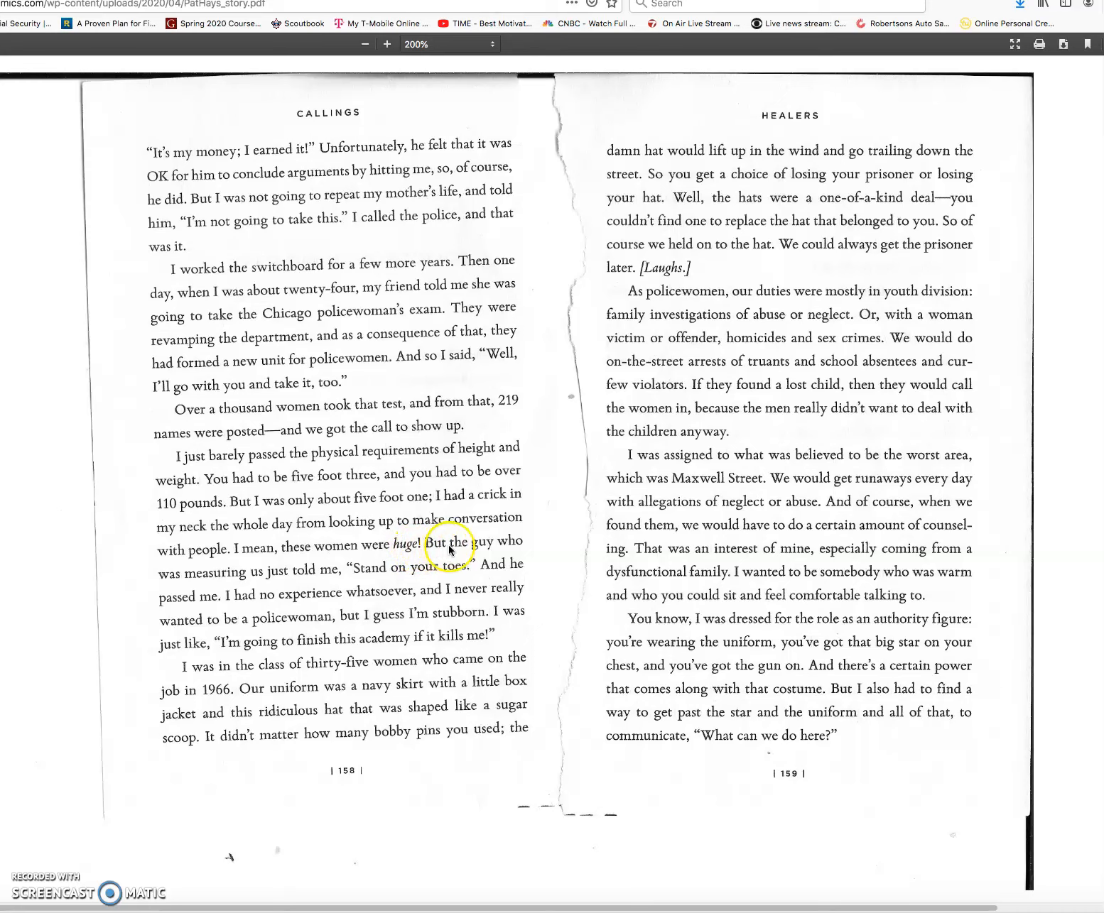
mouse_move(267, 598)
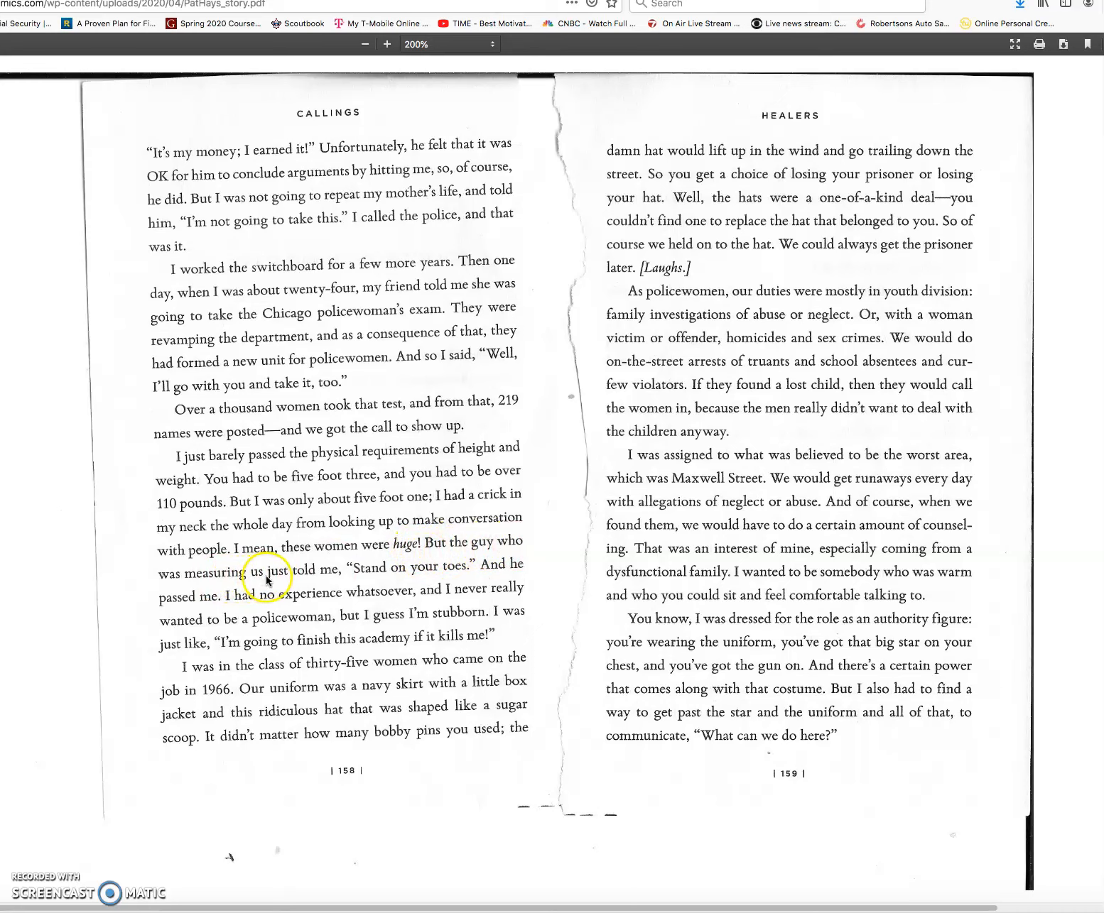
mouse_move(394, 575)
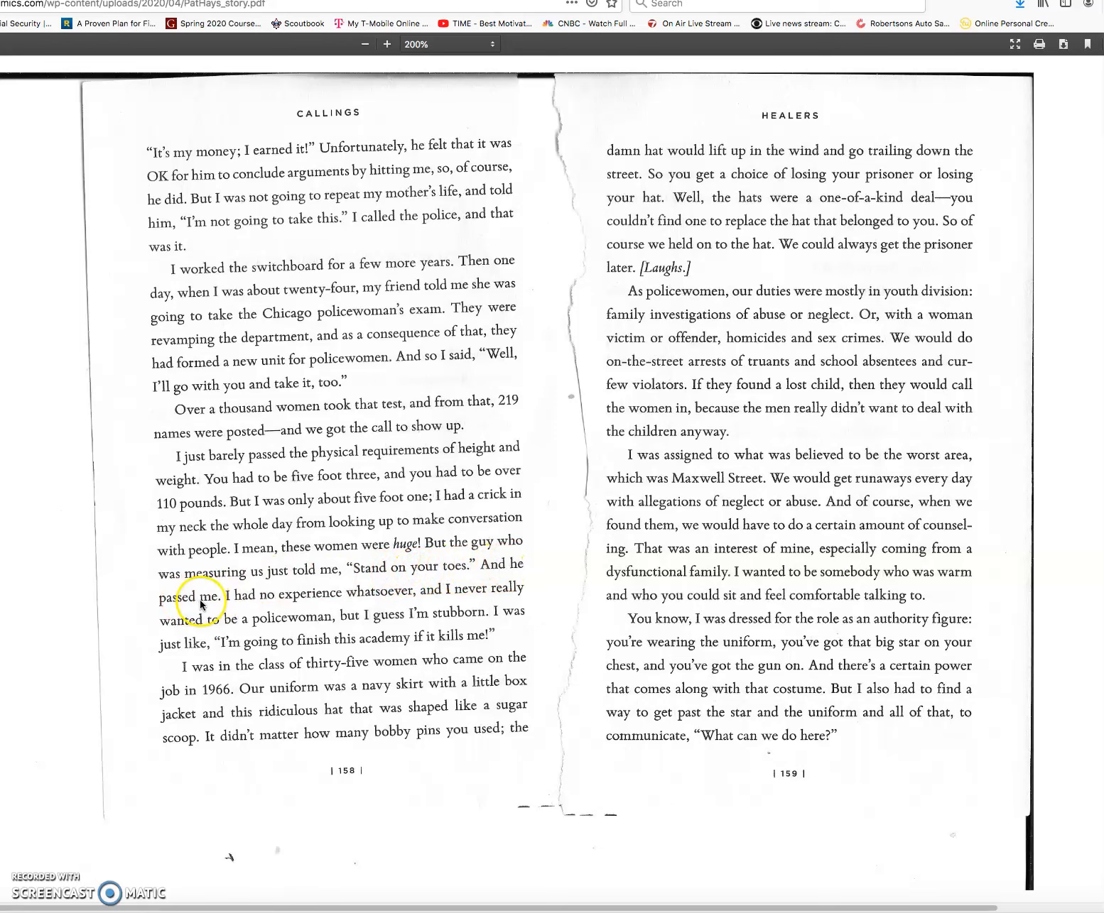
mouse_move(307, 599)
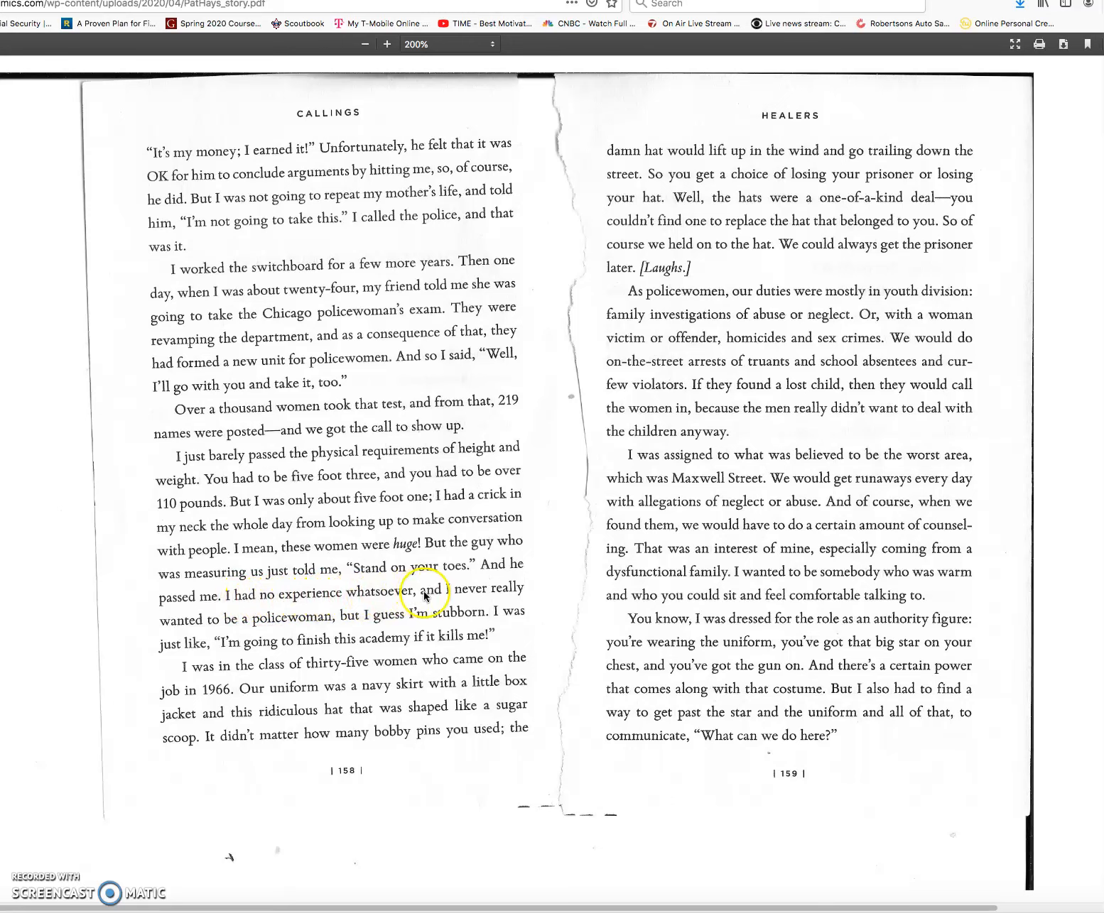
mouse_move(256, 628)
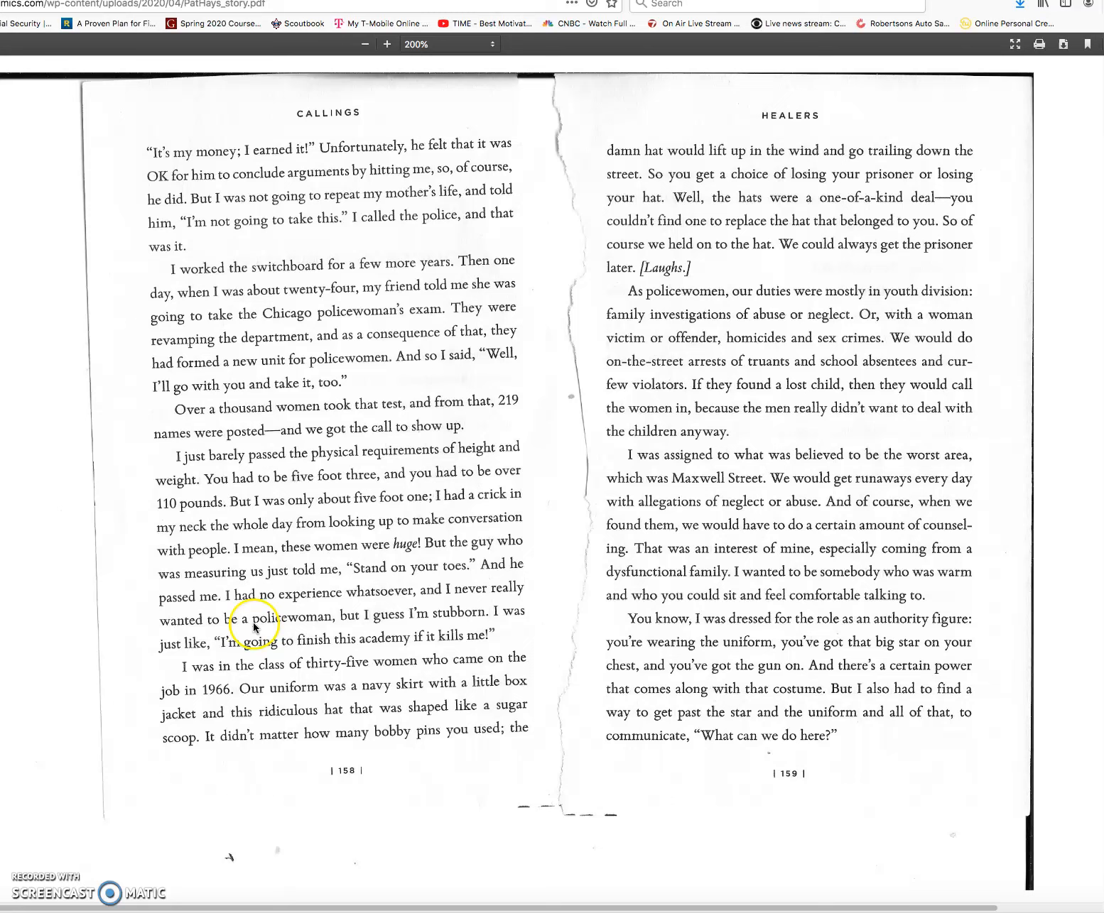
mouse_move(417, 621)
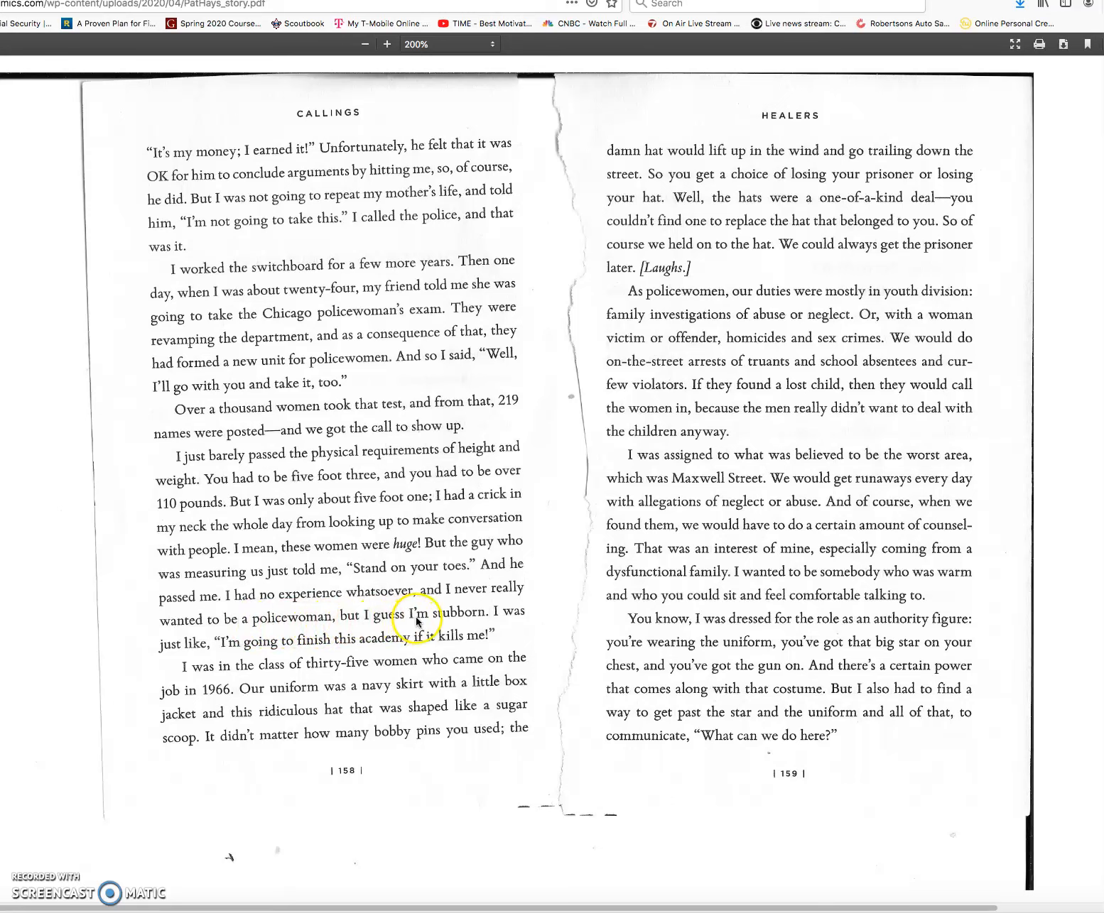
mouse_move(157, 647)
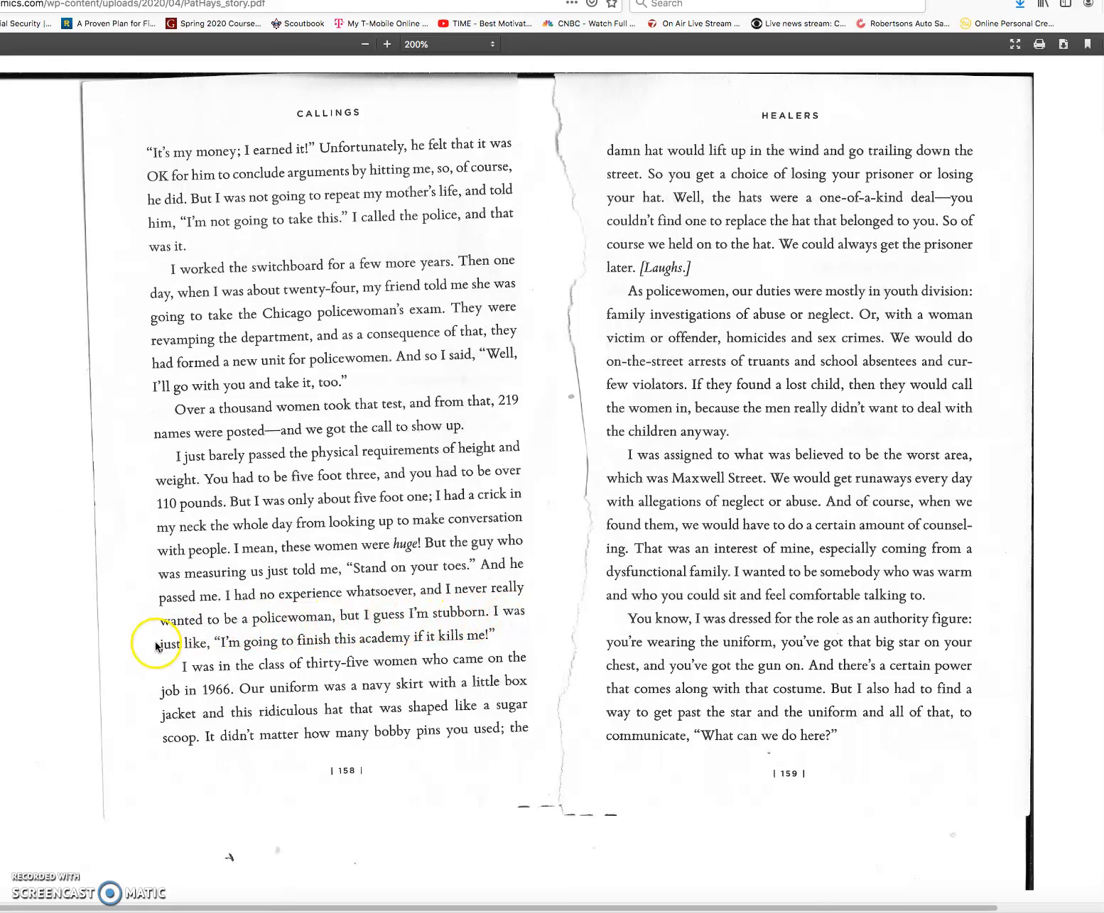
mouse_move(329, 647)
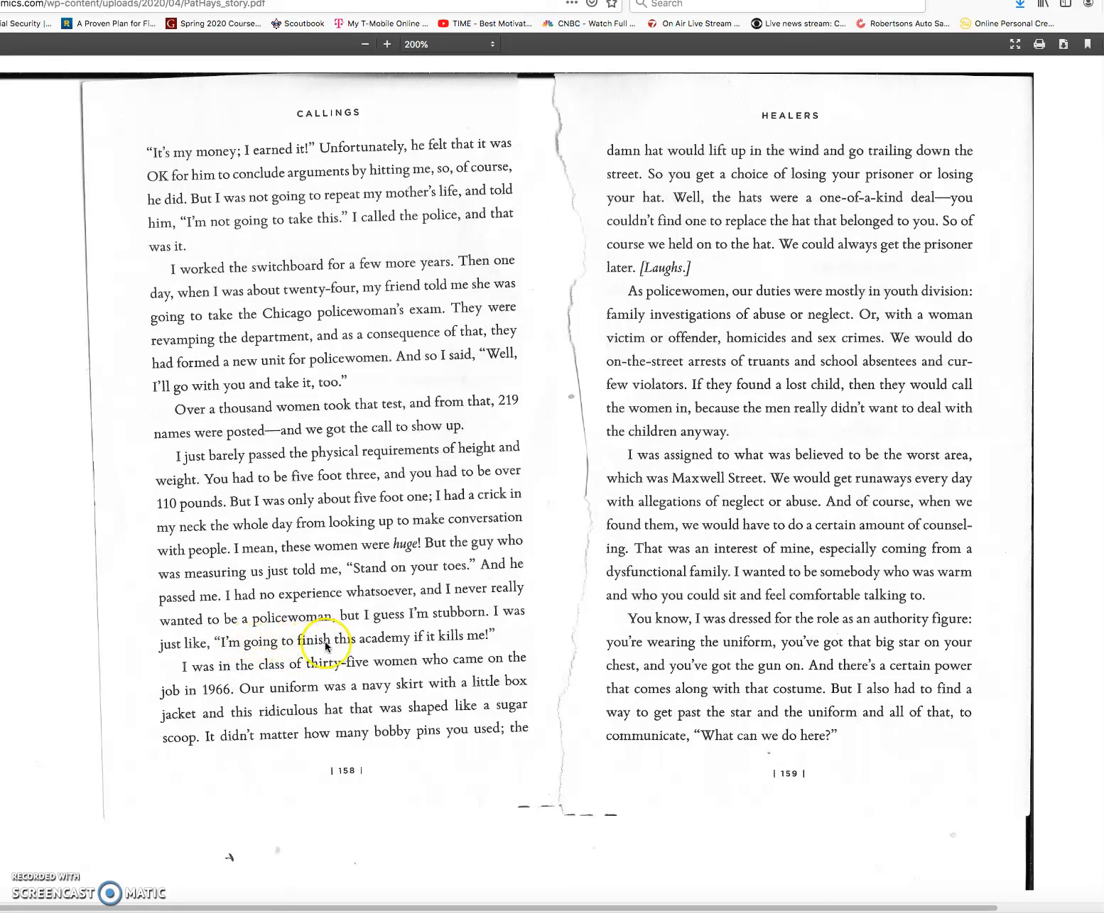
mouse_move(483, 644)
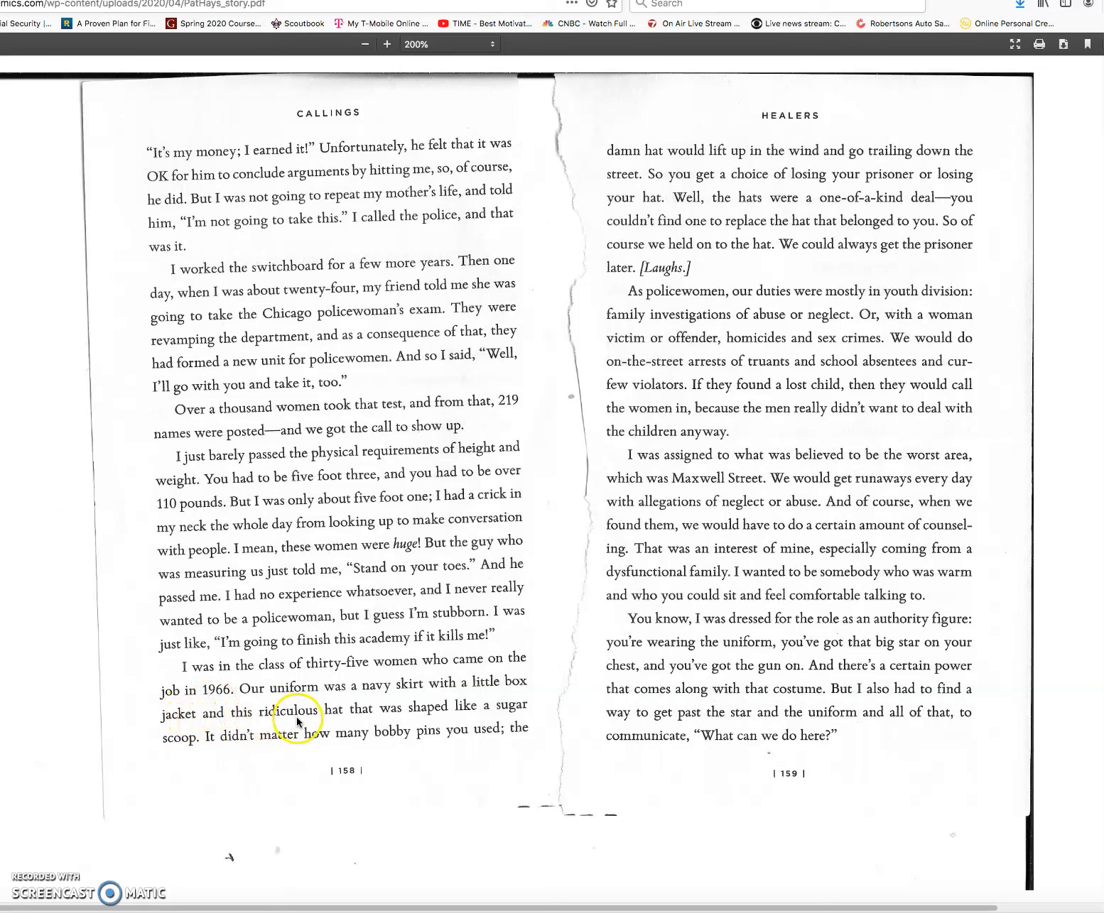
mouse_move(435, 714)
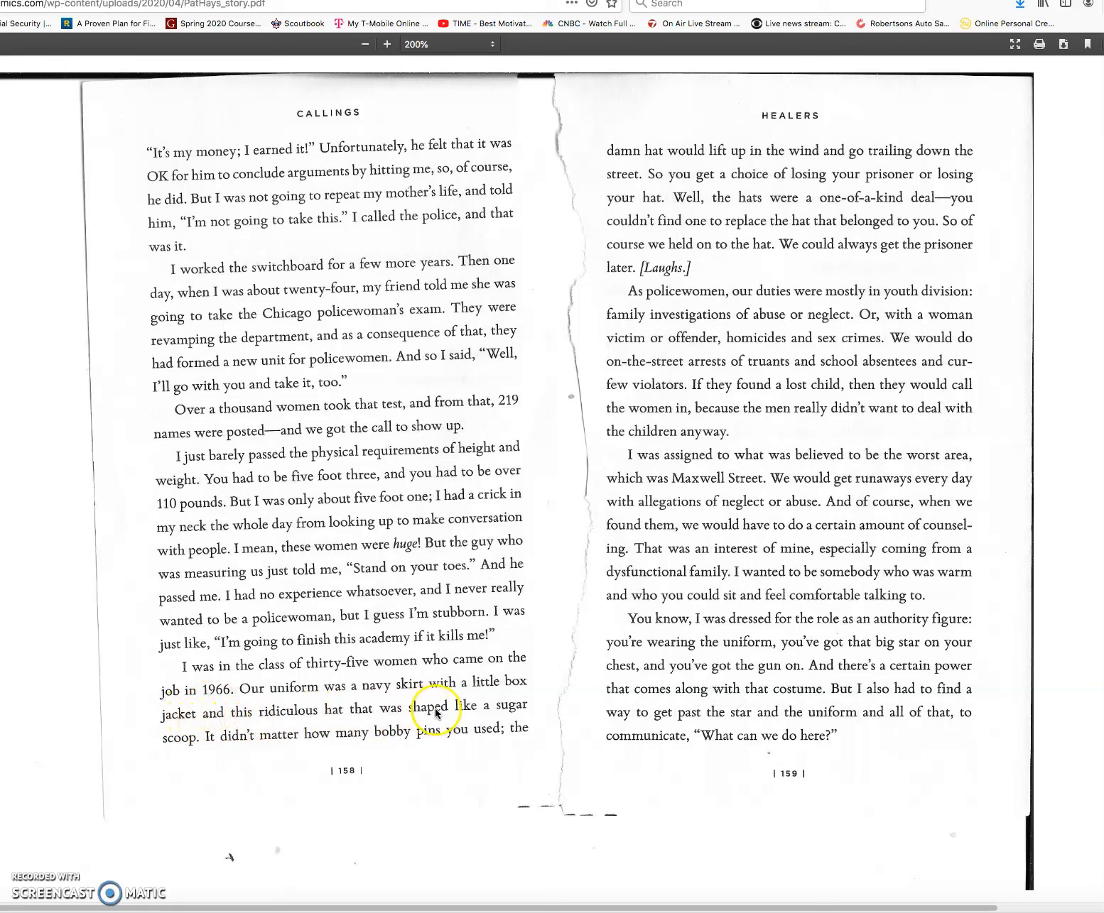
mouse_move(209, 747)
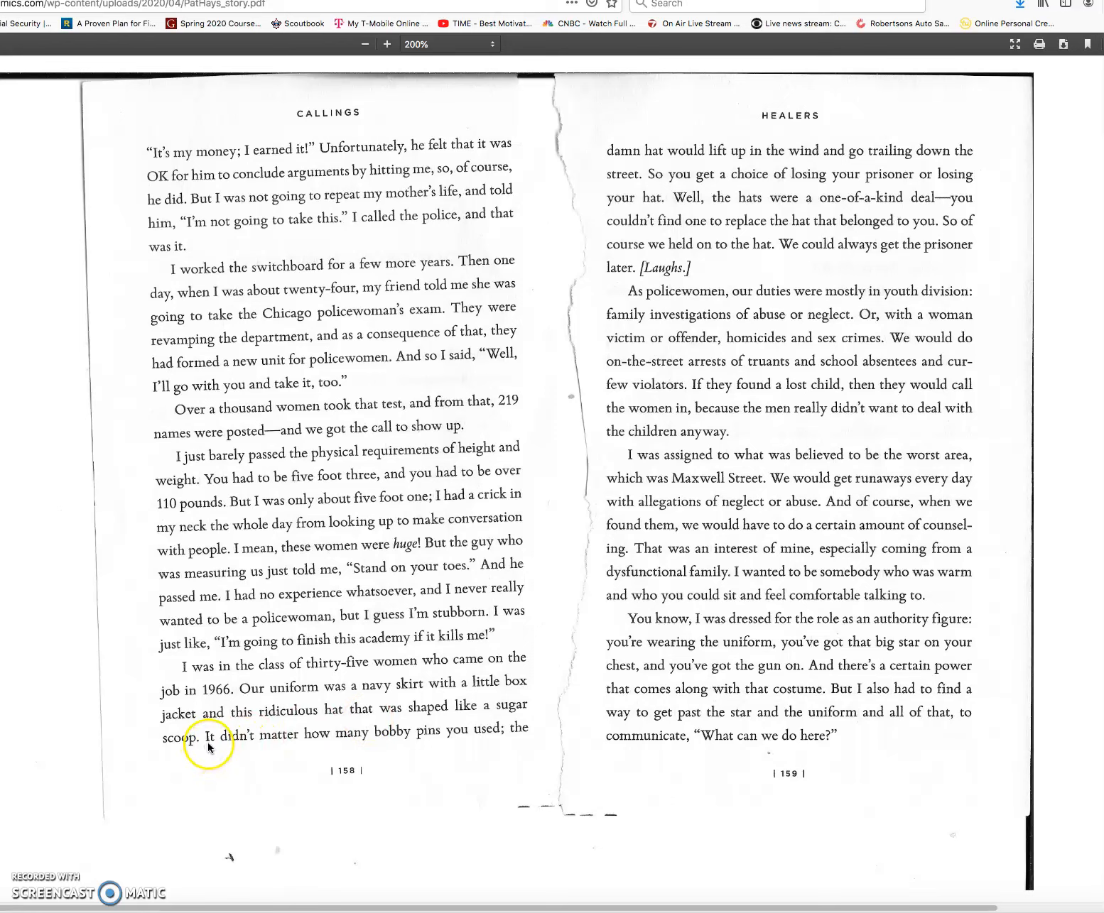
mouse_move(382, 739)
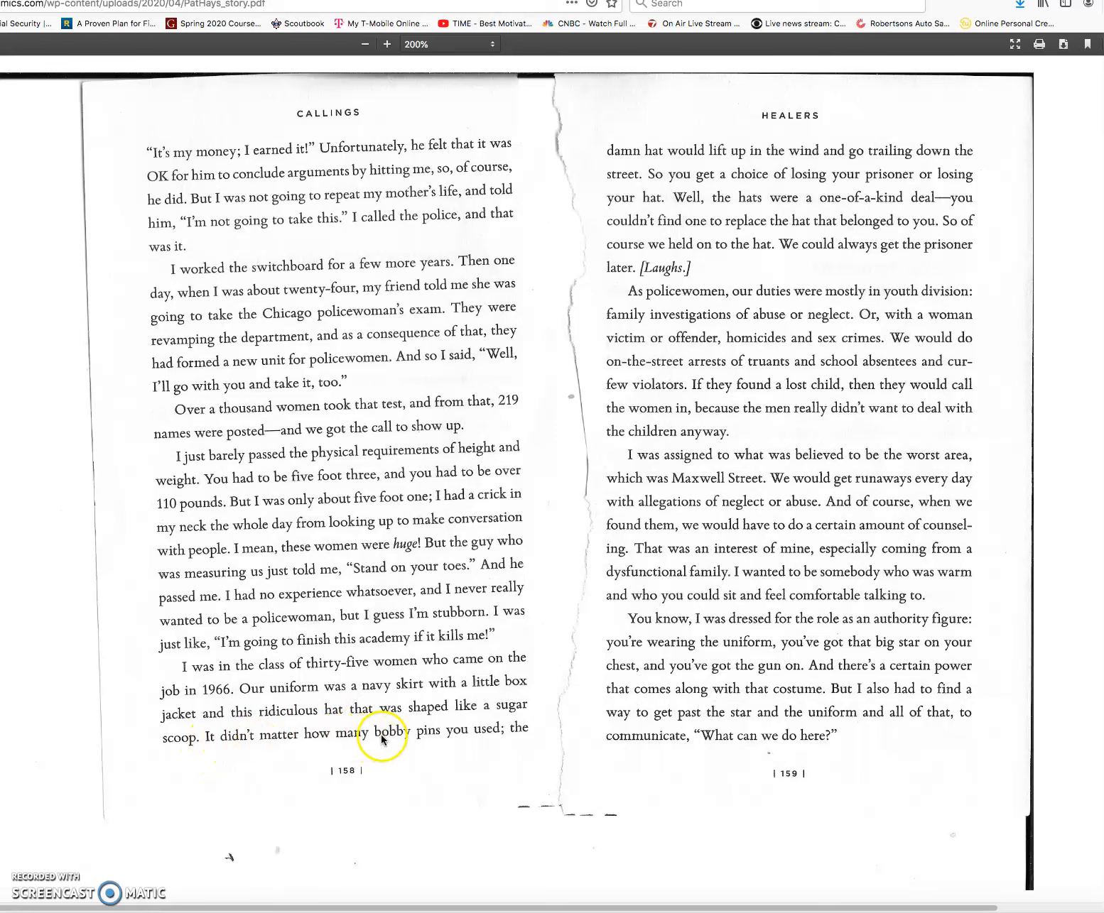
mouse_move(628, 201)
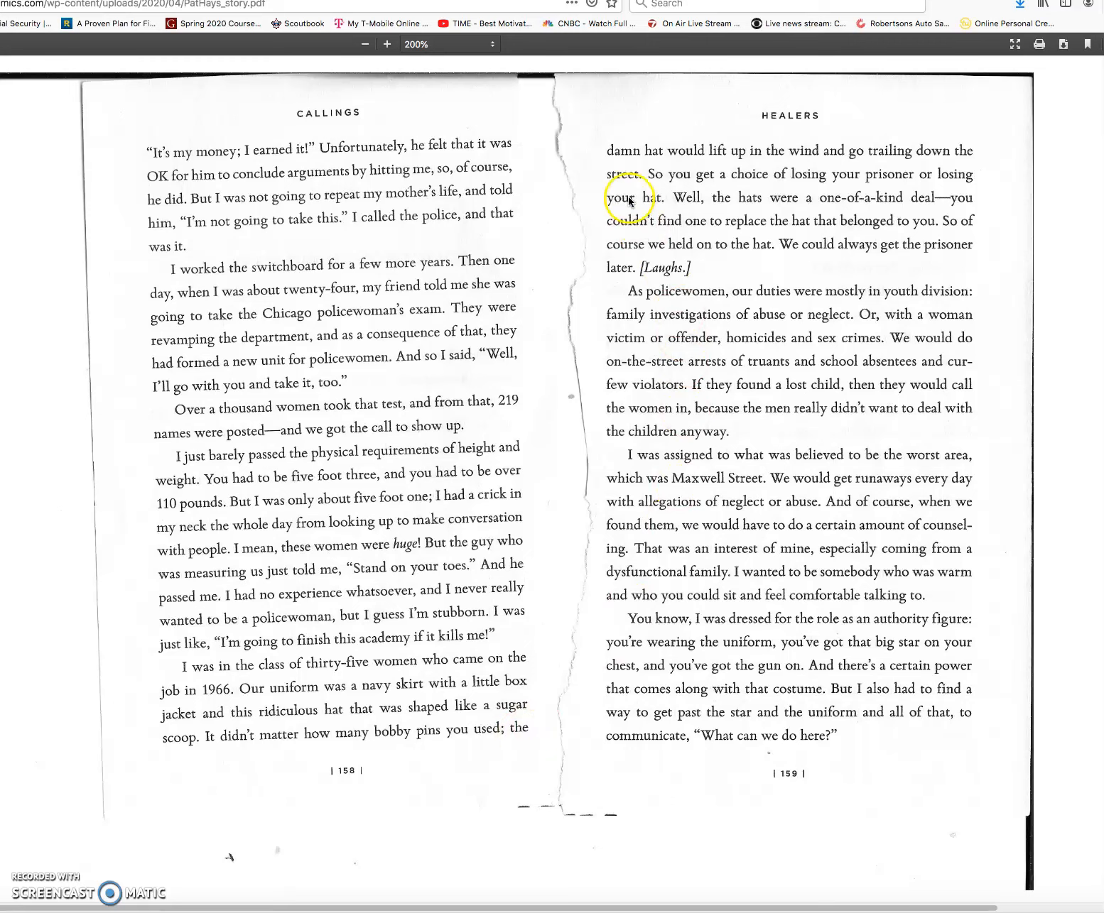
mouse_move(743, 159)
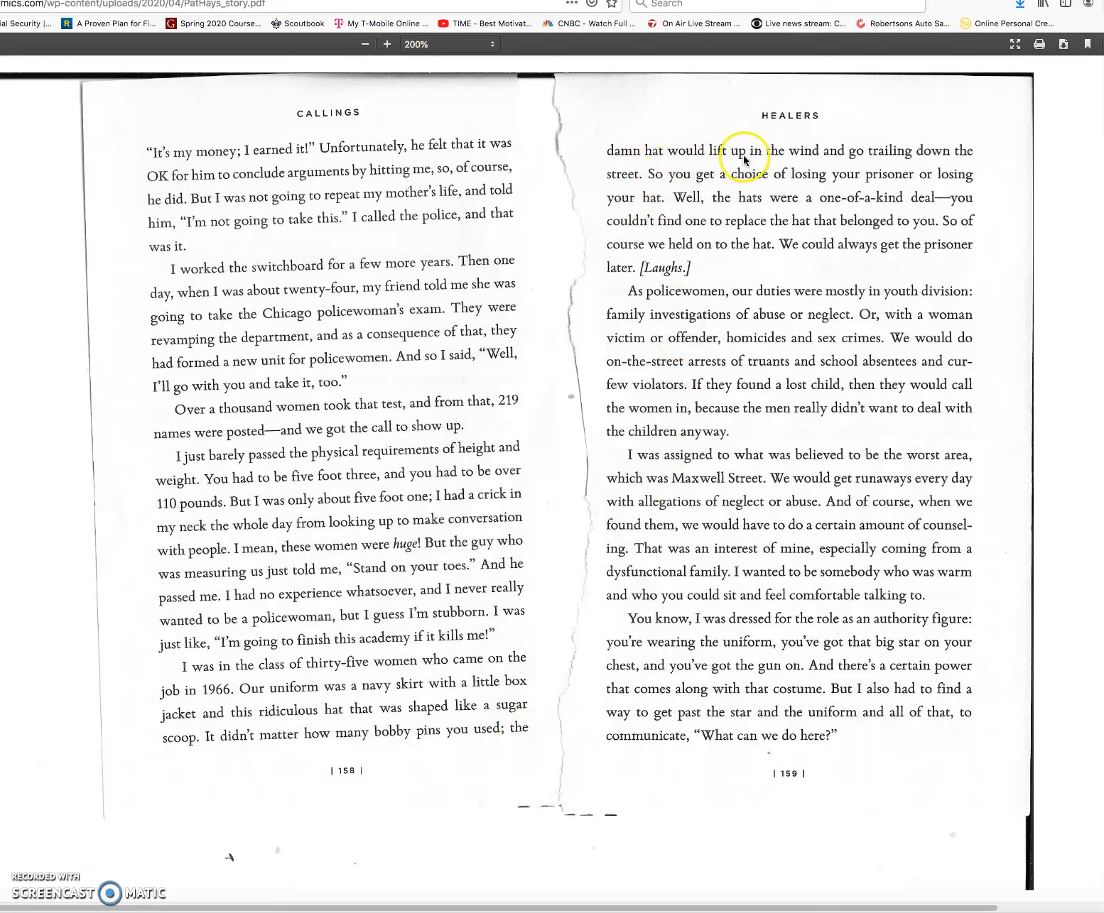
mouse_move(892, 161)
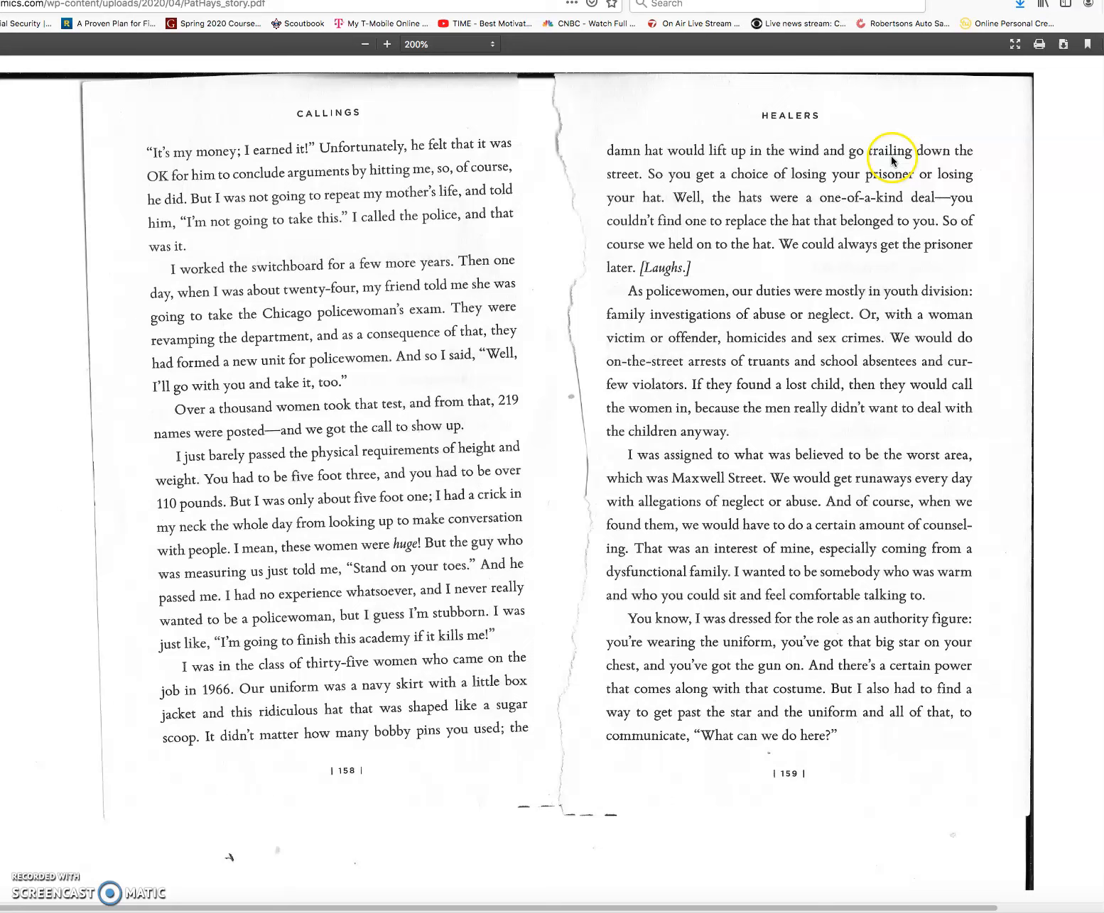
mouse_move(634, 182)
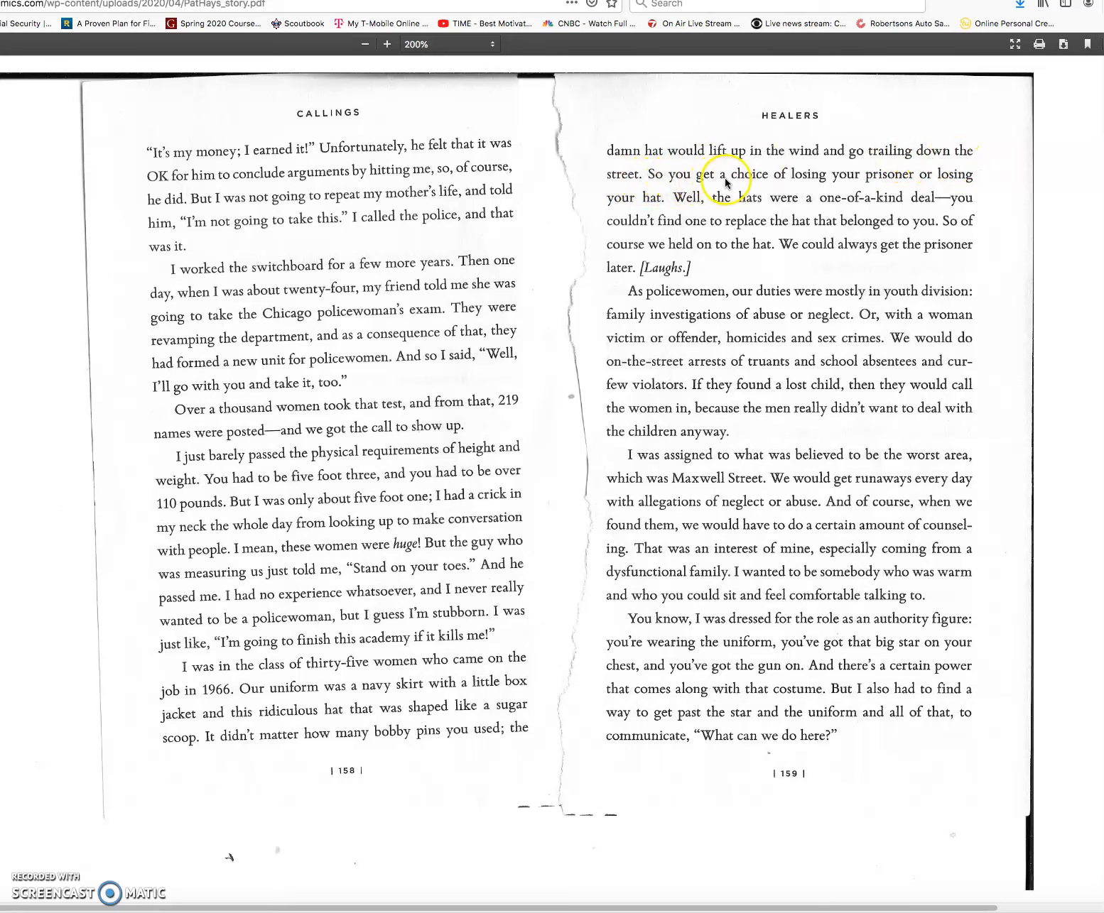
mouse_move(859, 182)
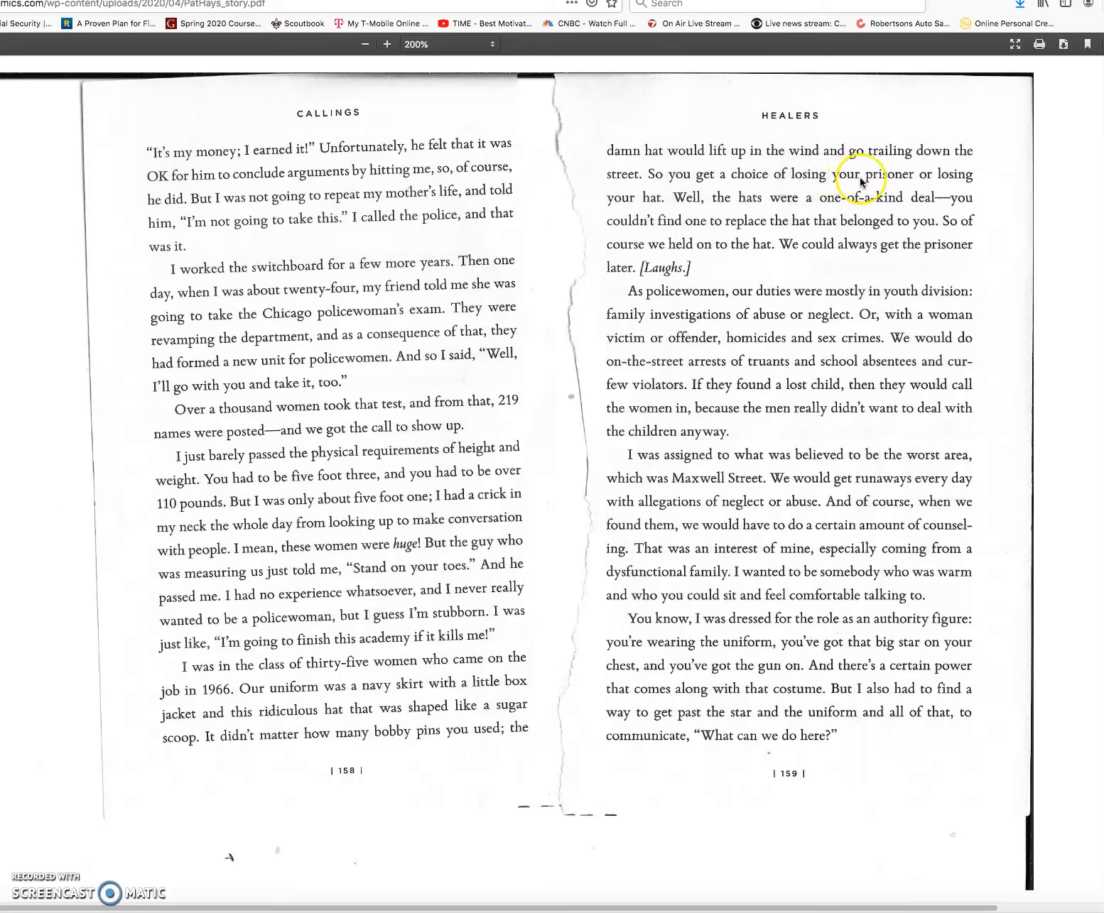
mouse_move(618, 203)
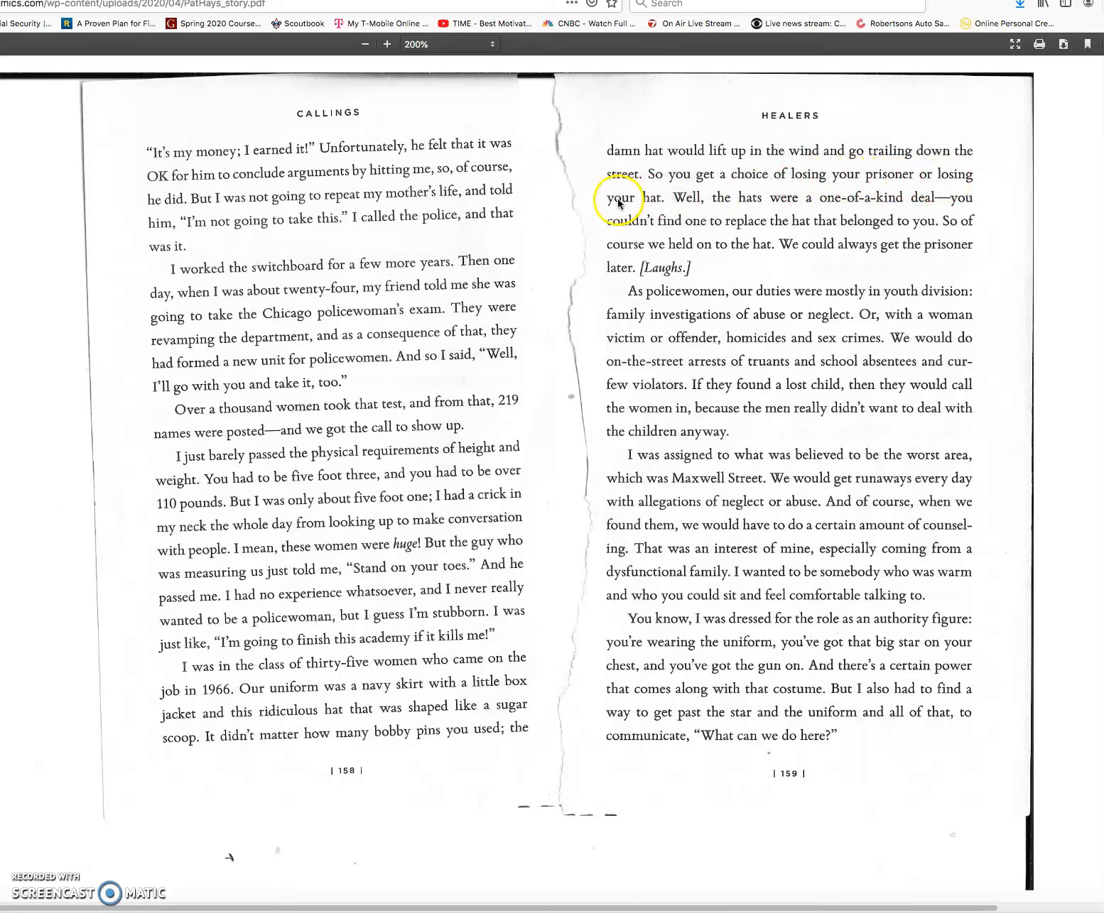
mouse_move(711, 208)
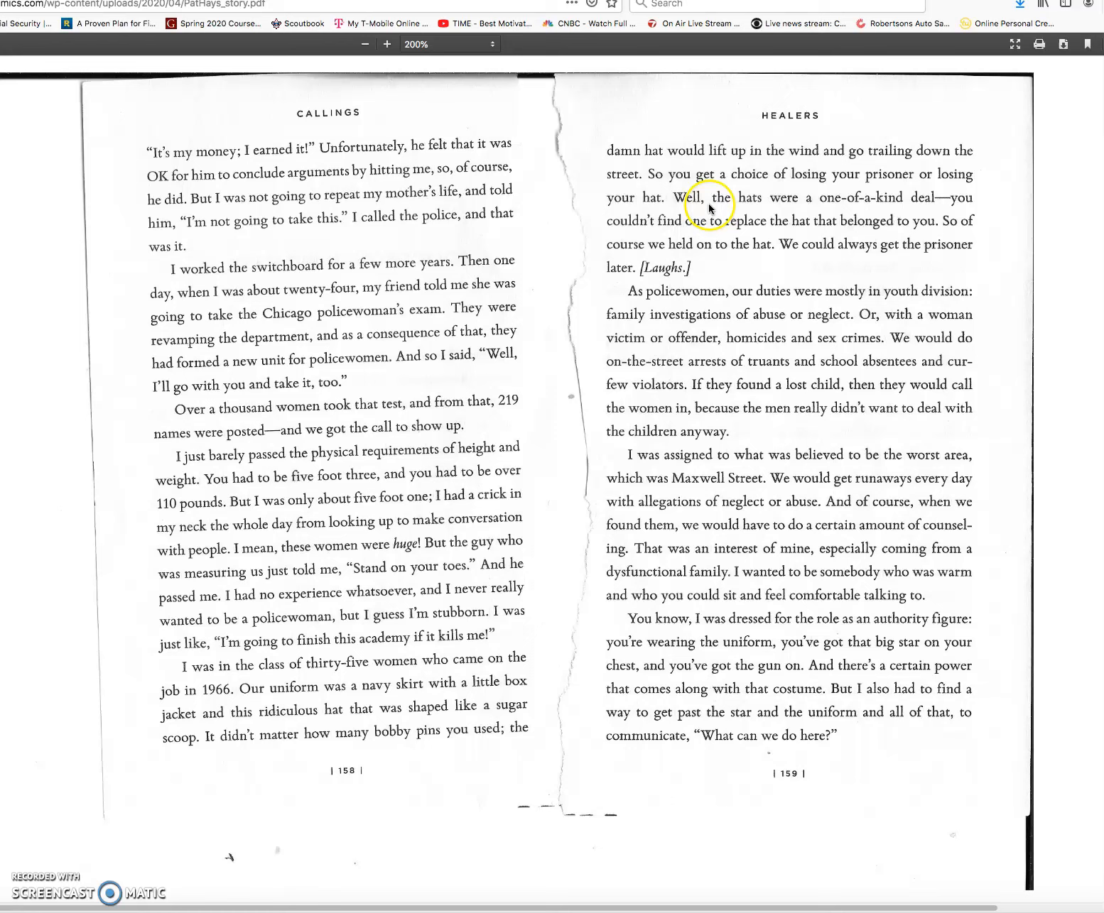
mouse_move(836, 204)
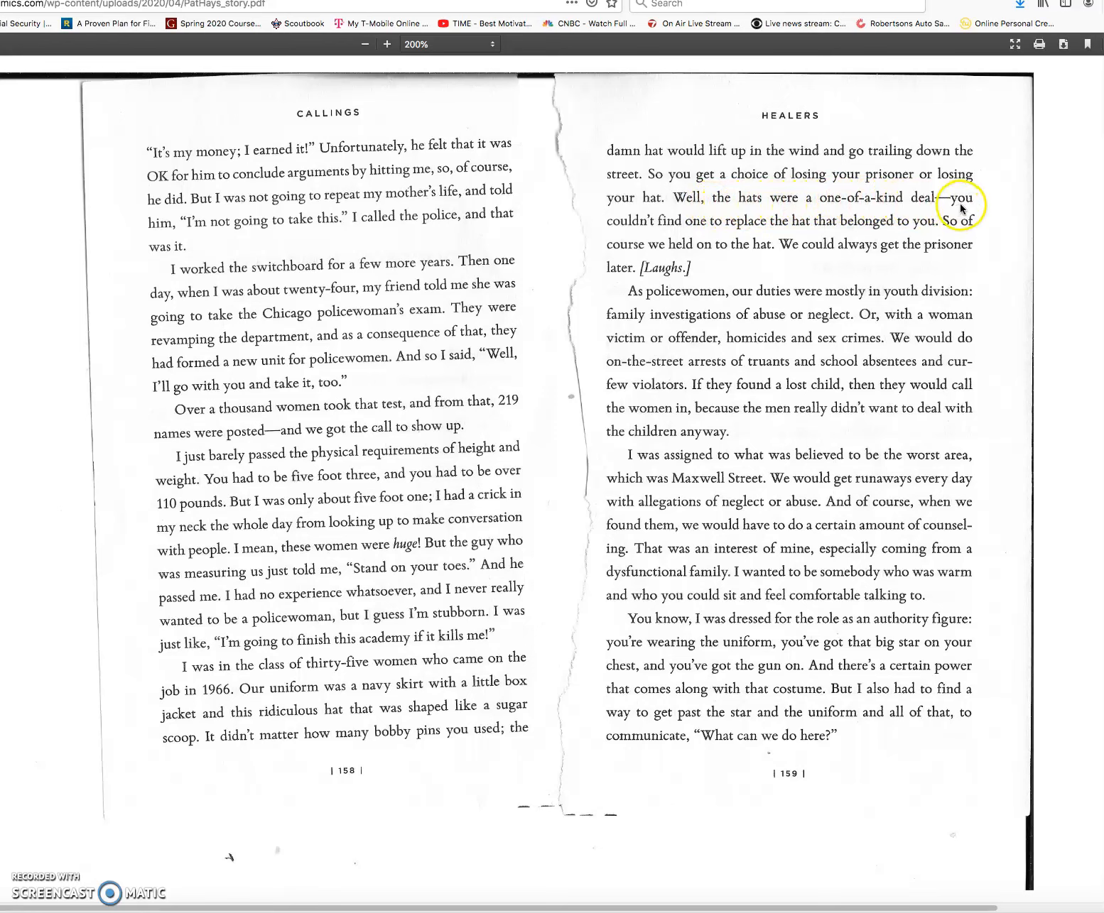
mouse_move(714, 228)
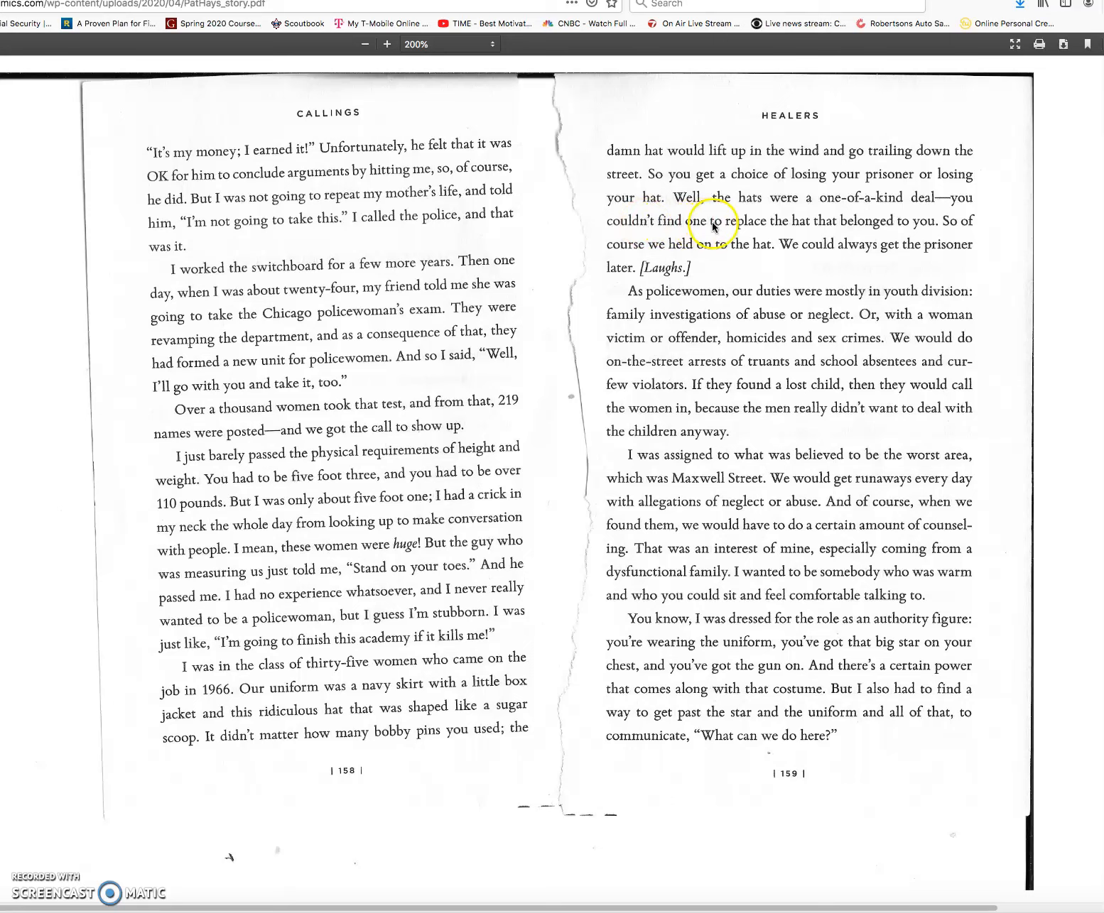
mouse_move(920, 223)
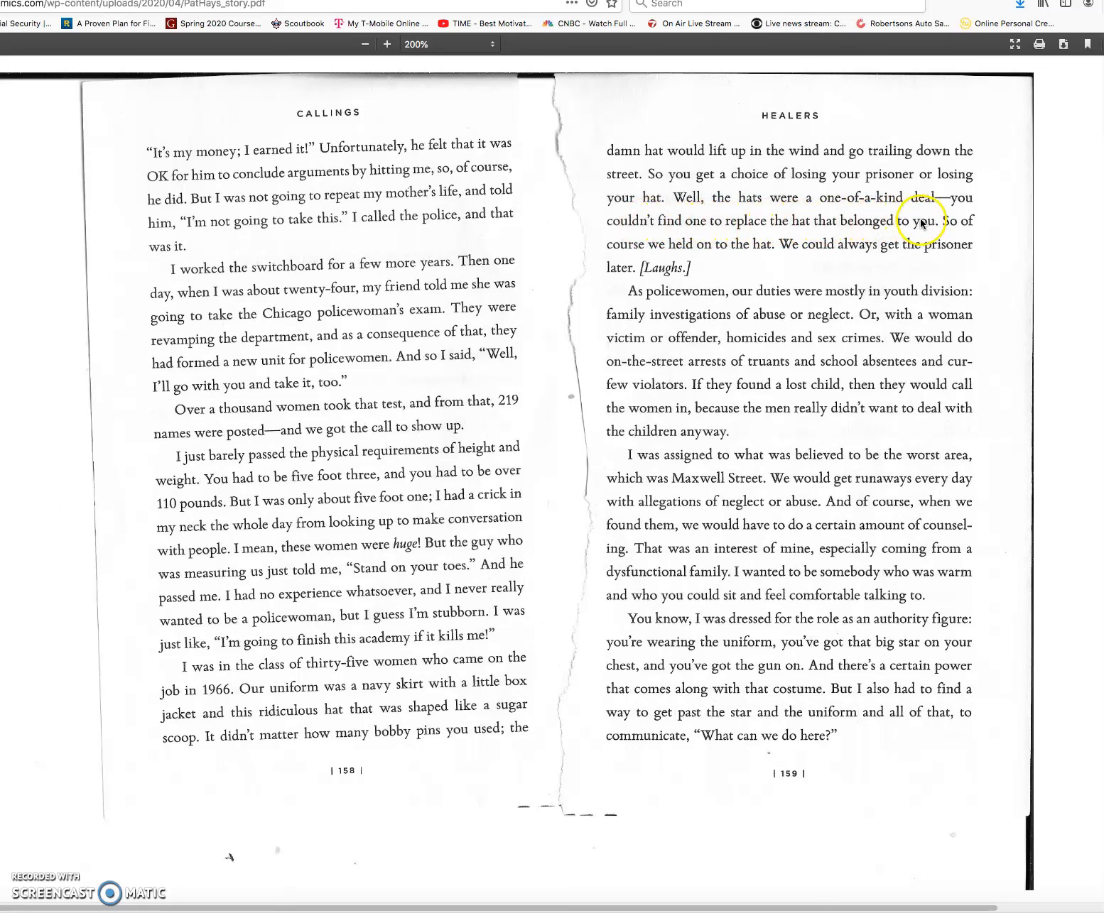
mouse_move(628, 248)
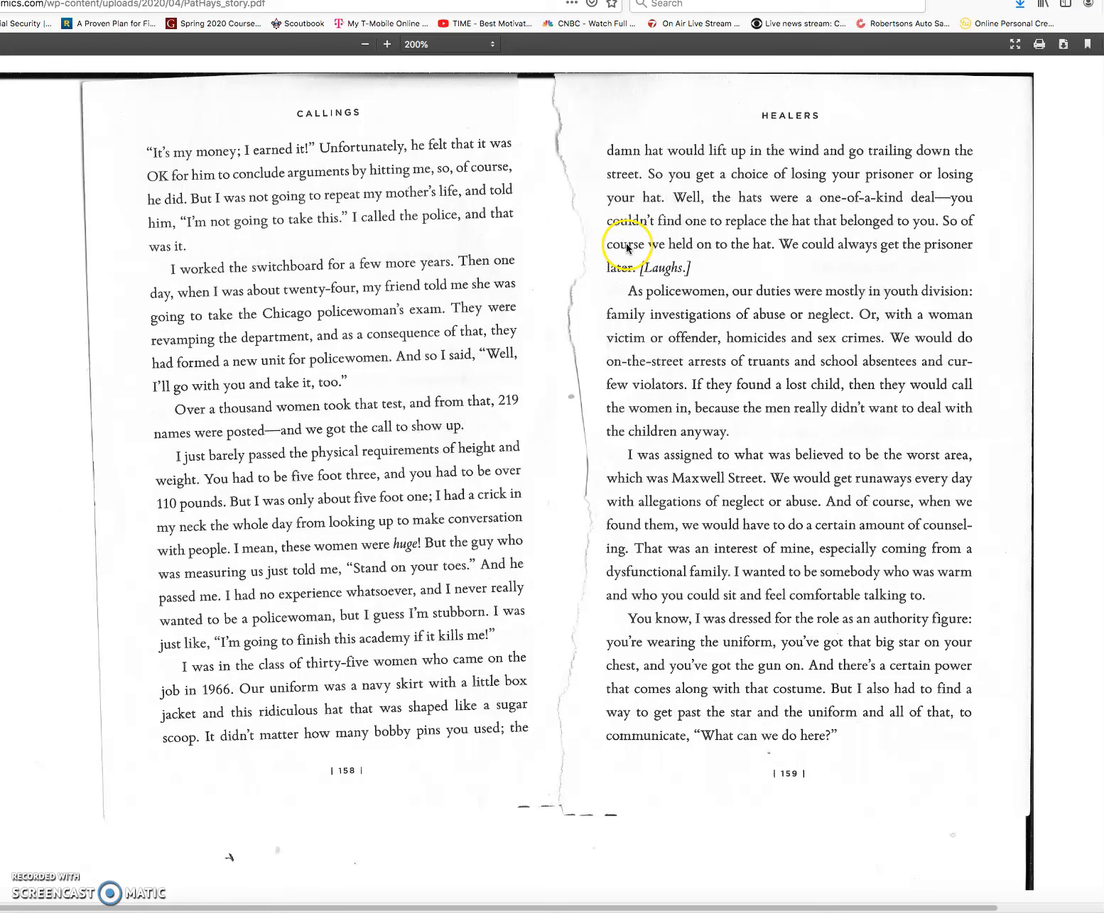
mouse_move(746, 252)
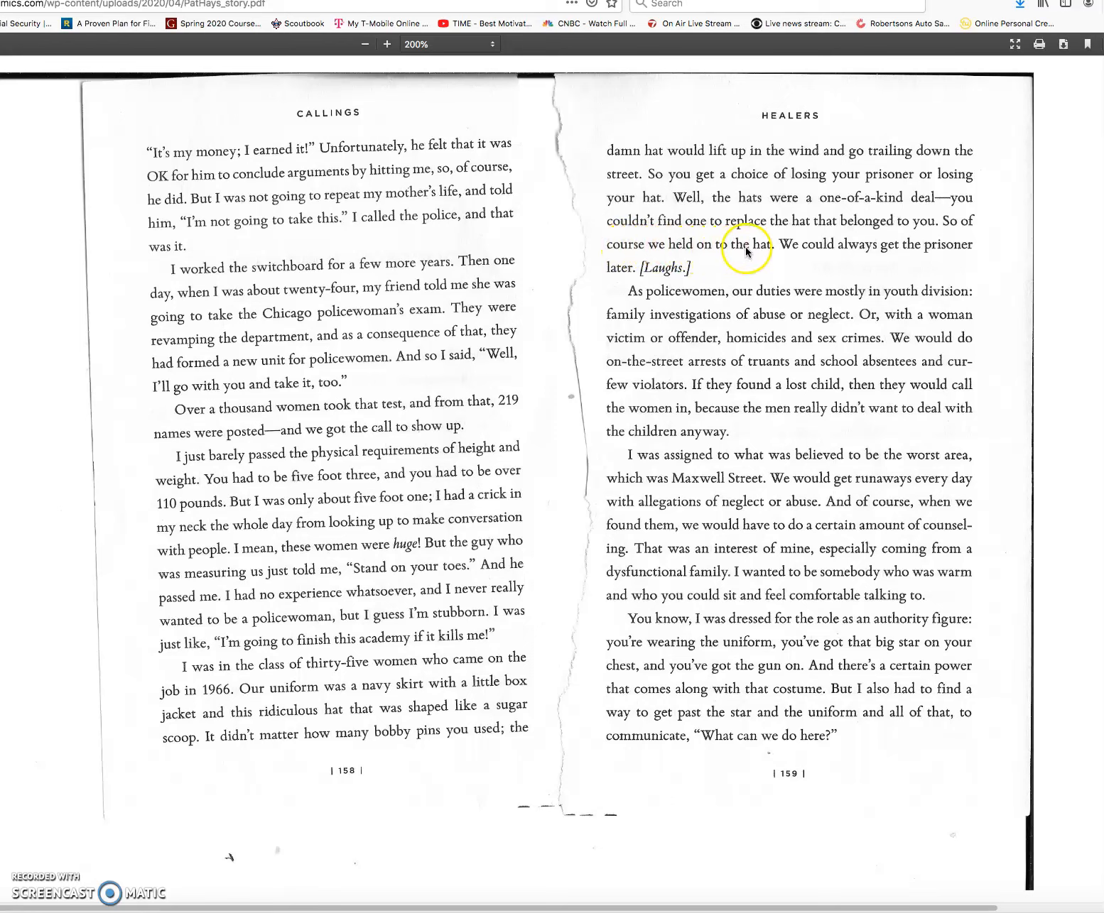
mouse_move(881, 249)
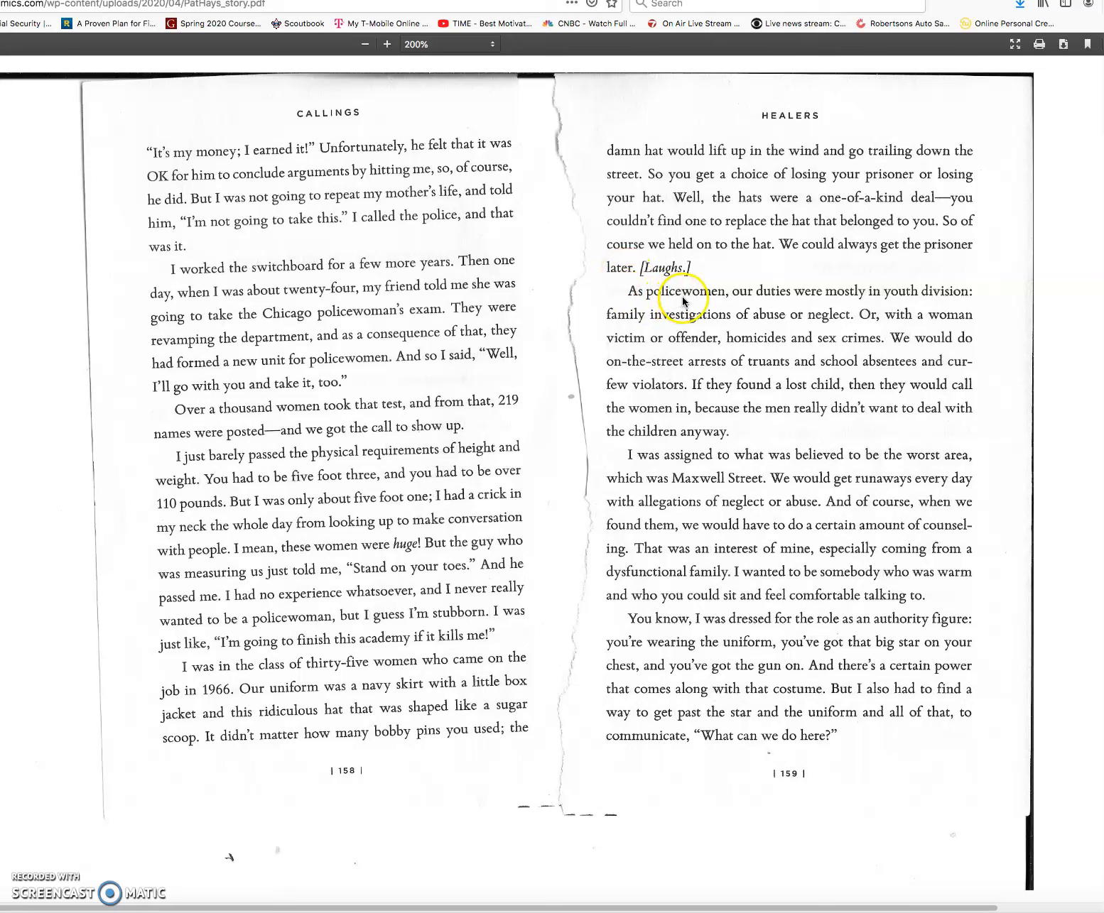
mouse_move(849, 297)
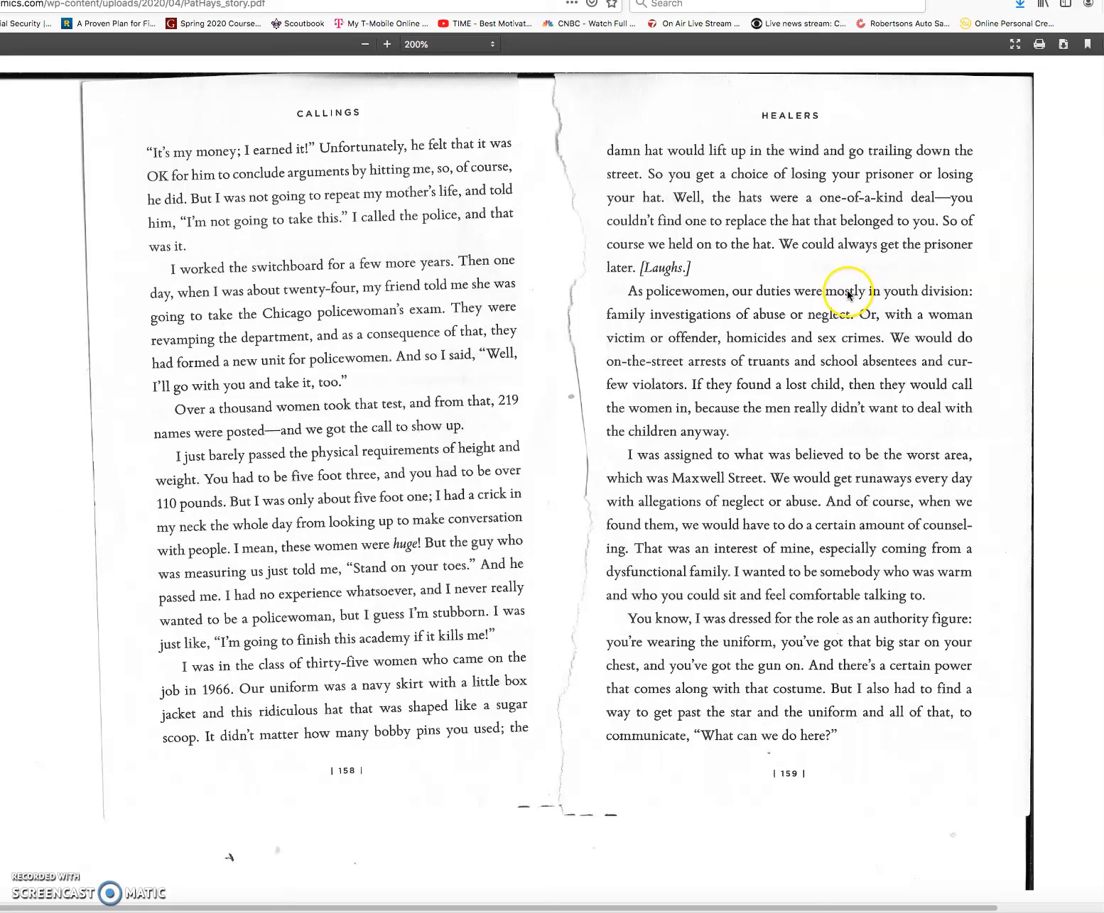
mouse_move(627, 318)
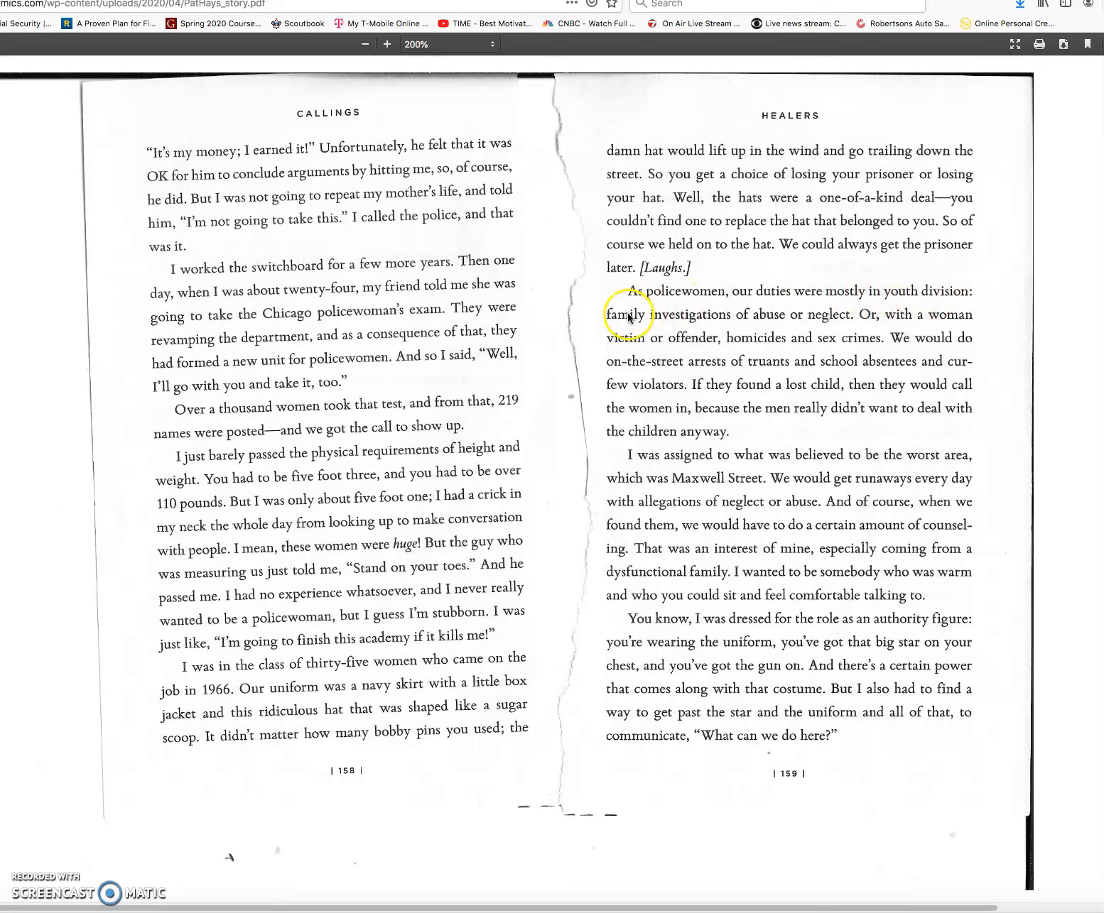
mouse_move(748, 321)
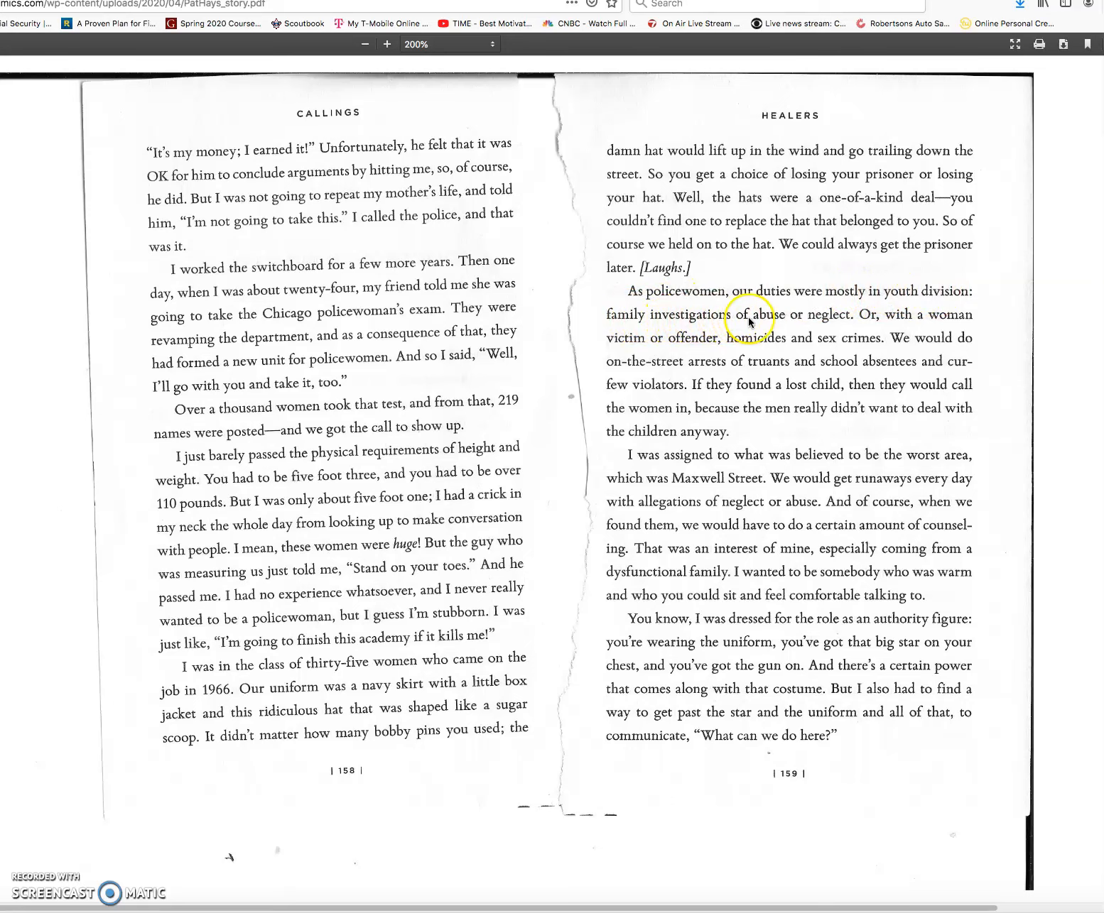
mouse_move(877, 325)
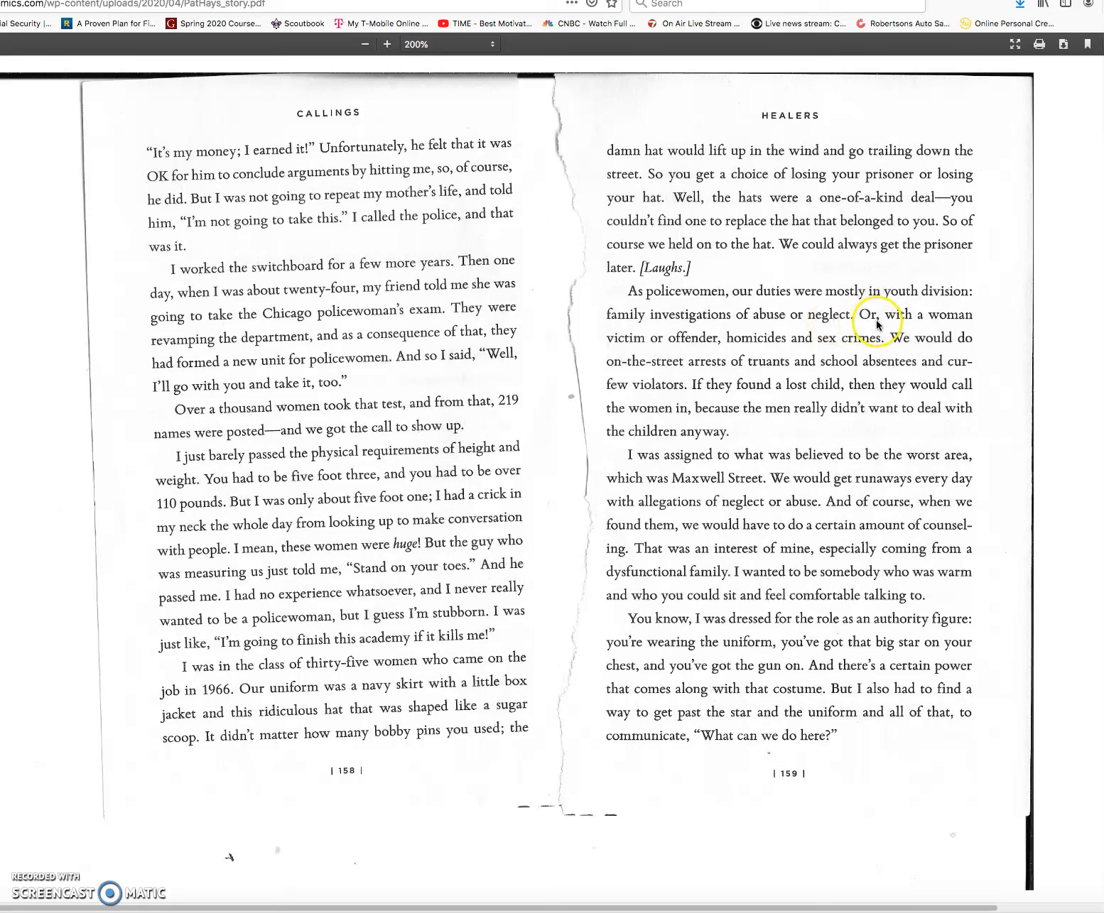
mouse_move(671, 334)
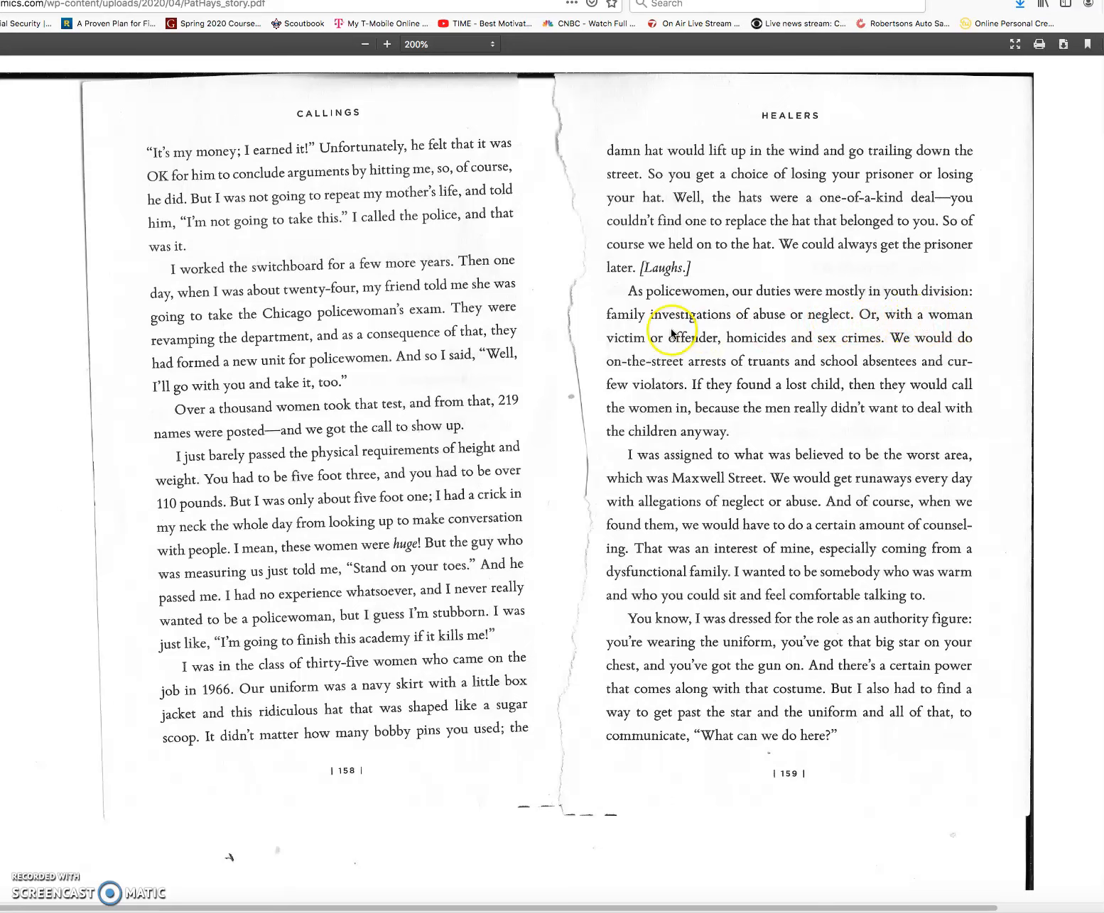
mouse_move(733, 344)
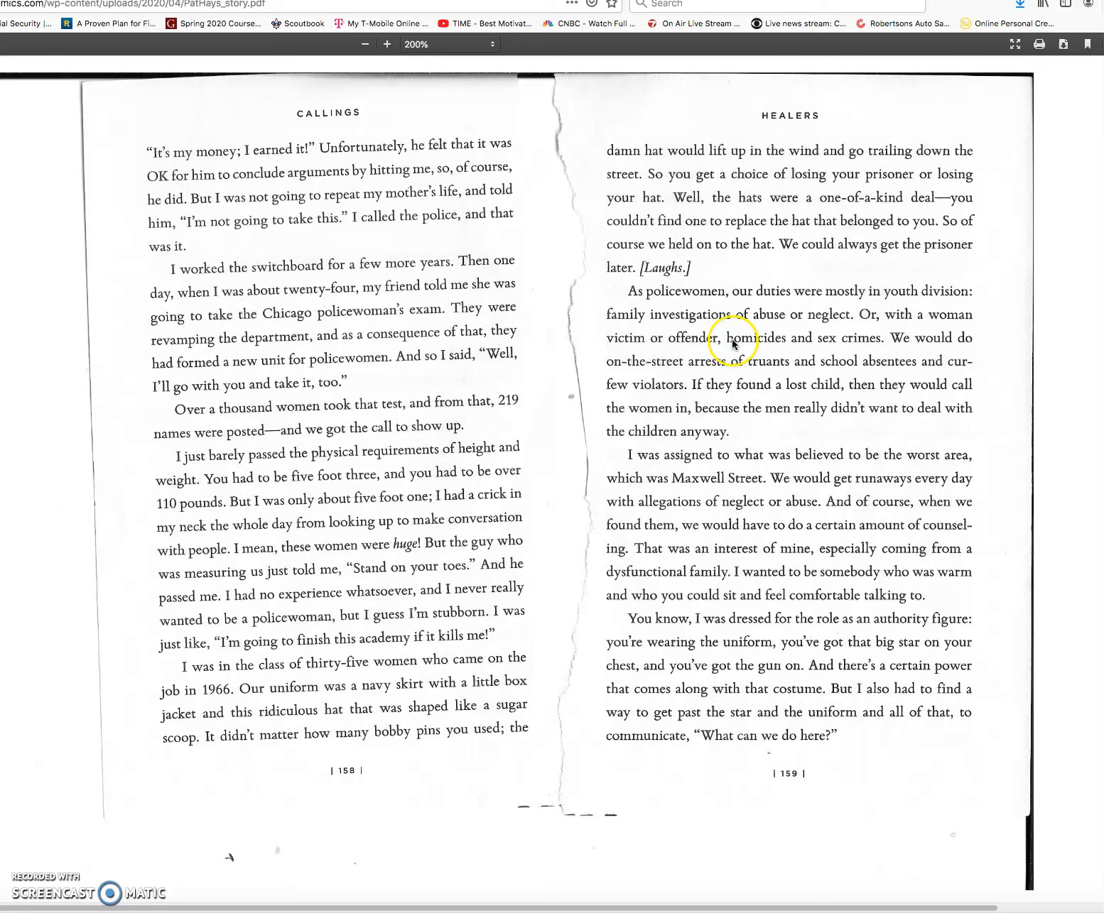
mouse_move(832, 344)
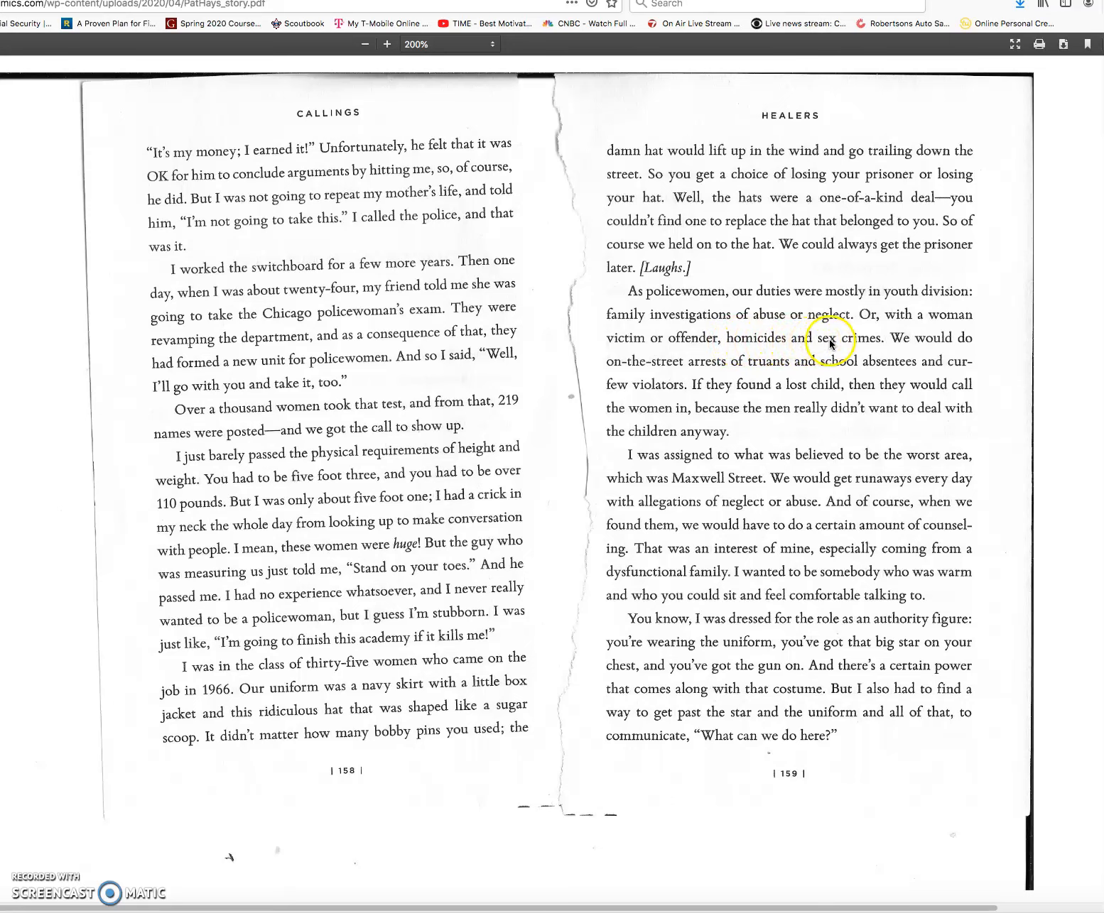
mouse_move(966, 341)
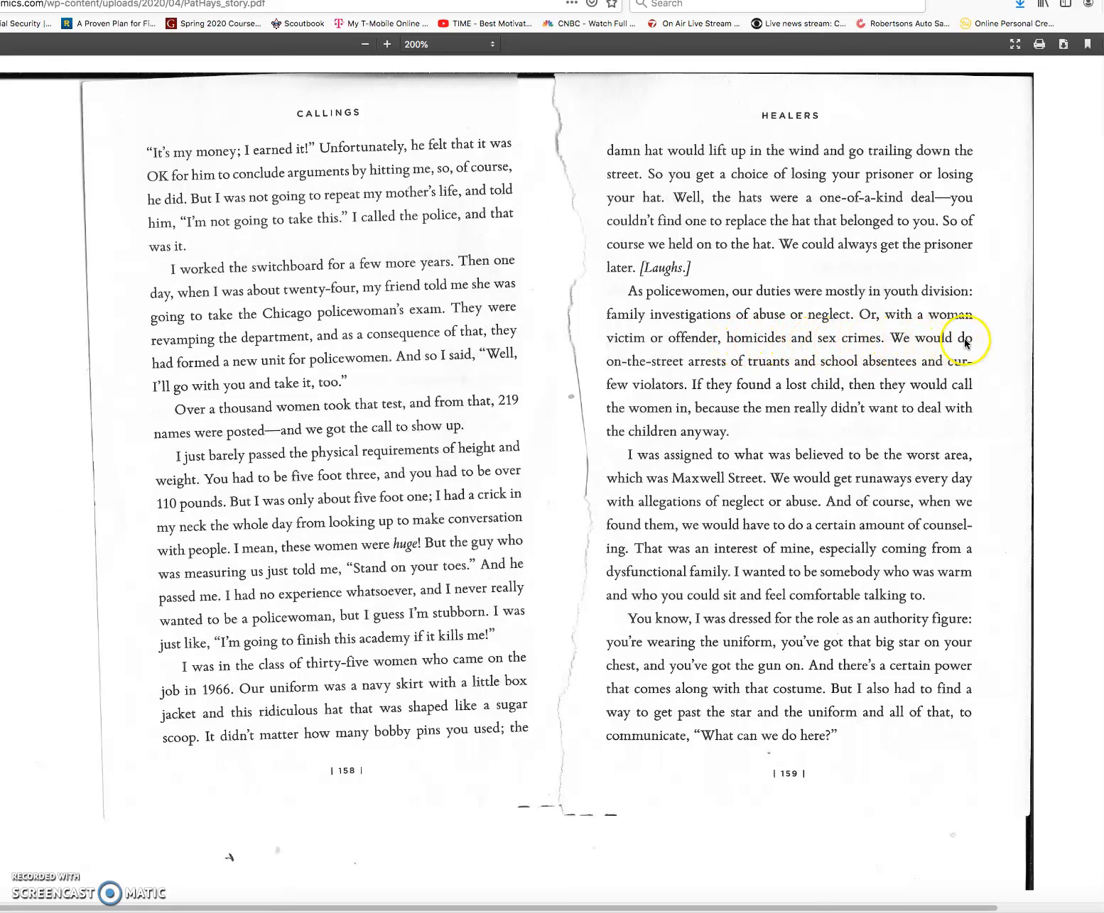
mouse_move(699, 369)
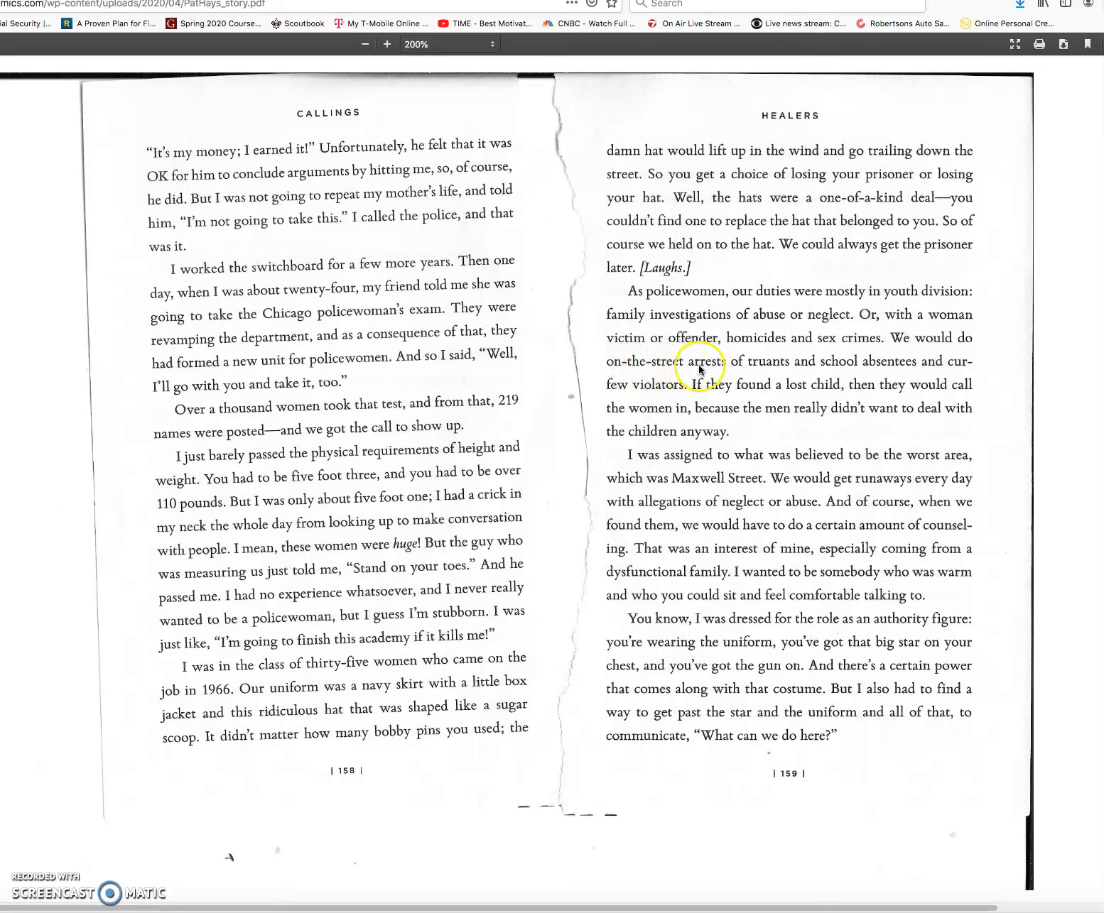
mouse_move(802, 365)
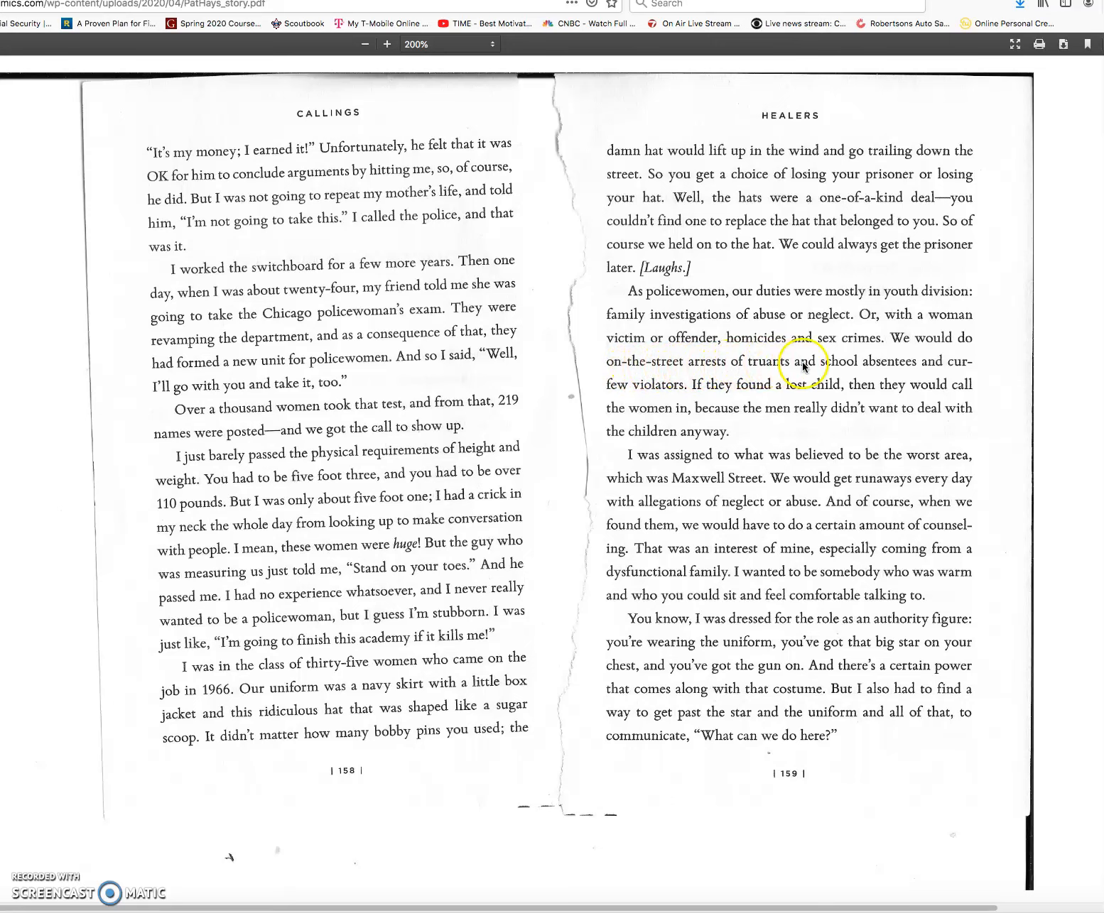
mouse_move(902, 369)
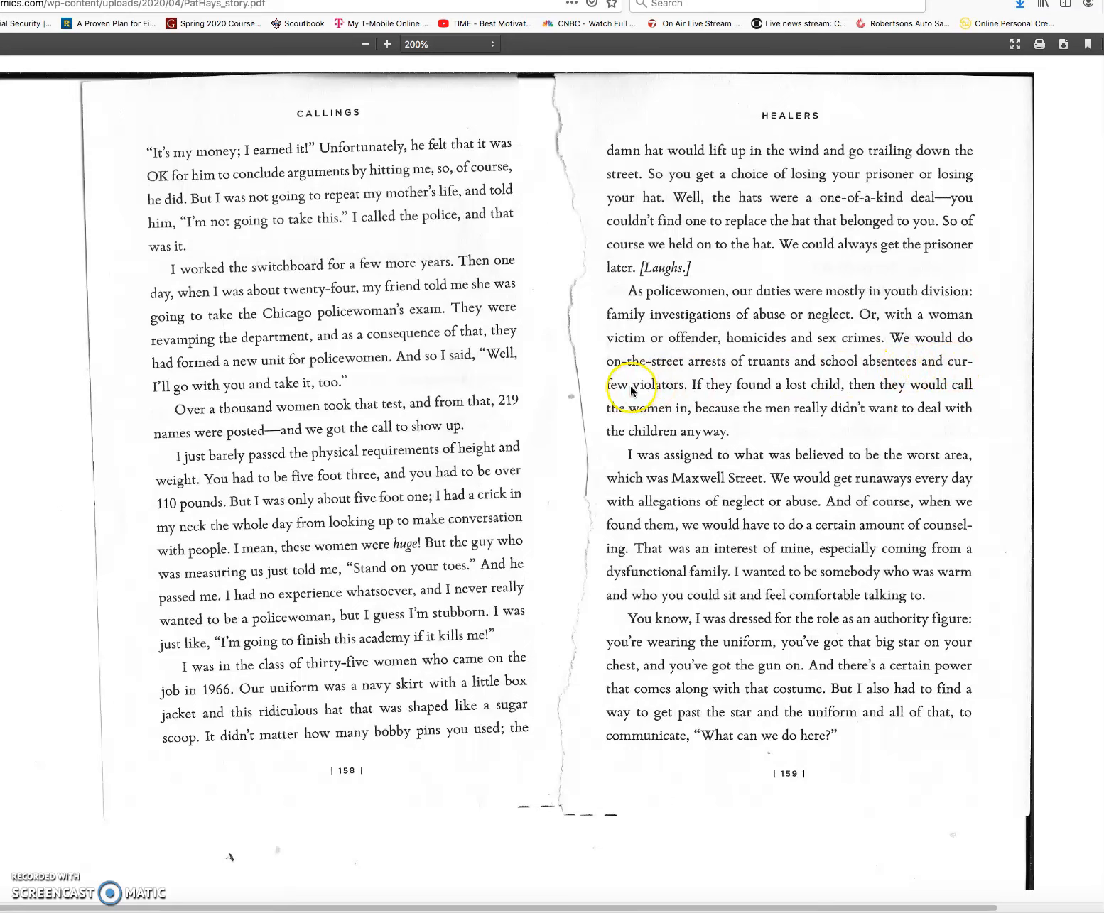
mouse_move(705, 387)
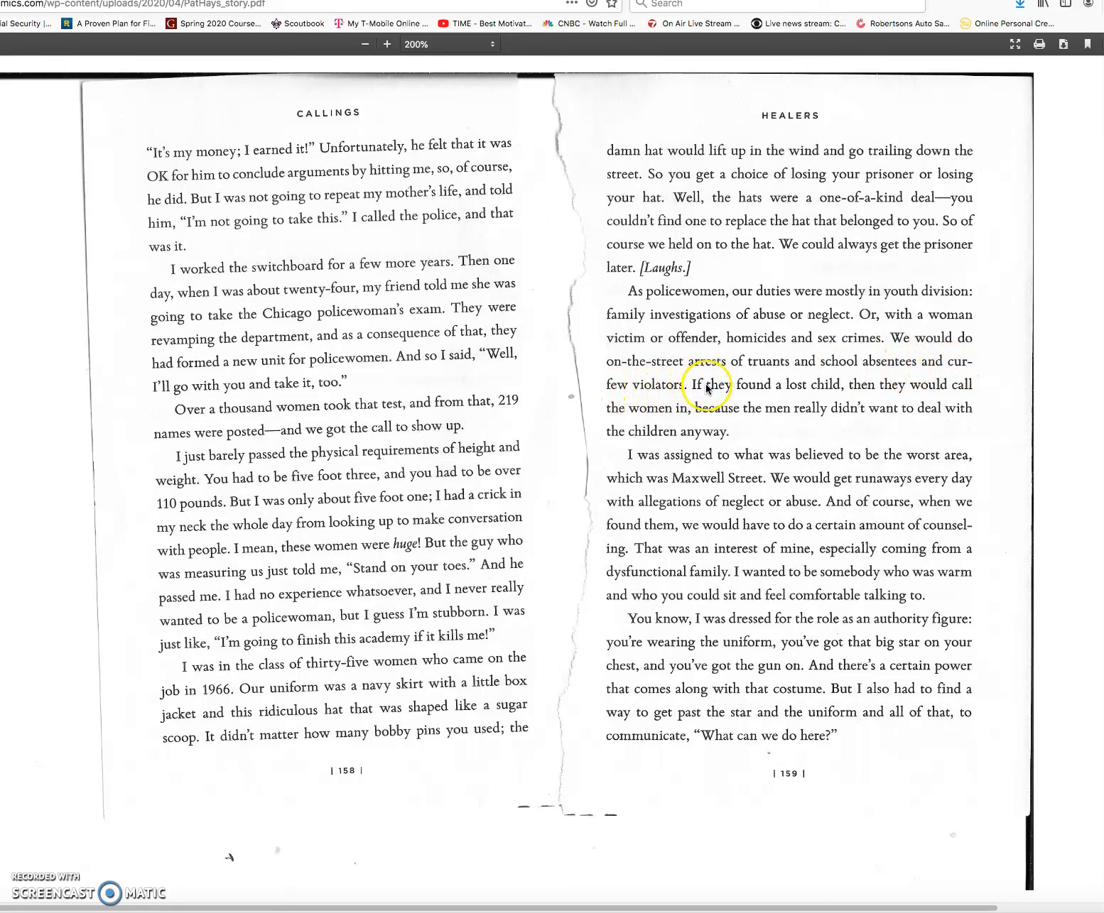
mouse_move(815, 389)
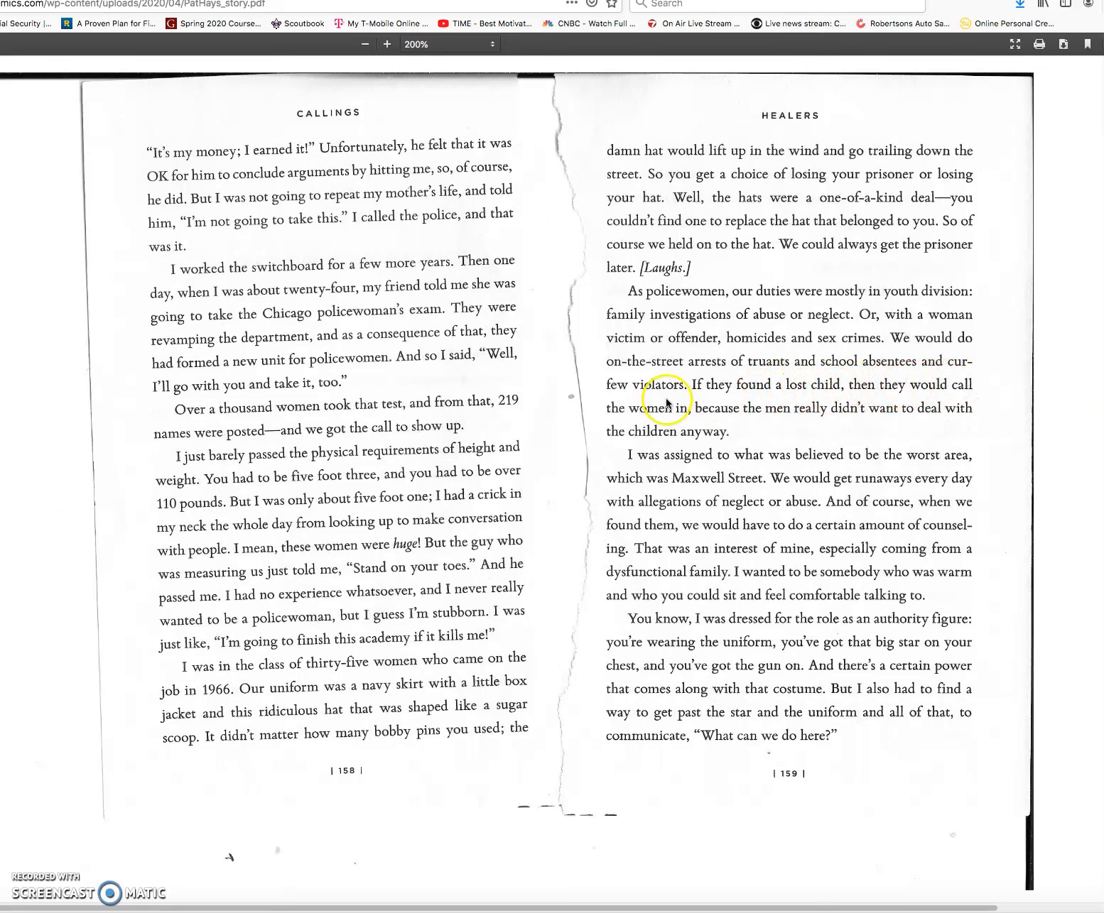
mouse_move(741, 413)
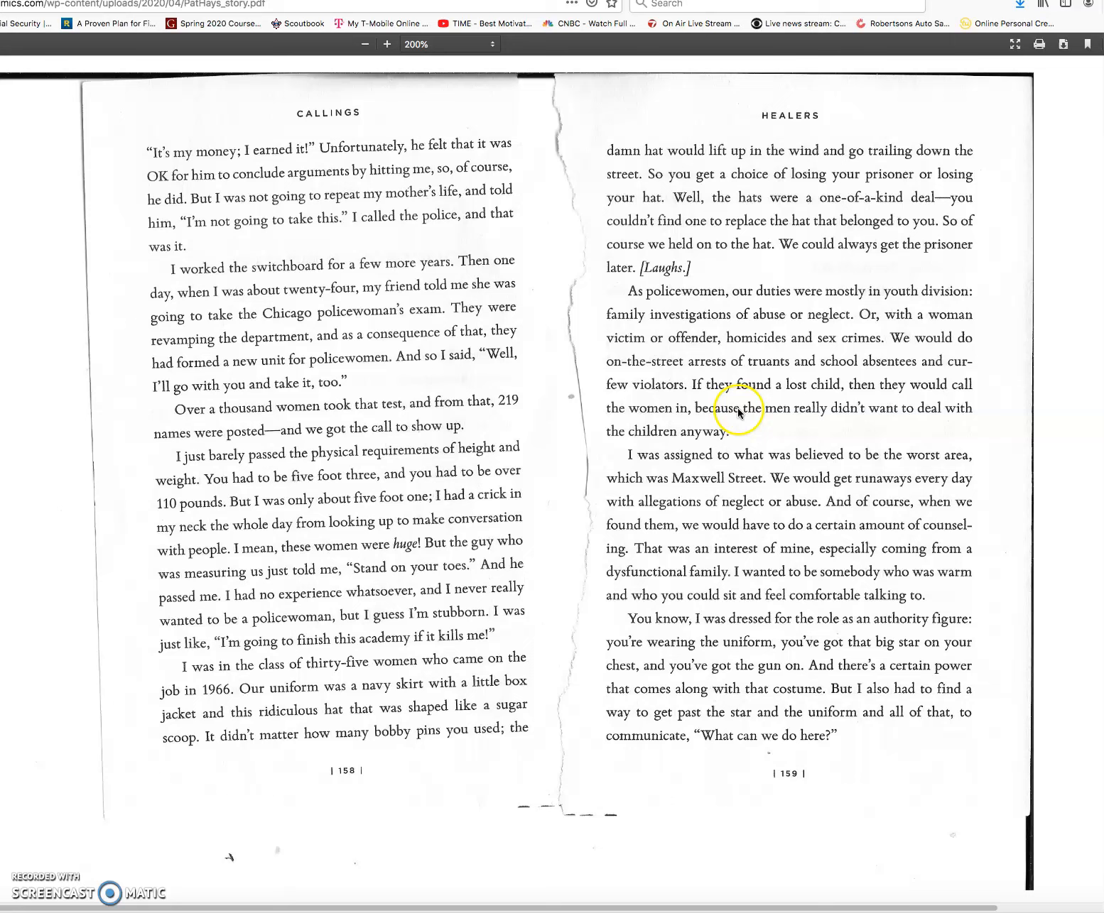
mouse_move(924, 415)
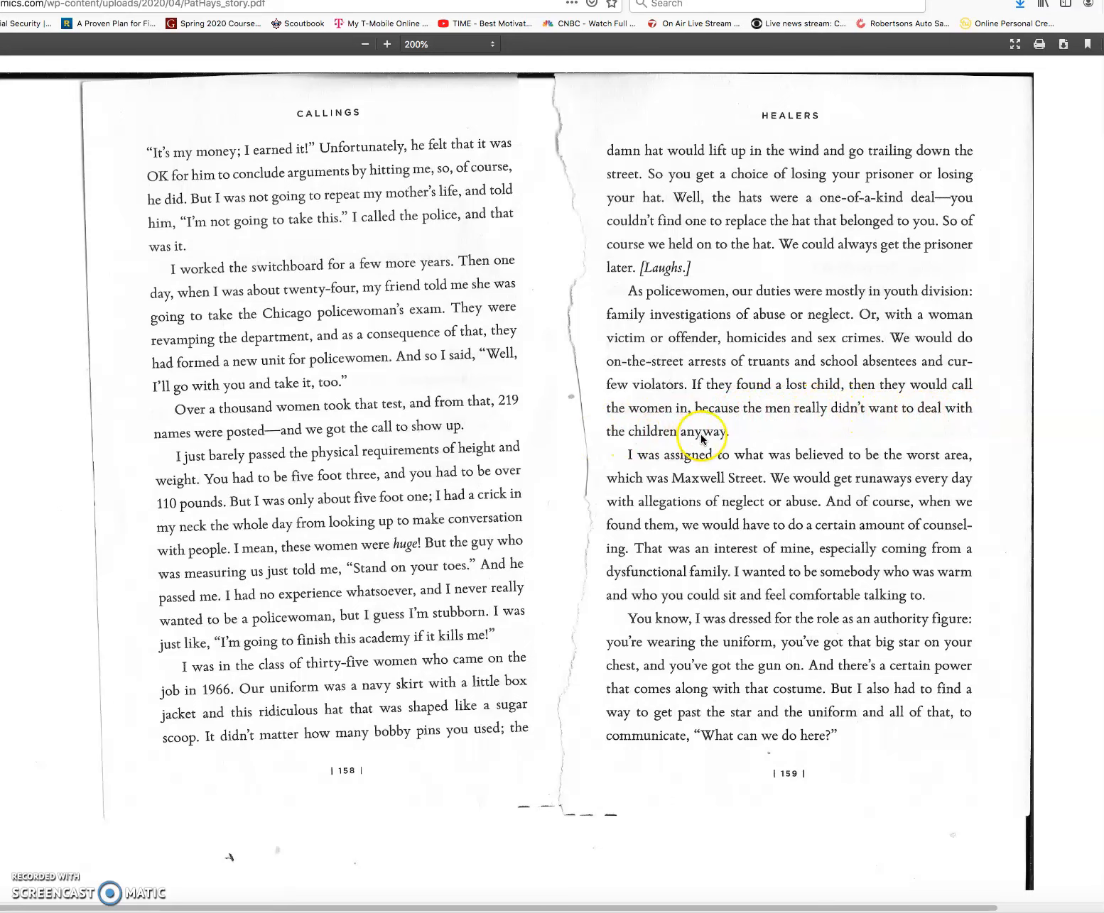
mouse_move(632, 467)
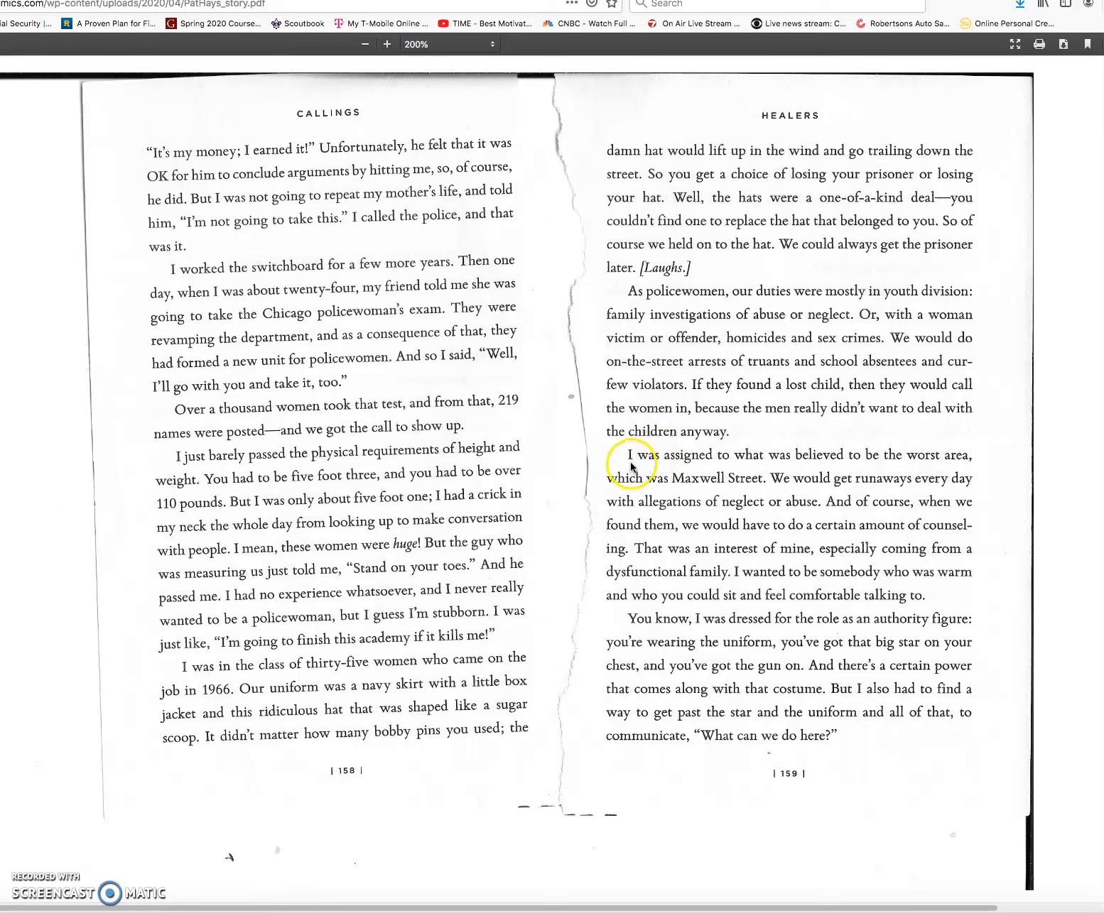
mouse_move(764, 465)
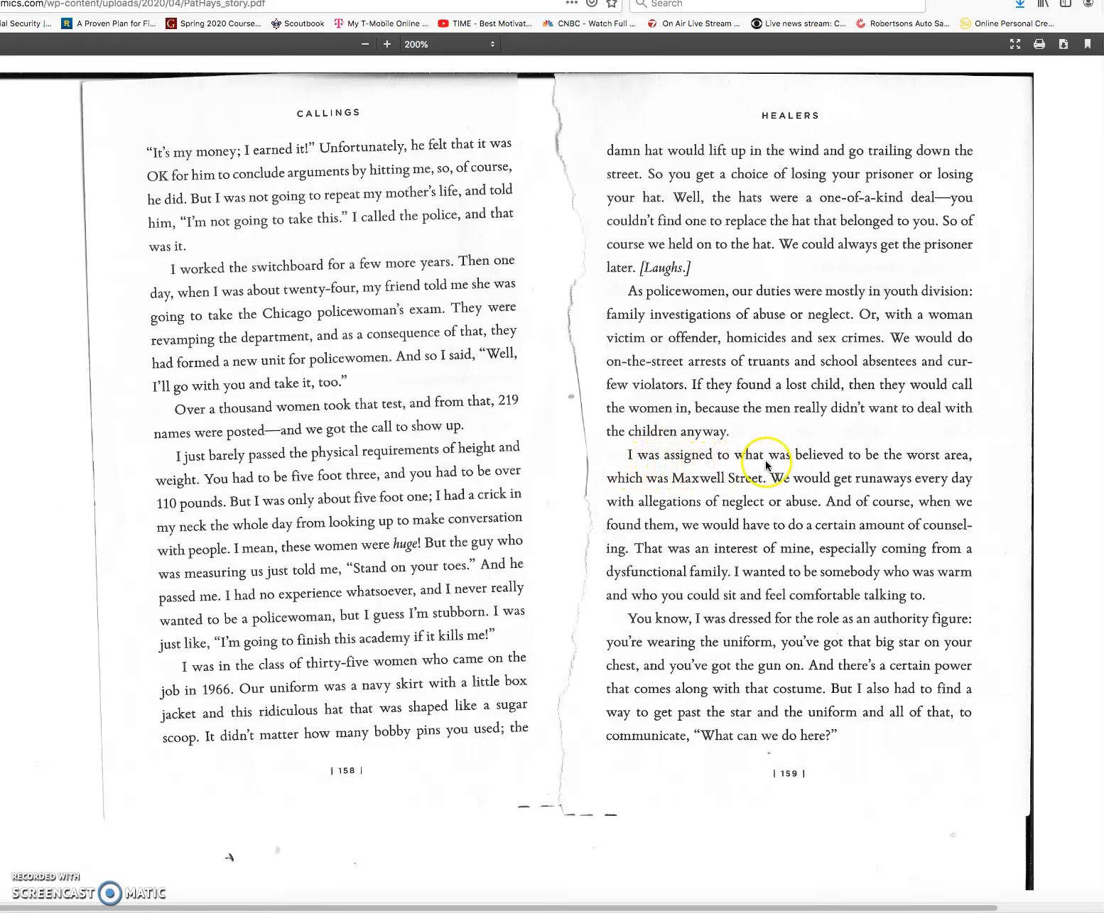
mouse_move(909, 462)
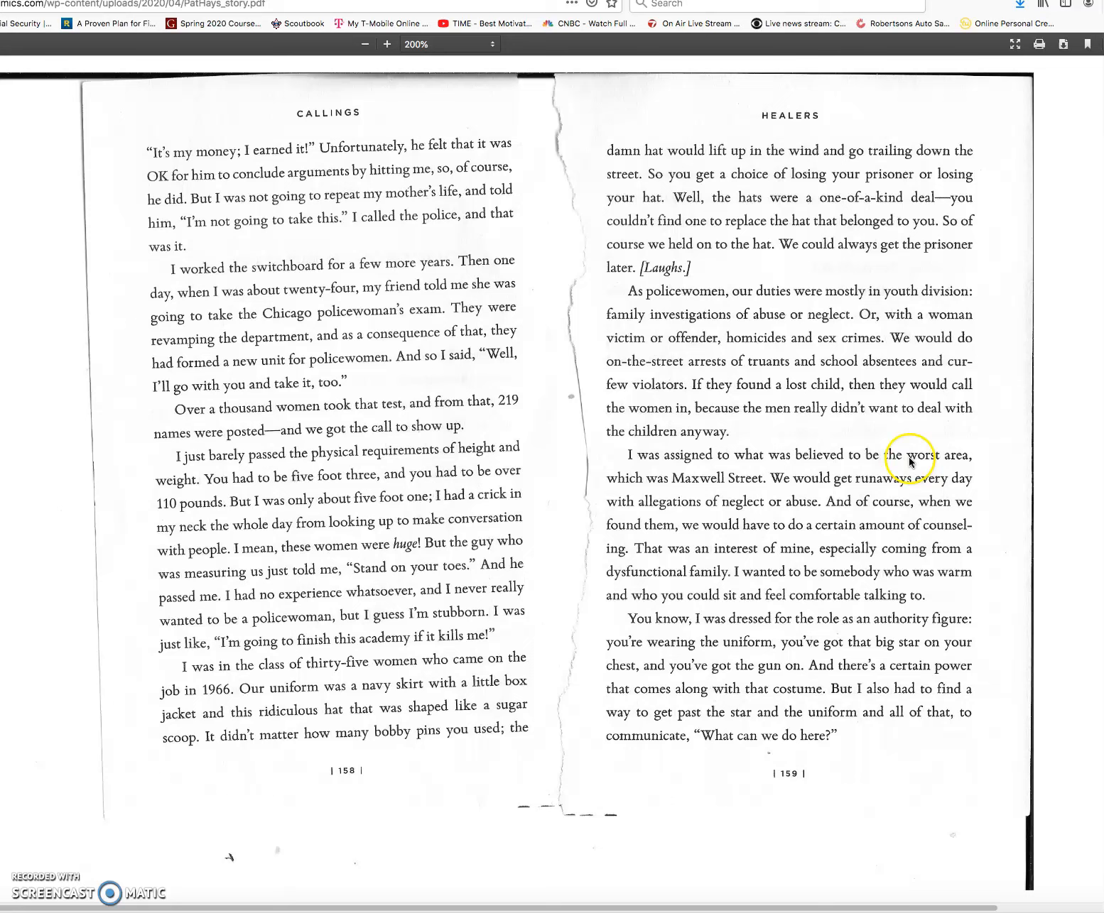
mouse_move(652, 486)
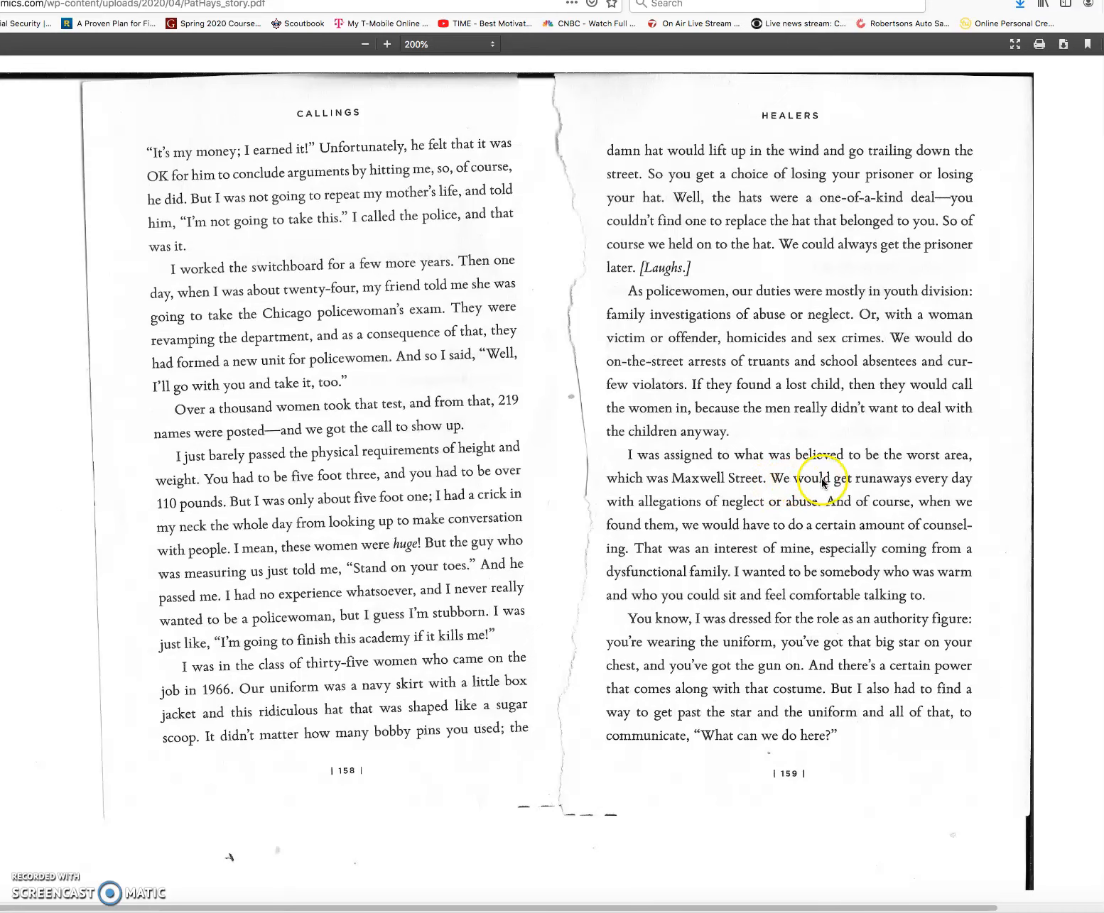
mouse_move(958, 486)
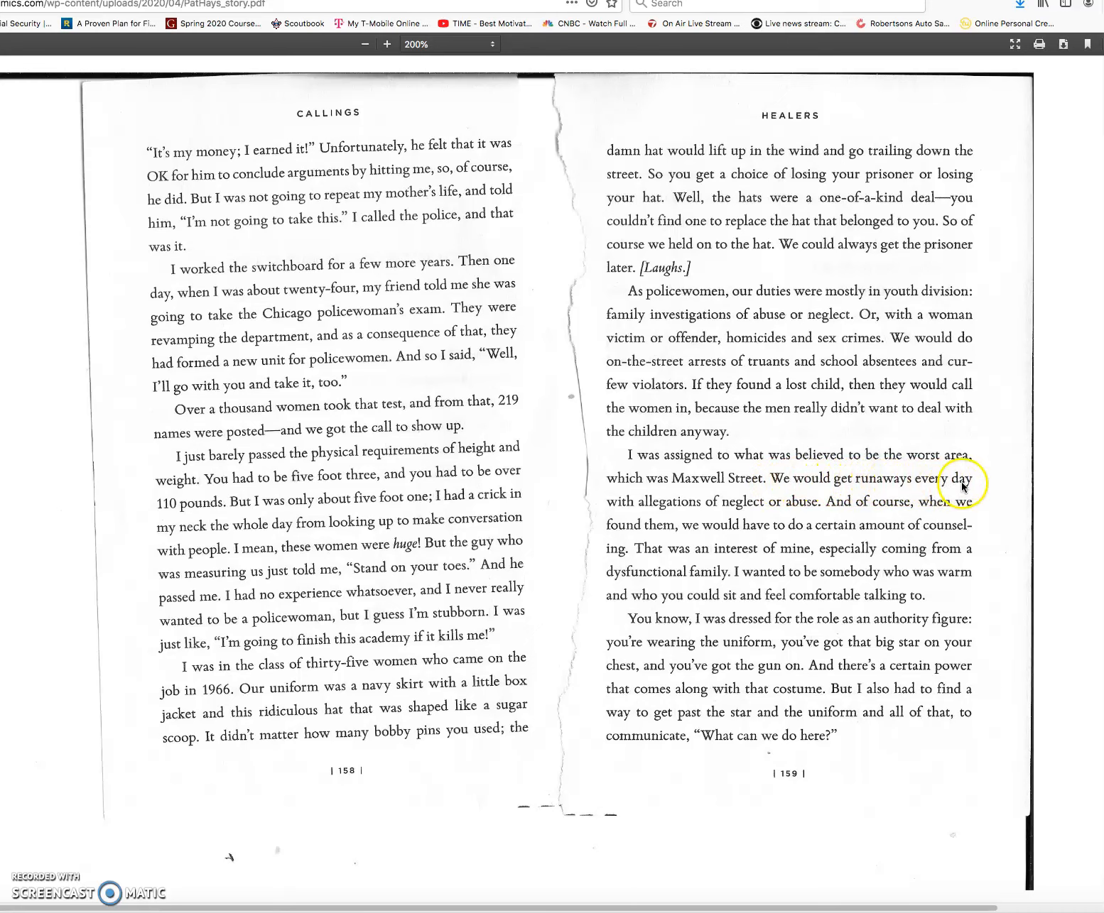
mouse_move(739, 507)
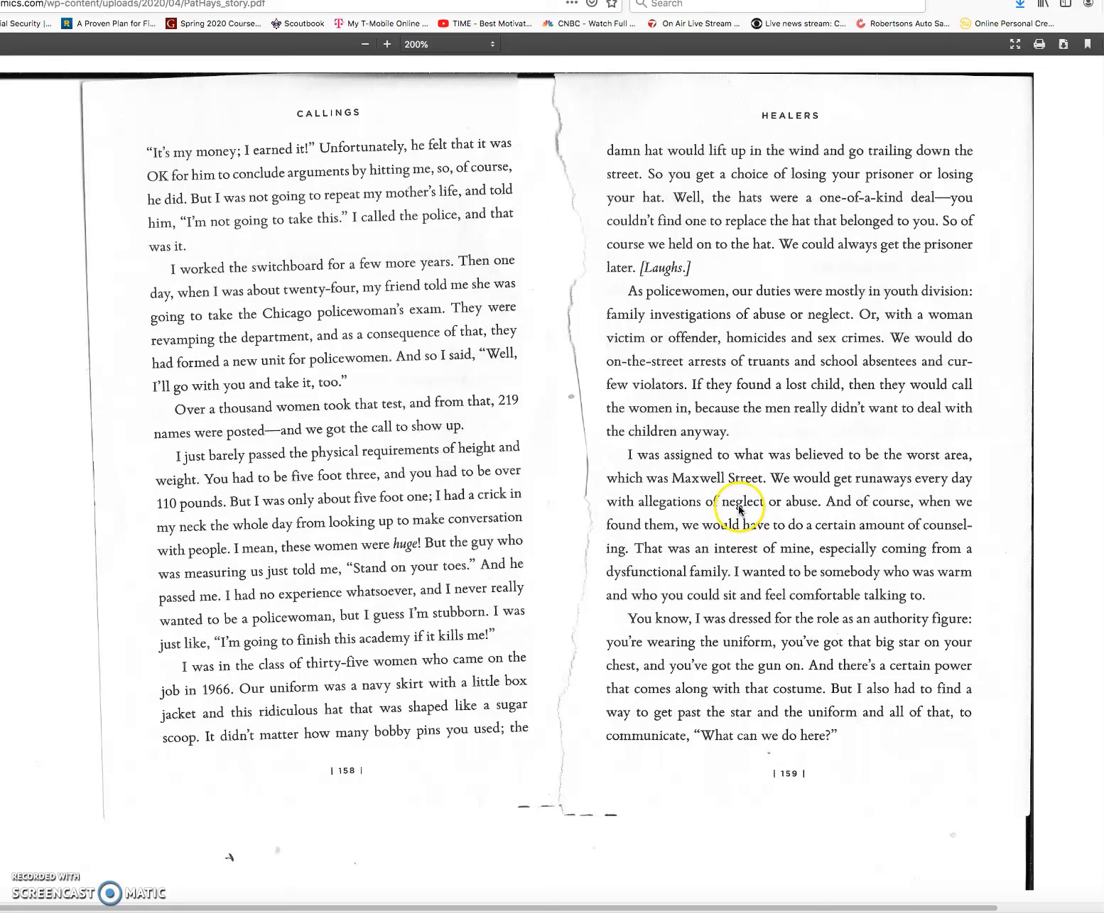
mouse_move(853, 508)
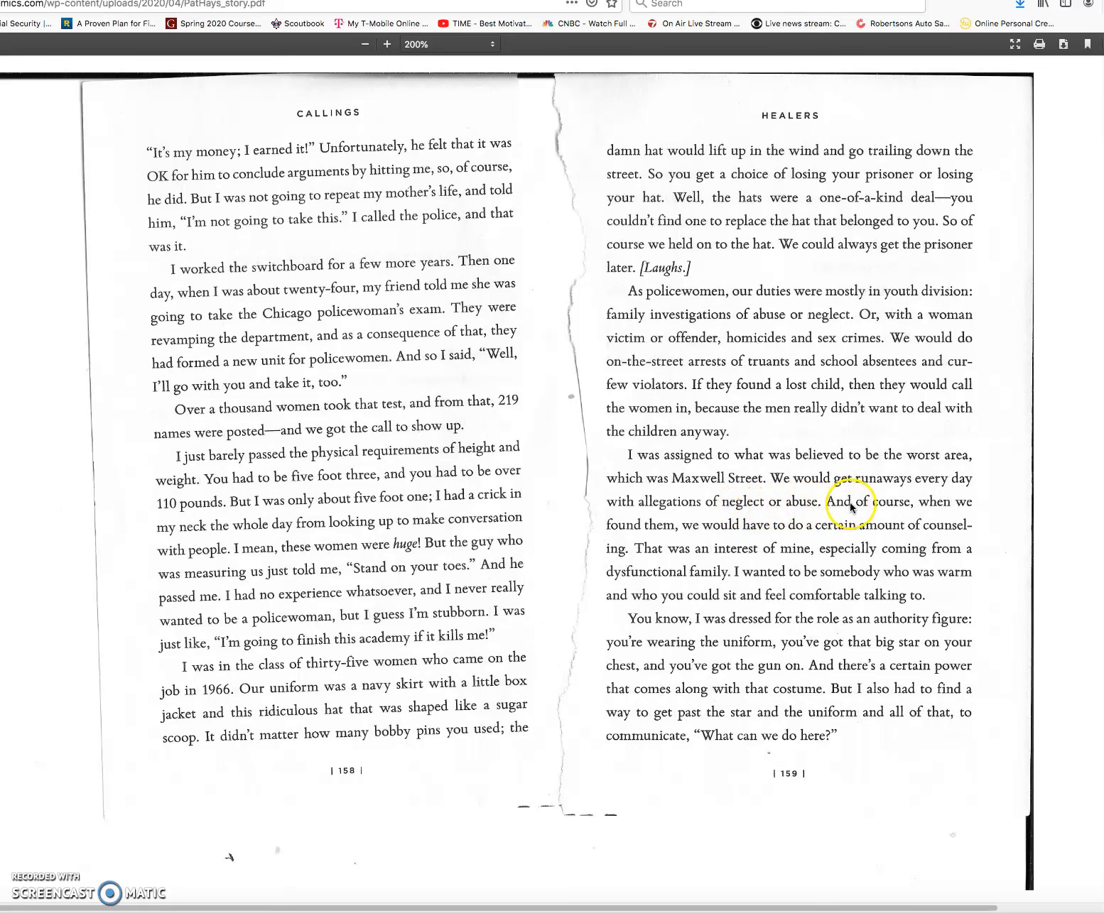
mouse_move(647, 529)
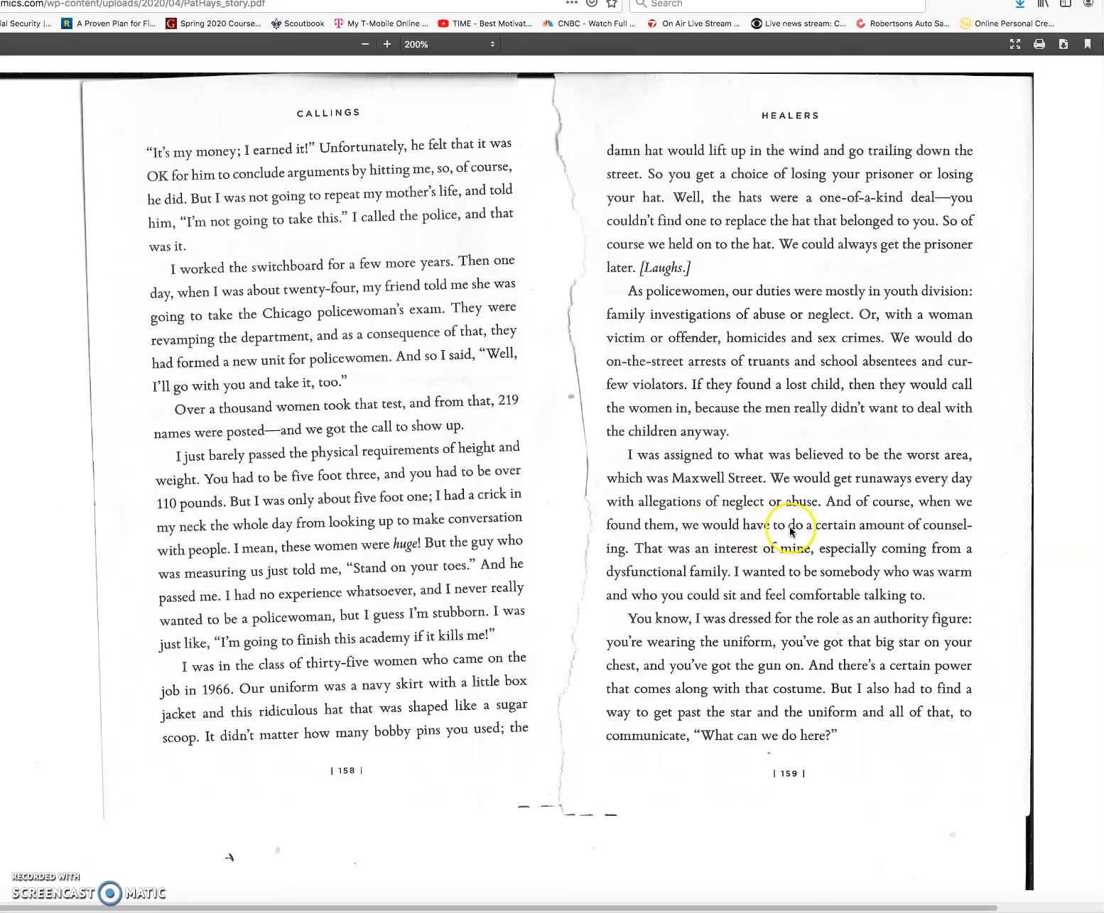
mouse_move(660, 554)
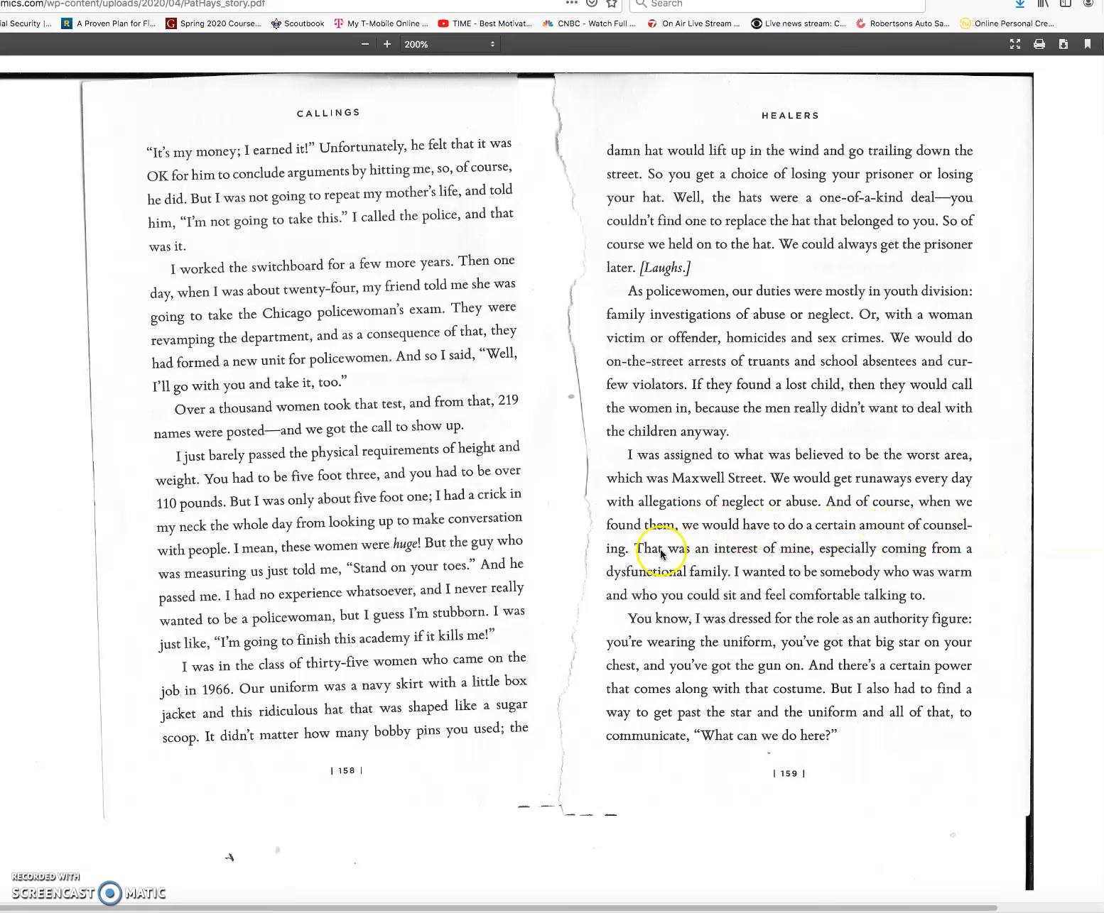
mouse_move(695, 559)
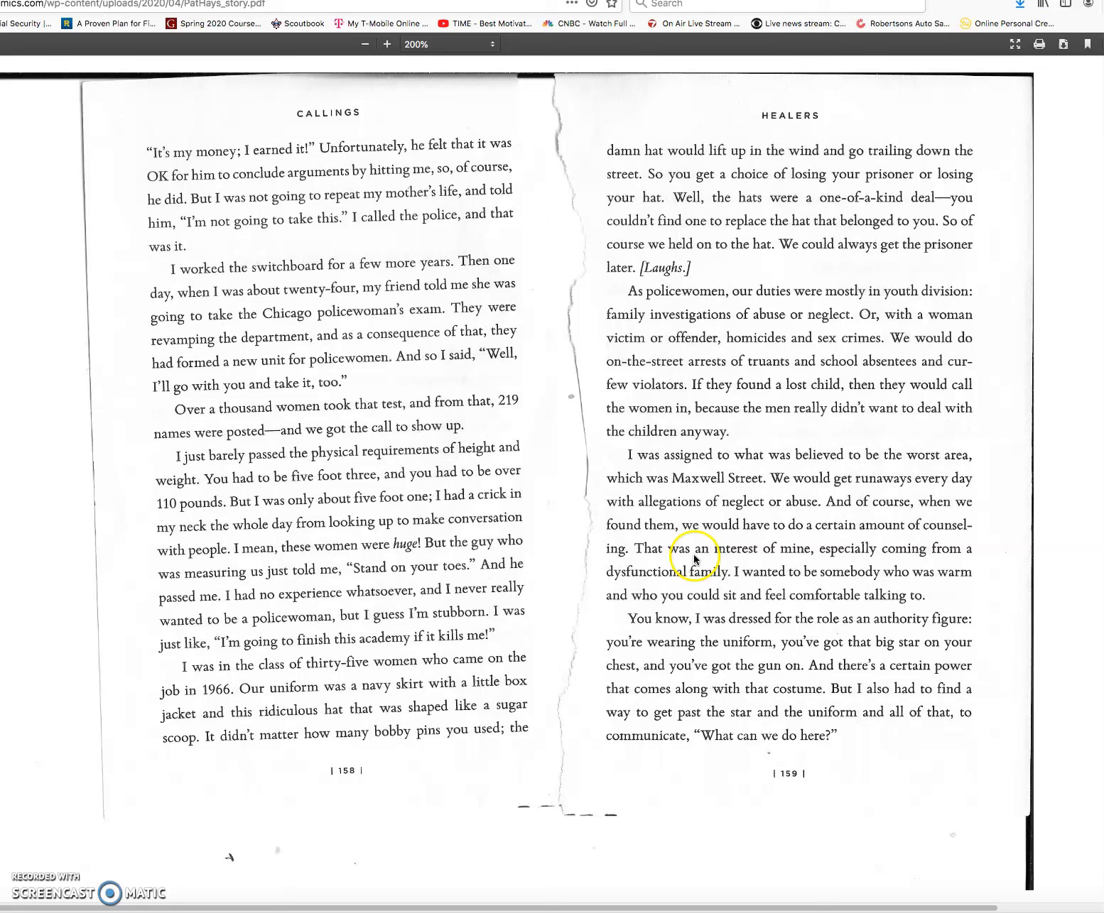
mouse_move(849, 559)
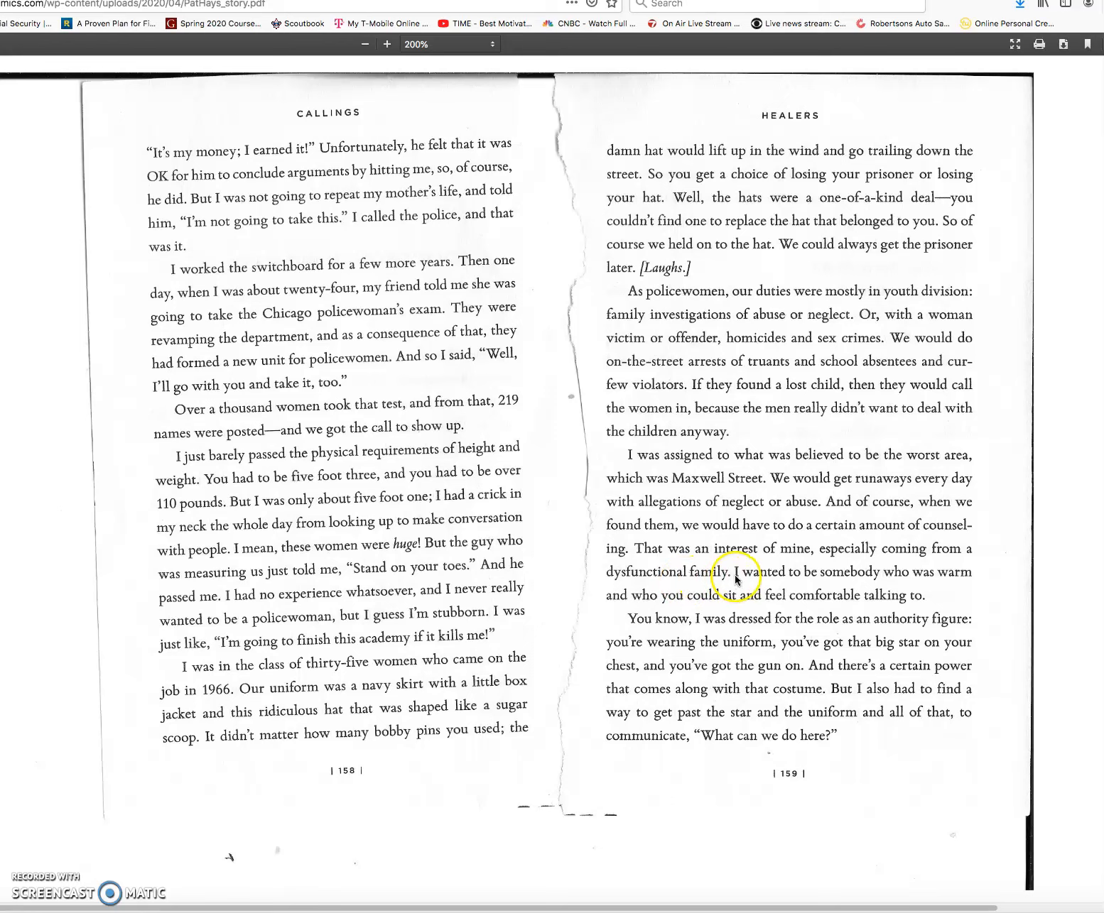
mouse_move(878, 581)
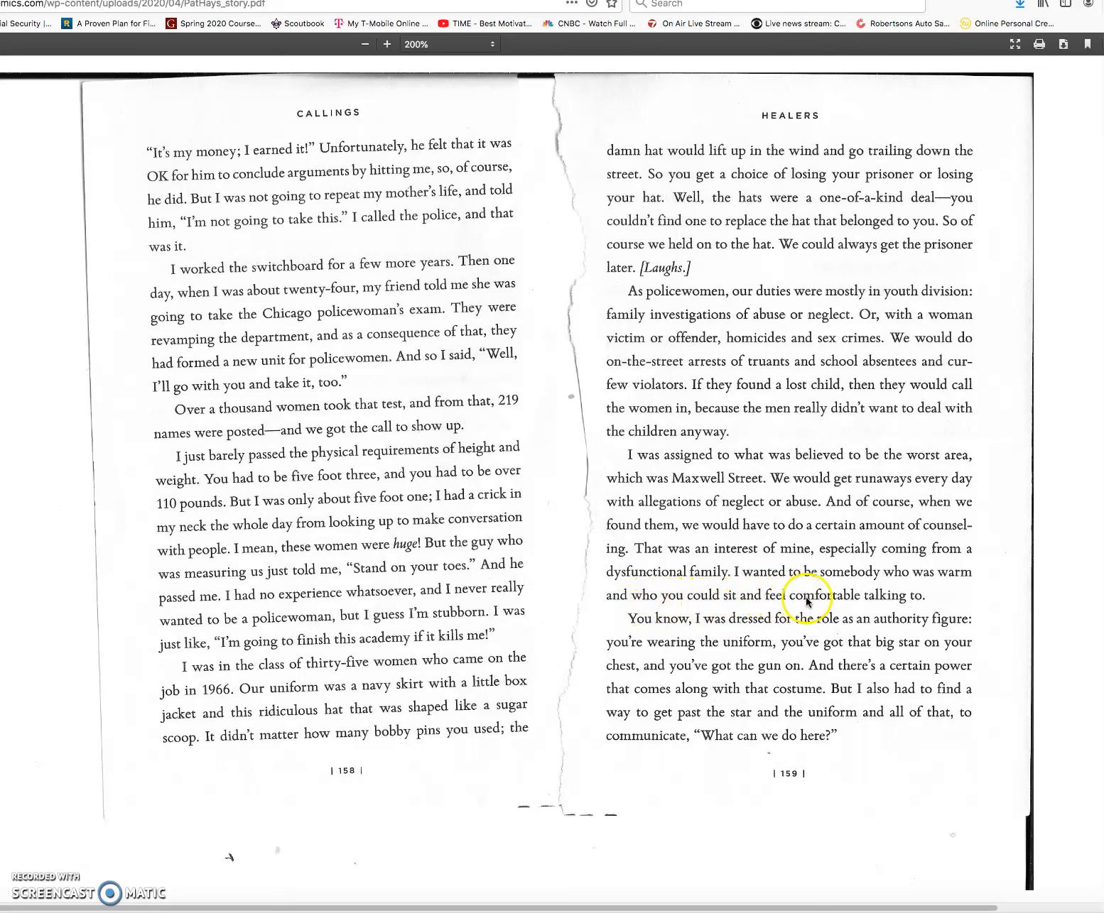
mouse_move(931, 609)
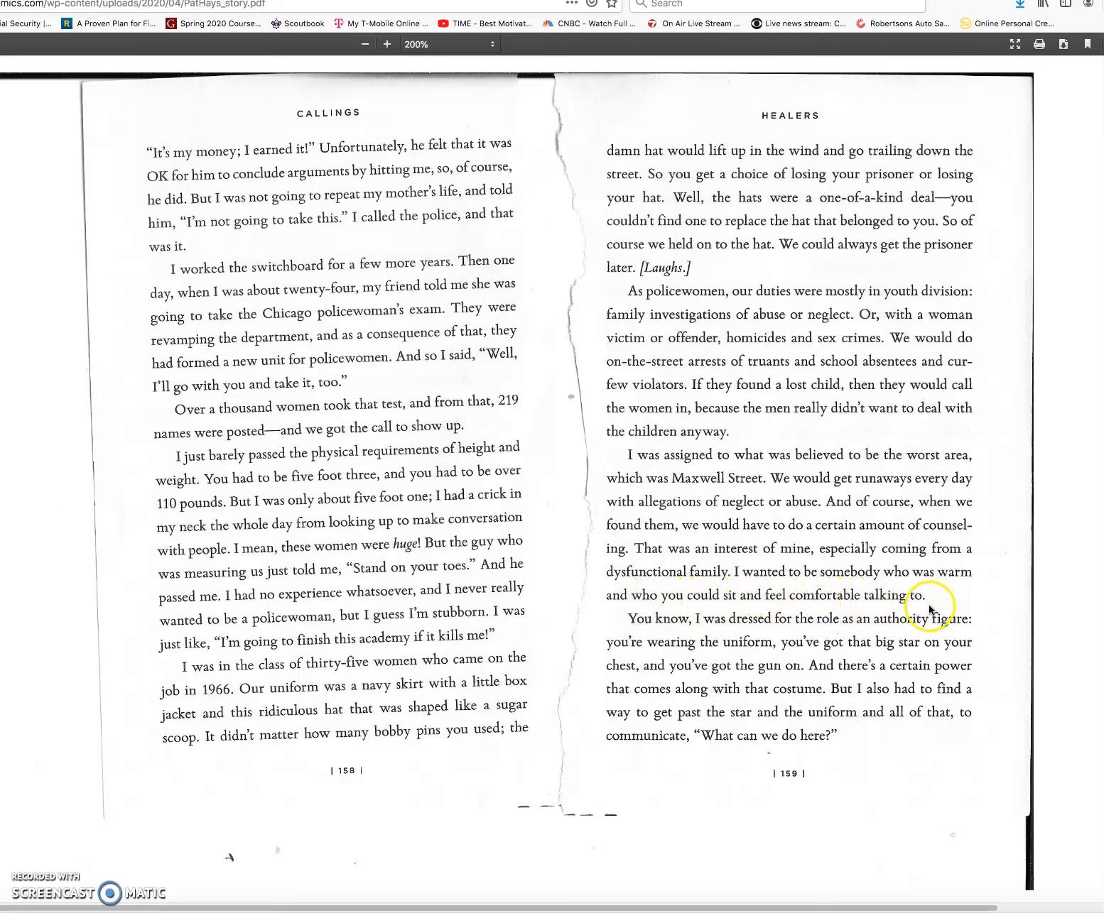
mouse_move(735, 631)
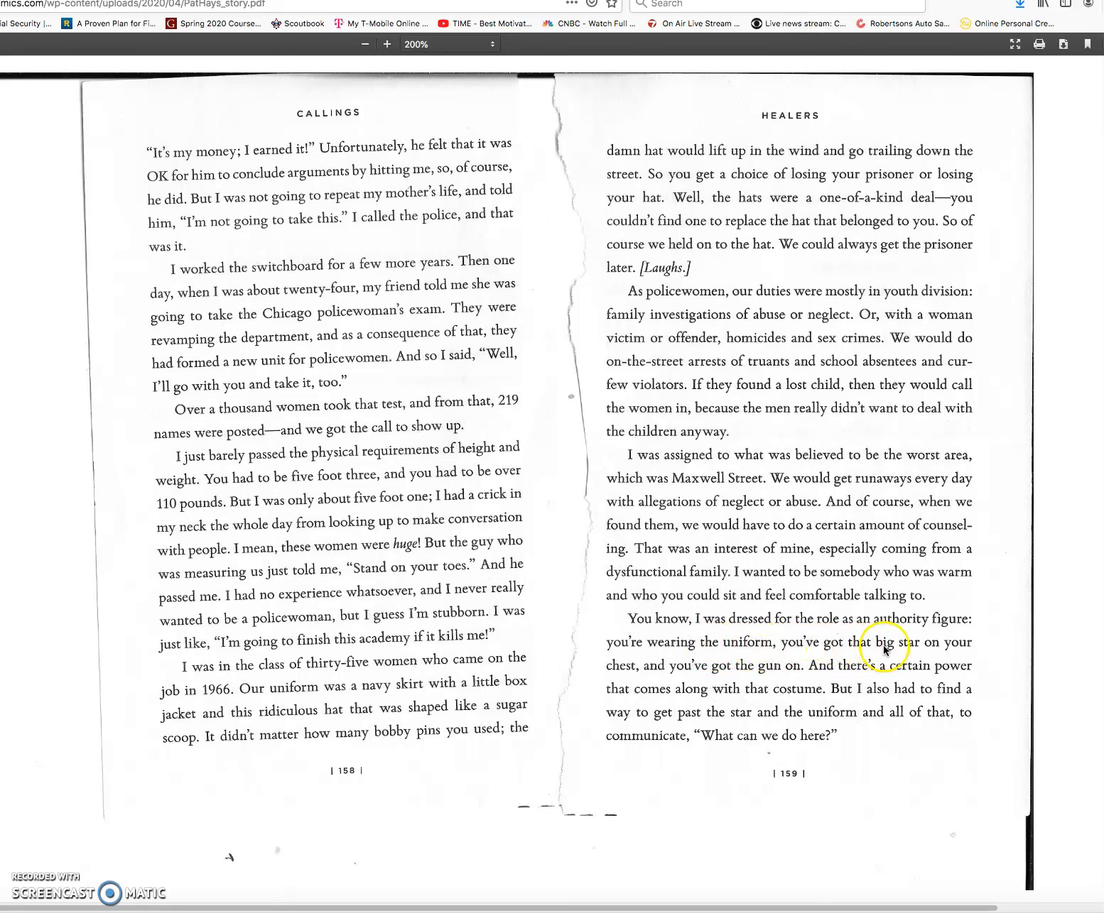
mouse_move(641, 676)
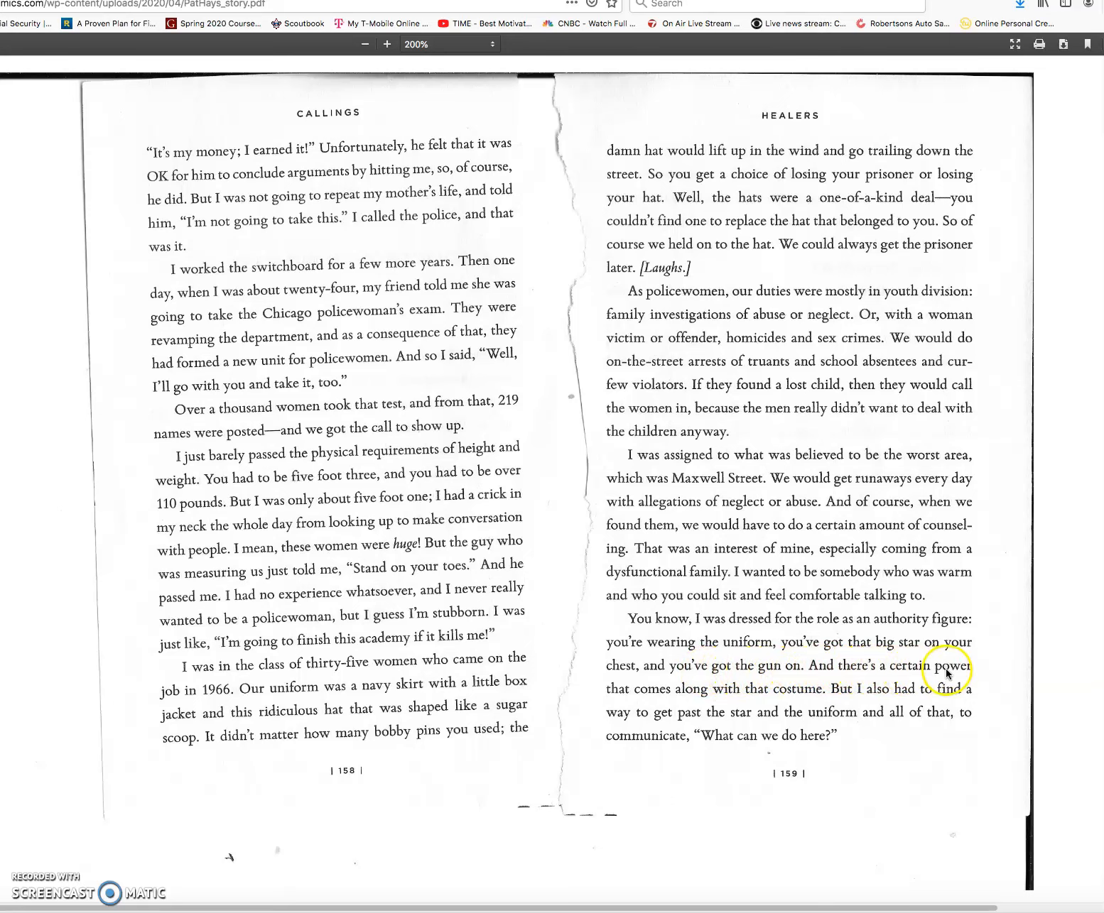
mouse_move(726, 698)
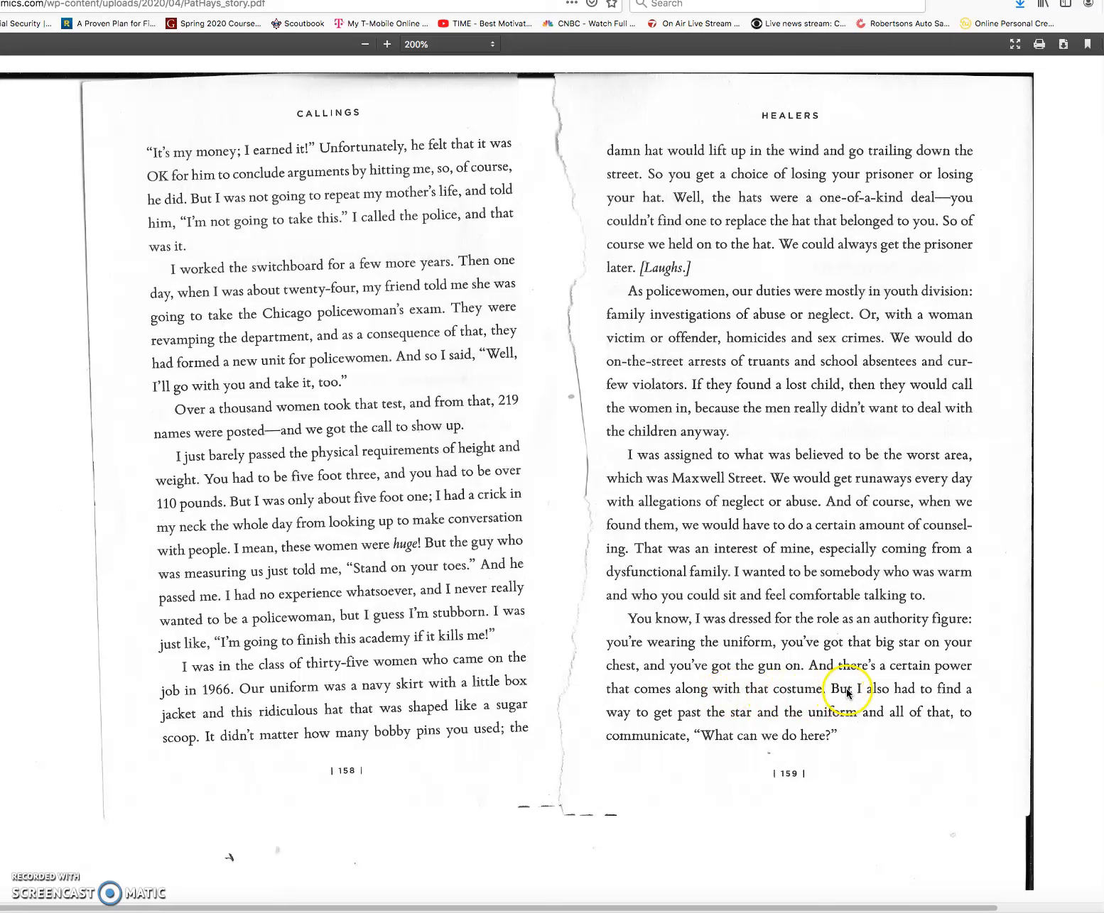
mouse_move(645, 718)
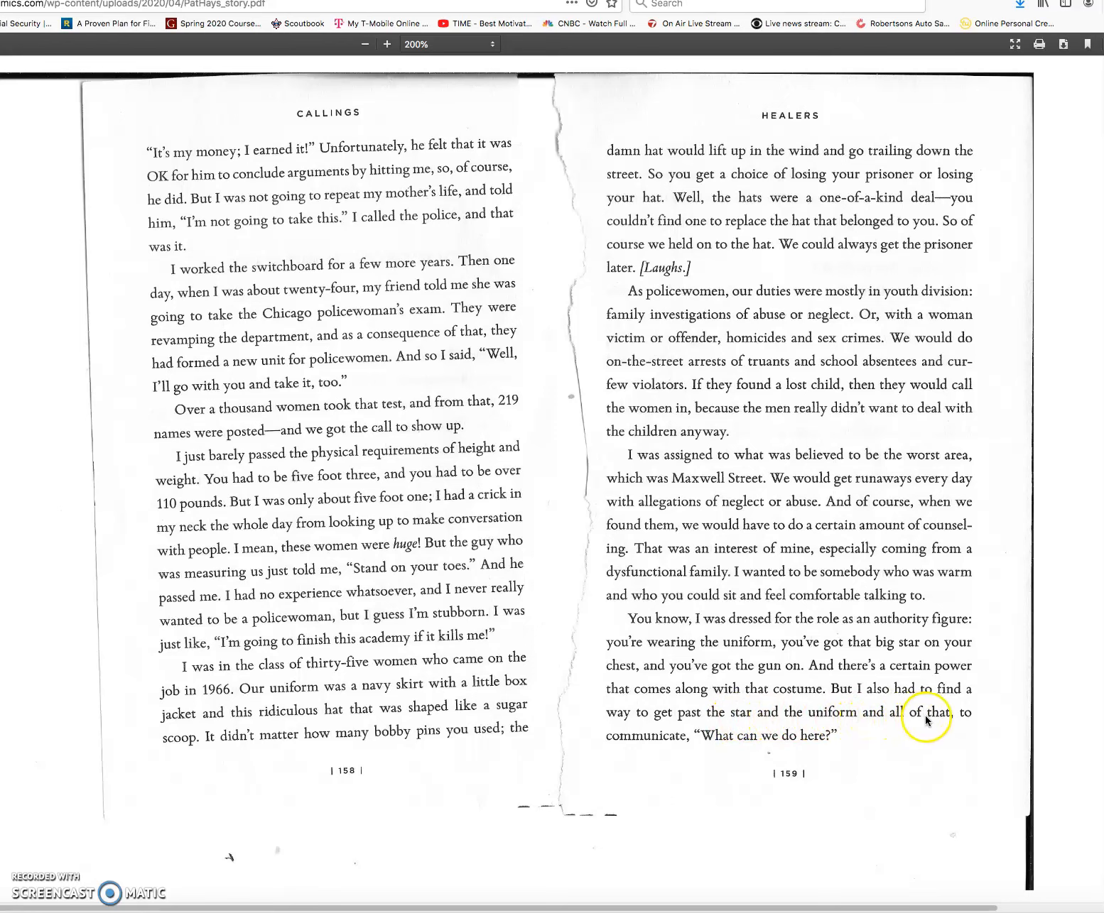
mouse_move(705, 744)
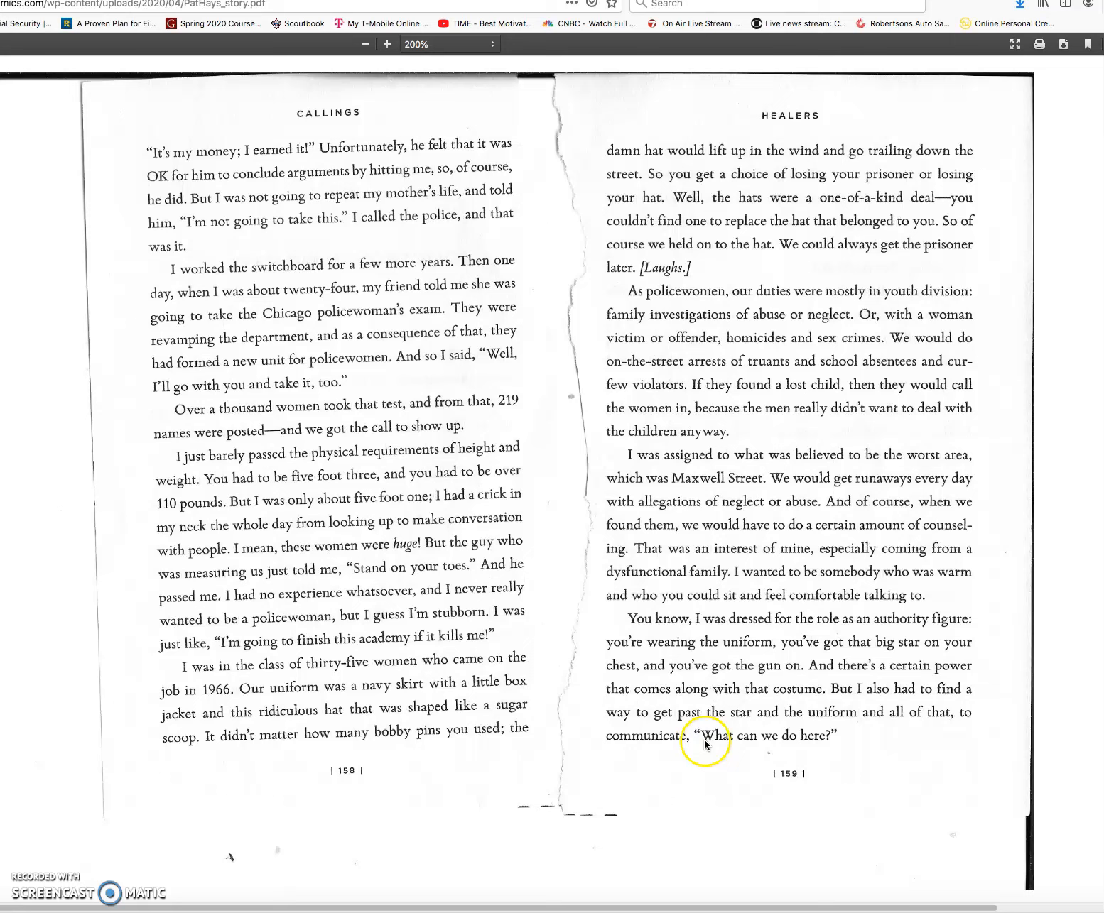
mouse_move(1059, 328)
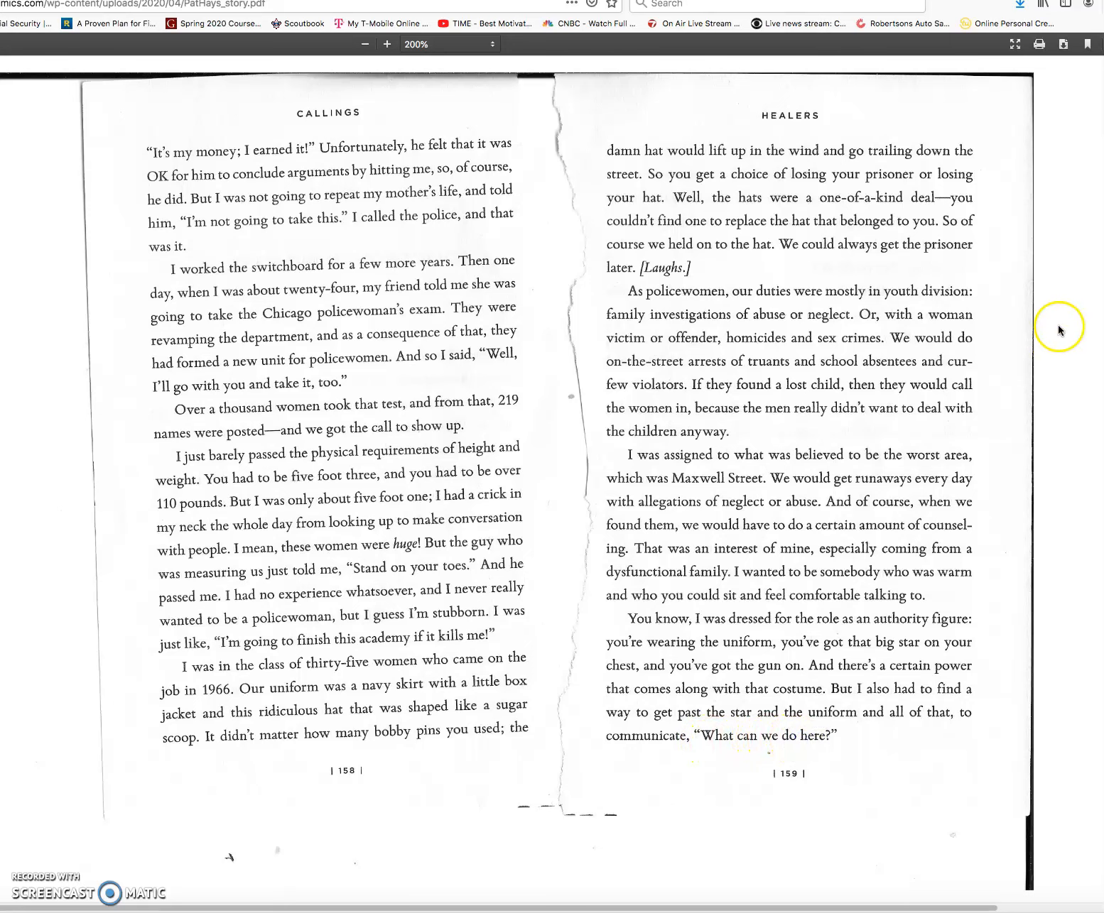
scroll(down, 3)
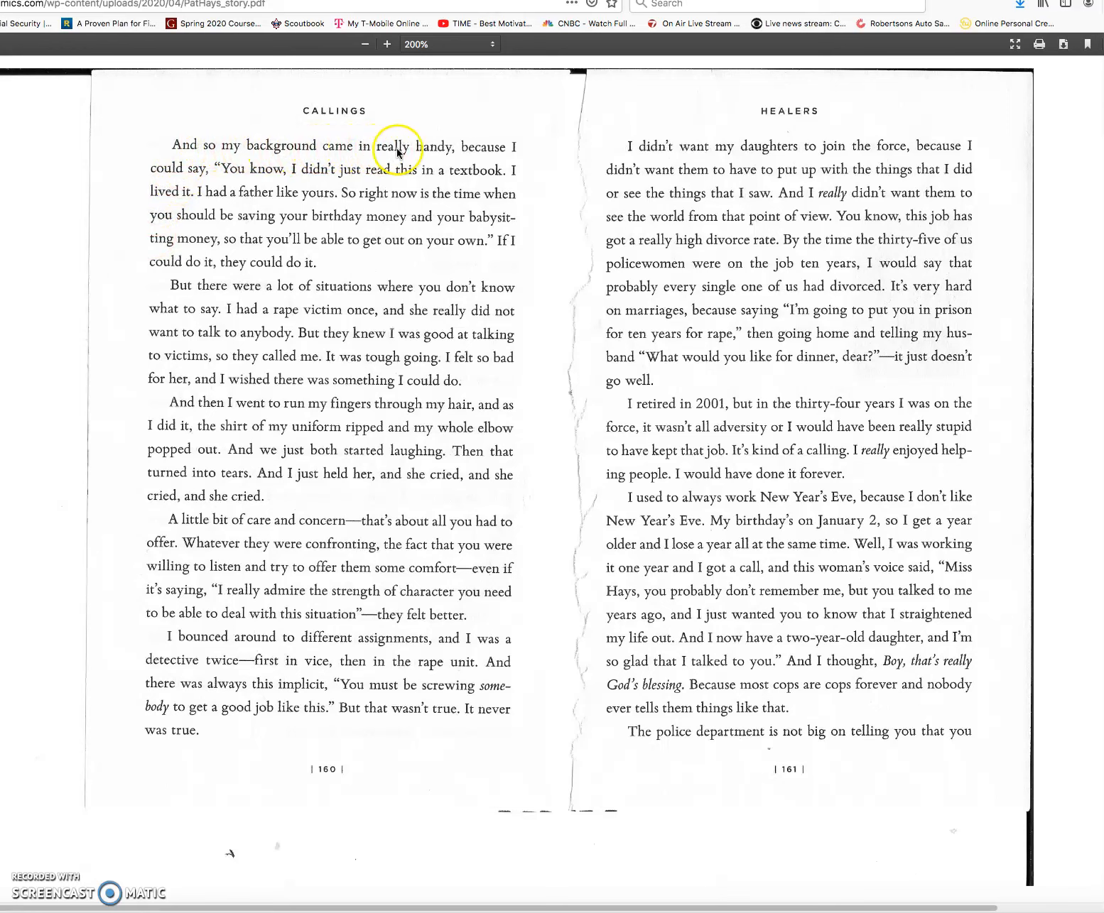
mouse_move(333, 156)
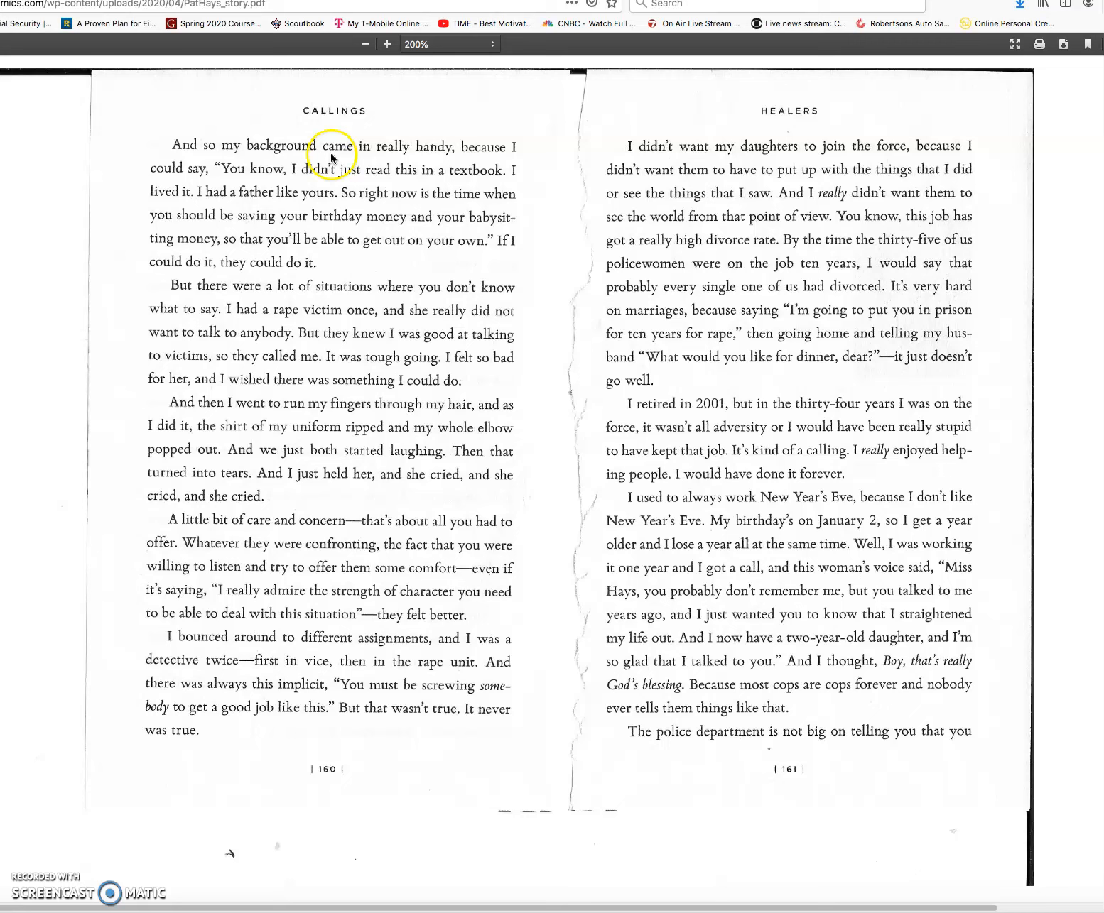
mouse_move(300, 175)
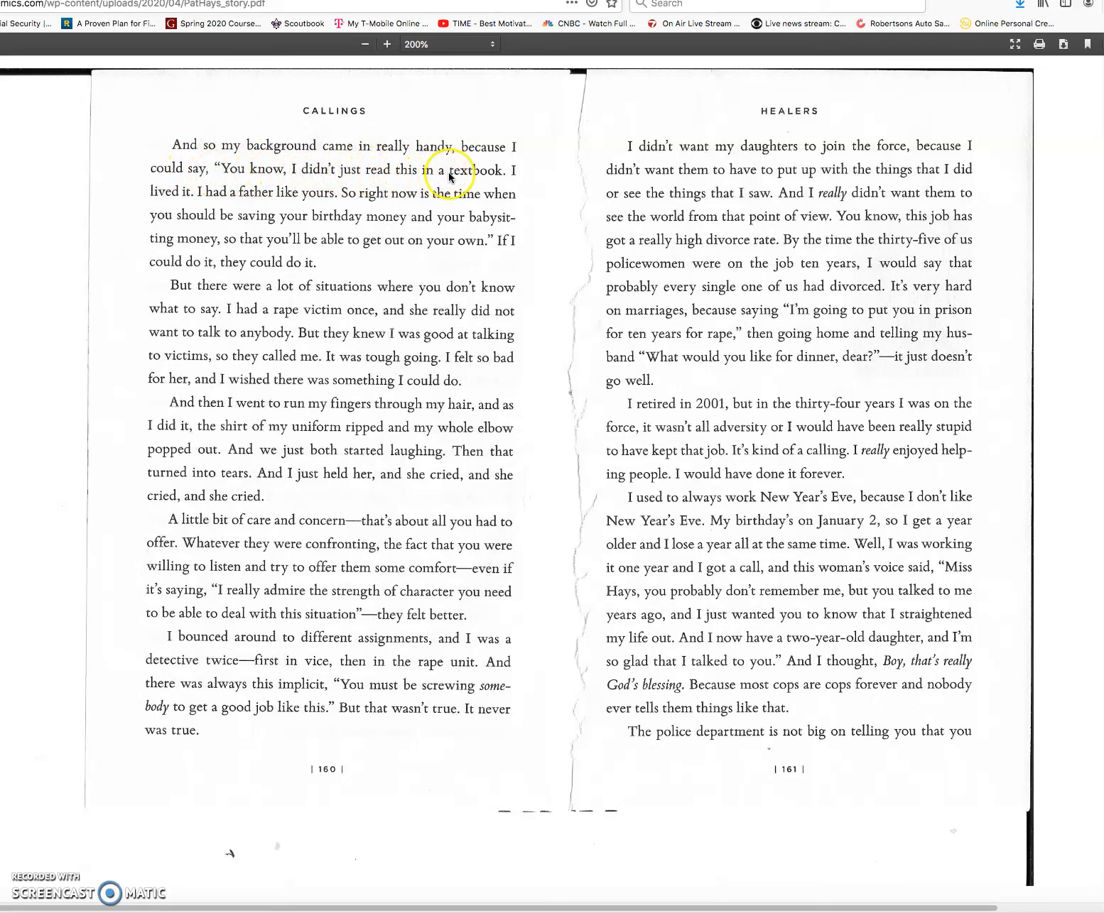
mouse_move(202, 199)
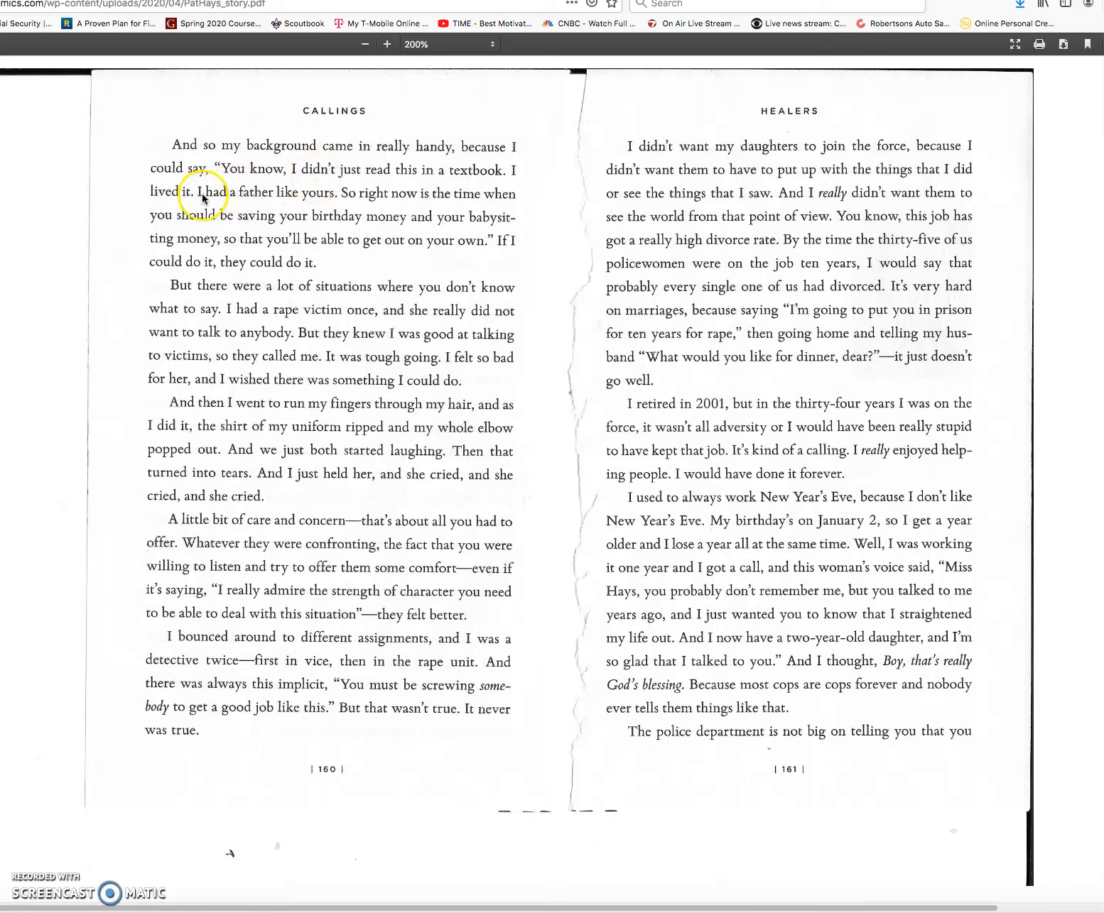
mouse_move(323, 201)
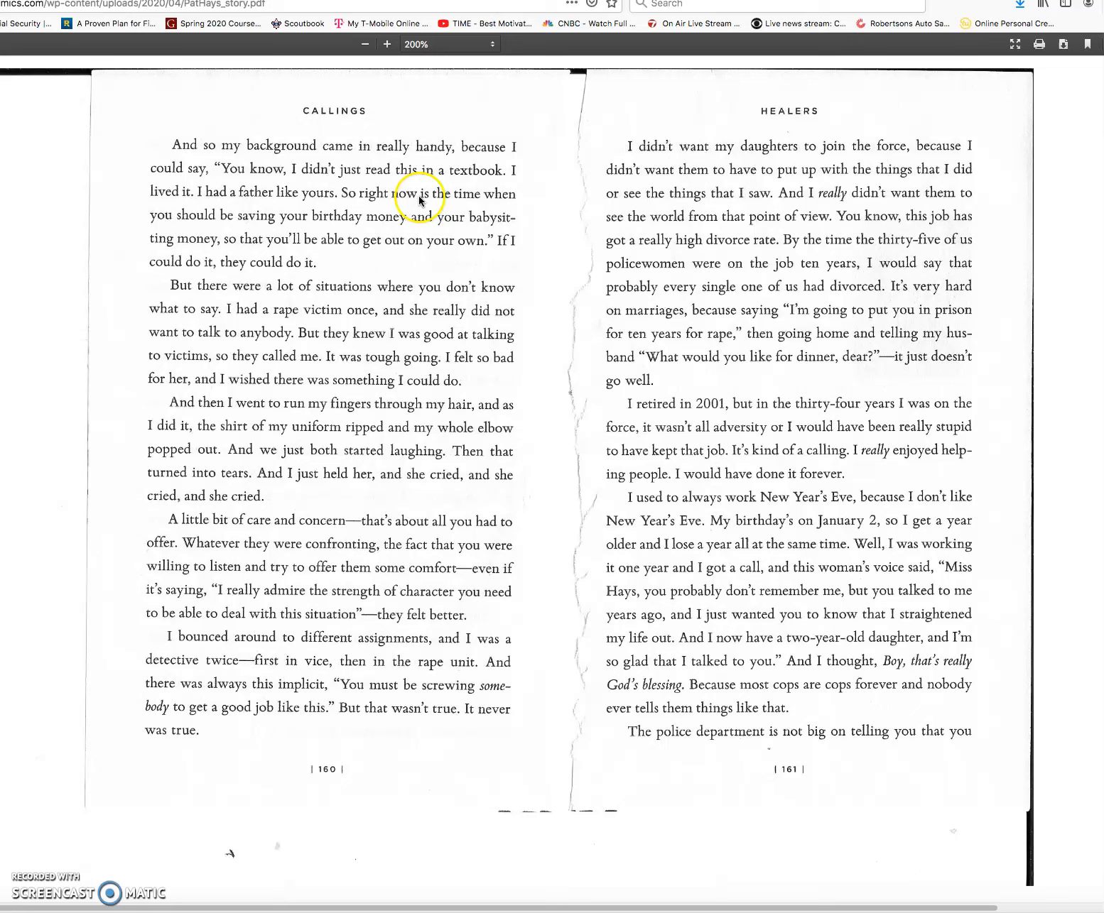
mouse_move(248, 225)
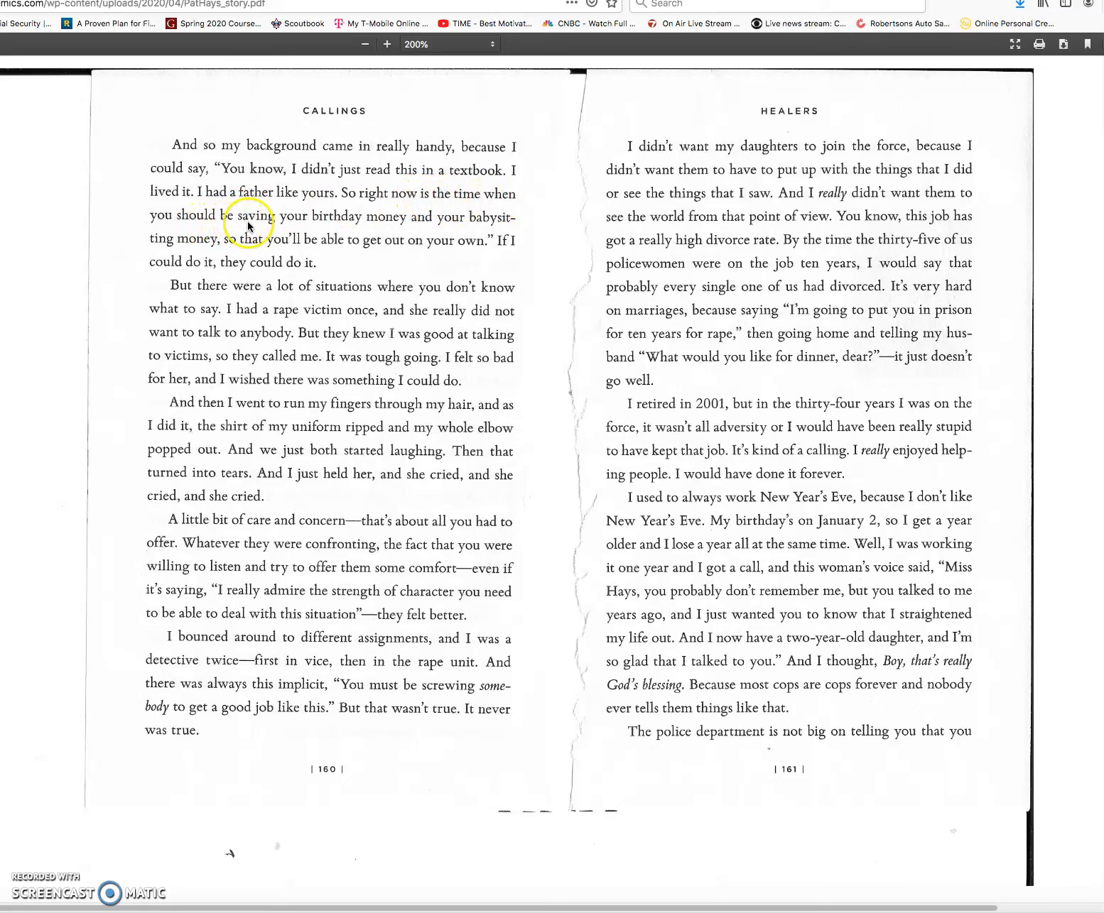
mouse_move(411, 223)
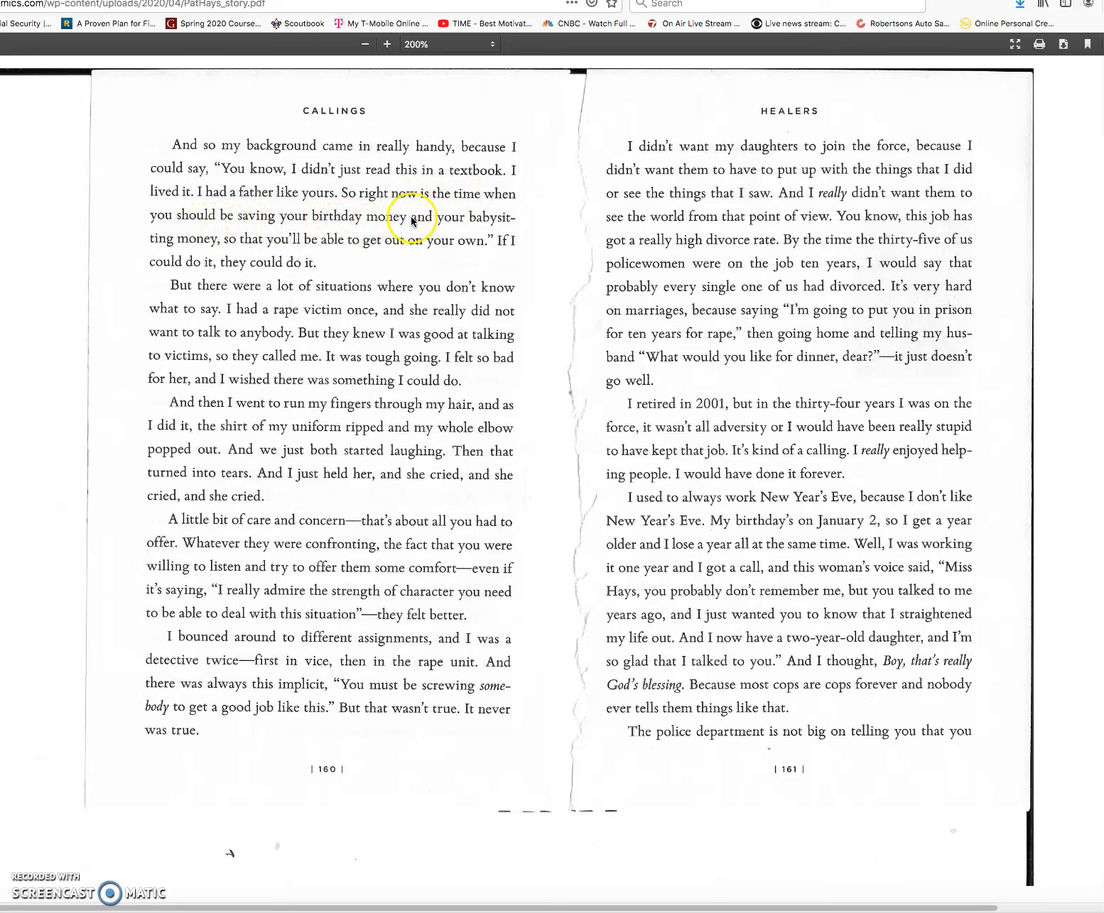
mouse_move(223, 245)
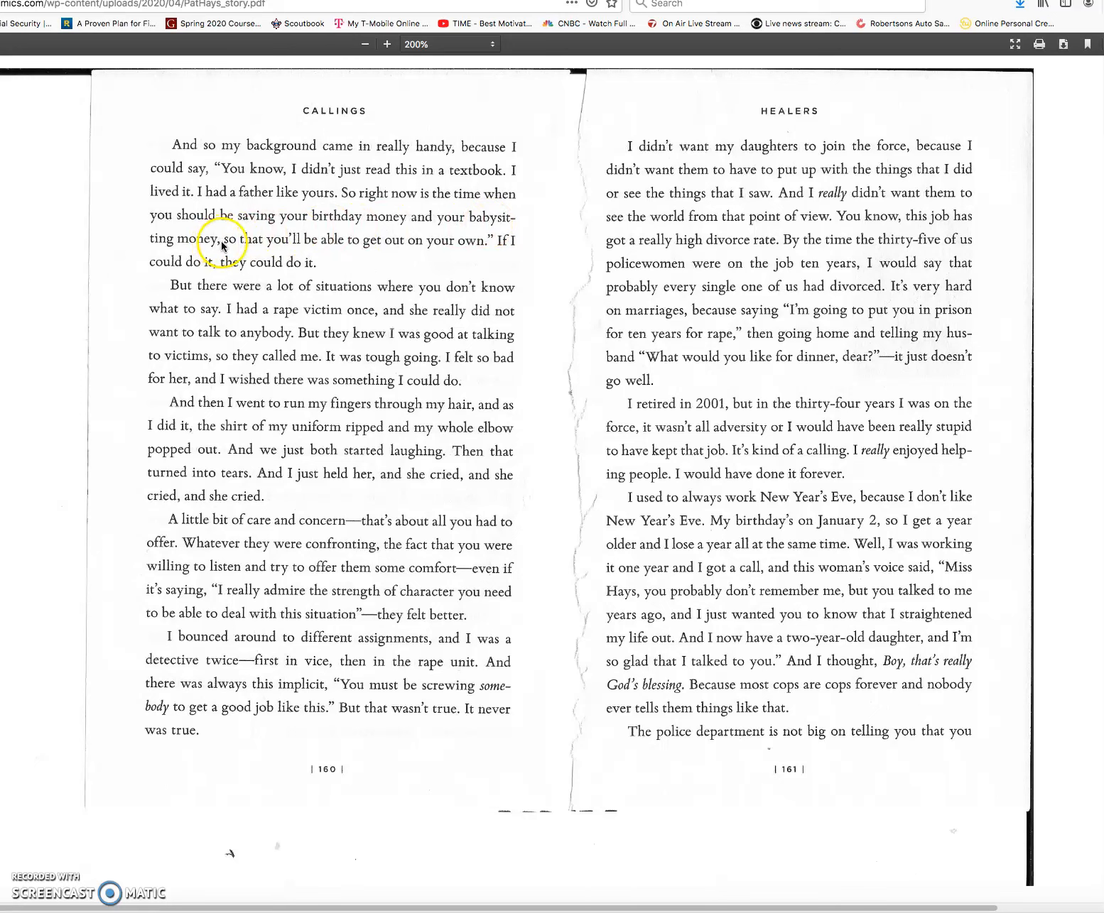
mouse_move(396, 249)
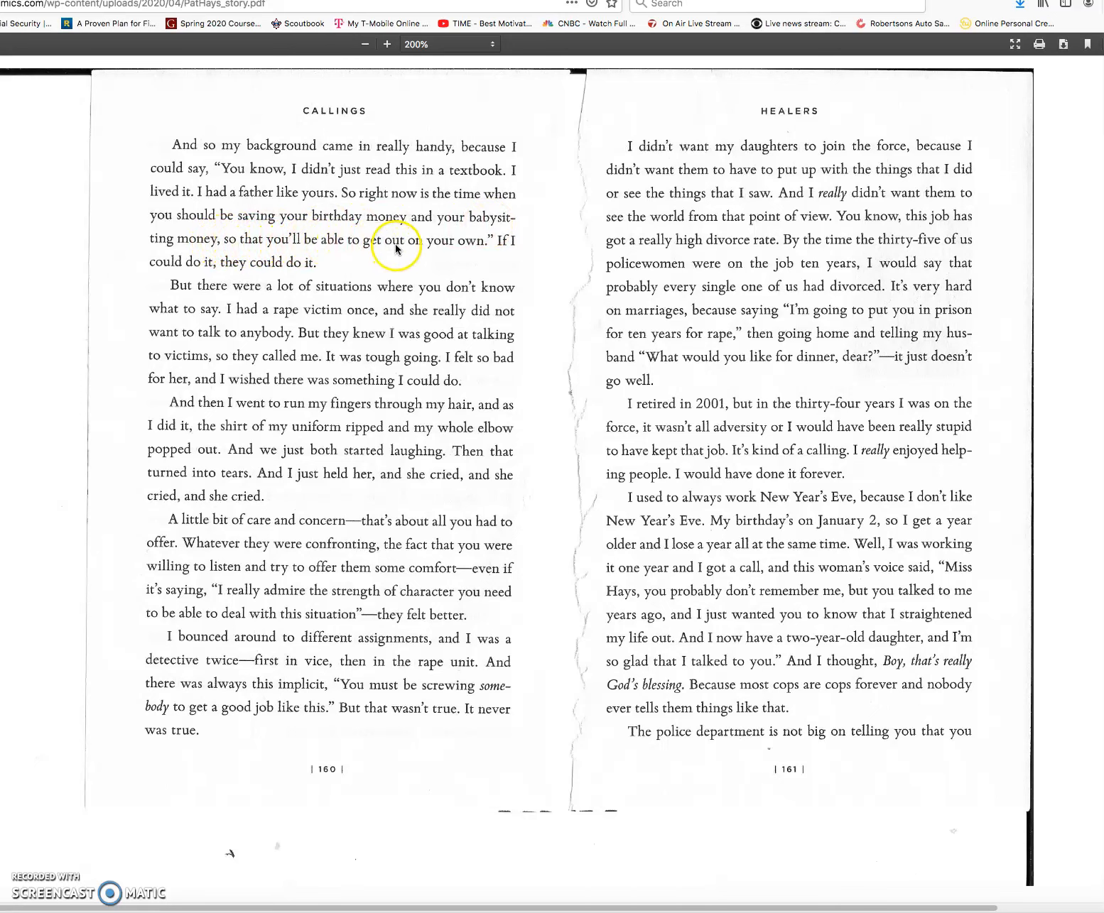
mouse_move(291, 258)
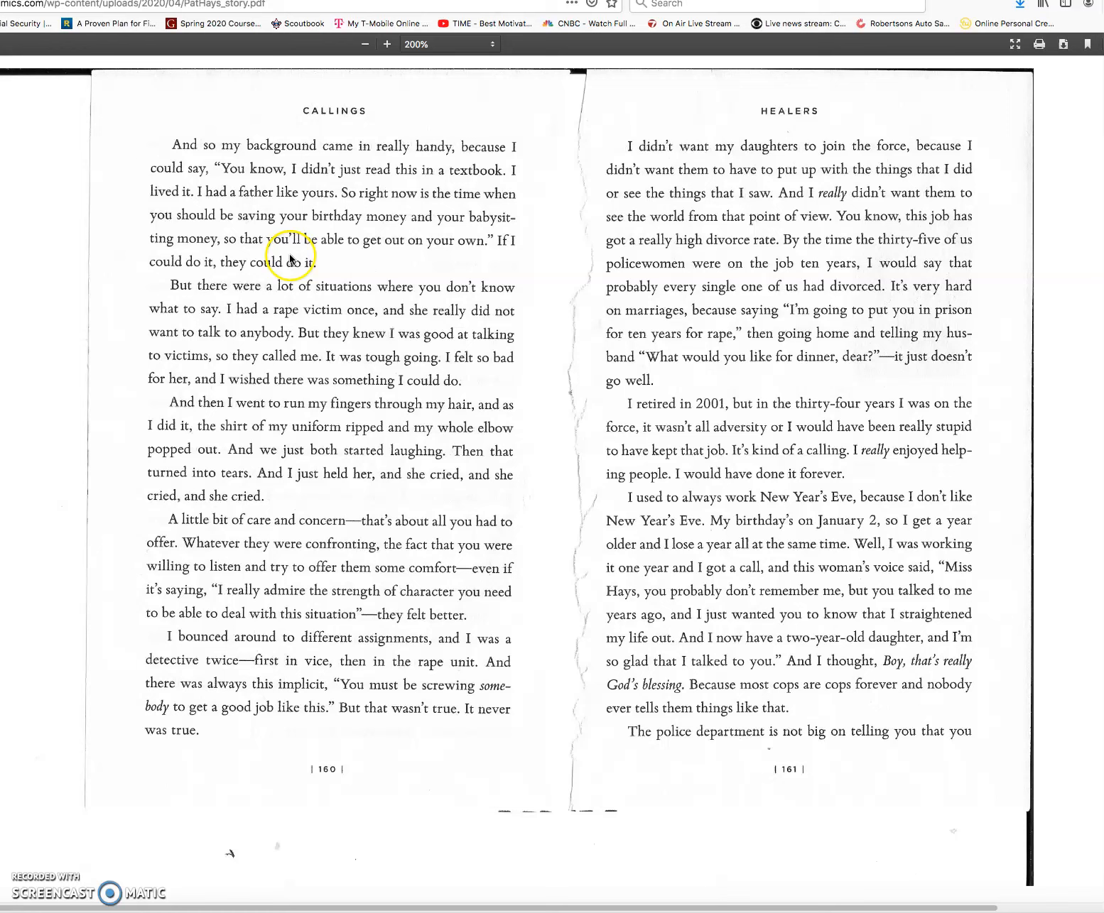
mouse_move(309, 273)
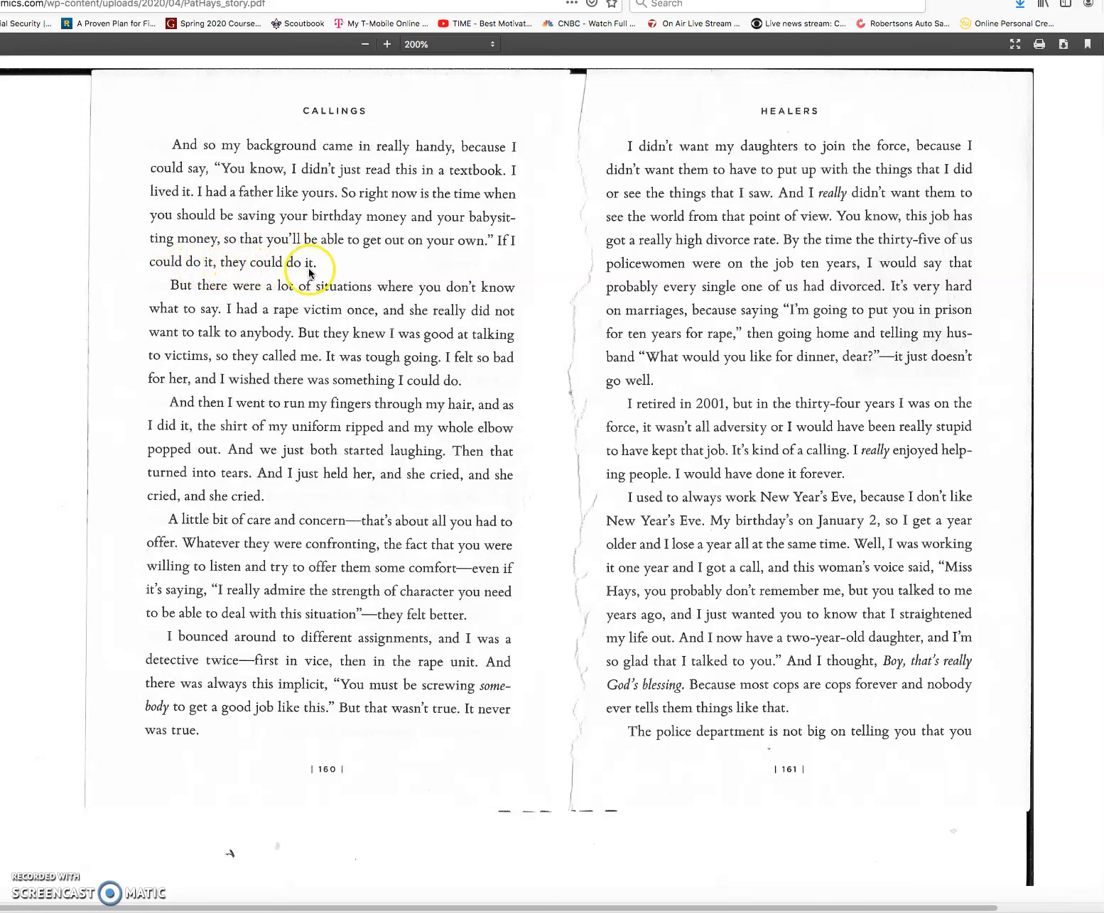
mouse_move(318, 293)
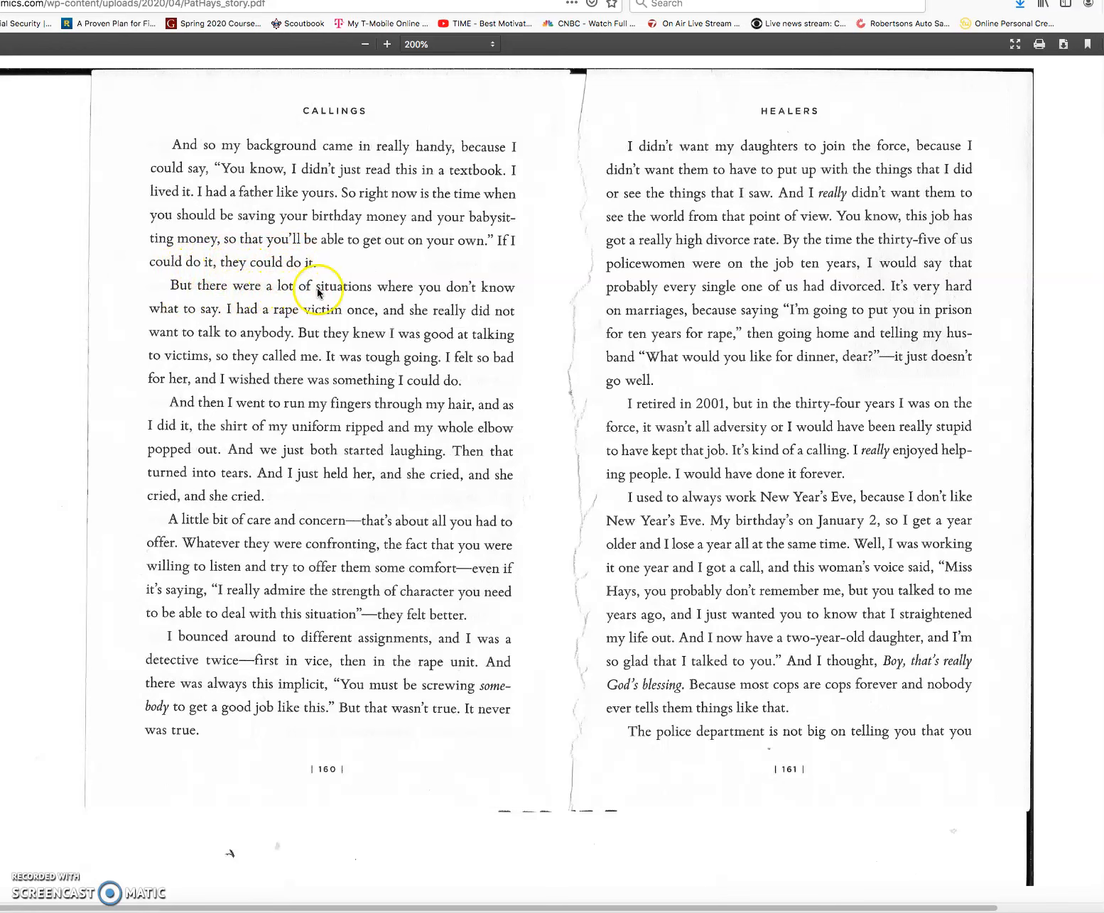
mouse_move(458, 294)
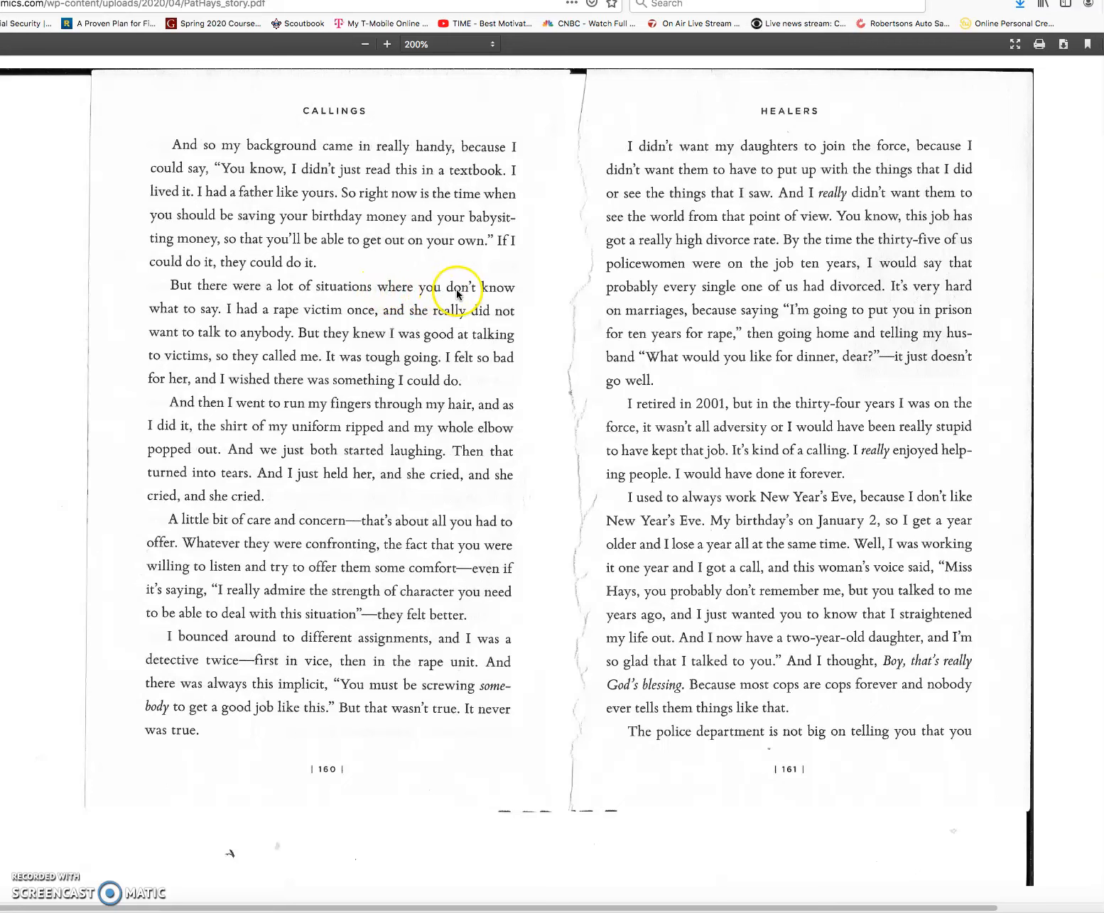
mouse_move(229, 318)
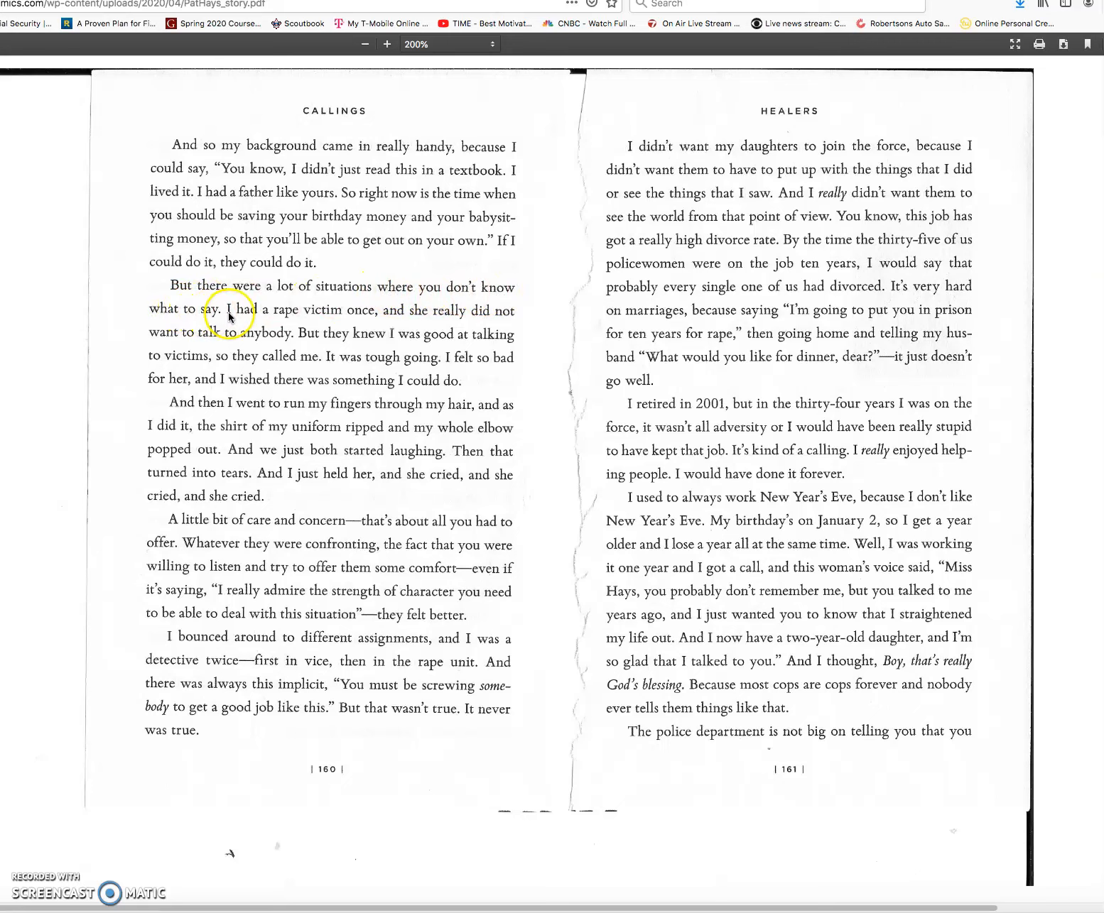
mouse_move(348, 316)
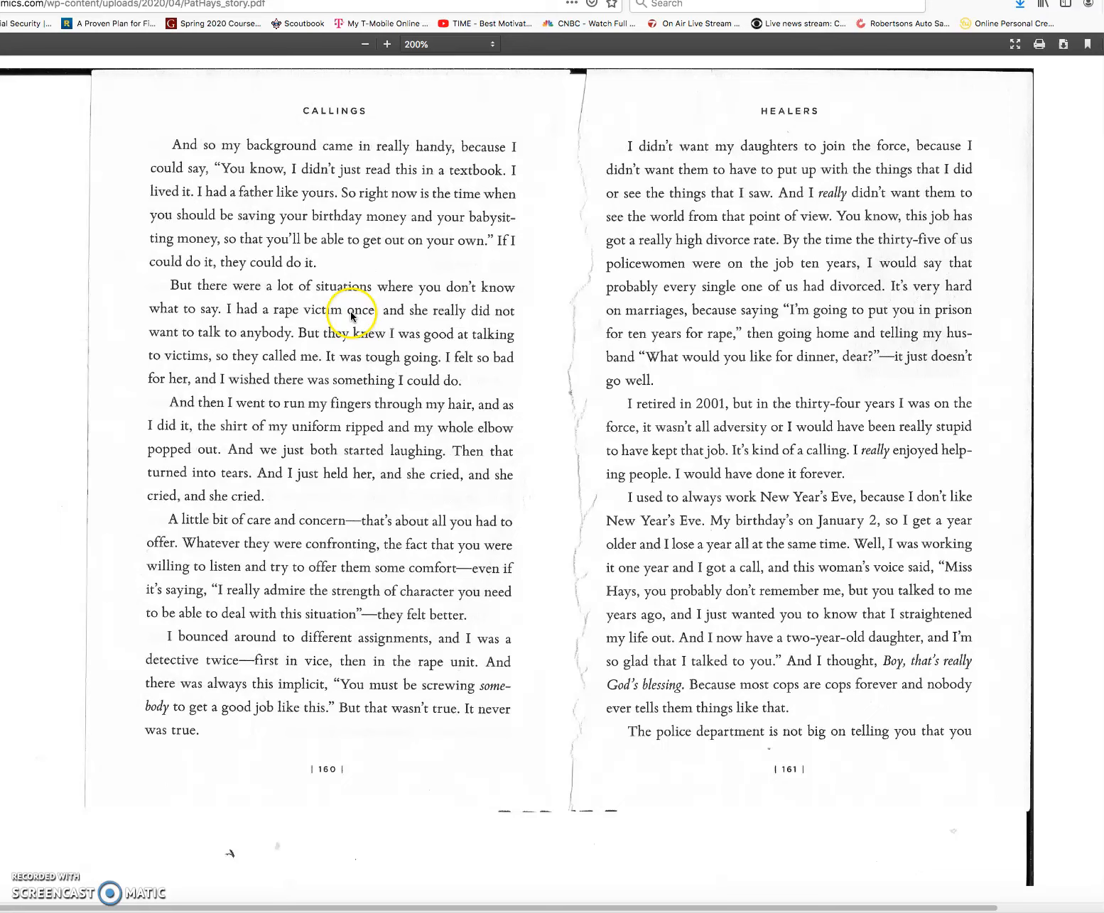
mouse_move(327, 334)
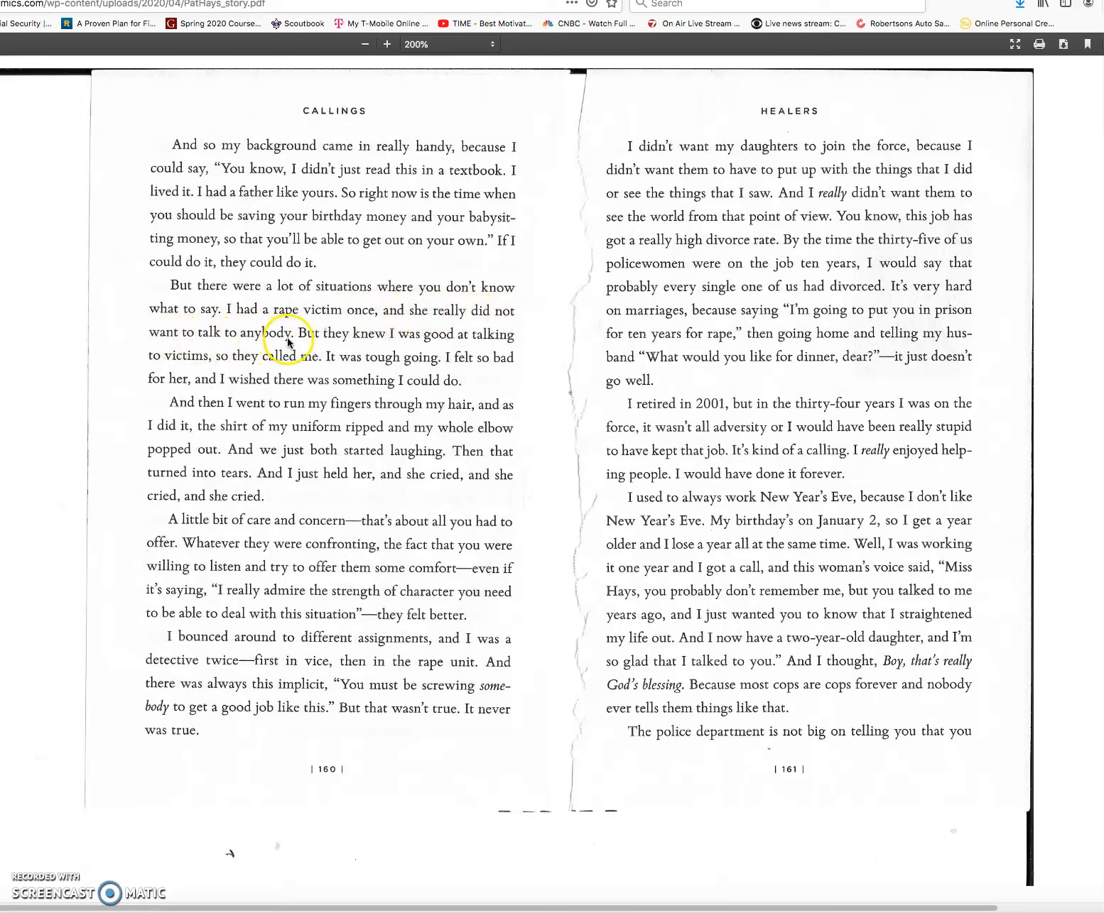
mouse_move(481, 343)
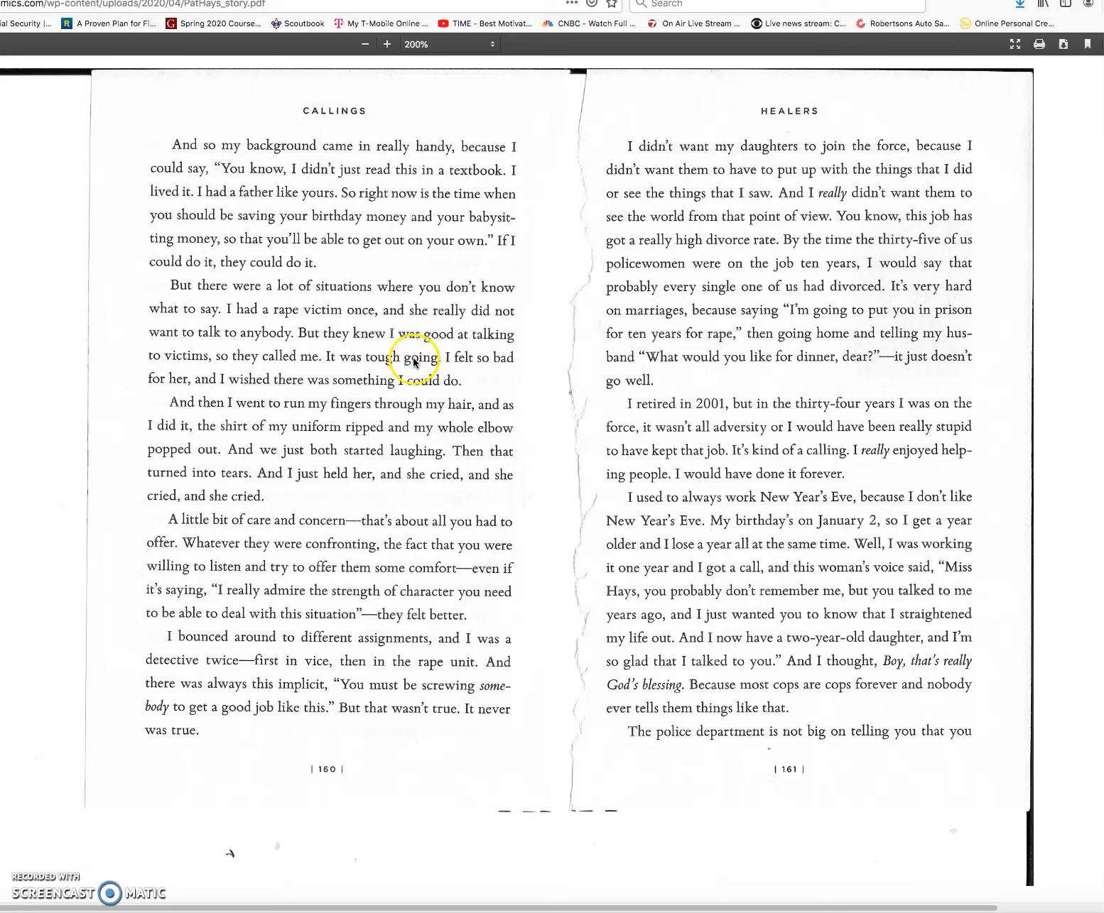
mouse_move(219, 373)
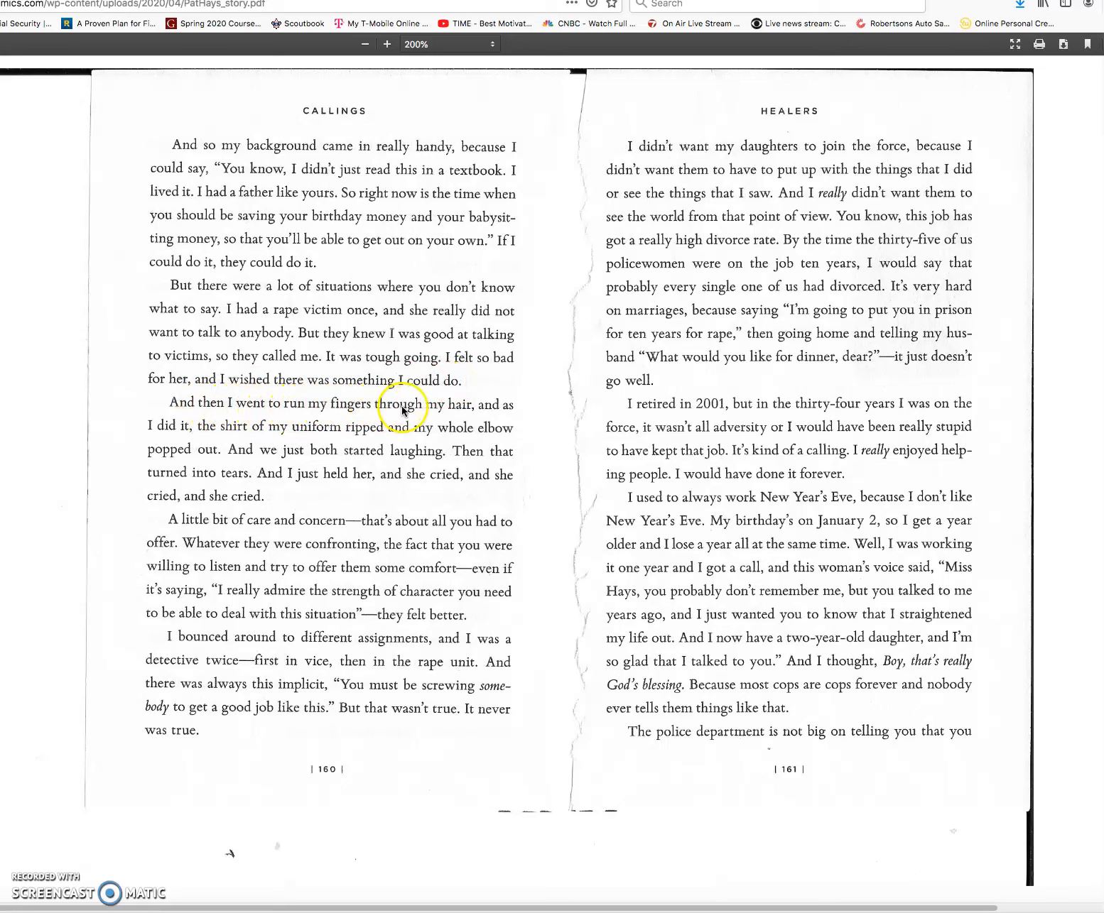
mouse_move(142, 436)
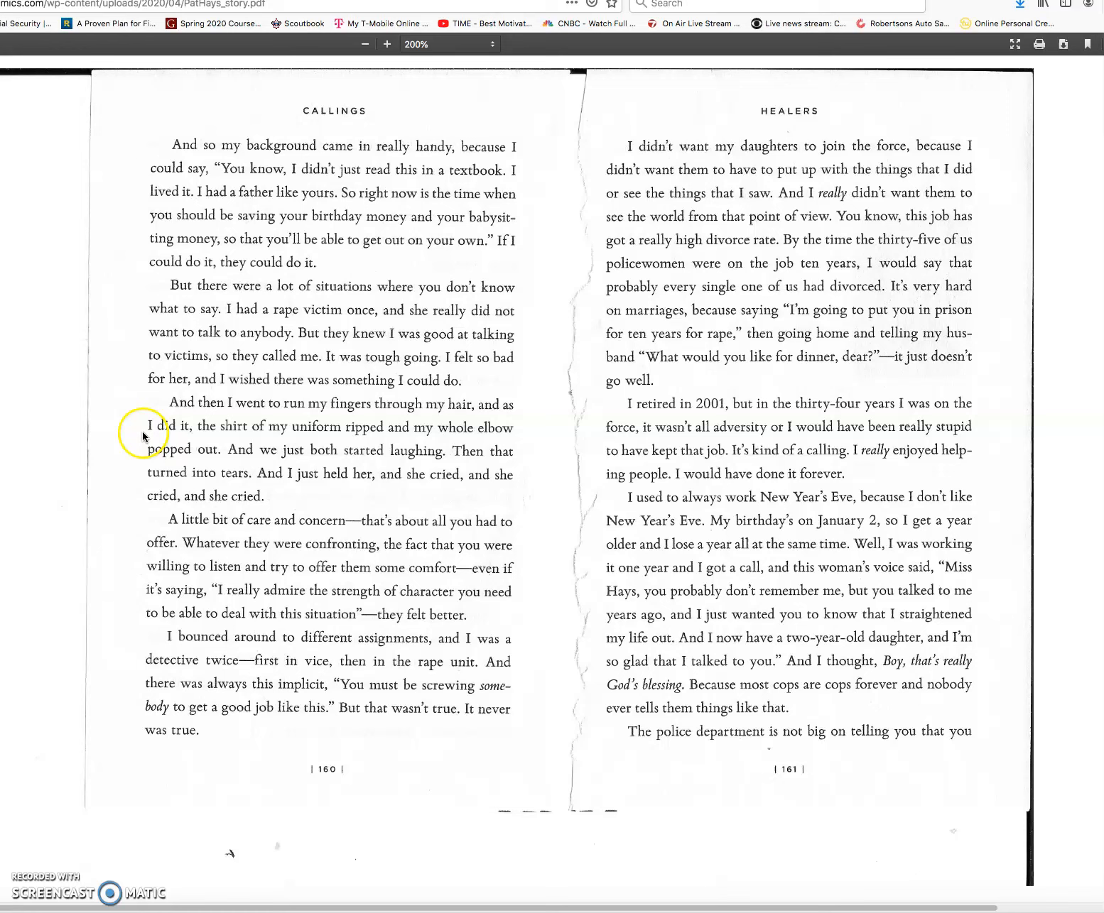
mouse_move(259, 437)
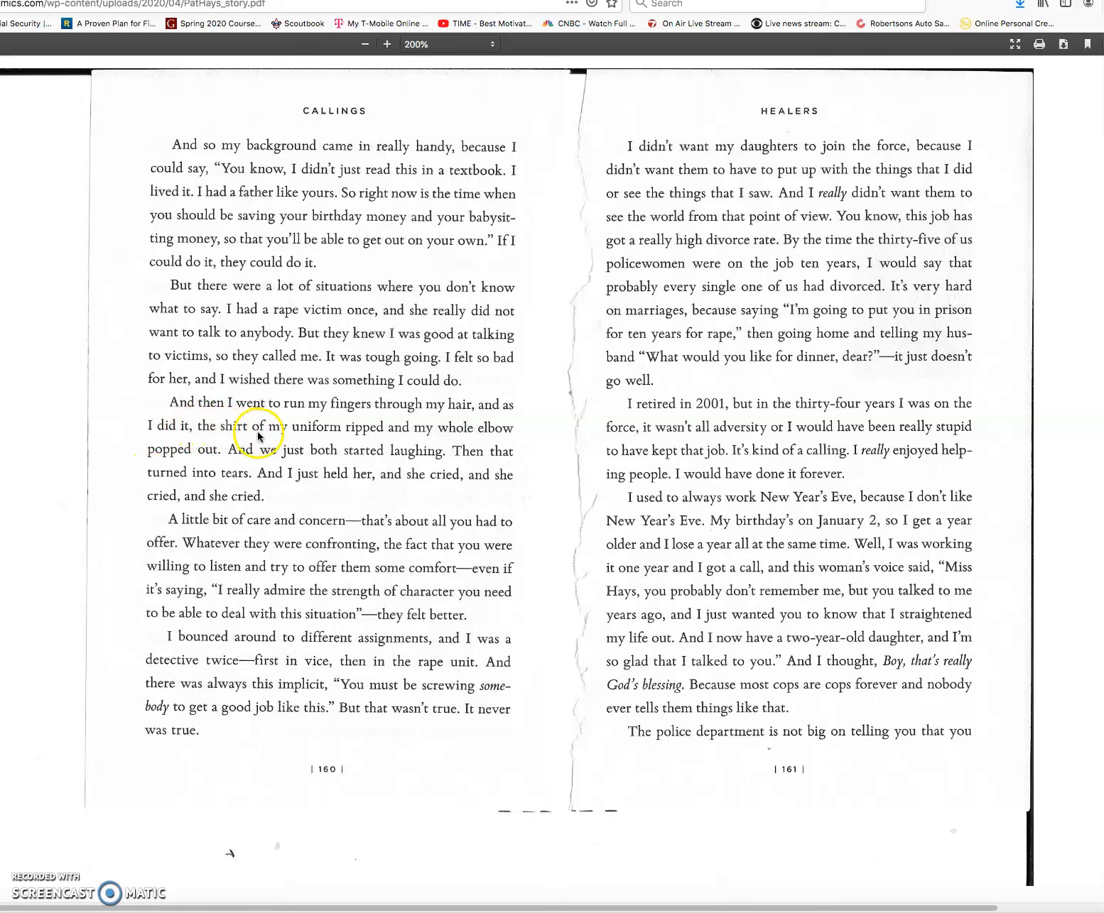
mouse_move(399, 435)
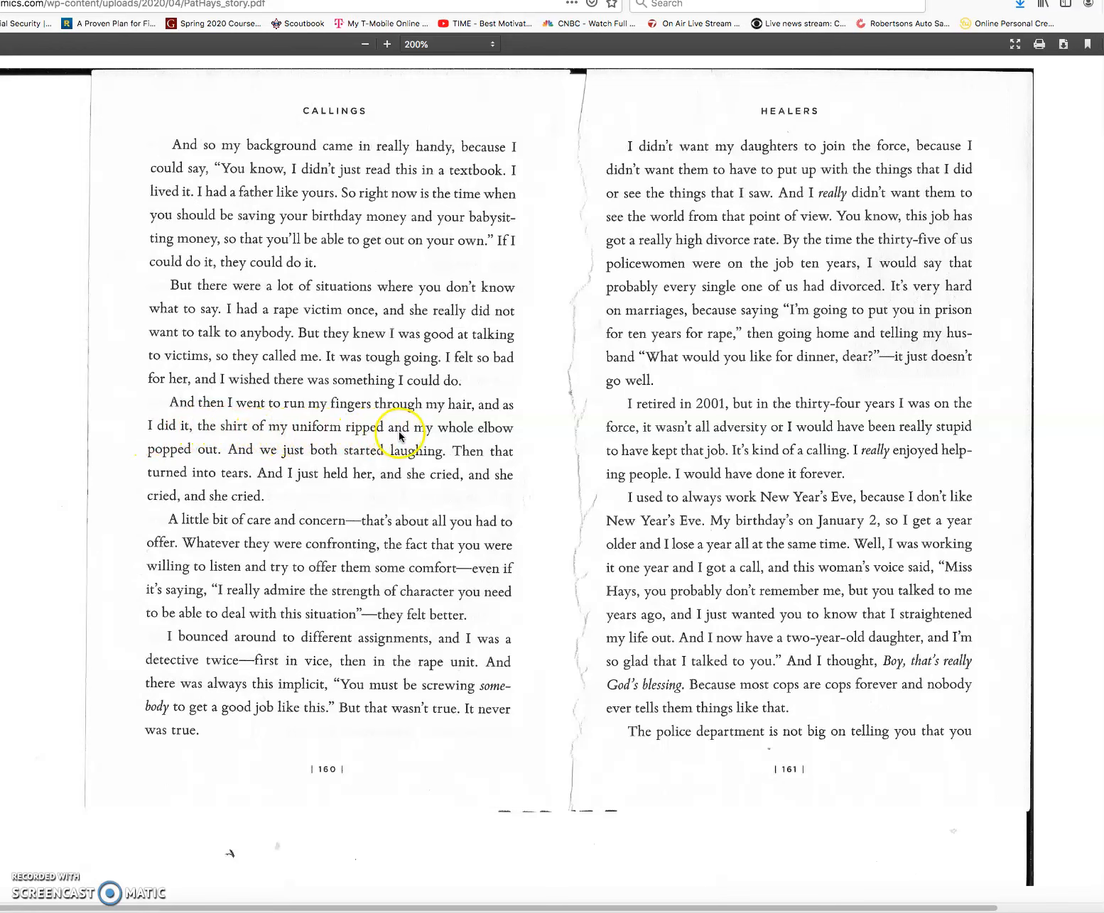
mouse_move(201, 456)
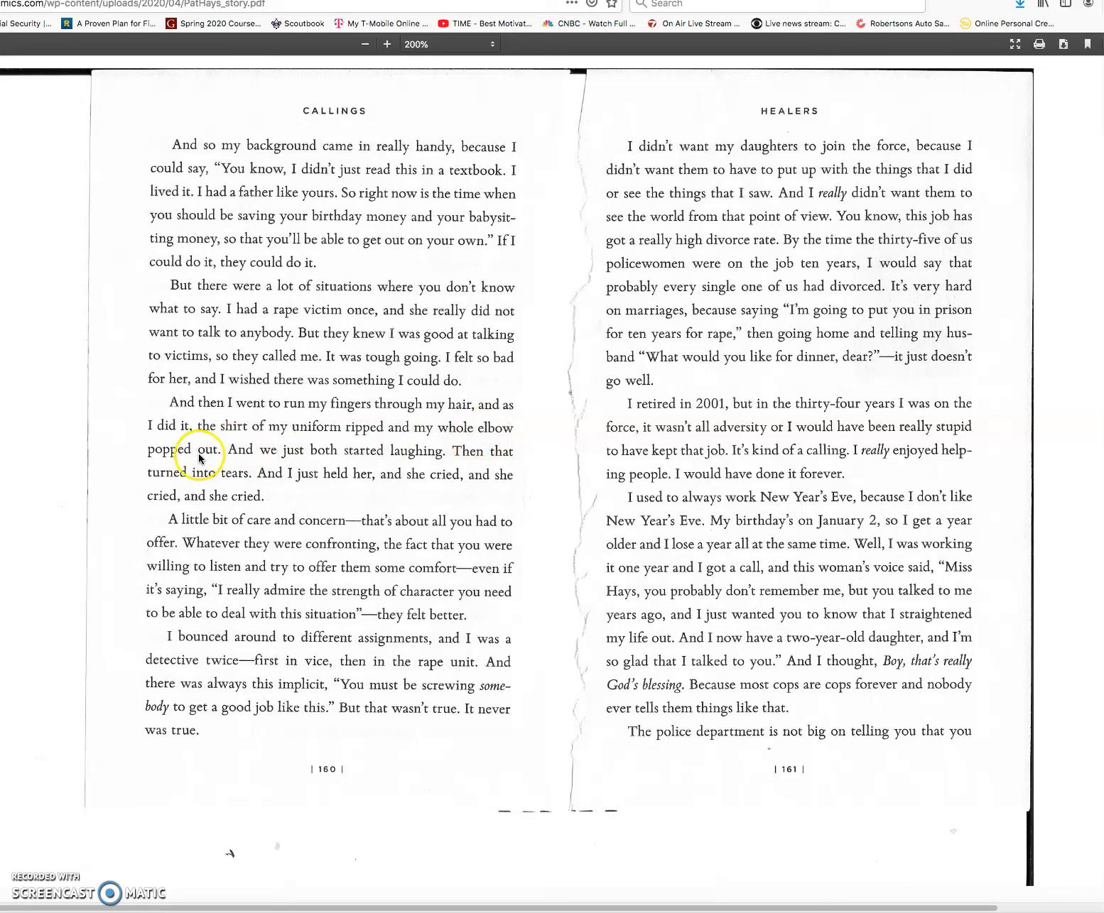
mouse_move(315, 460)
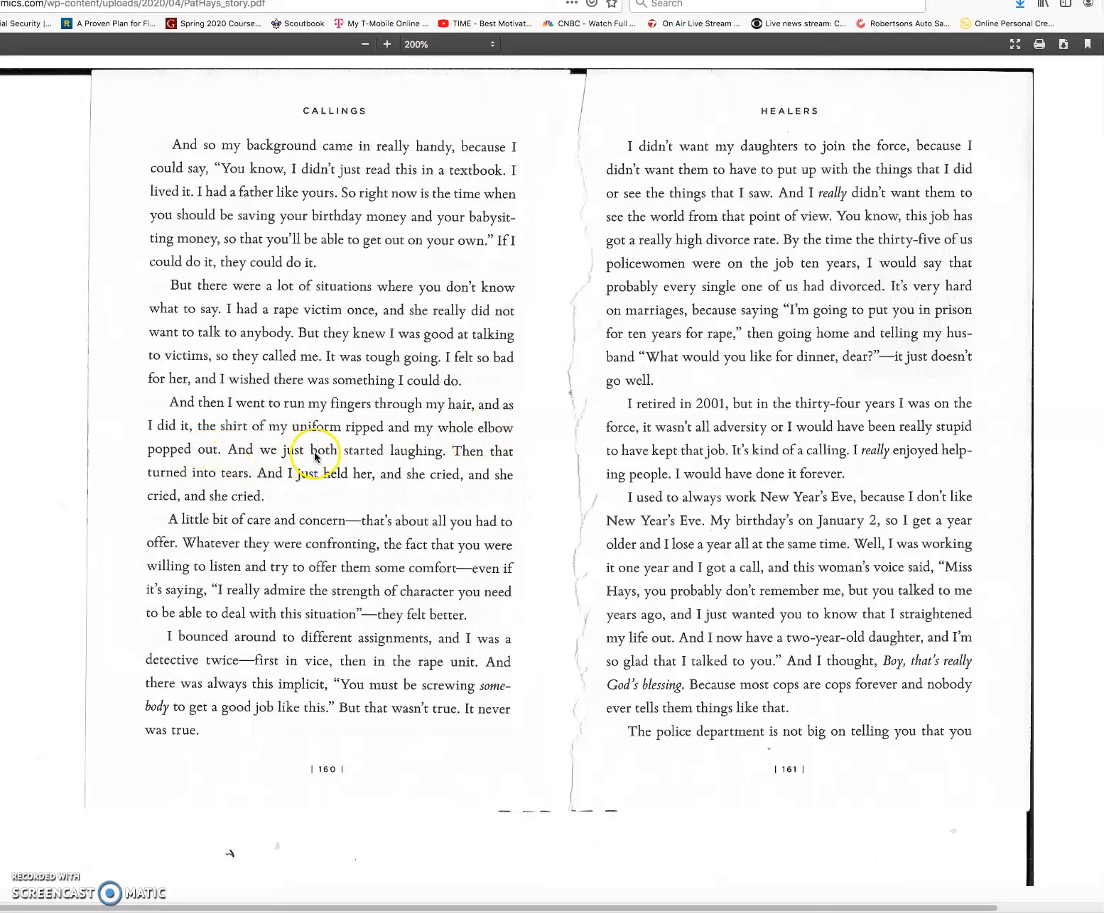
mouse_move(518, 461)
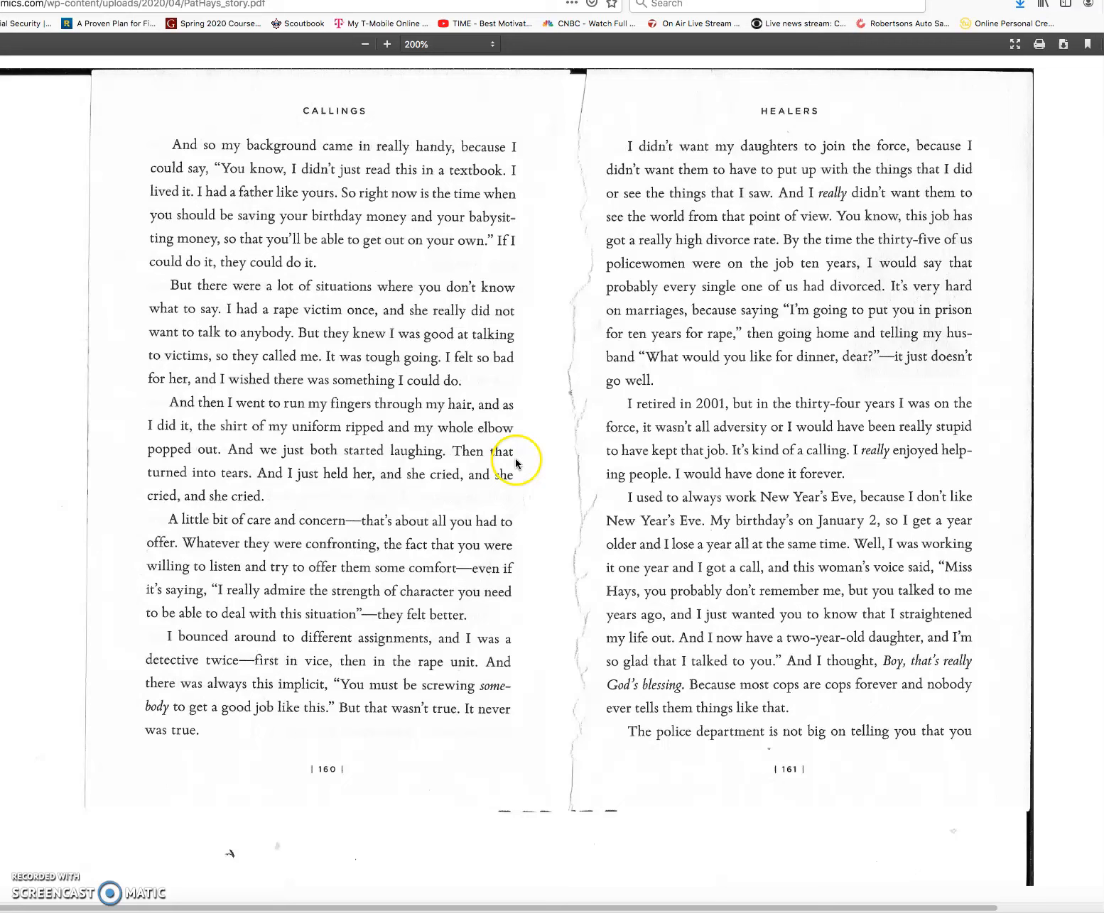
mouse_move(263, 483)
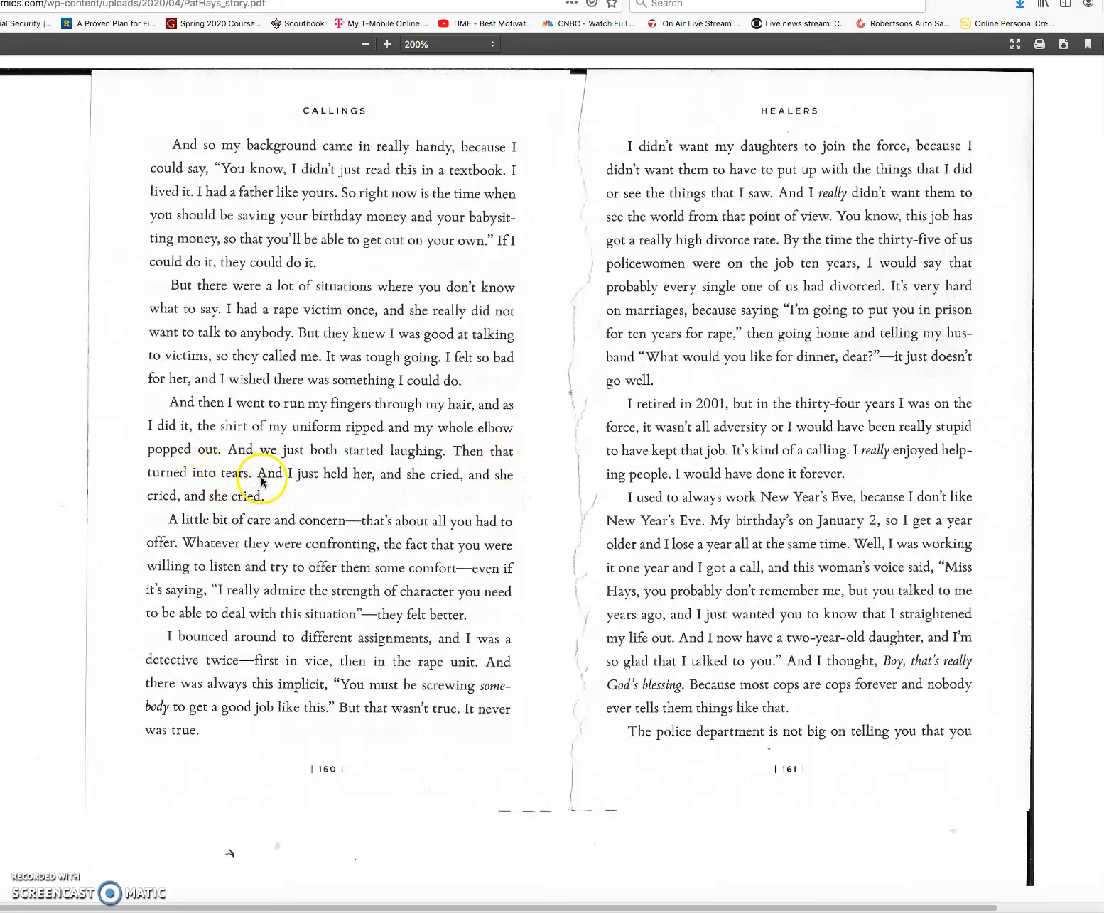
mouse_move(433, 483)
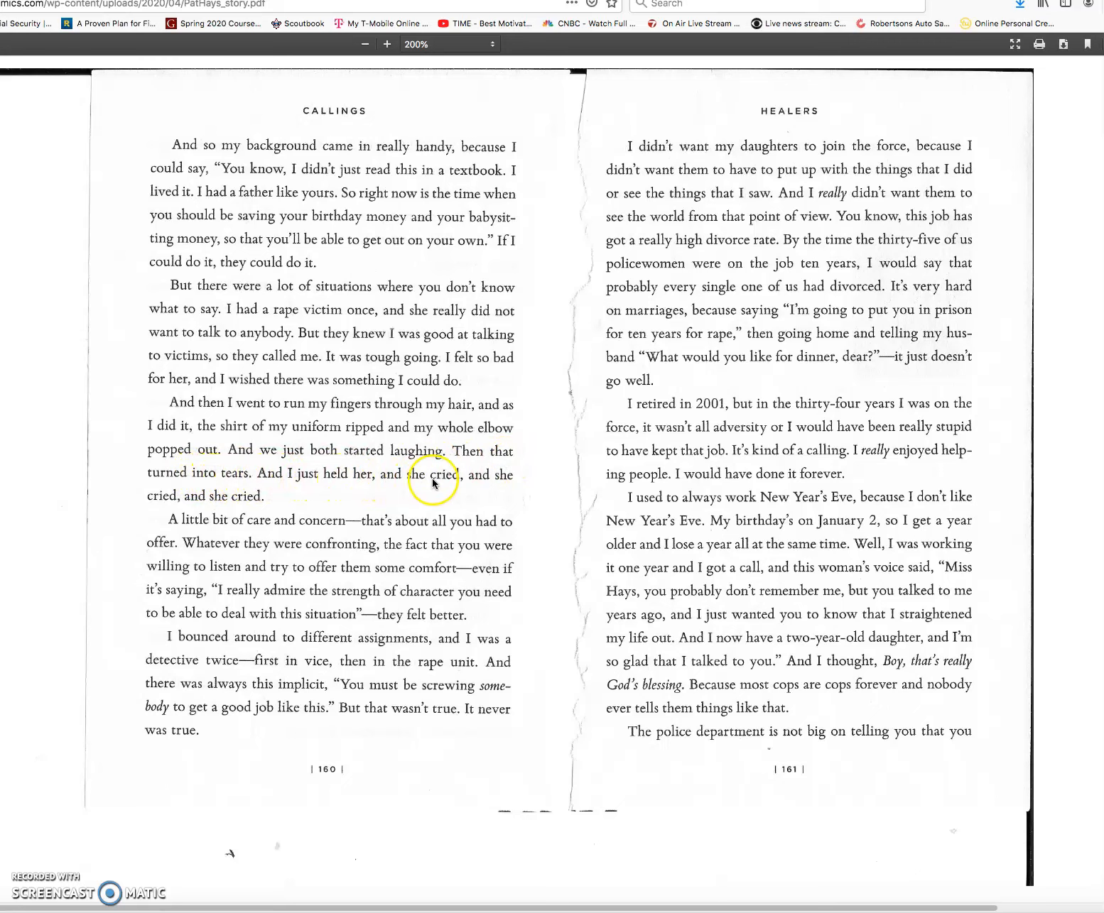
mouse_move(202, 504)
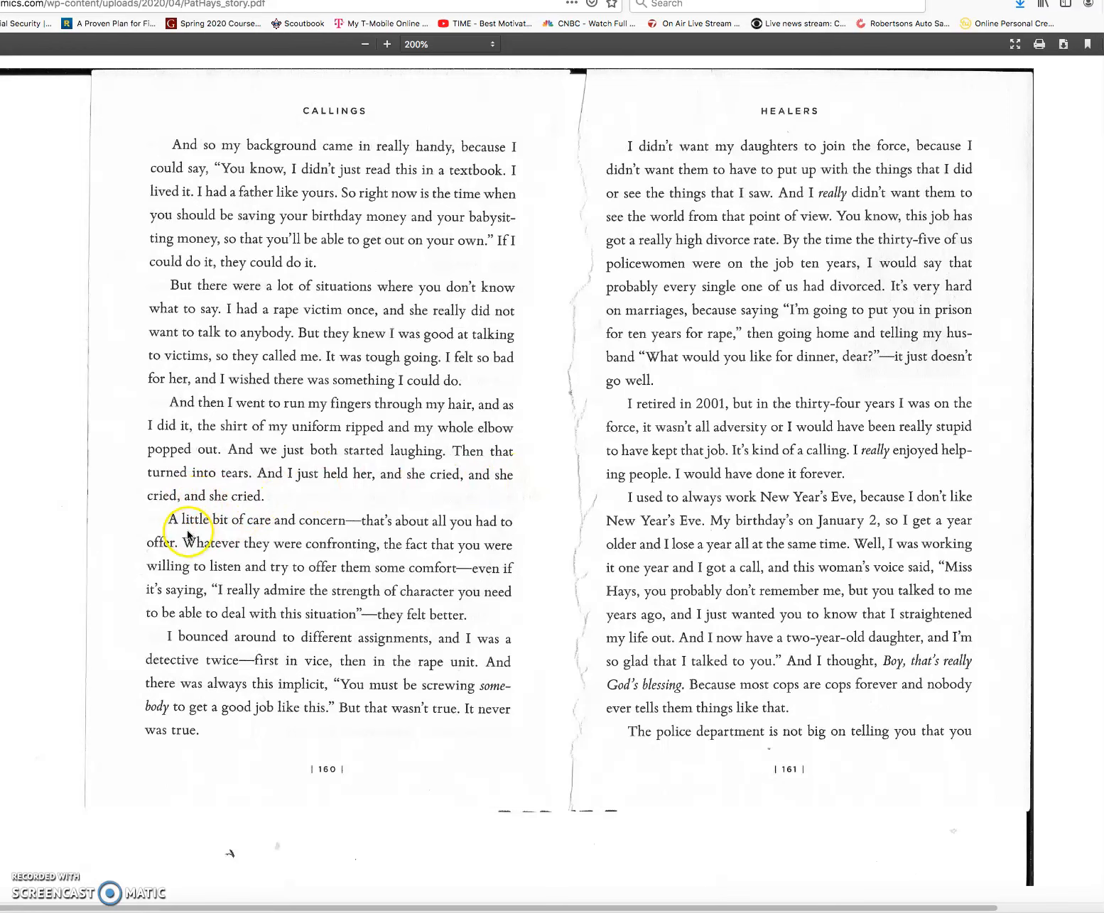
mouse_move(329, 531)
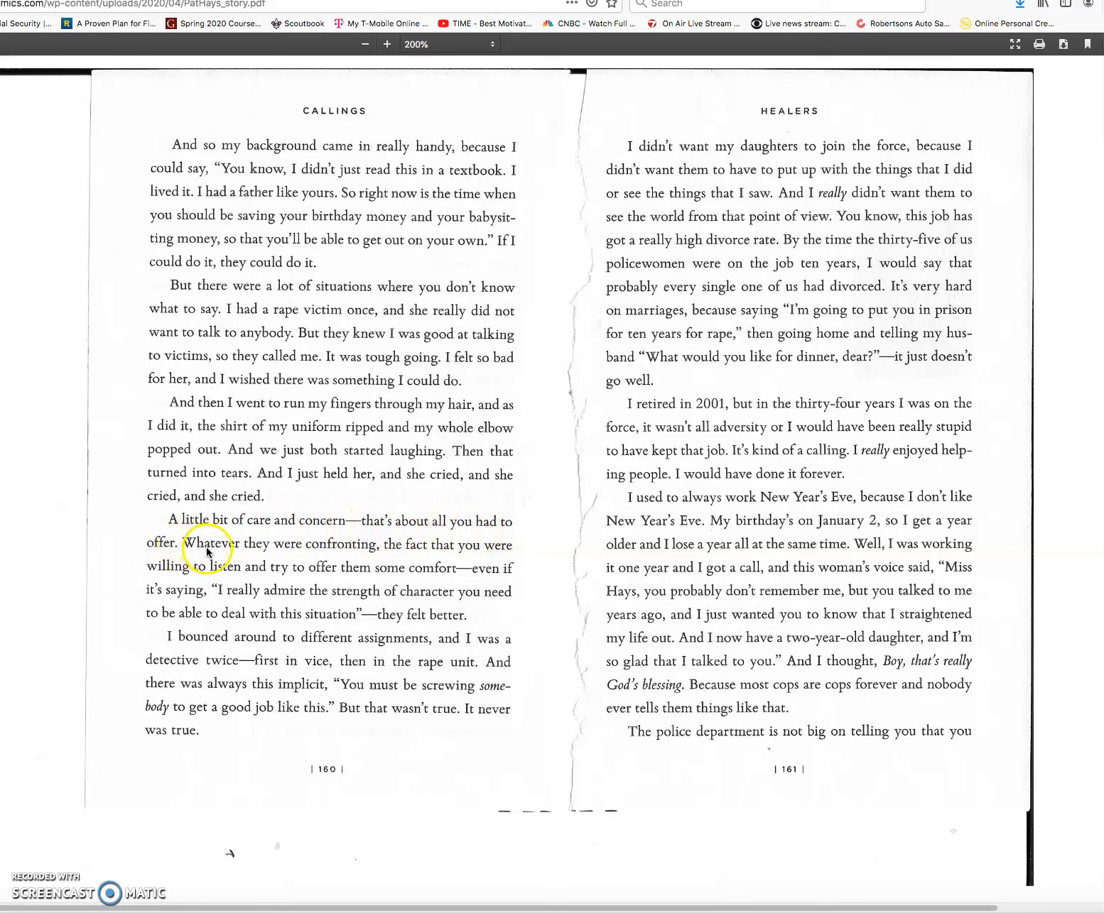
mouse_move(410, 553)
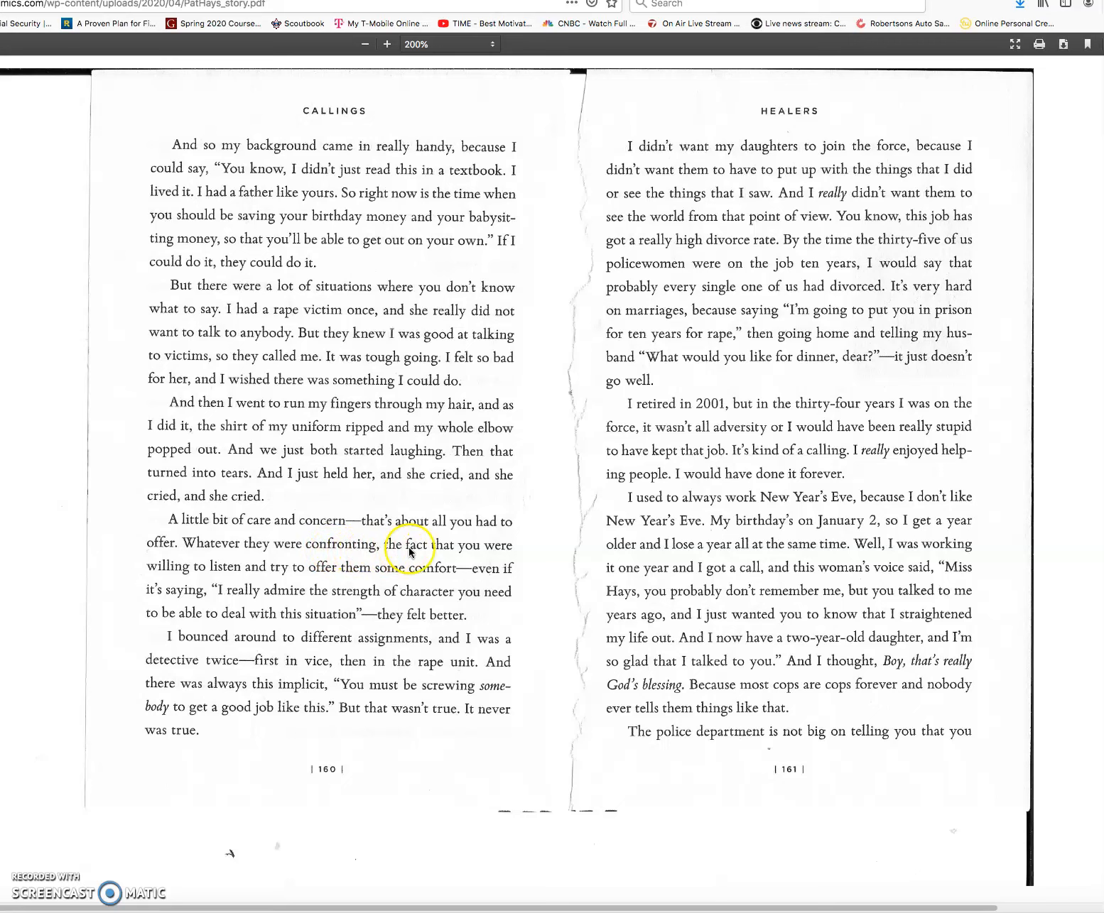
mouse_move(197, 571)
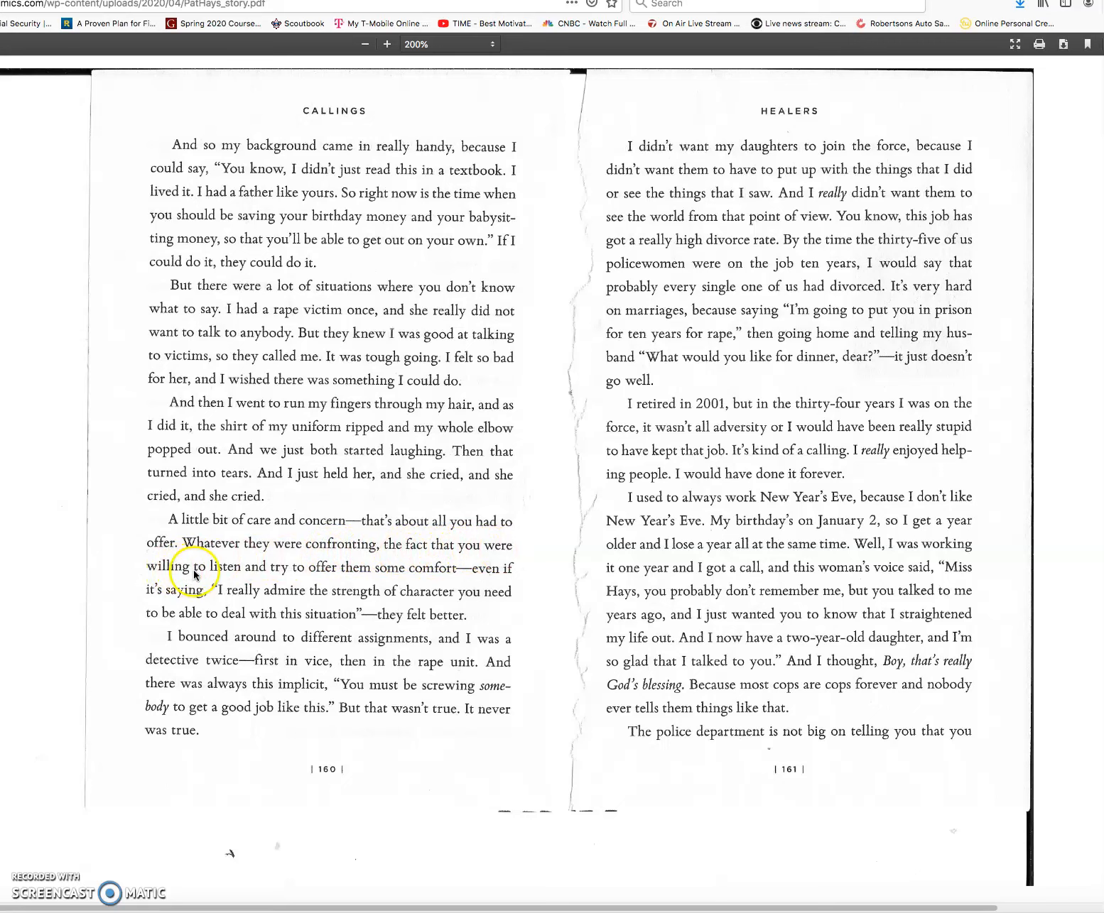
mouse_move(346, 575)
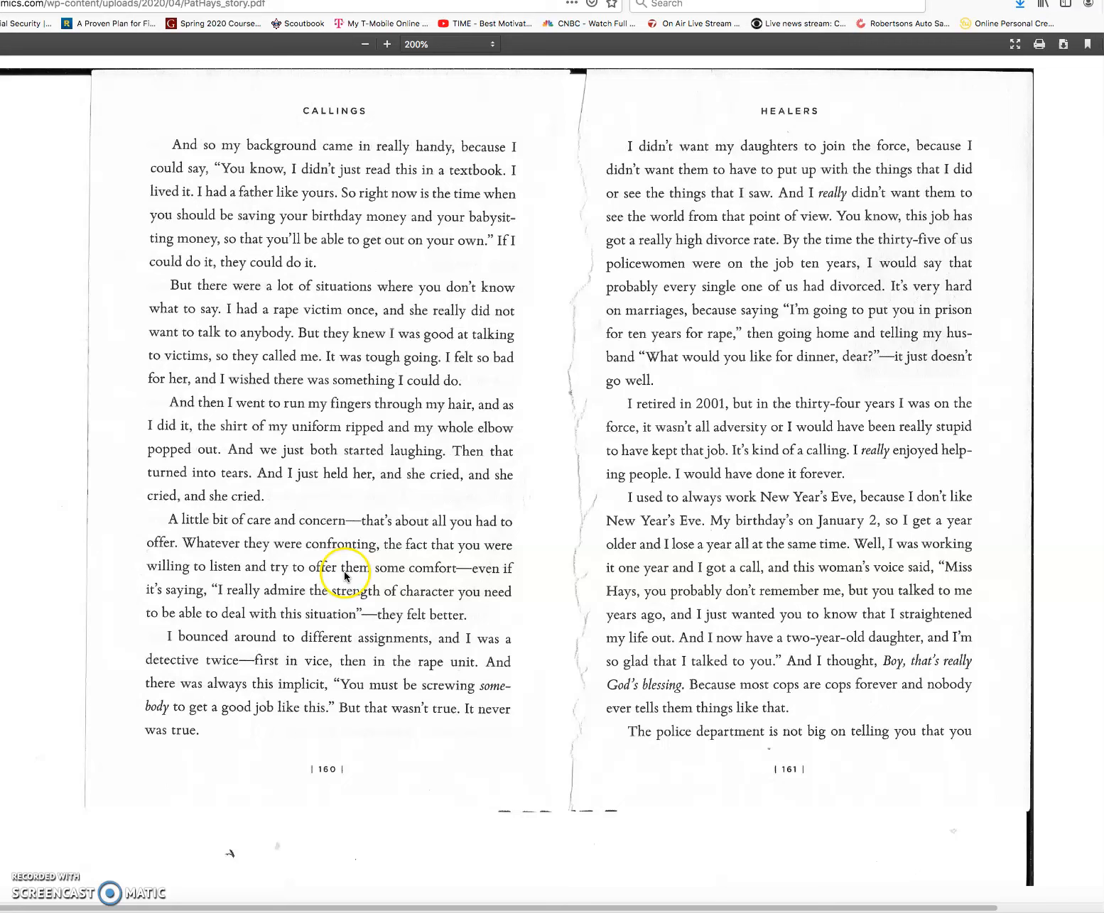
mouse_move(506, 576)
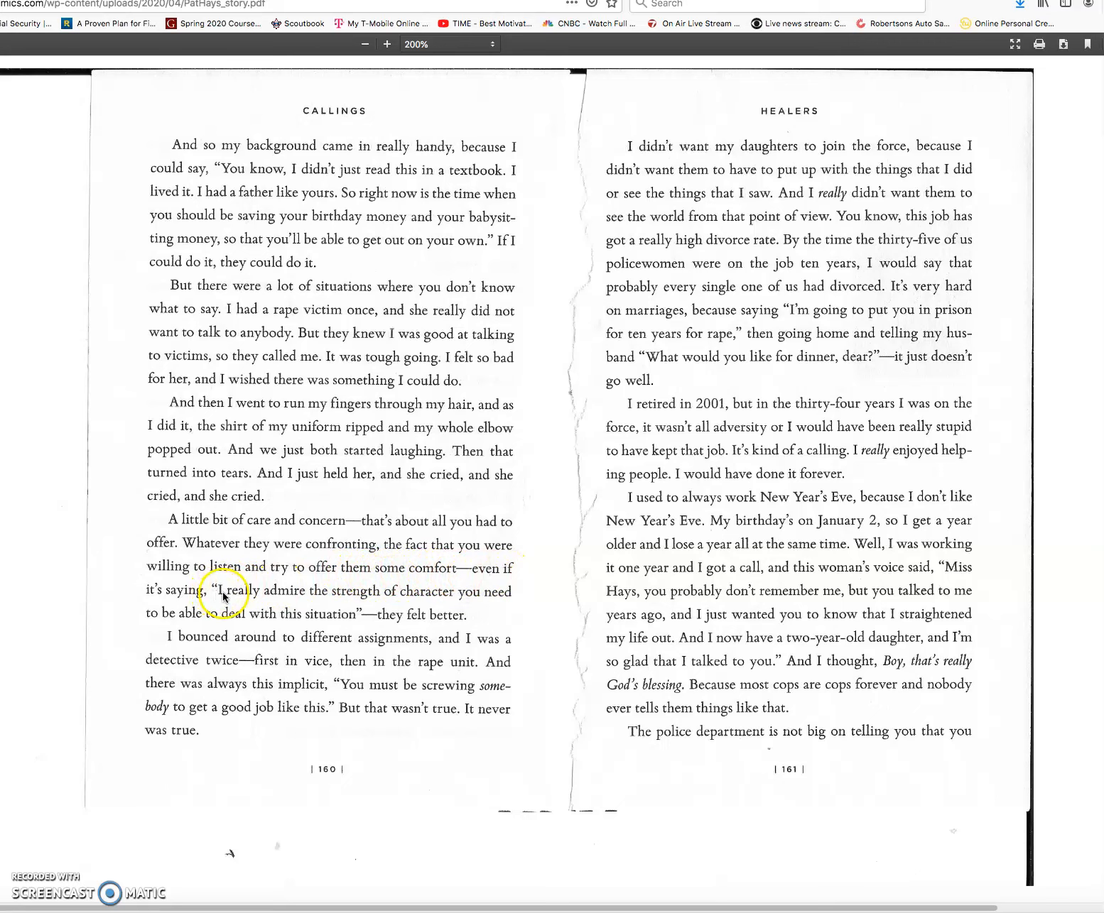
mouse_move(406, 600)
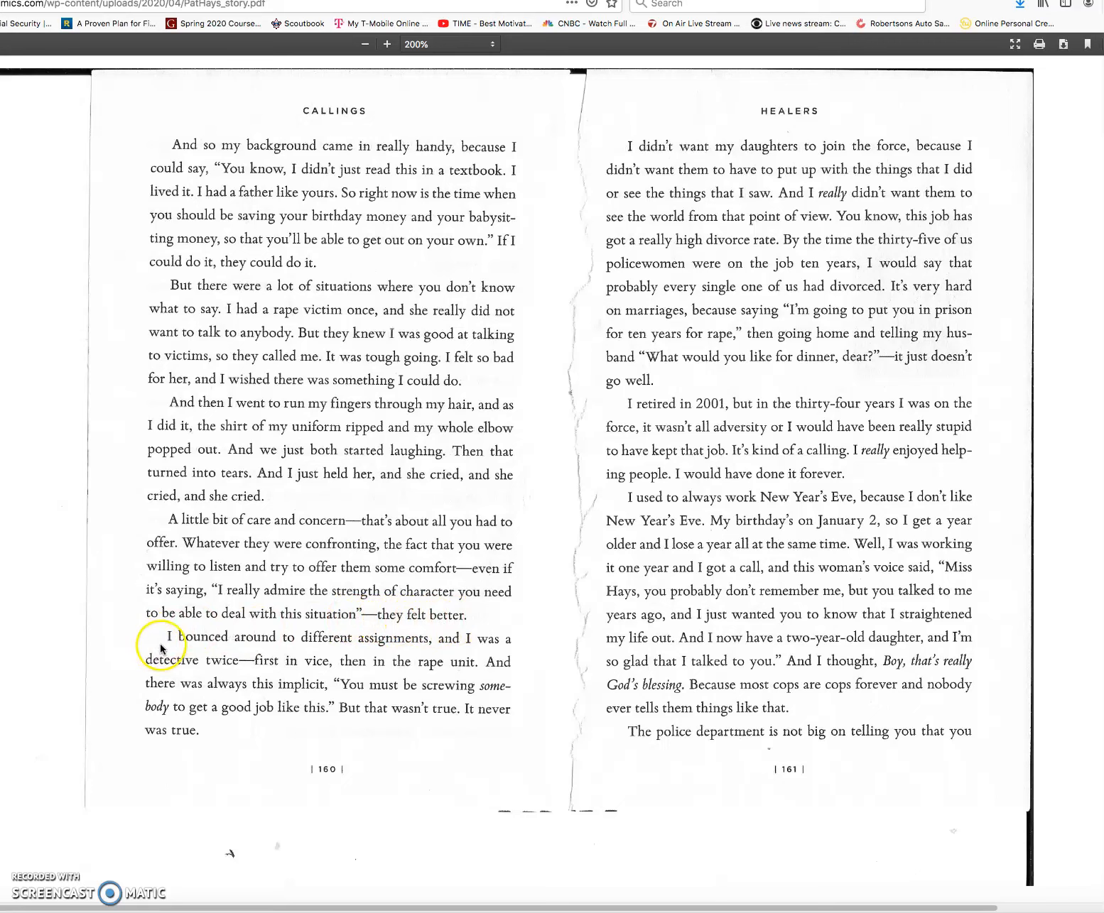
mouse_move(368, 645)
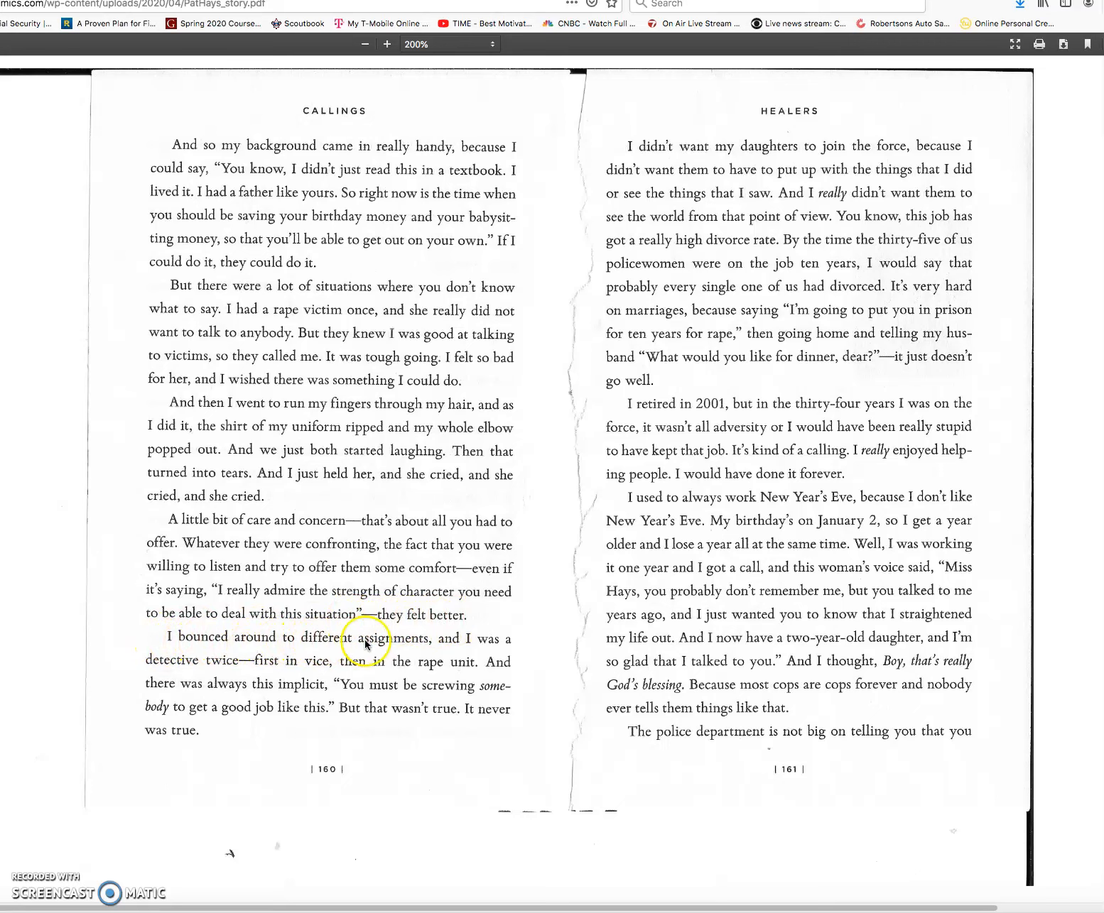
mouse_move(235, 662)
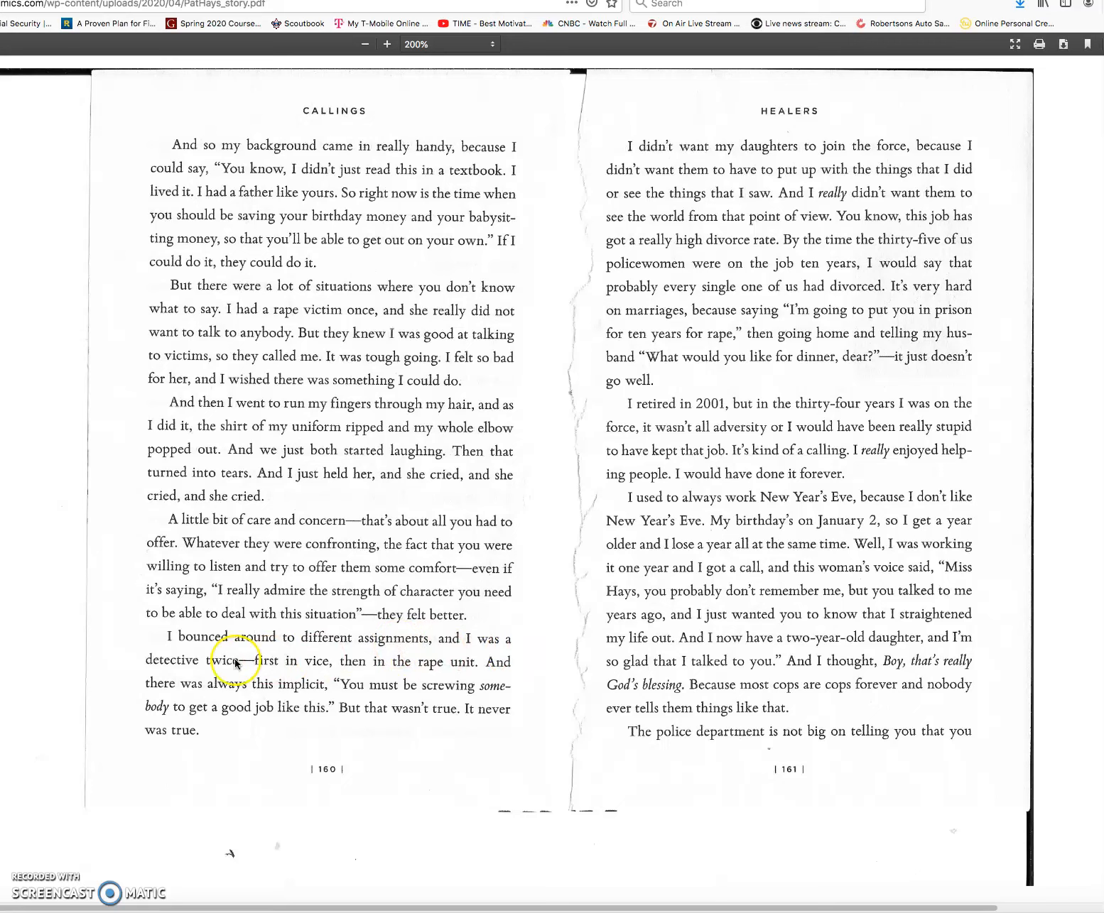
mouse_move(291, 669)
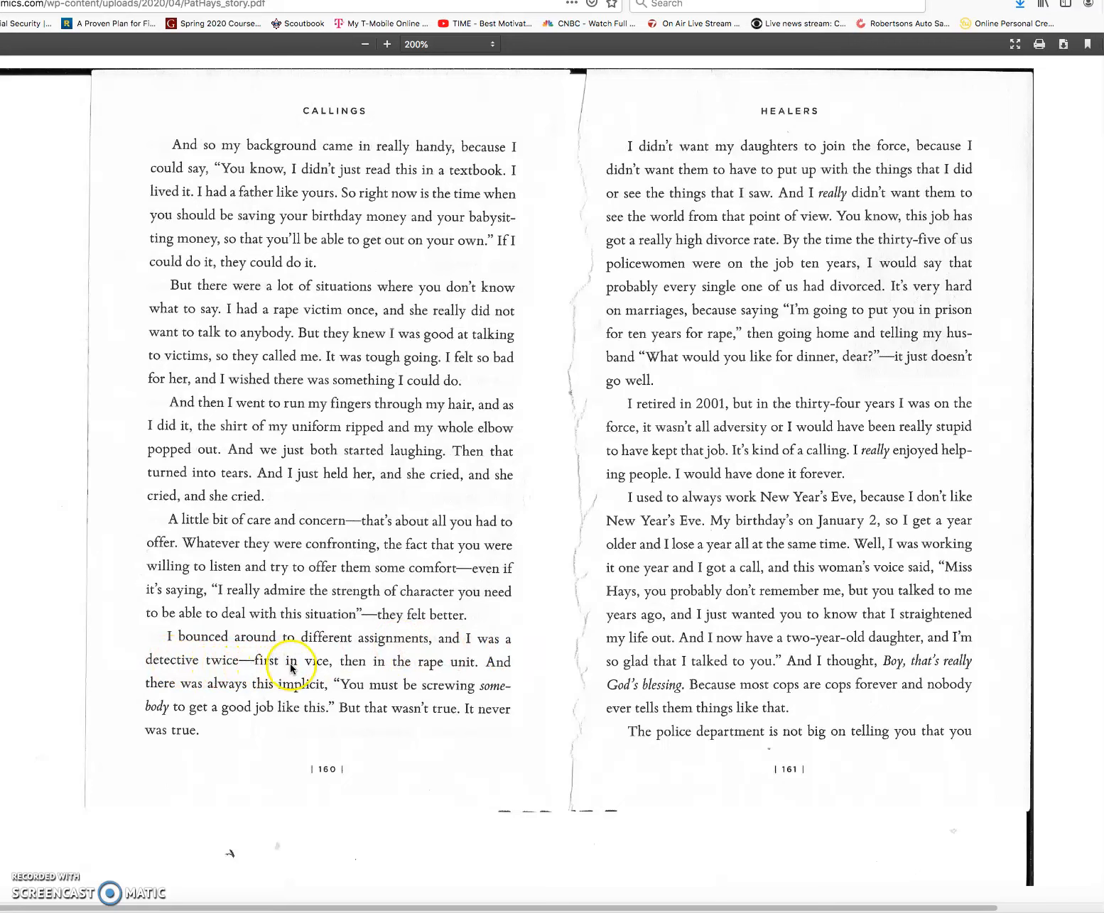
mouse_move(428, 667)
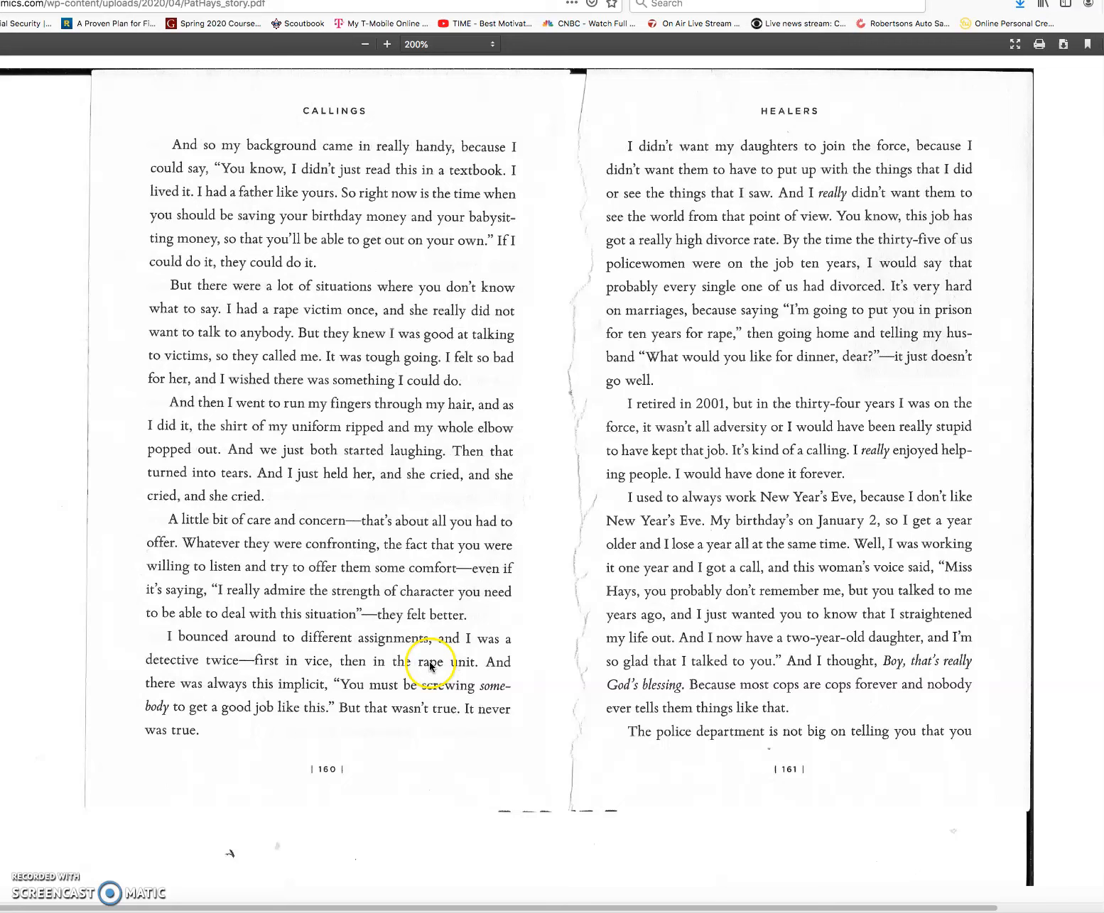
mouse_move(191, 692)
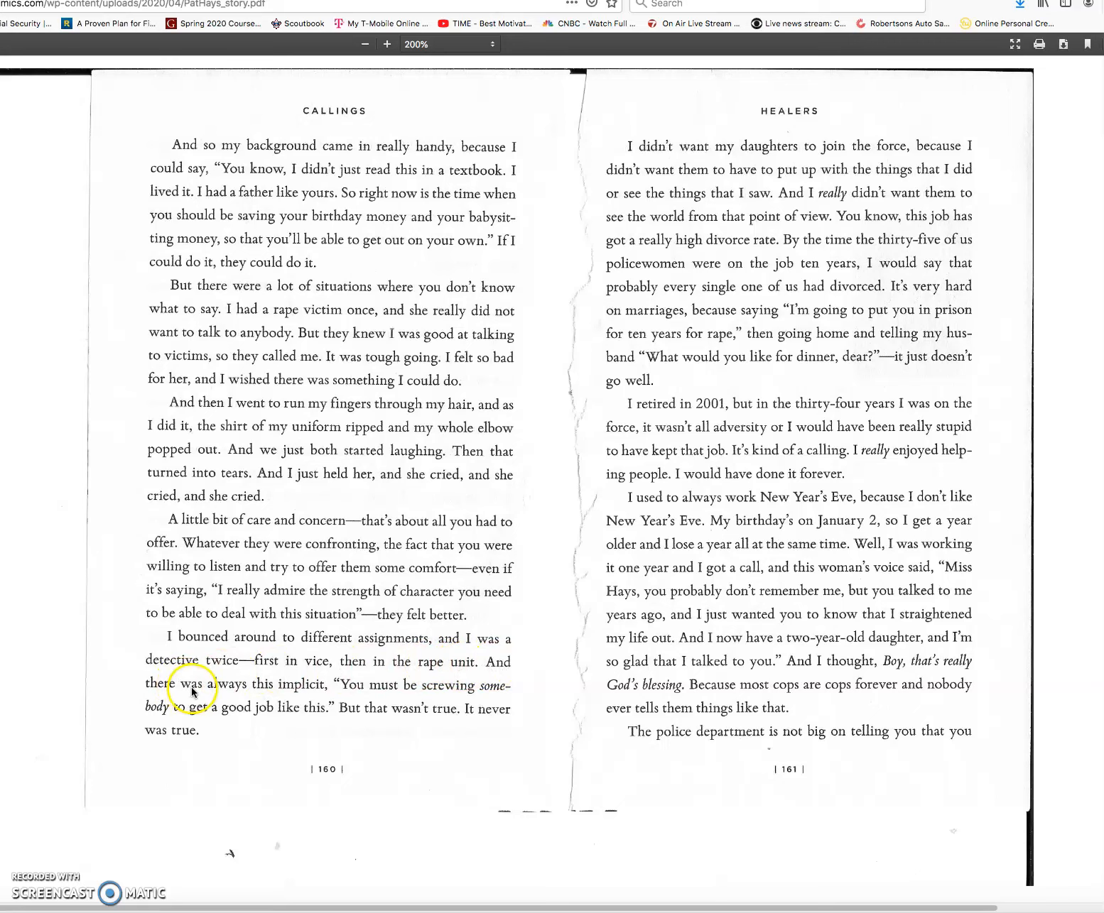
mouse_move(355, 691)
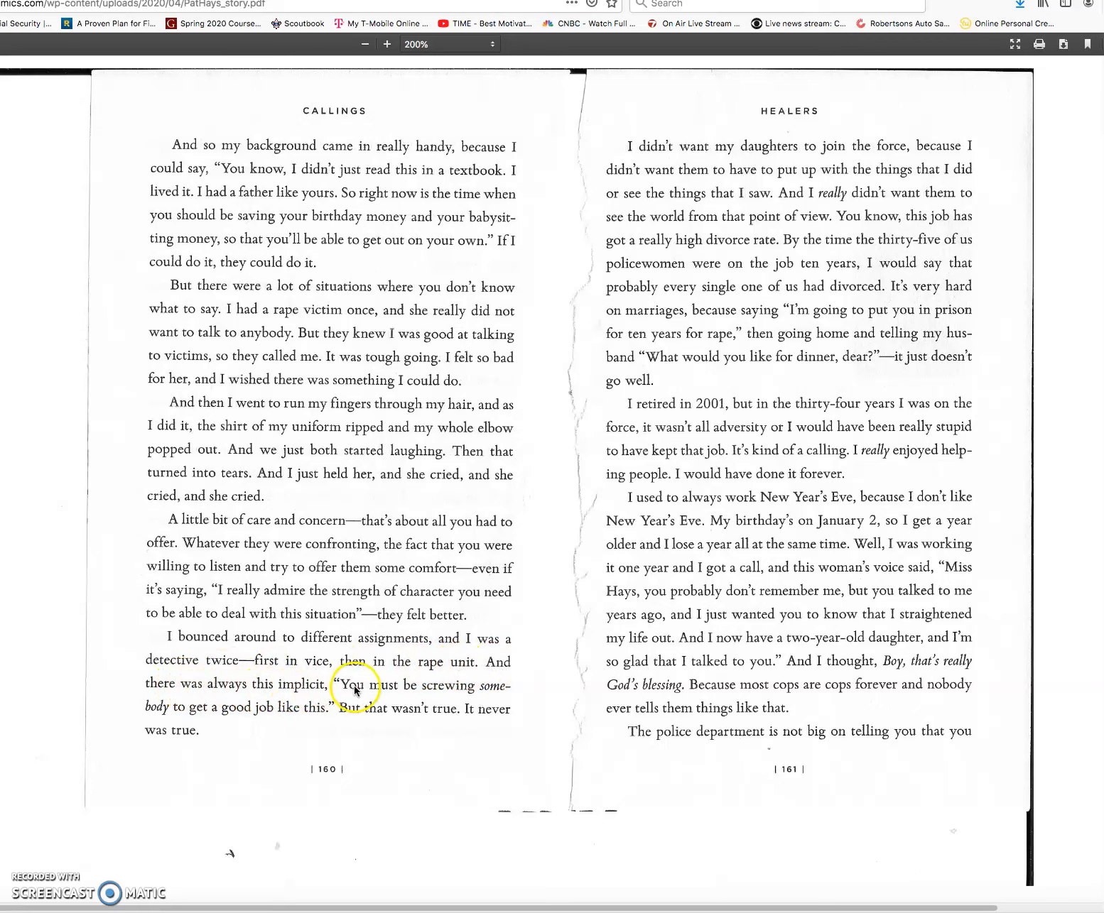
mouse_move(172, 717)
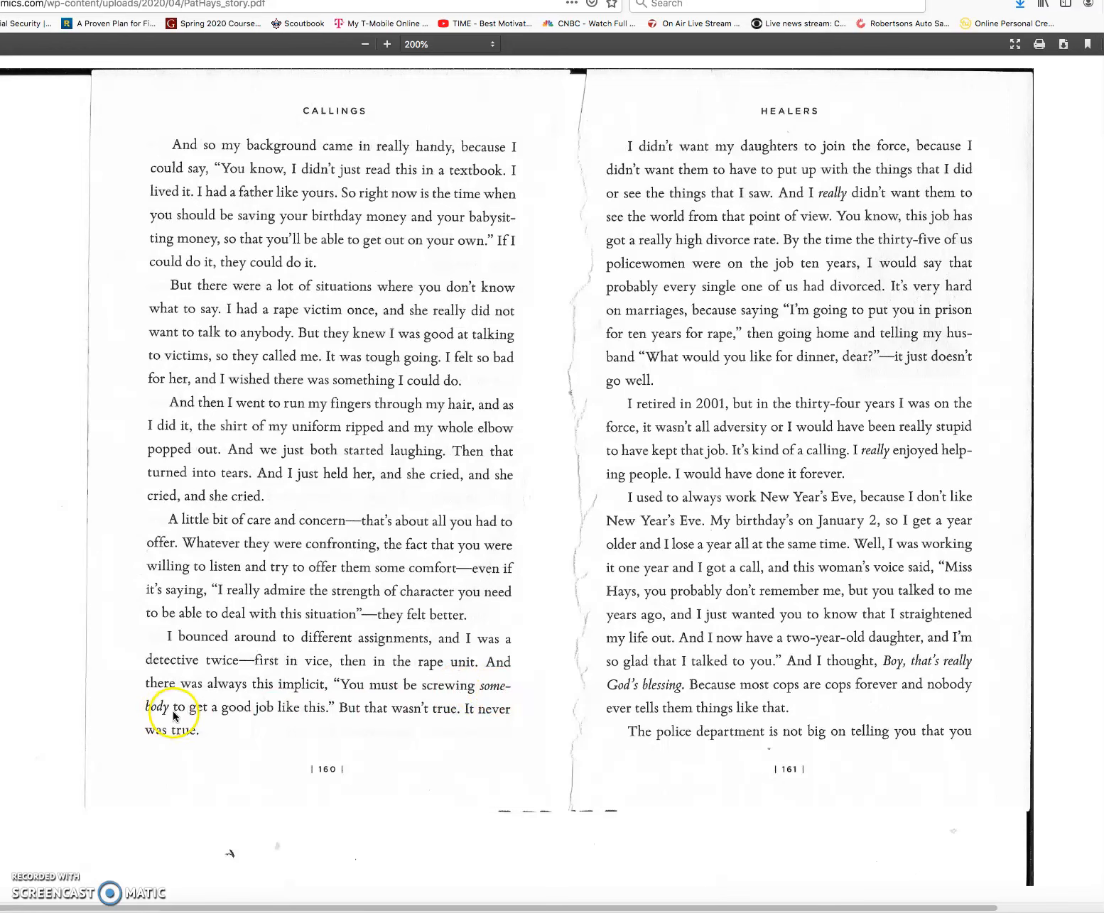
mouse_move(325, 717)
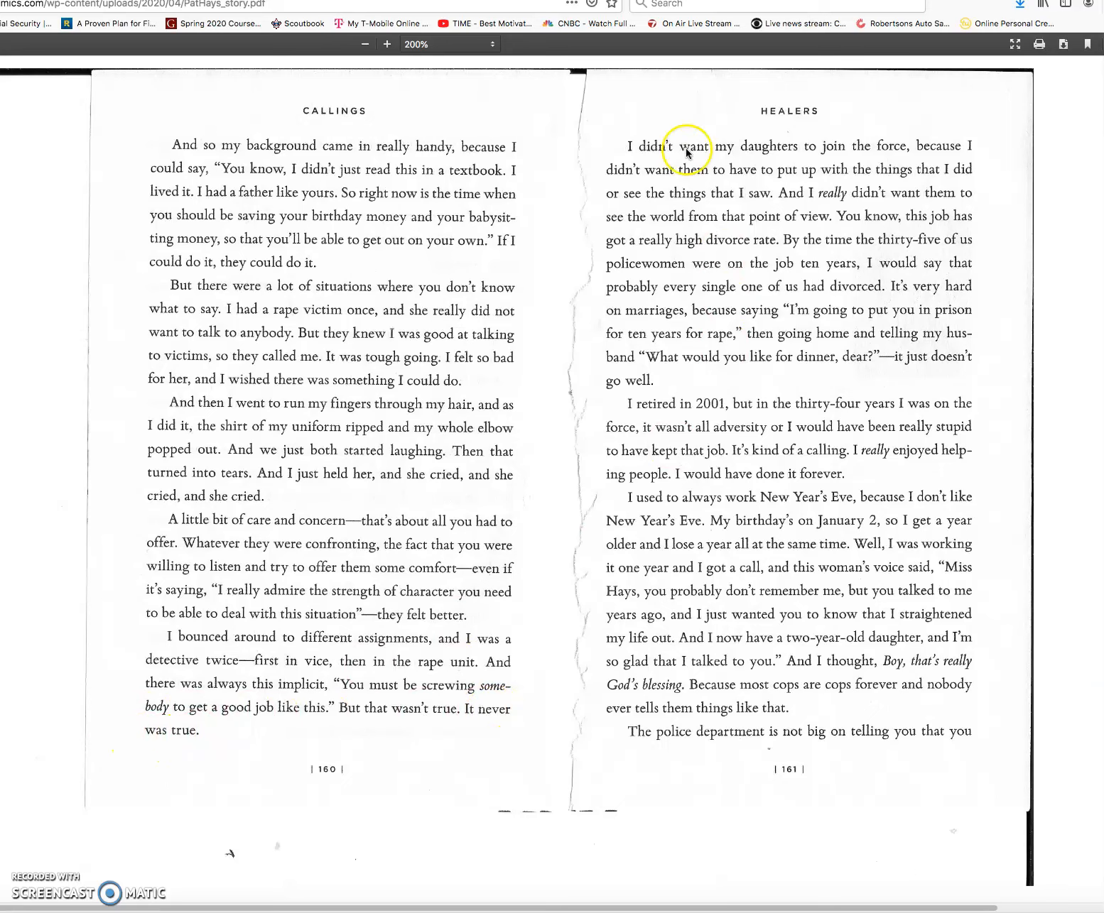
mouse_move(767, 152)
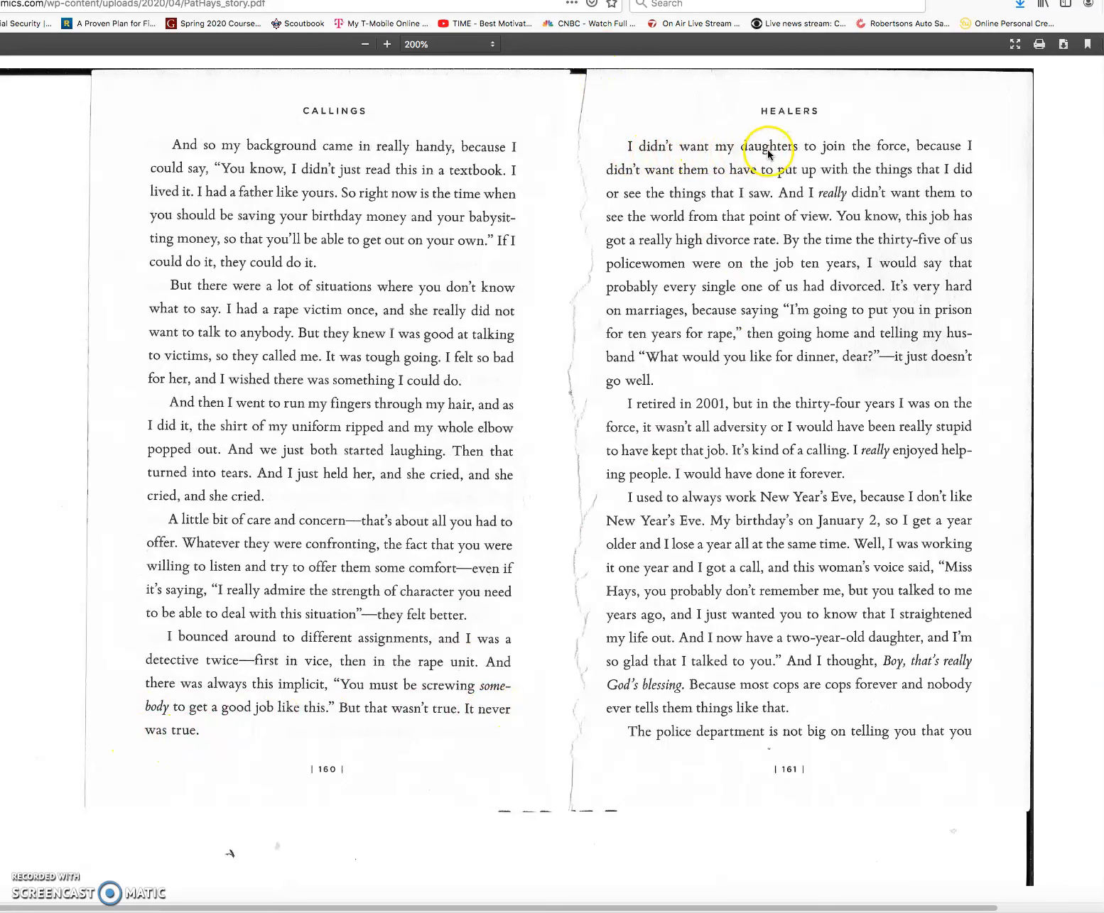
mouse_move(948, 153)
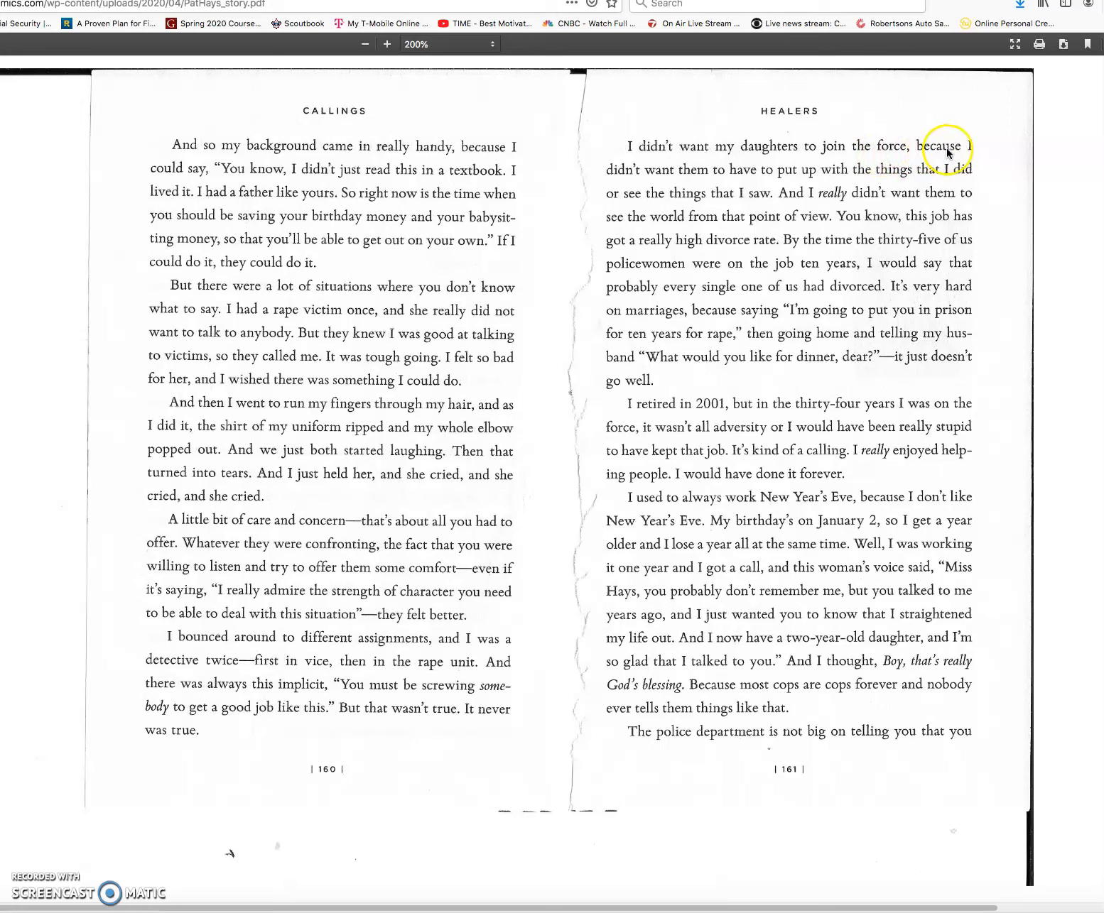
mouse_move(769, 178)
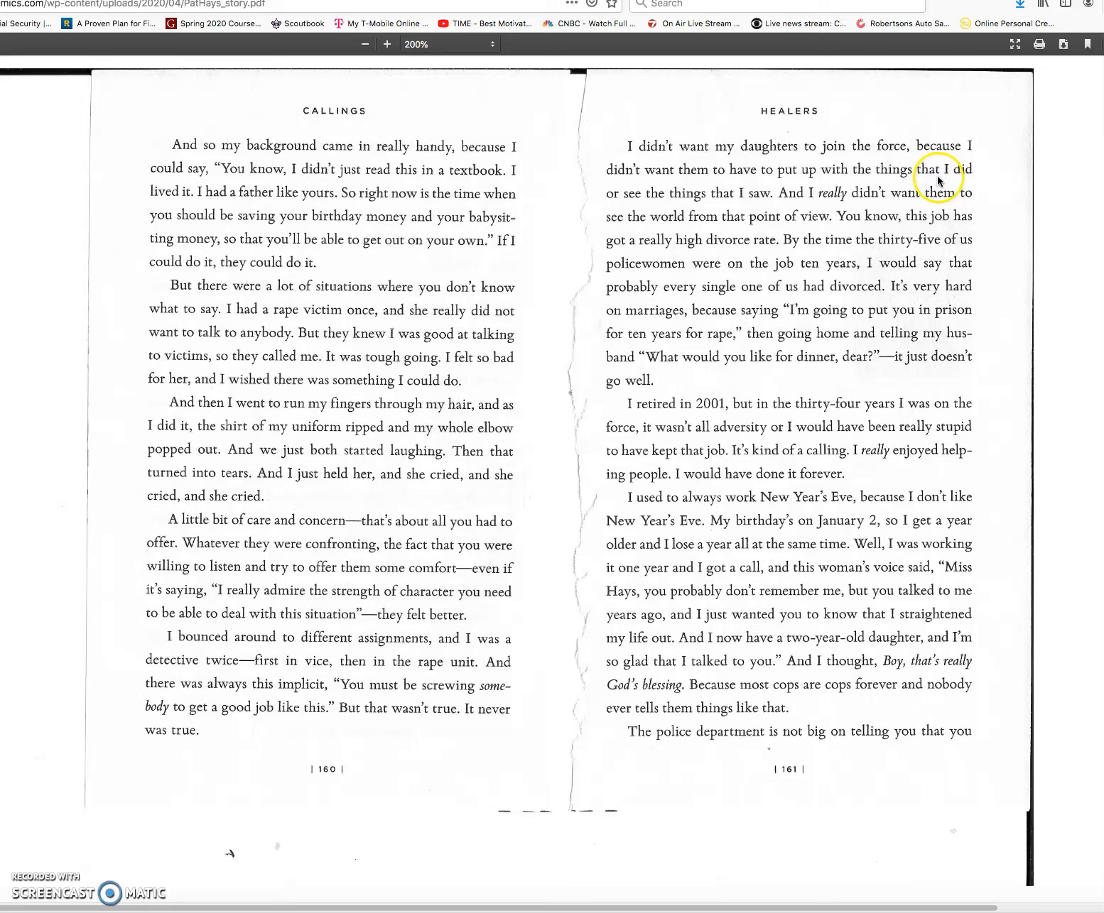
mouse_move(724, 202)
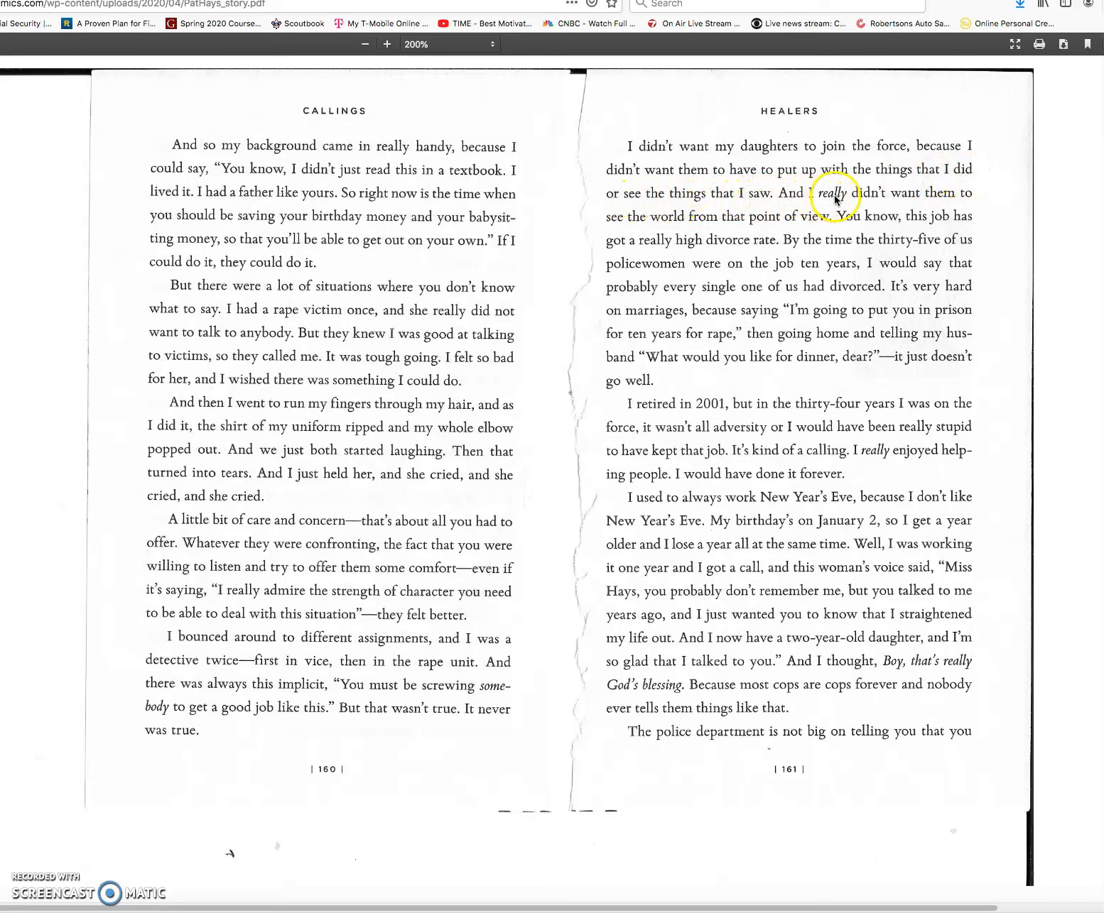
mouse_move(680, 223)
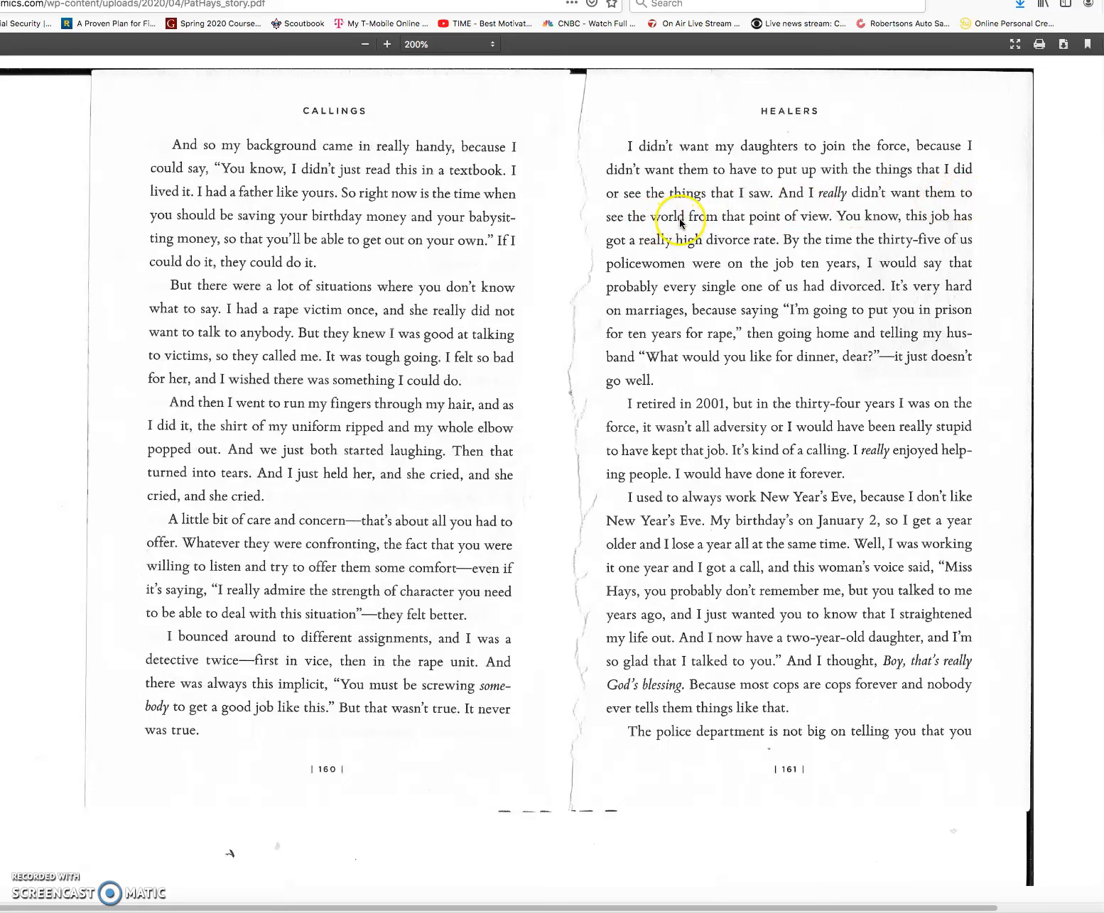
mouse_move(859, 223)
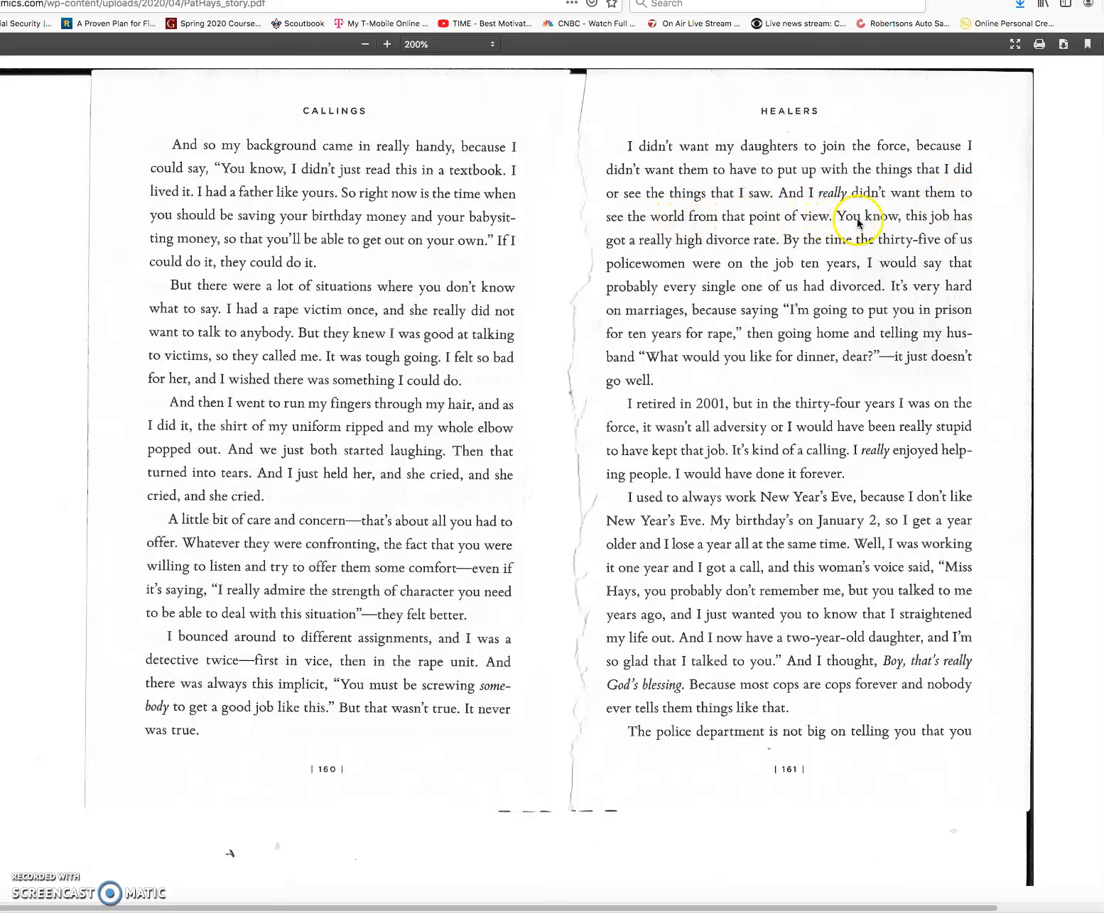
mouse_move(644, 250)
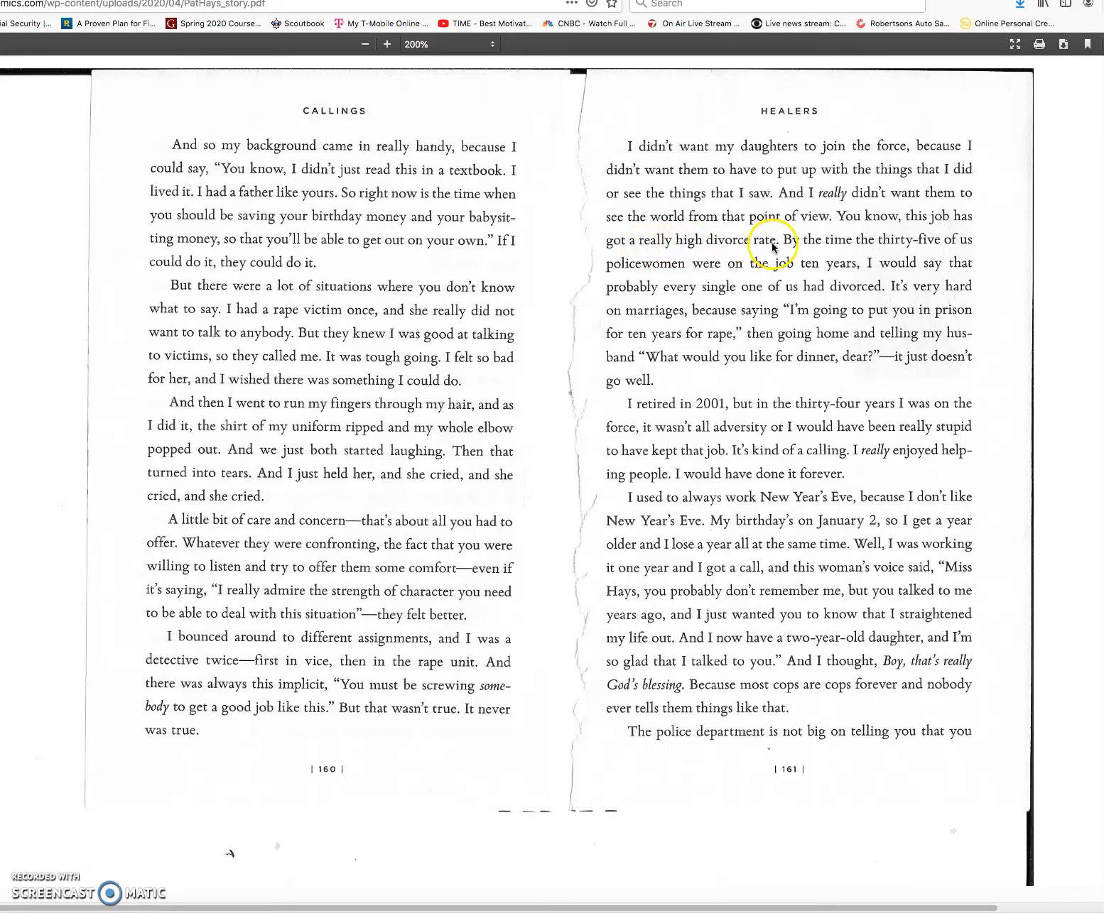
mouse_move(933, 248)
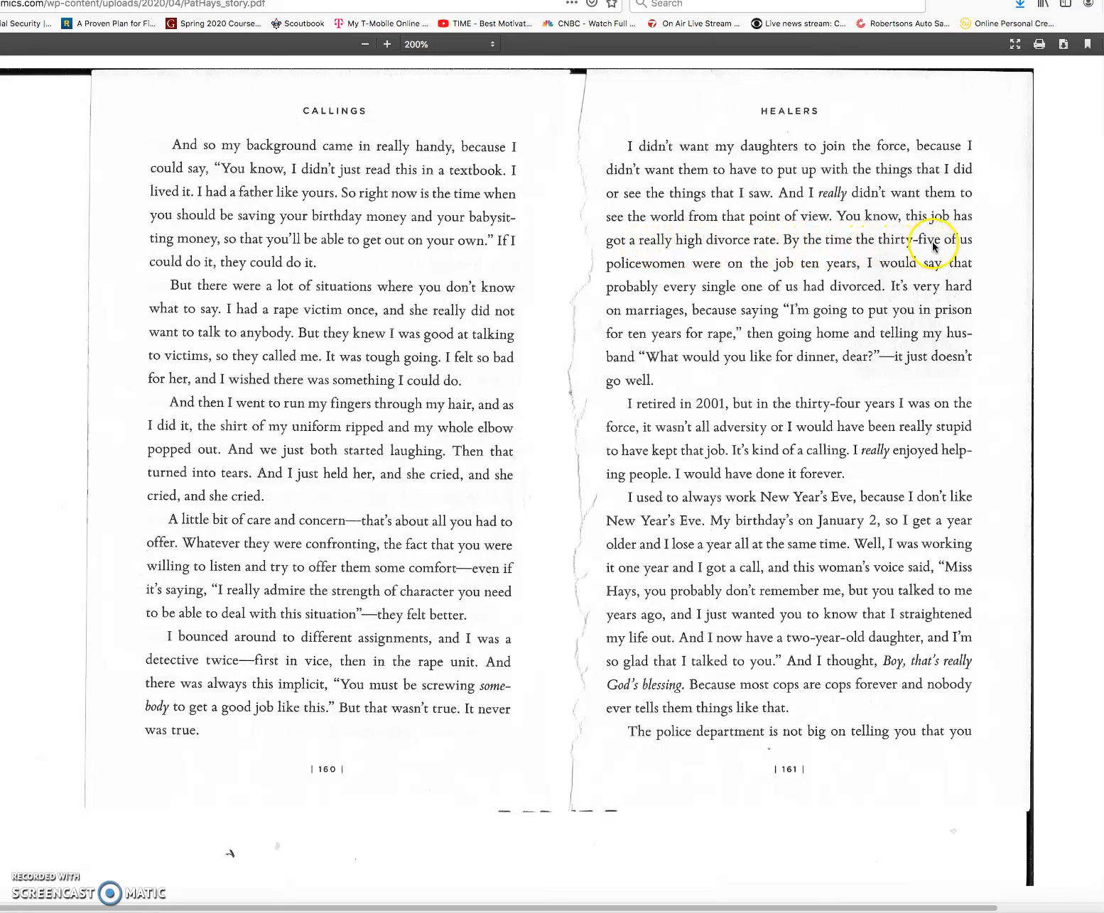
mouse_move(785, 272)
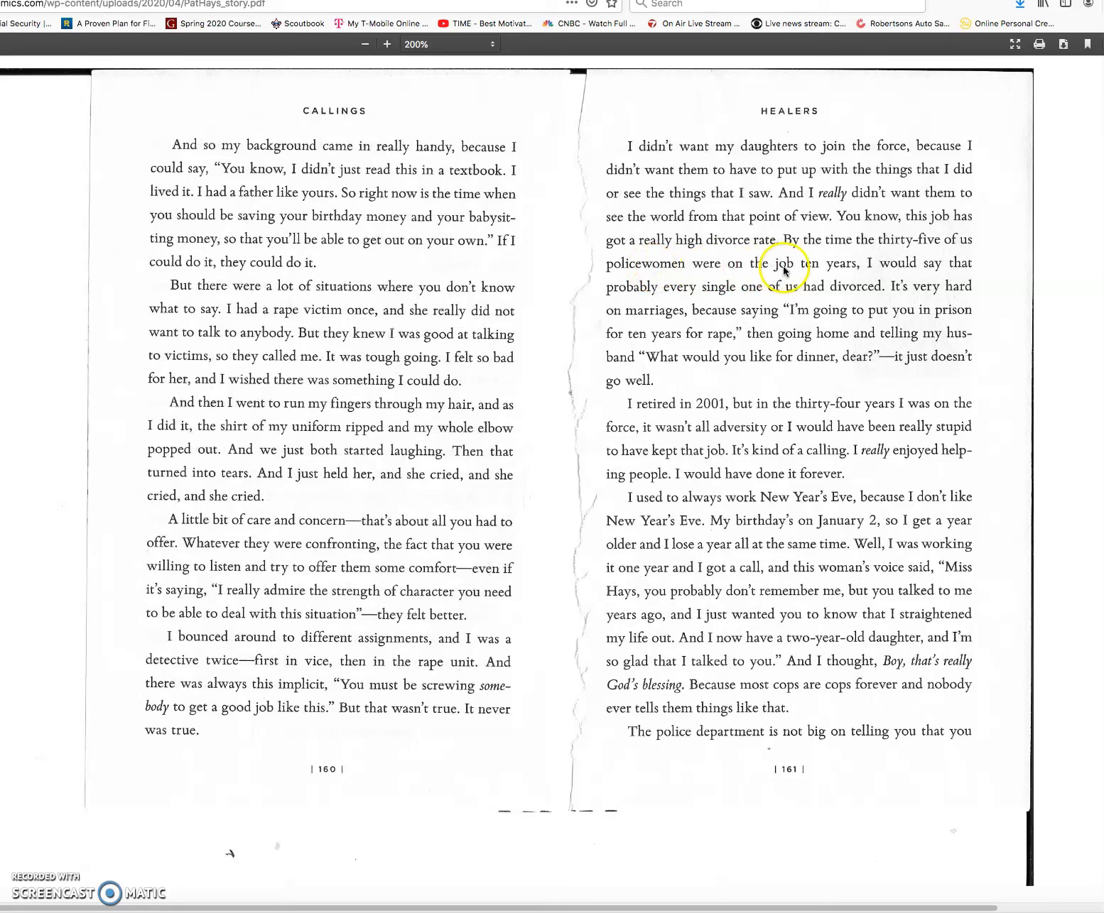
mouse_move(934, 273)
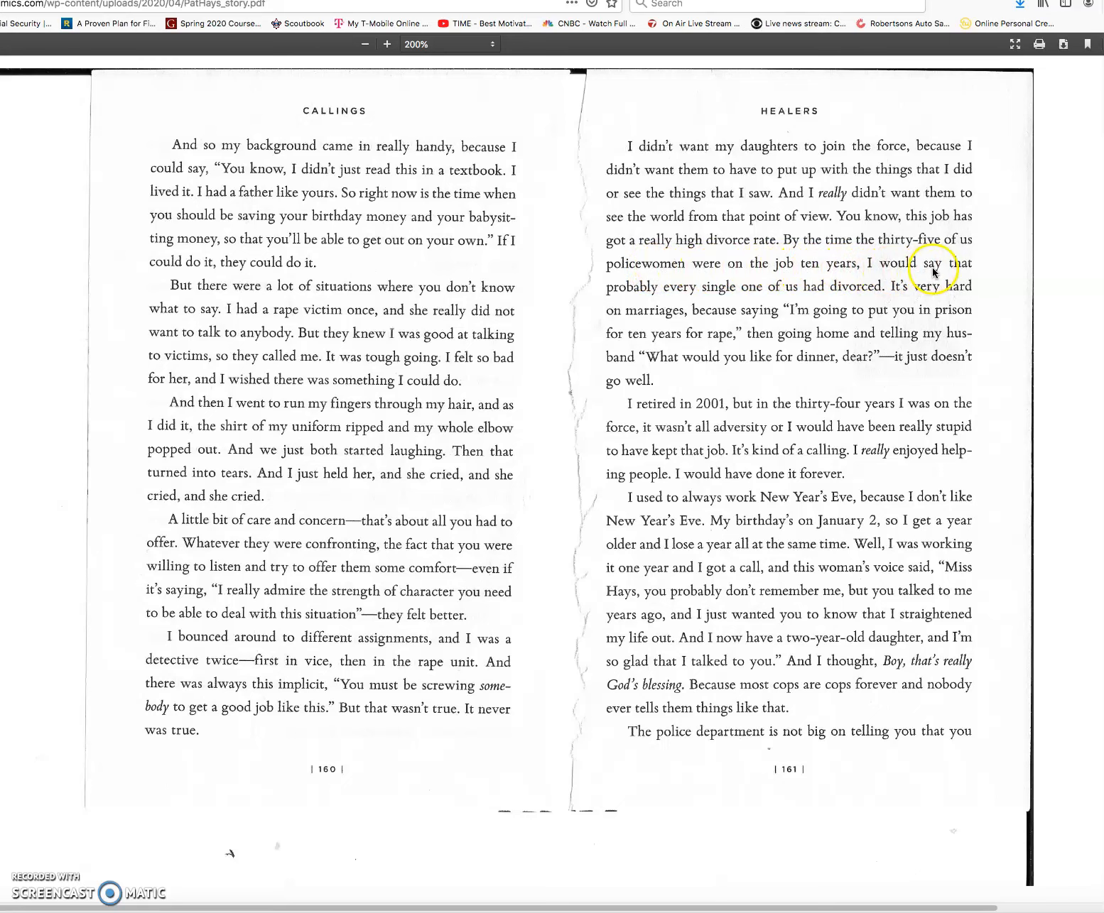
mouse_move(723, 296)
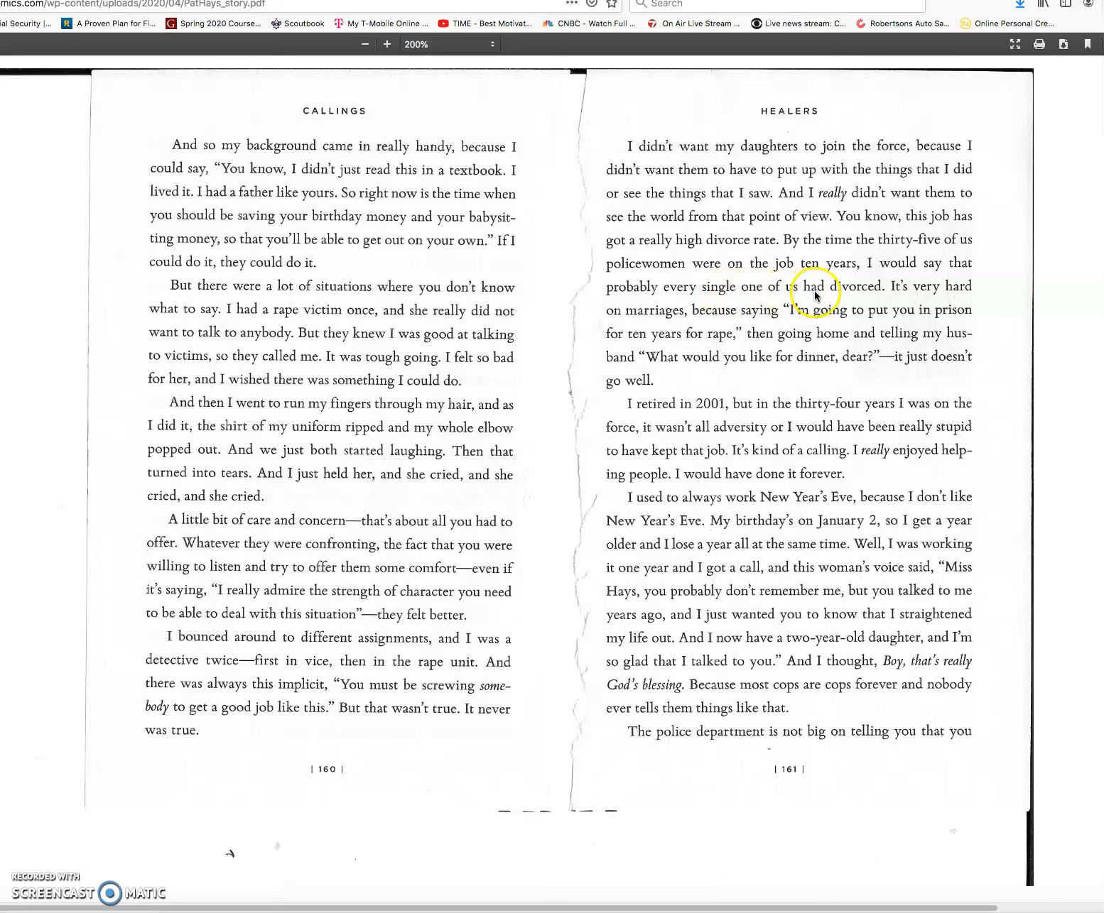
mouse_move(796, 305)
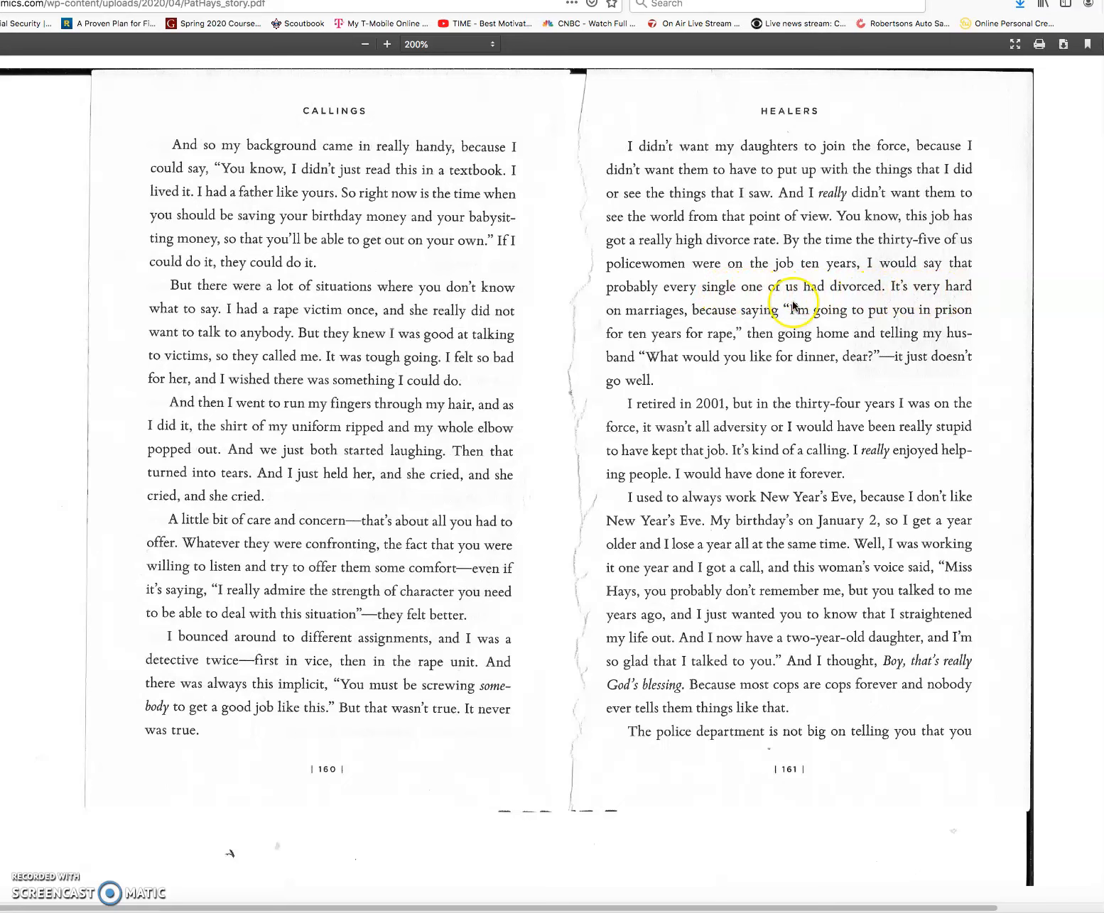
mouse_move(756, 320)
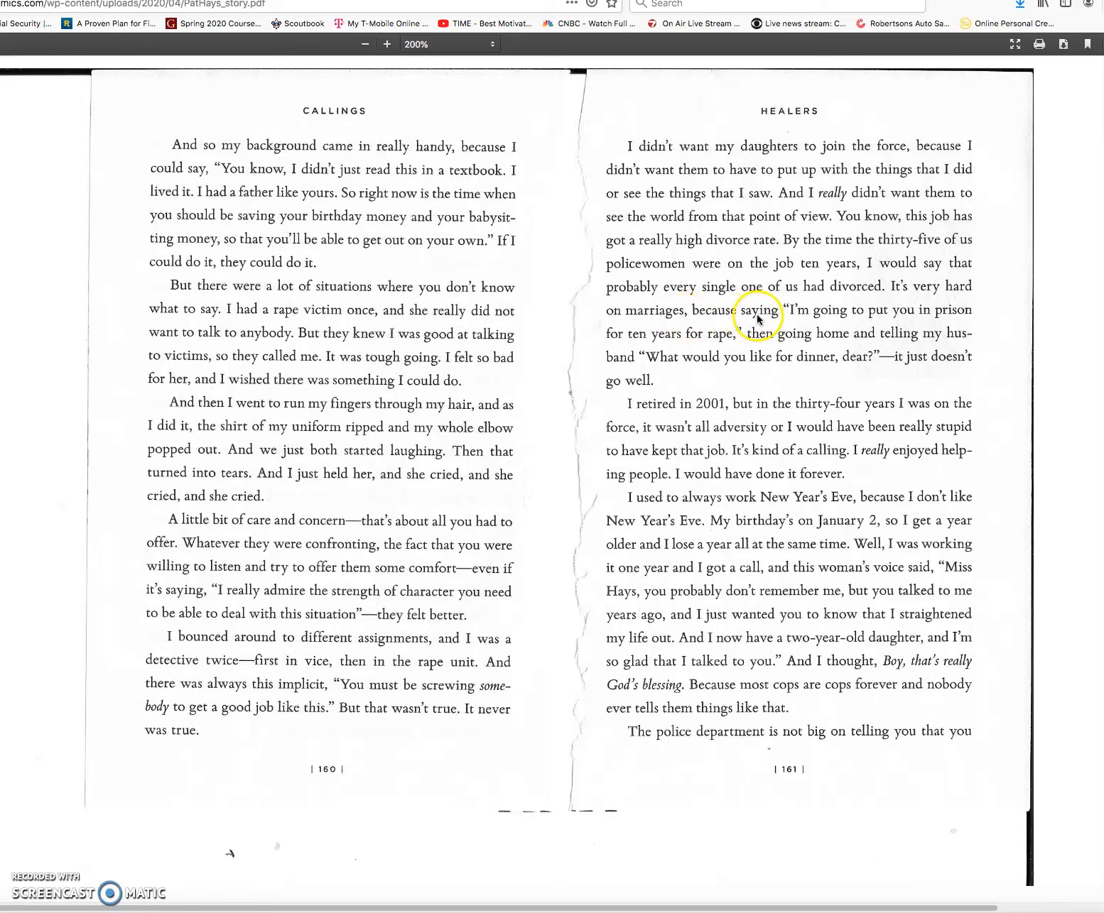
mouse_move(893, 314)
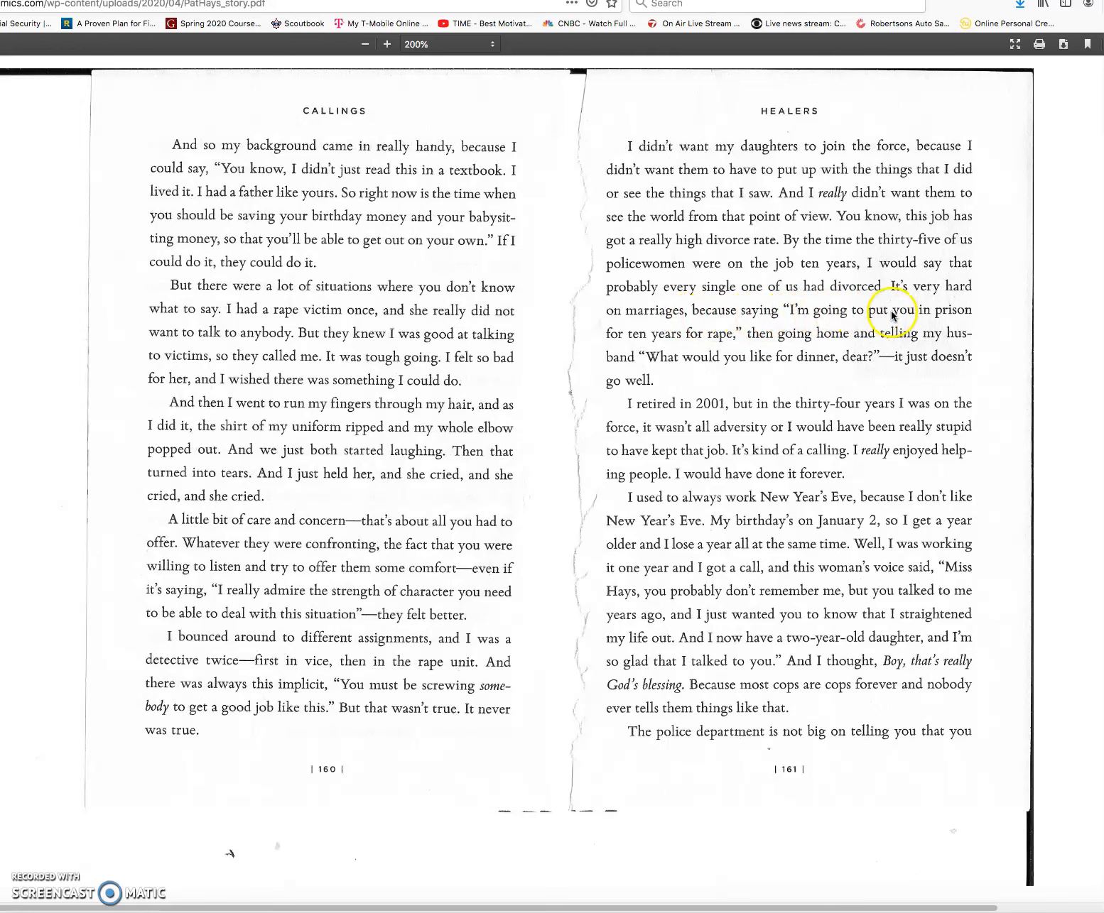
mouse_move(722, 342)
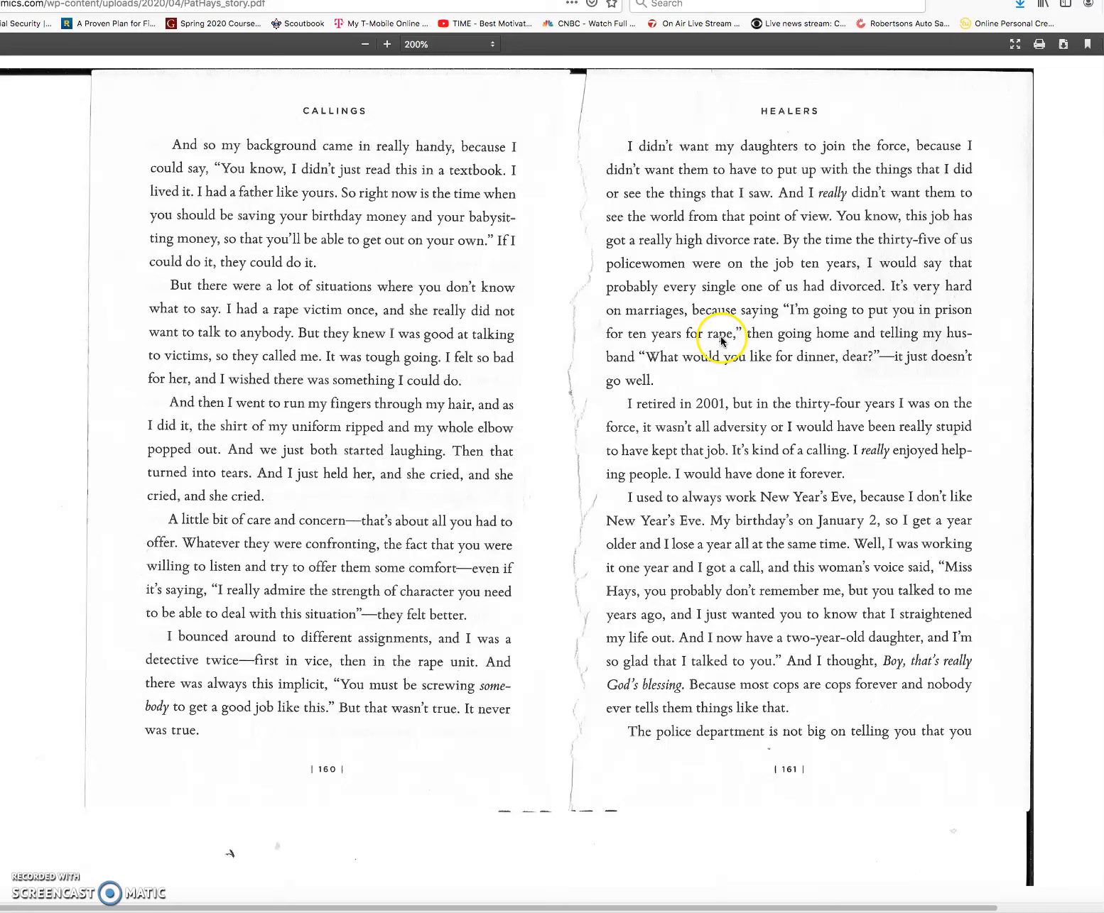
mouse_move(883, 345)
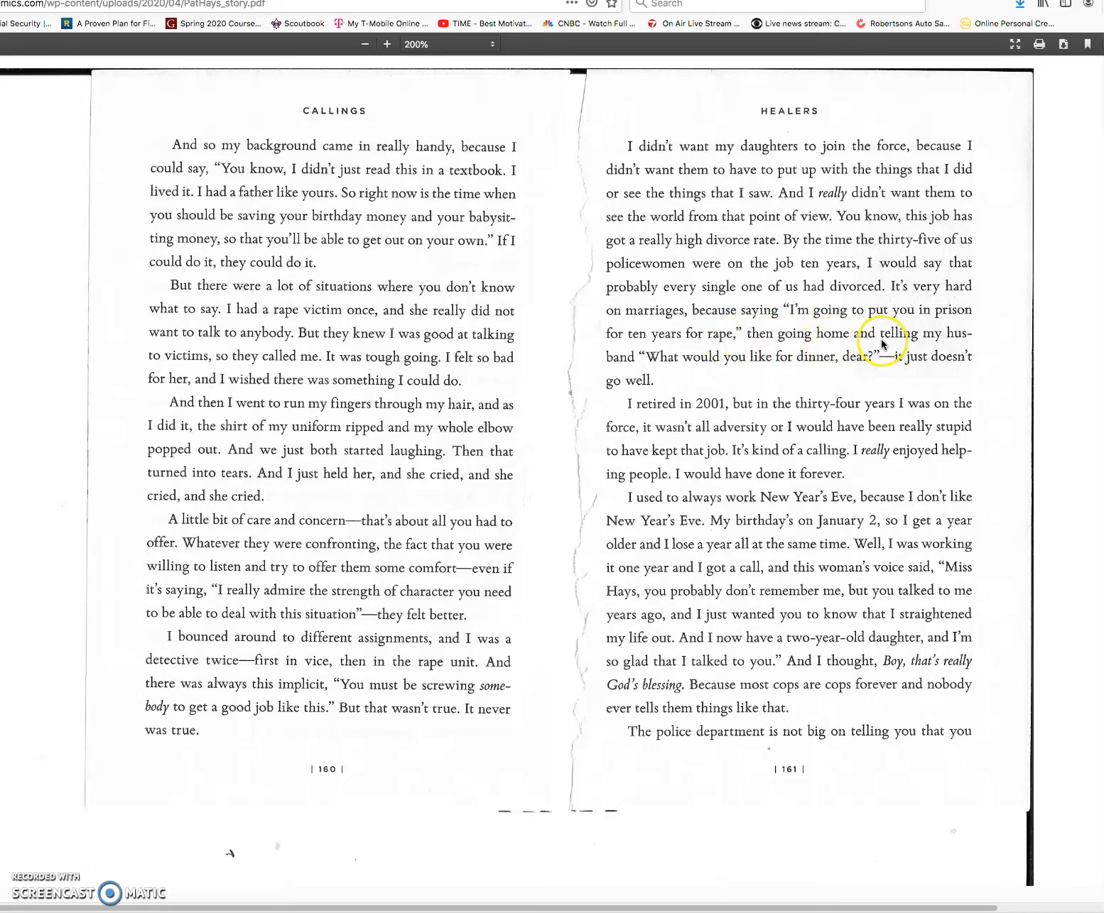
mouse_move(725, 366)
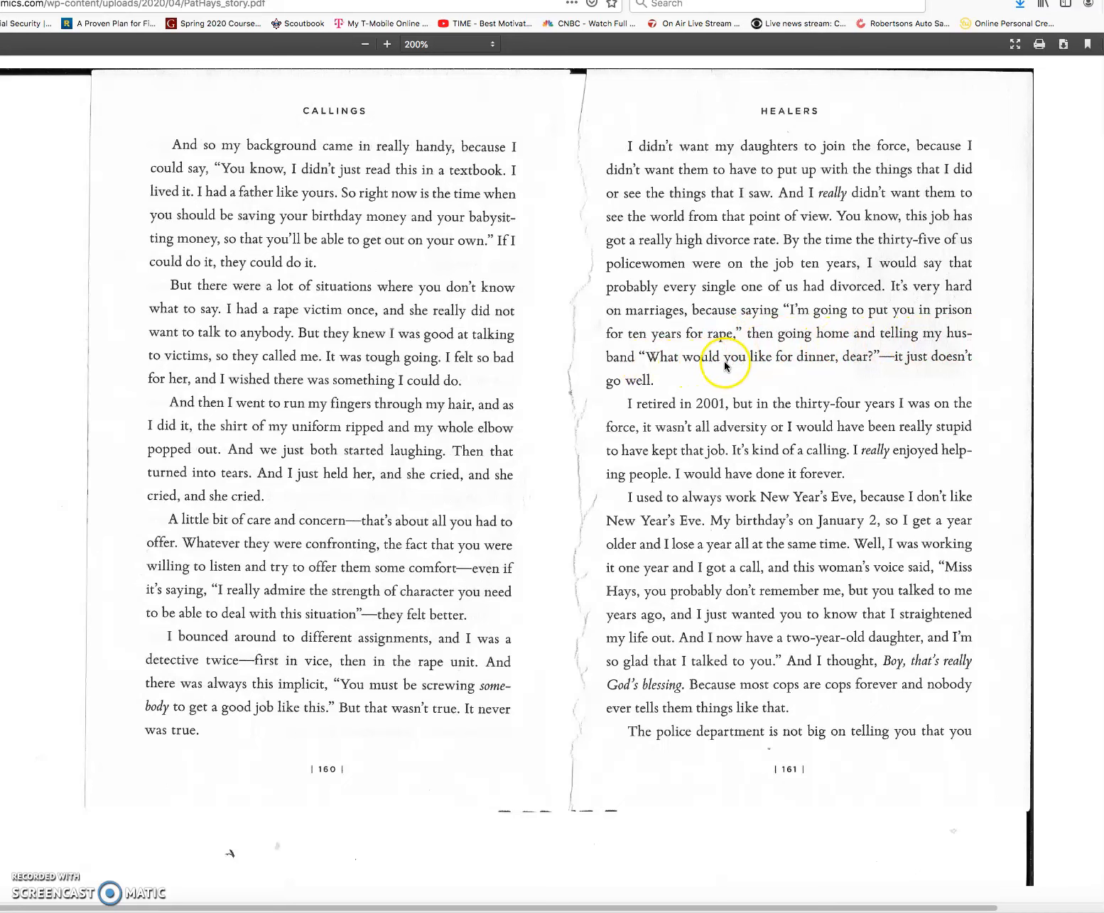
mouse_move(916, 367)
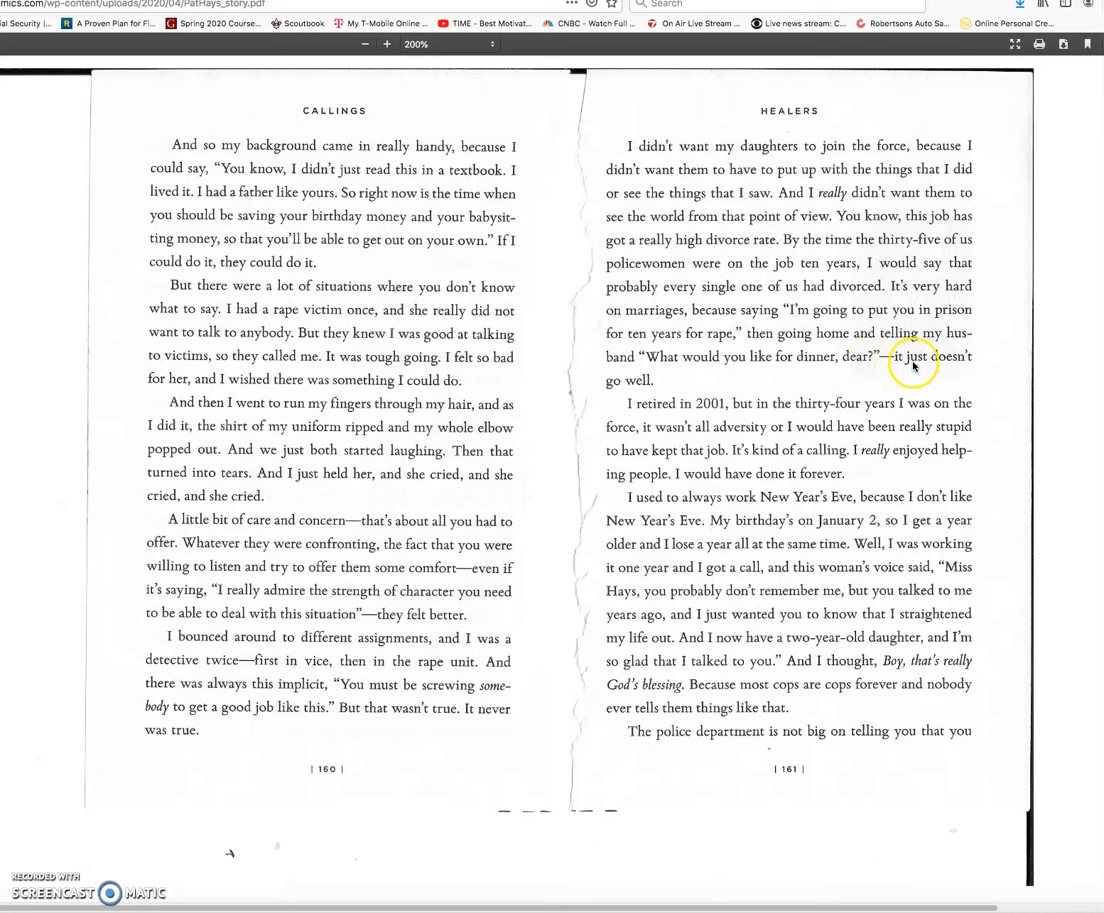
mouse_move(631, 413)
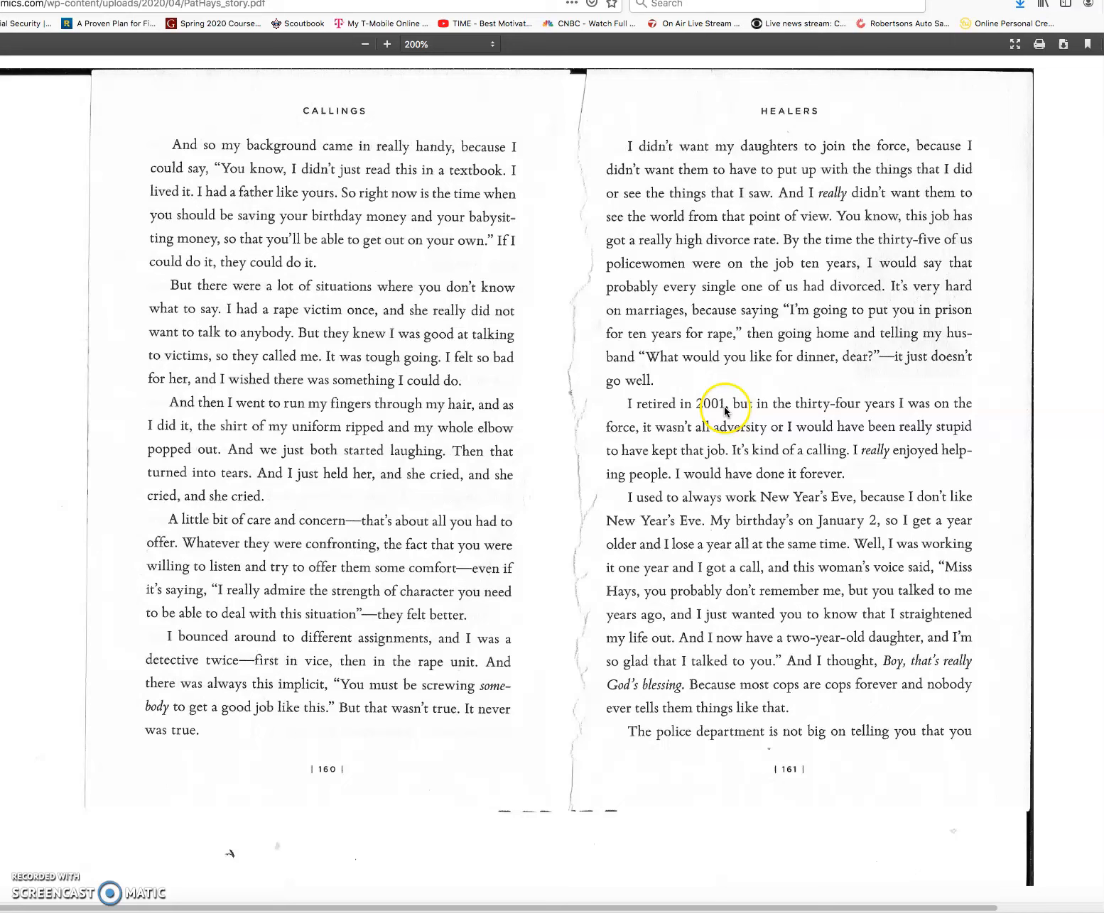
mouse_move(863, 412)
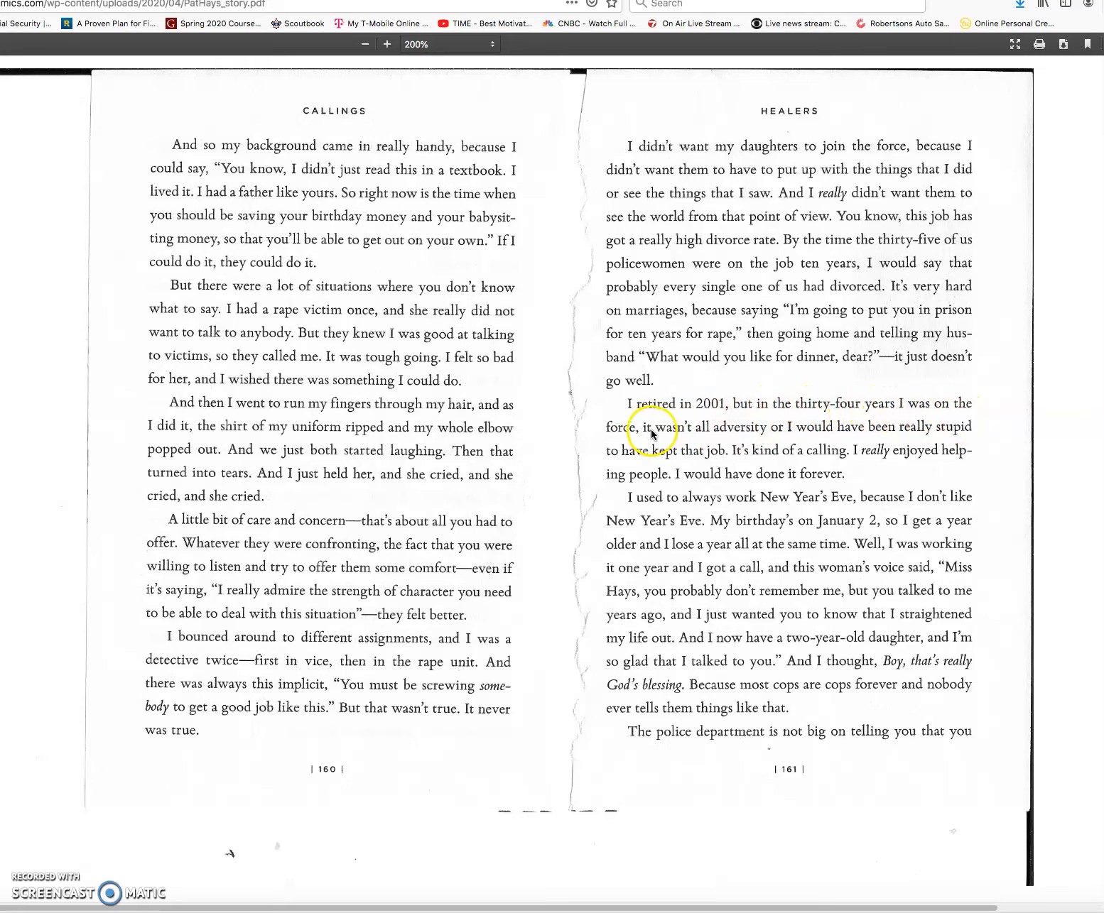
mouse_move(785, 437)
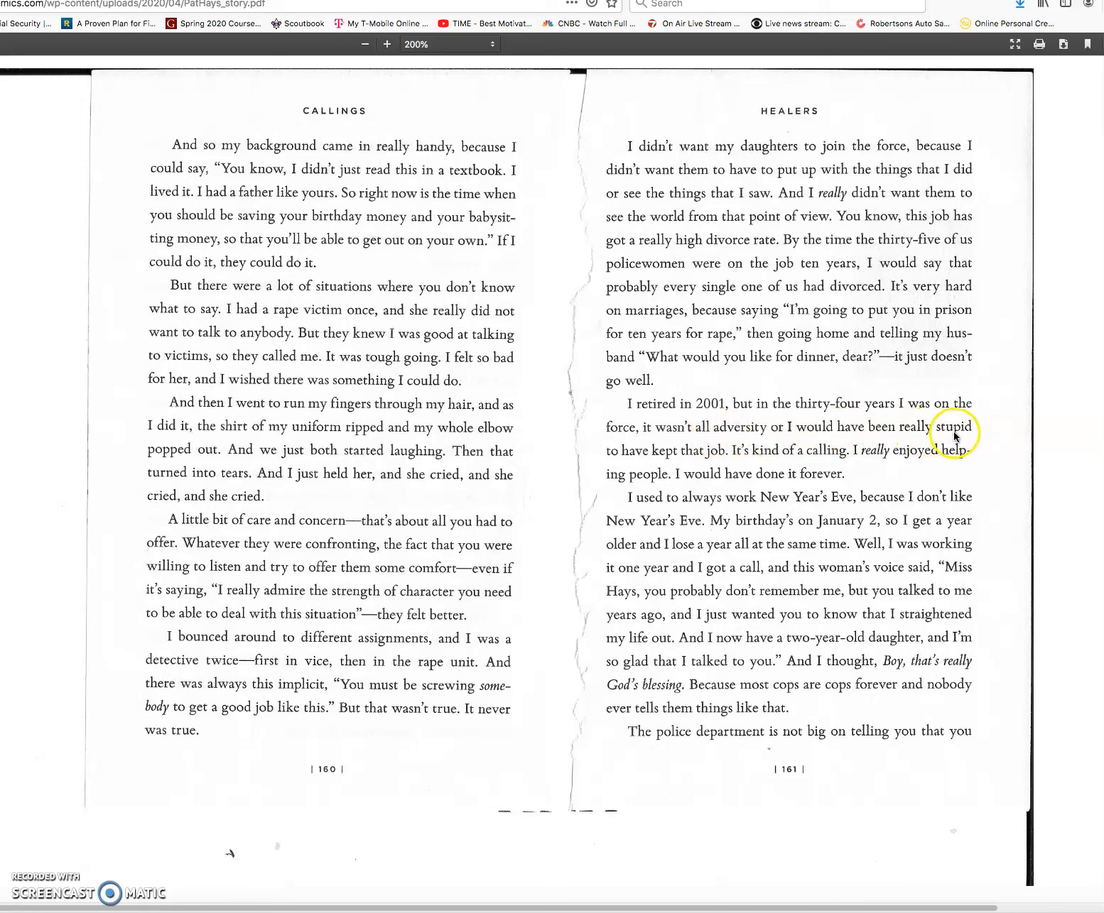
mouse_move(715, 461)
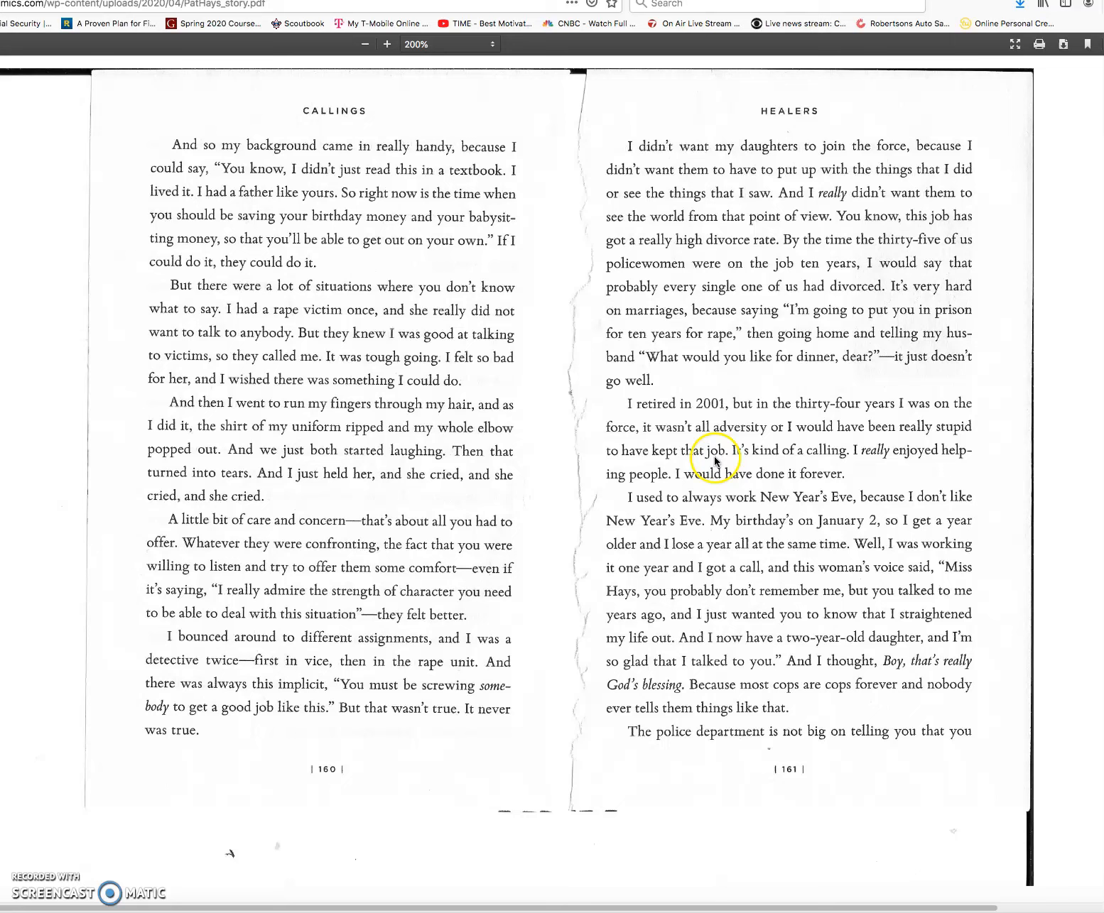
mouse_move(851, 460)
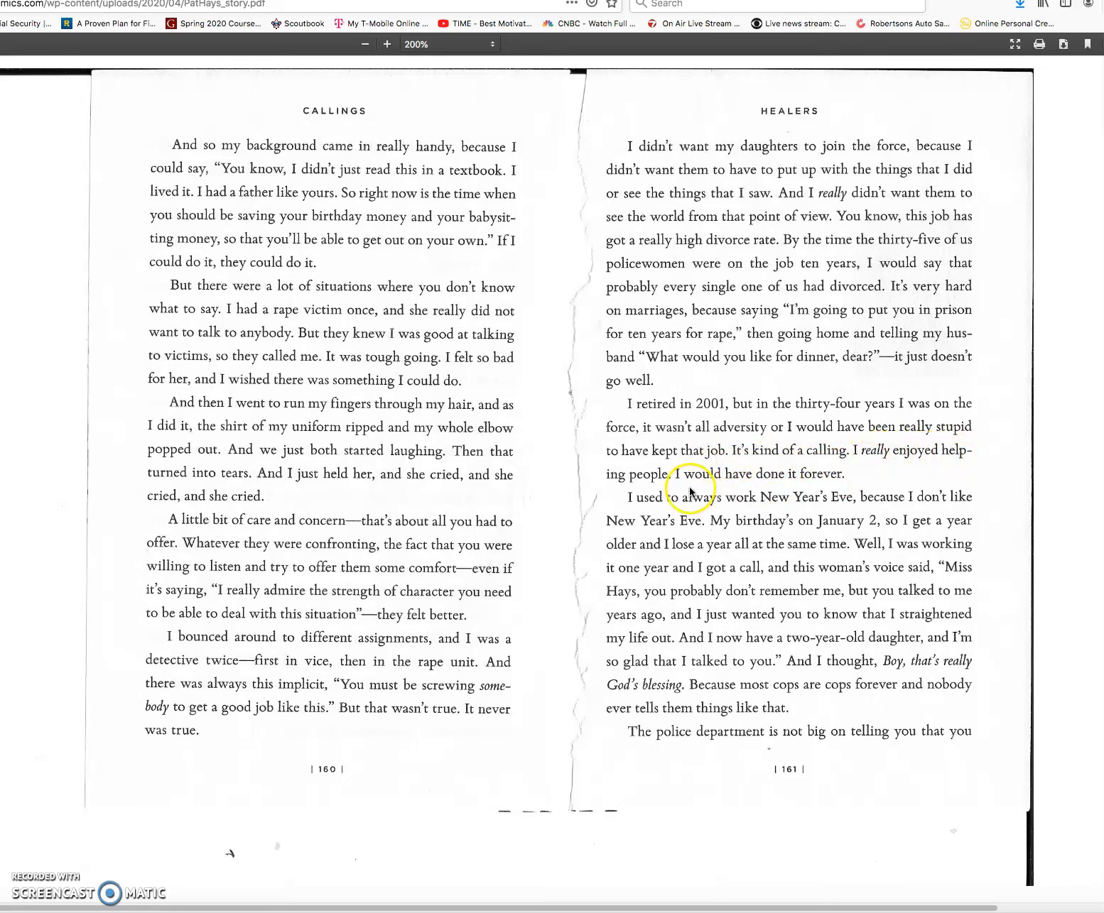
mouse_move(834, 484)
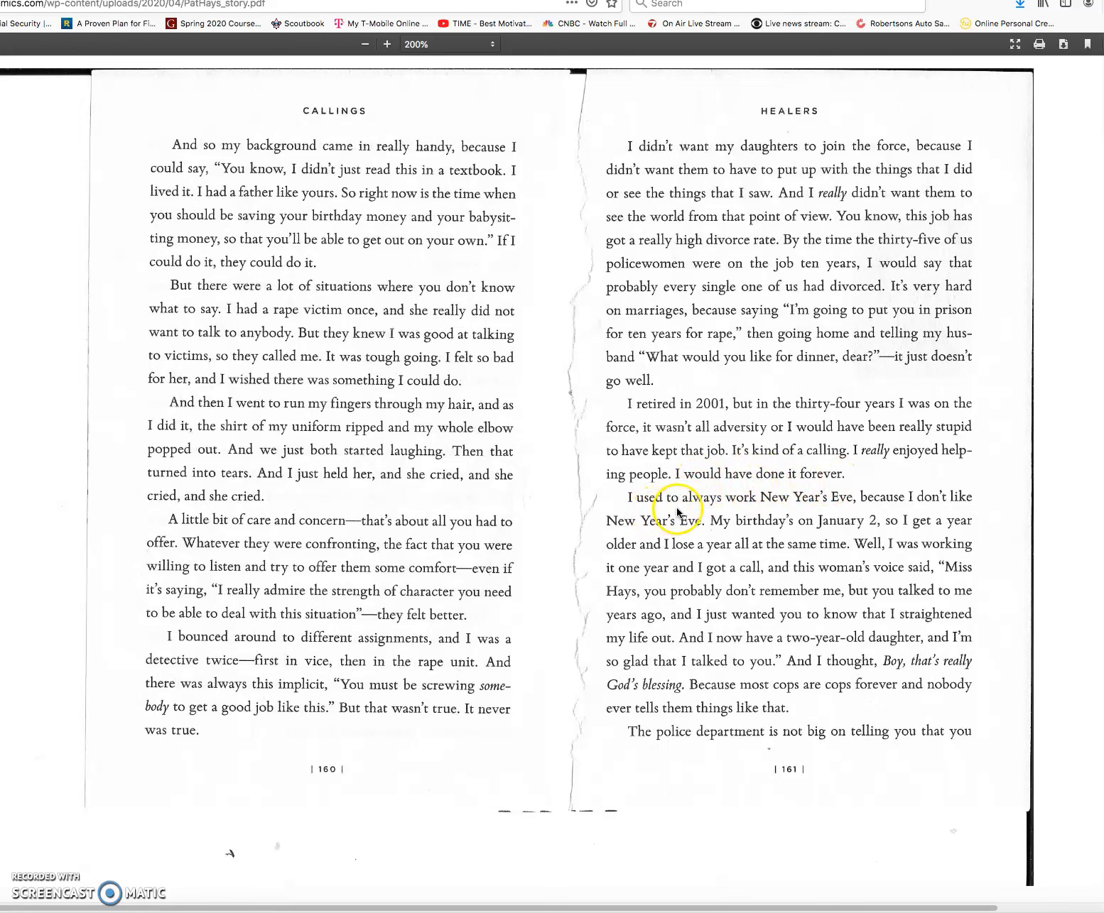
mouse_move(844, 508)
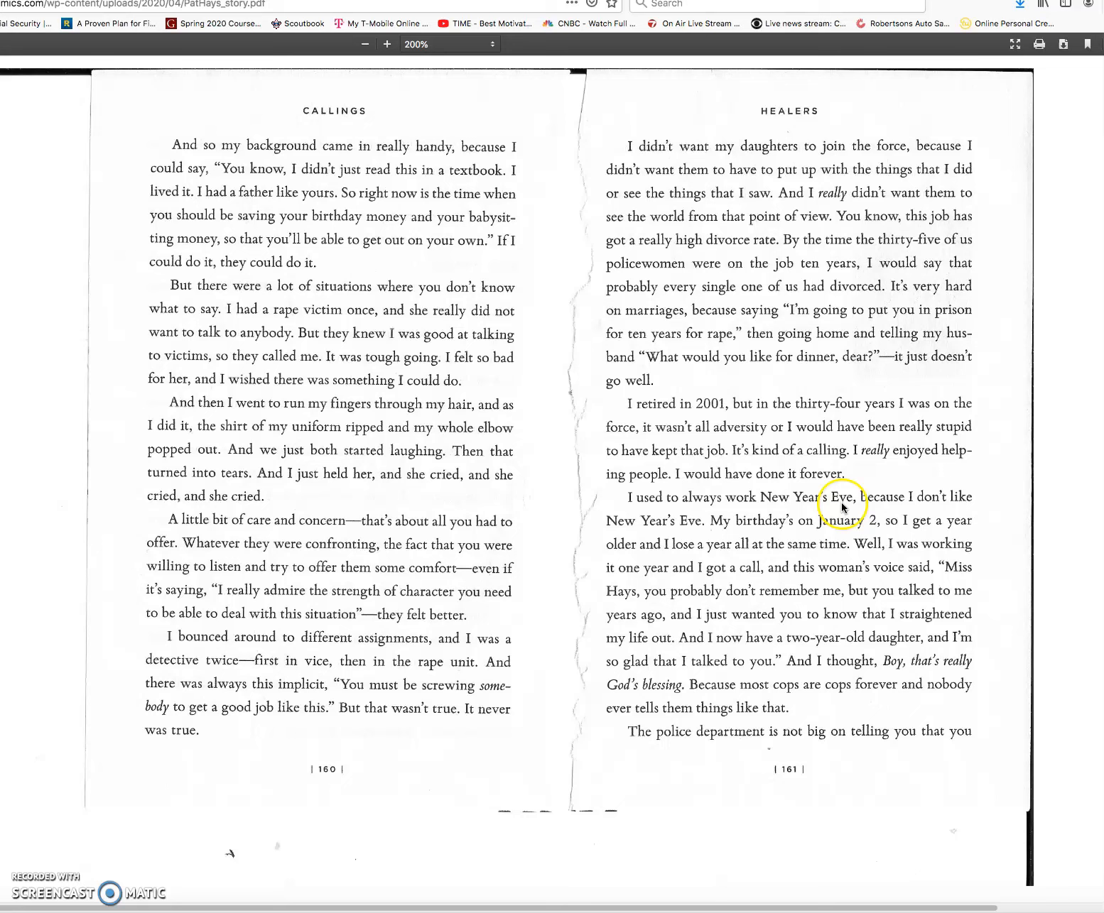
mouse_move(692, 531)
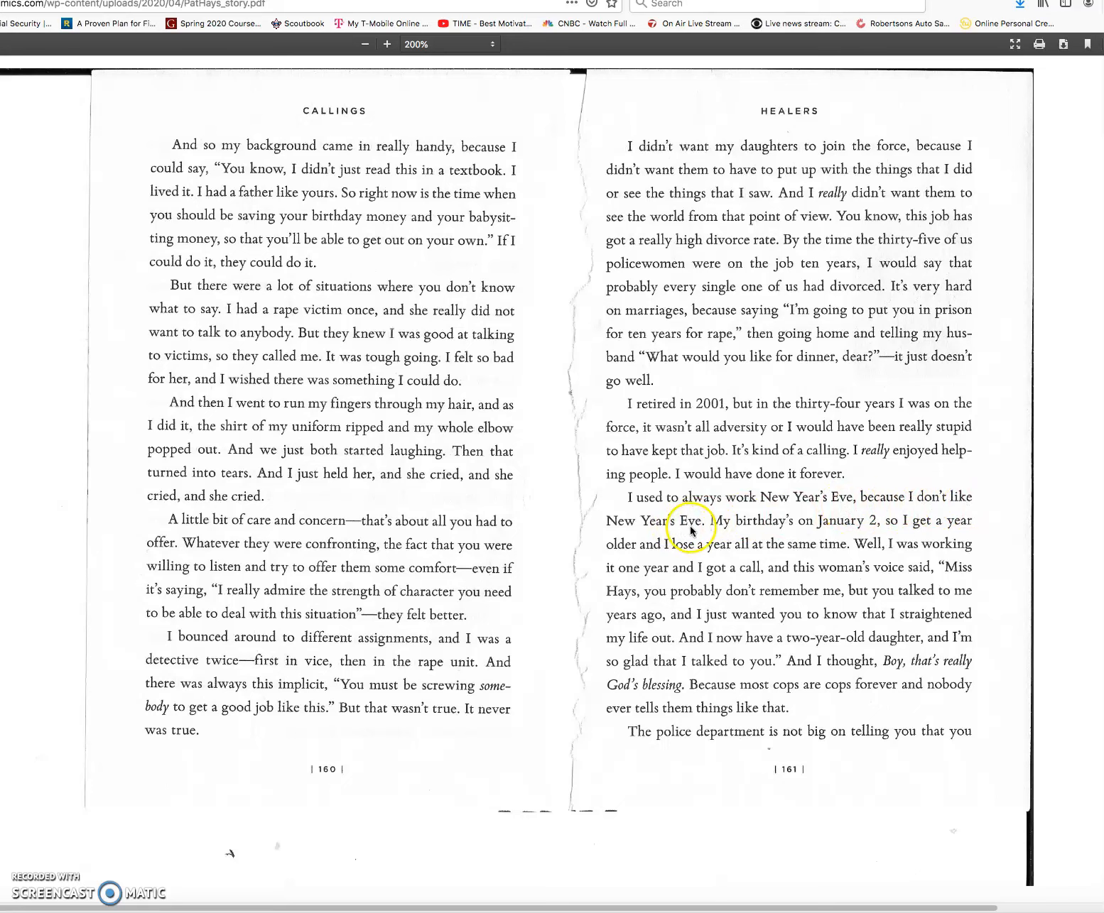
mouse_move(855, 529)
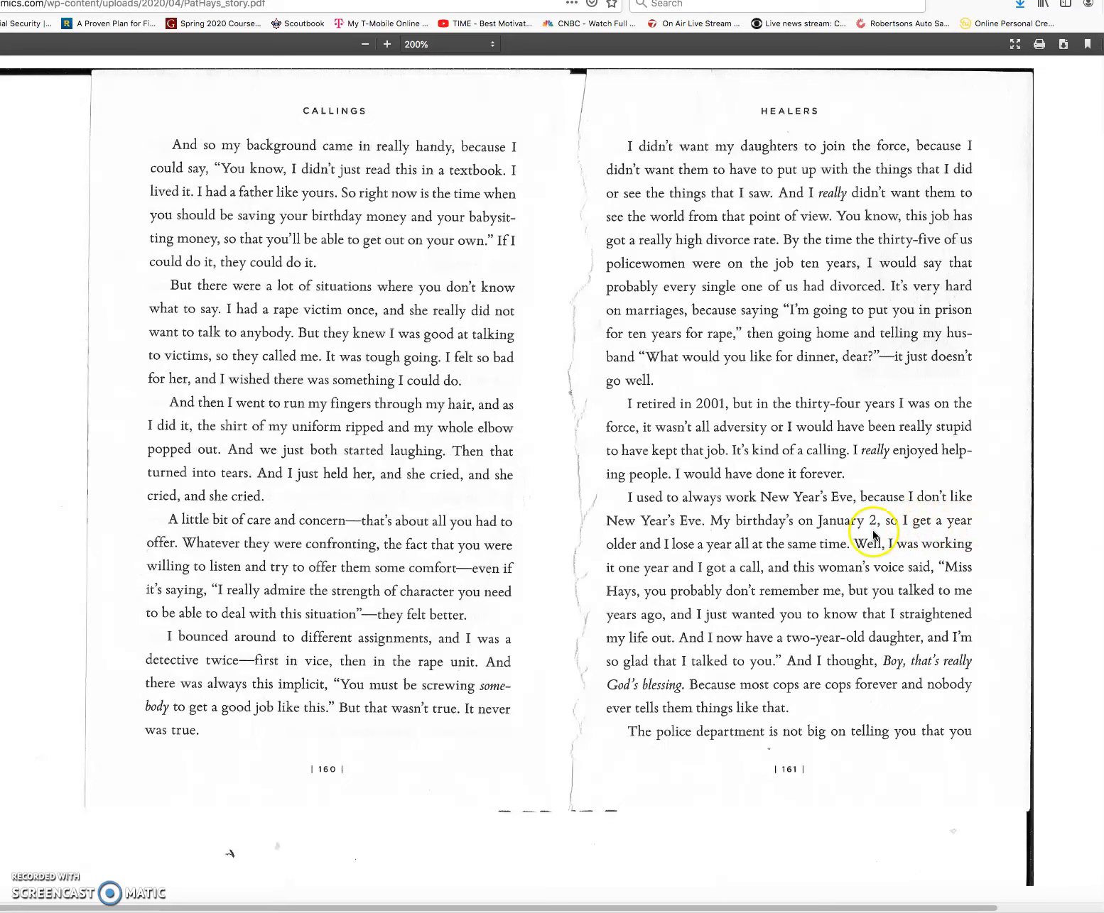
mouse_move(744, 554)
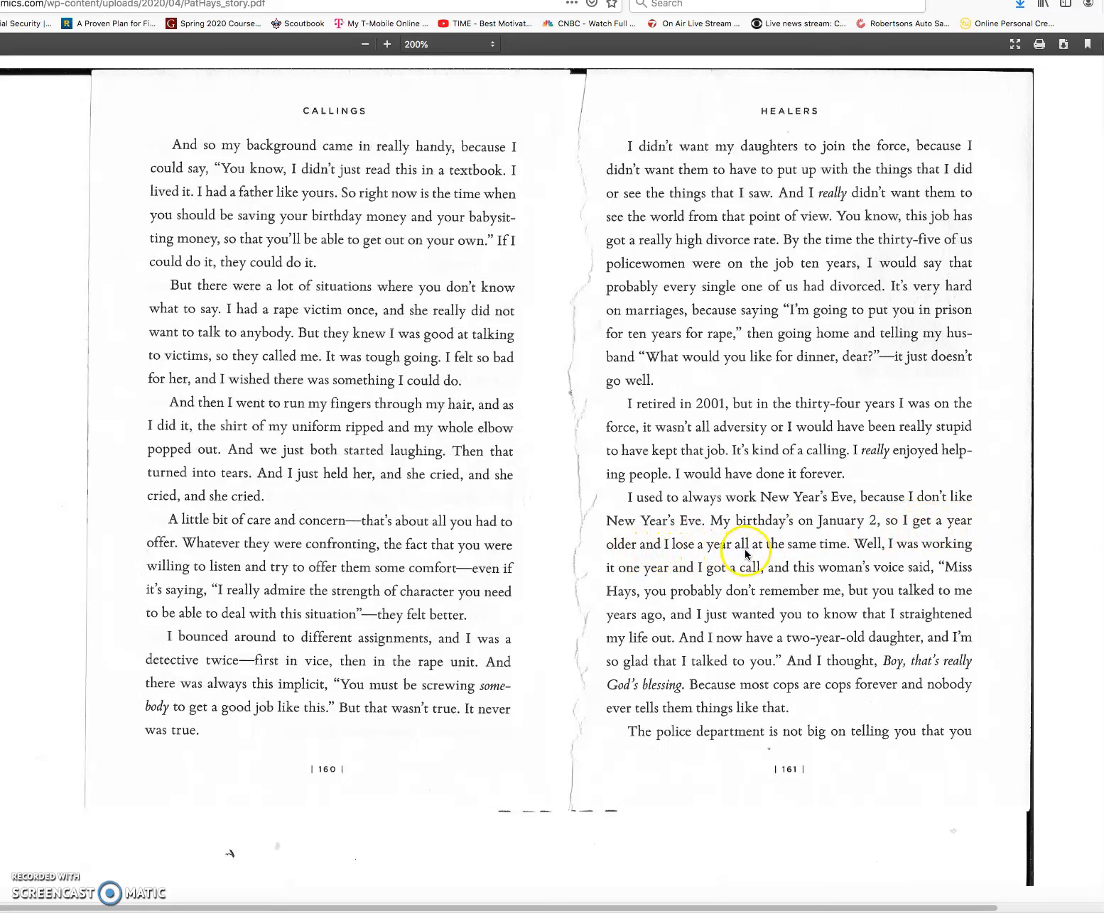
mouse_move(881, 554)
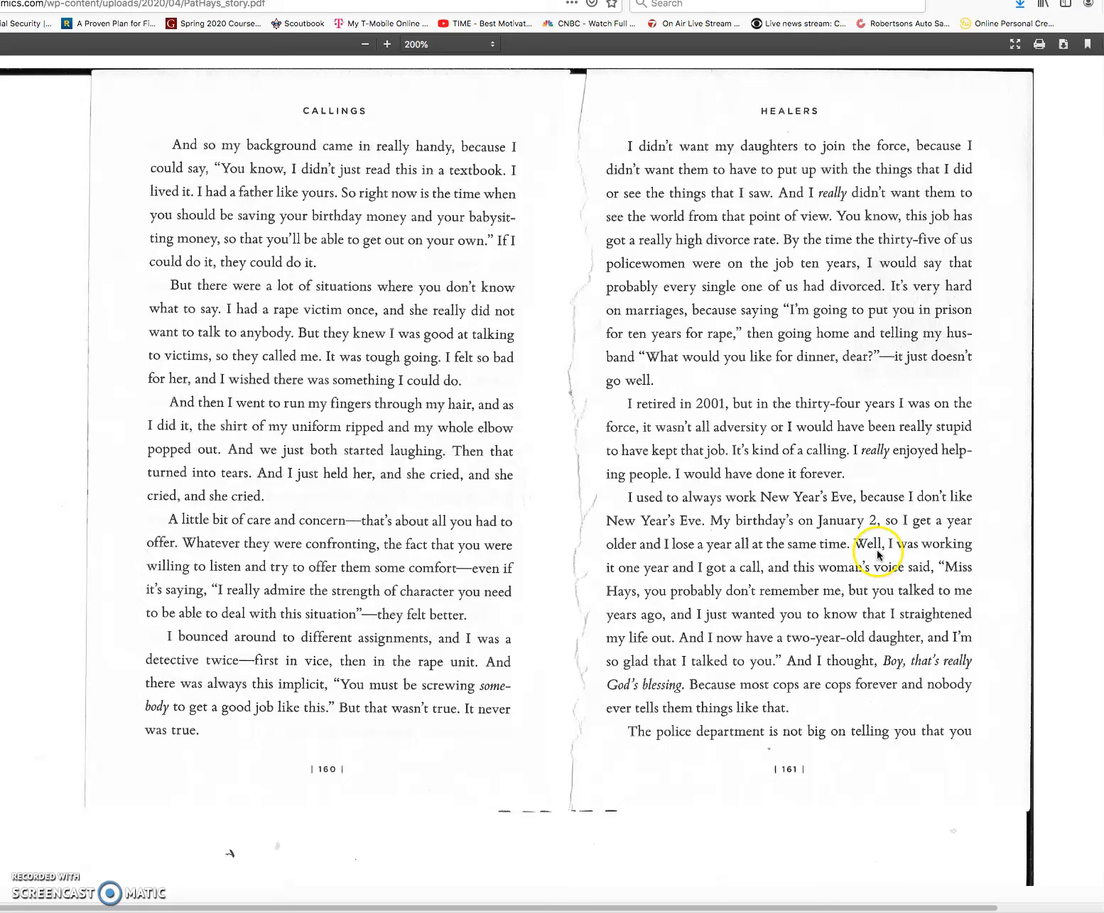
mouse_move(652, 577)
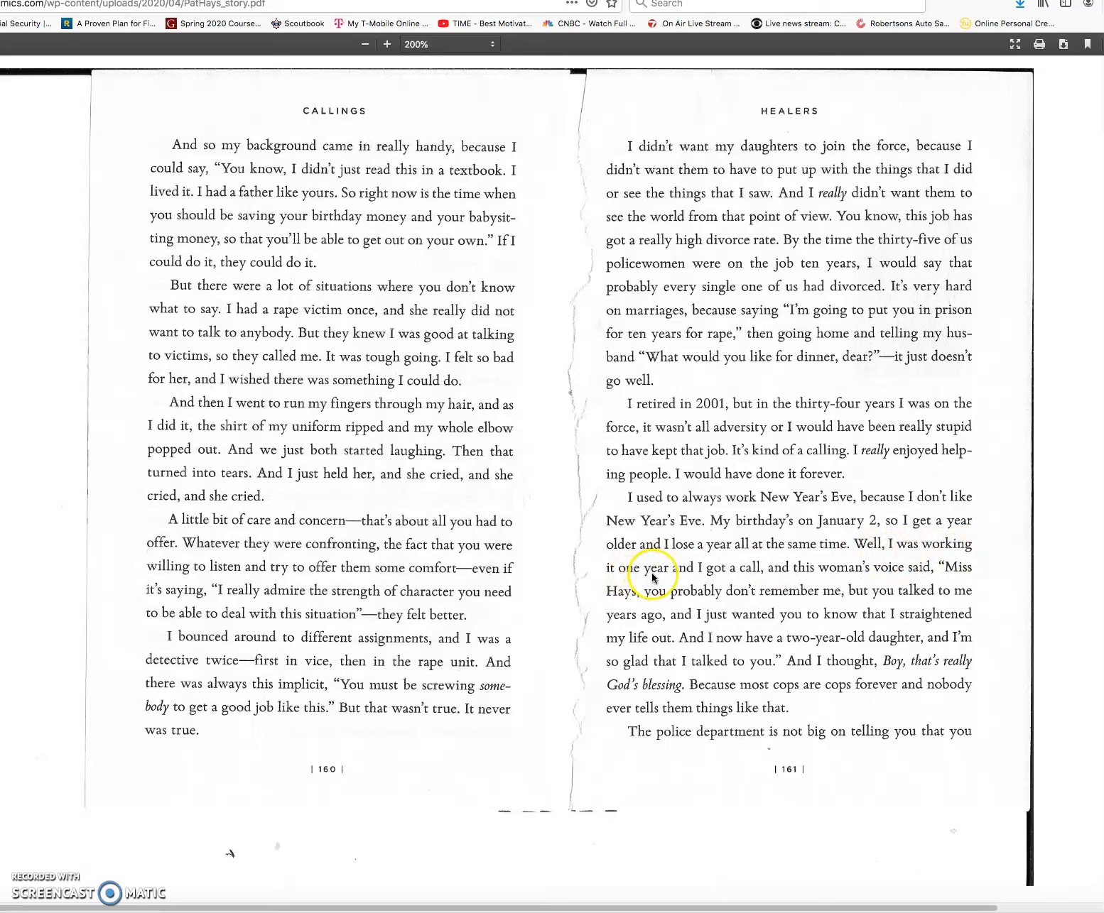
mouse_move(790, 575)
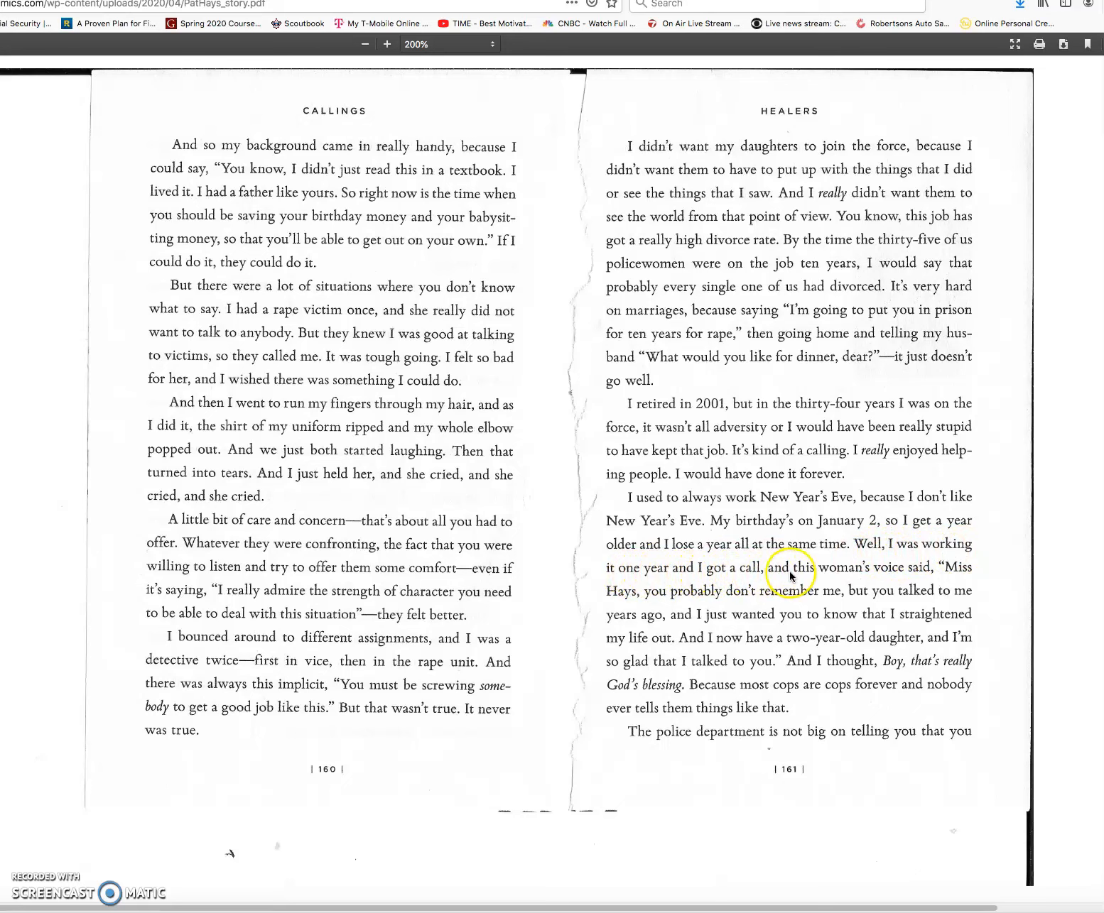
mouse_move(711, 591)
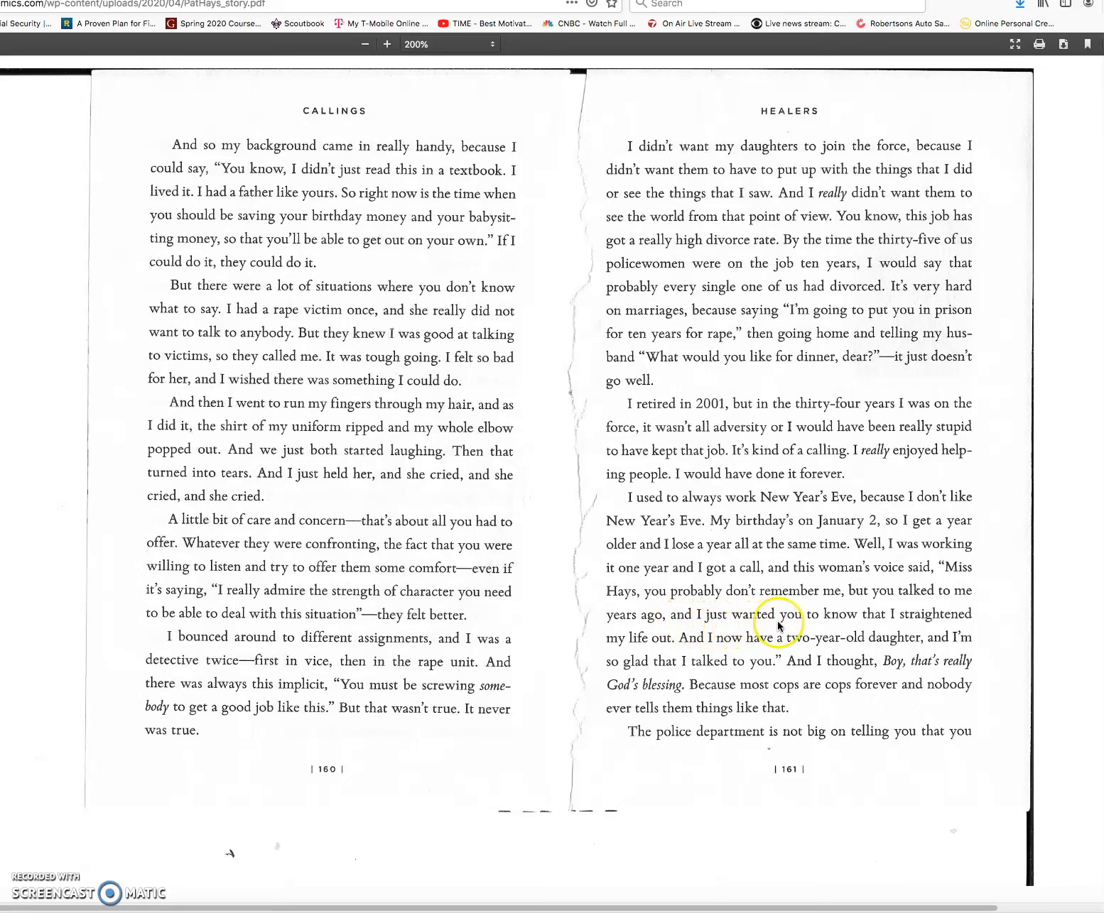
mouse_move(952, 627)
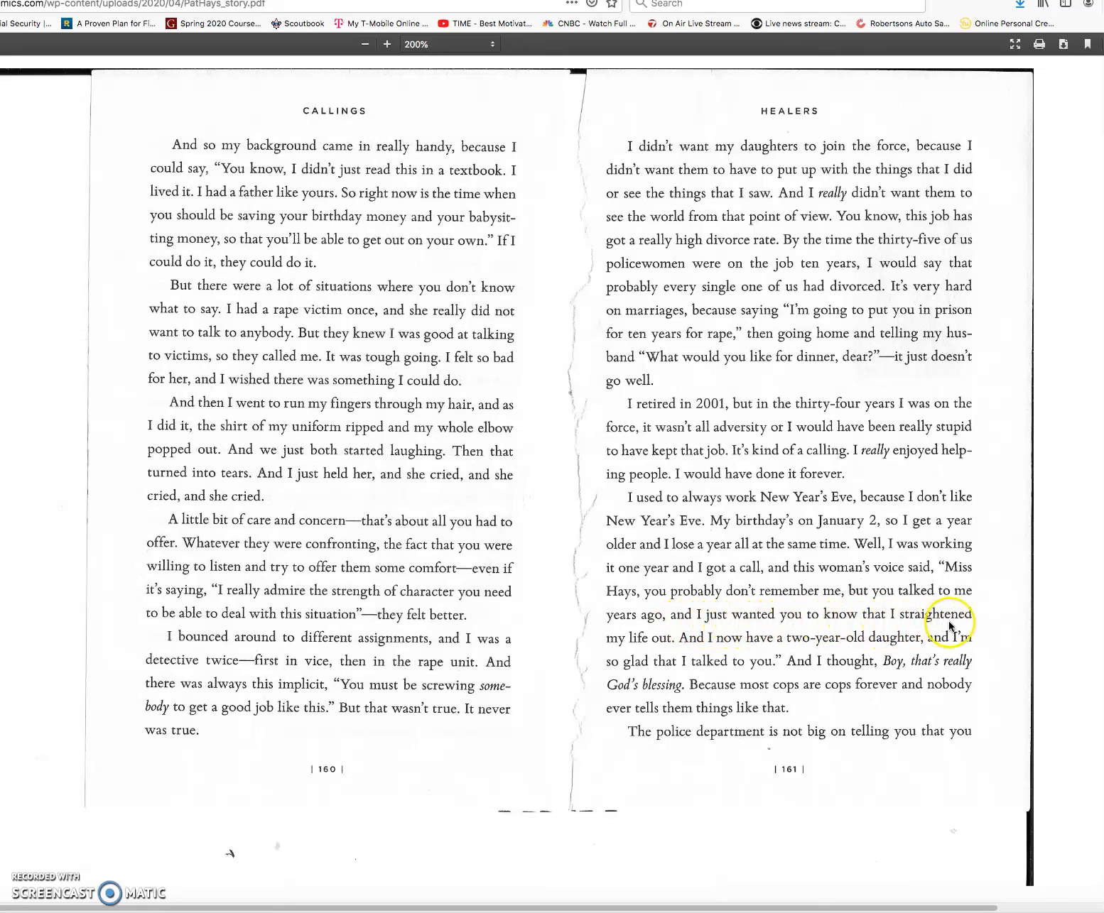
mouse_move(762, 648)
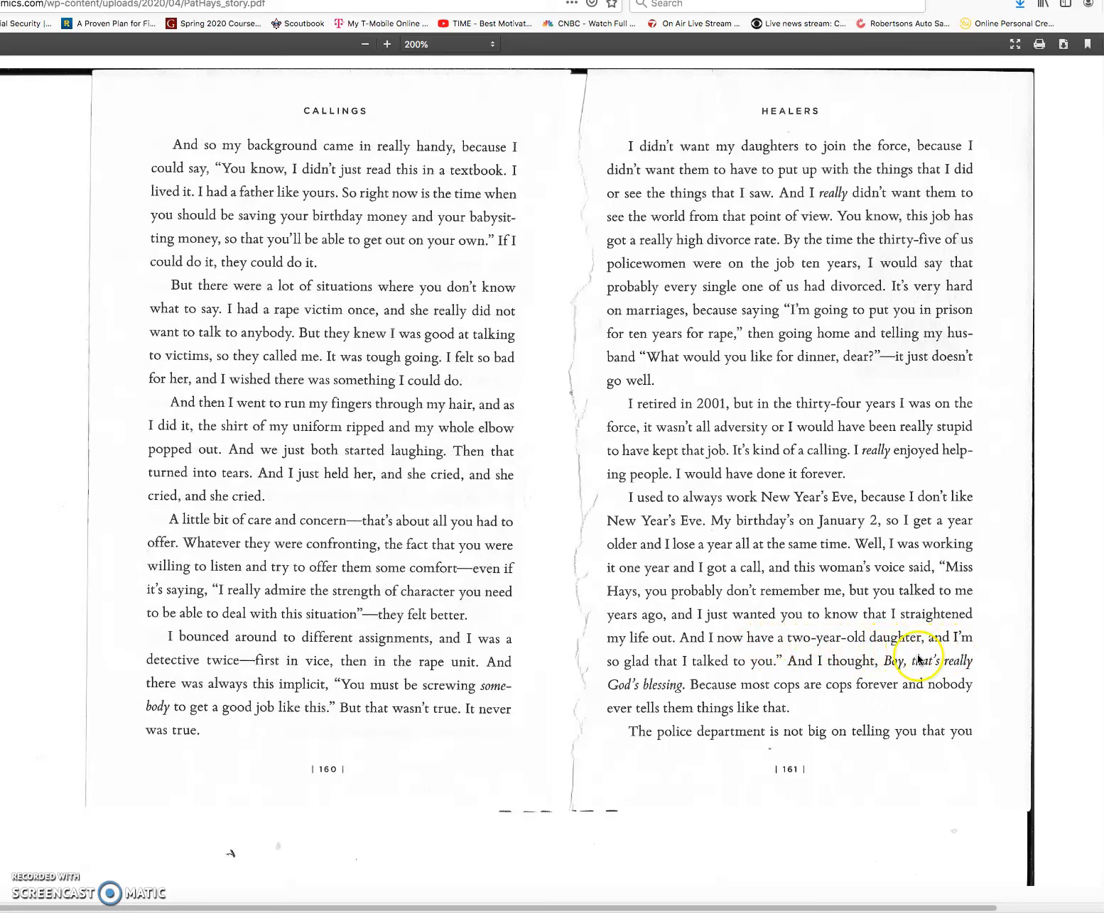
mouse_move(777, 673)
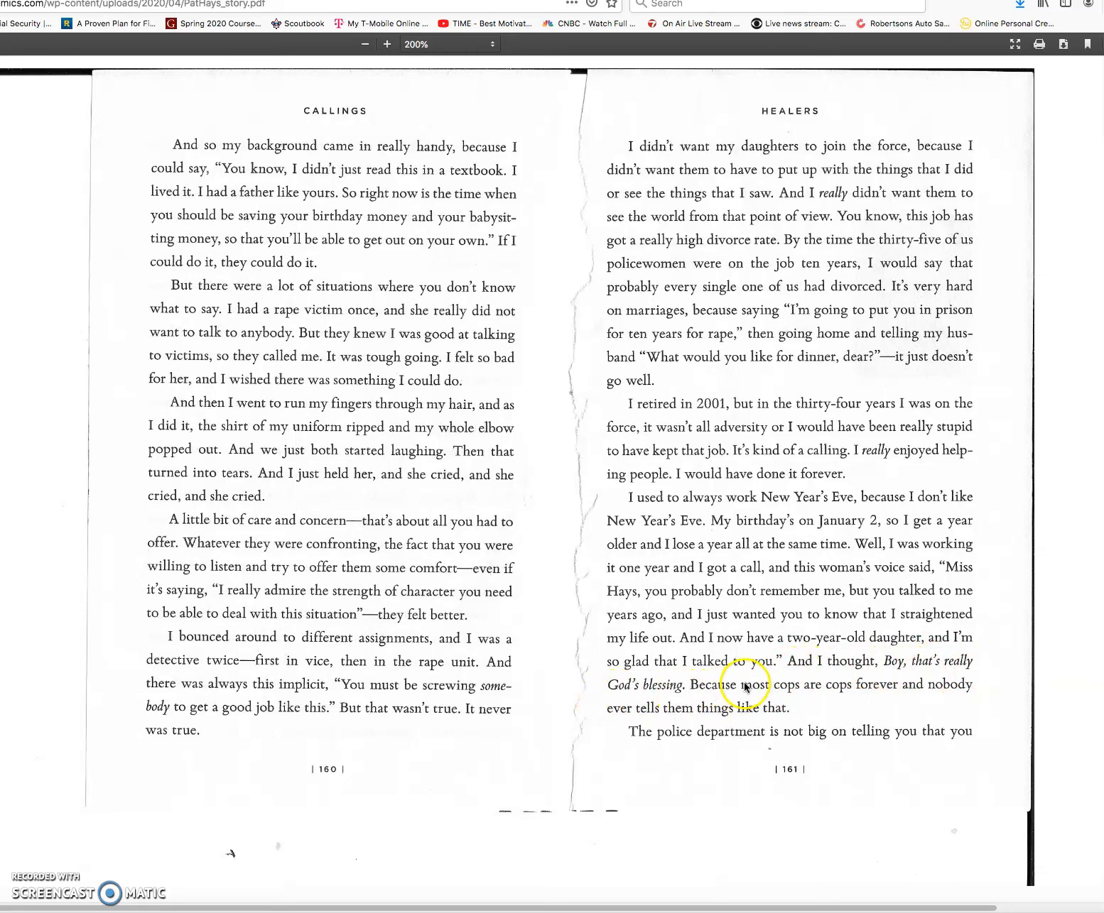
mouse_move(896, 698)
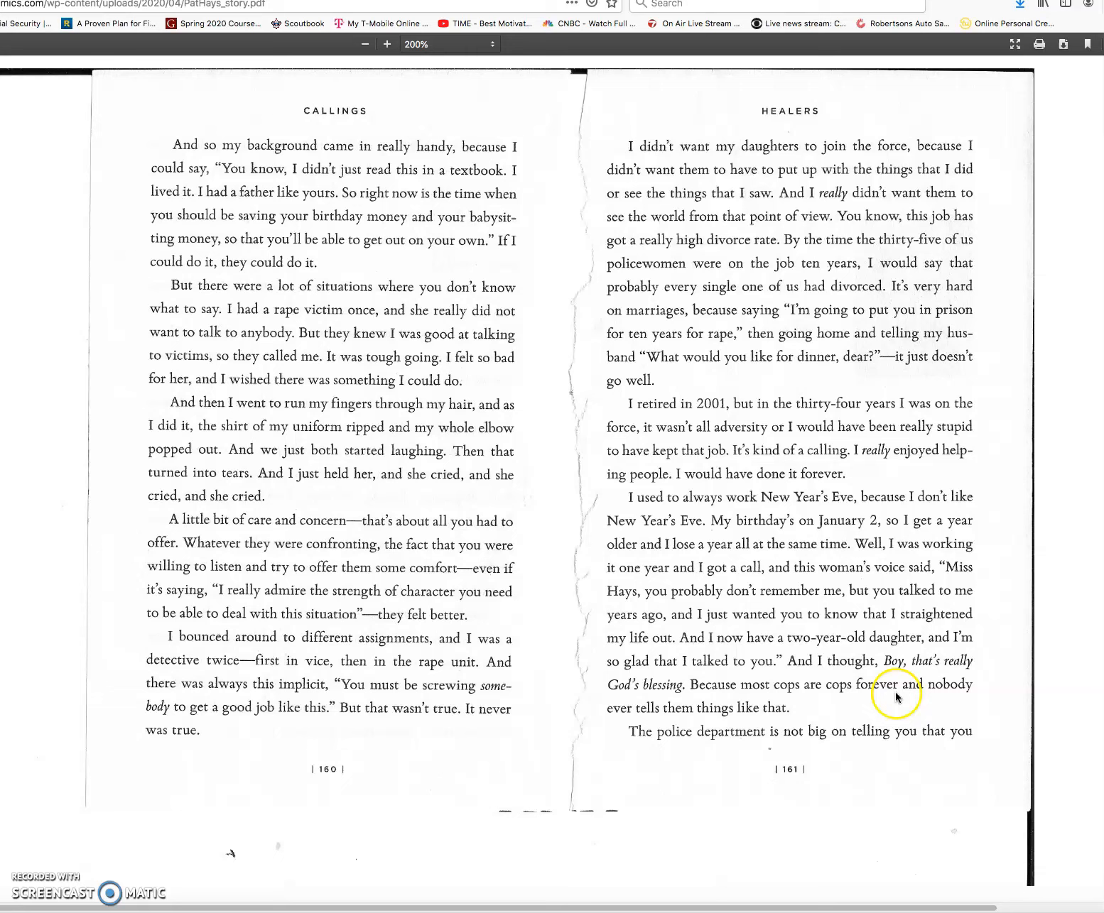
mouse_move(739, 719)
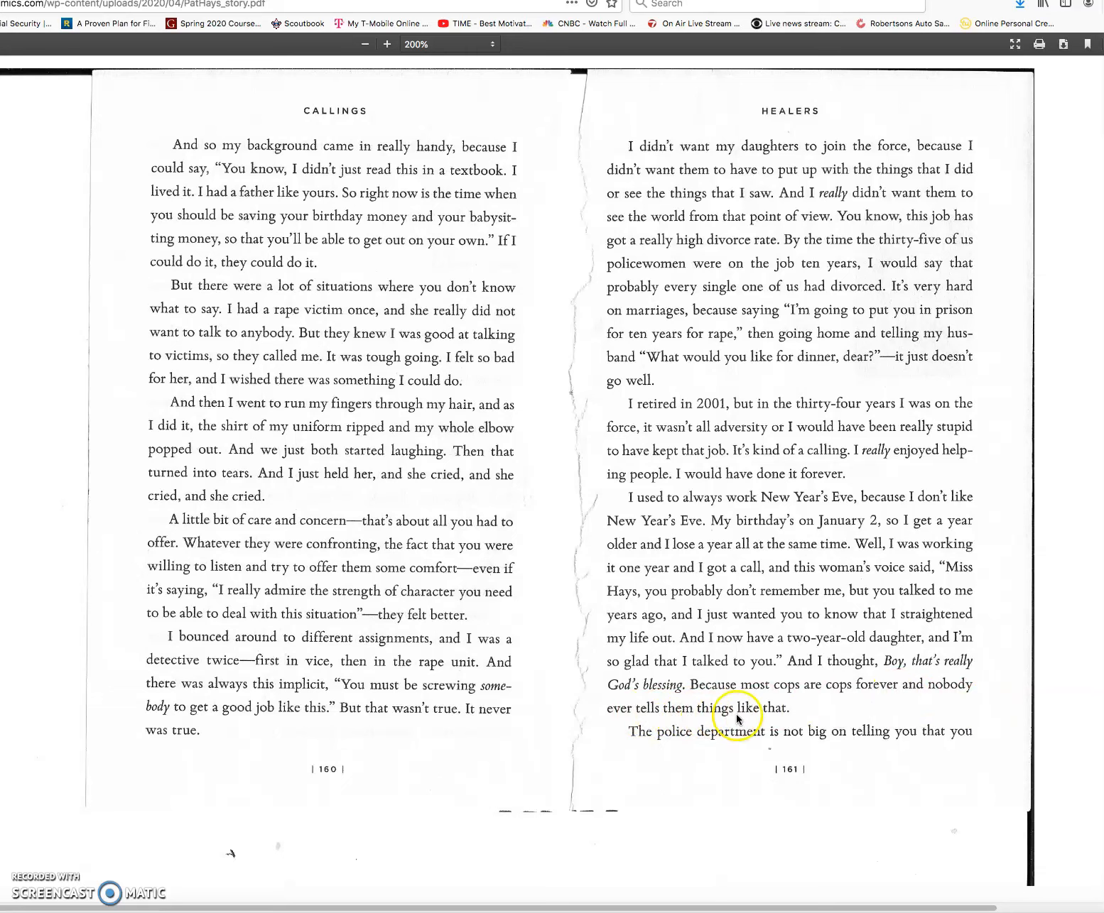
mouse_move(741, 744)
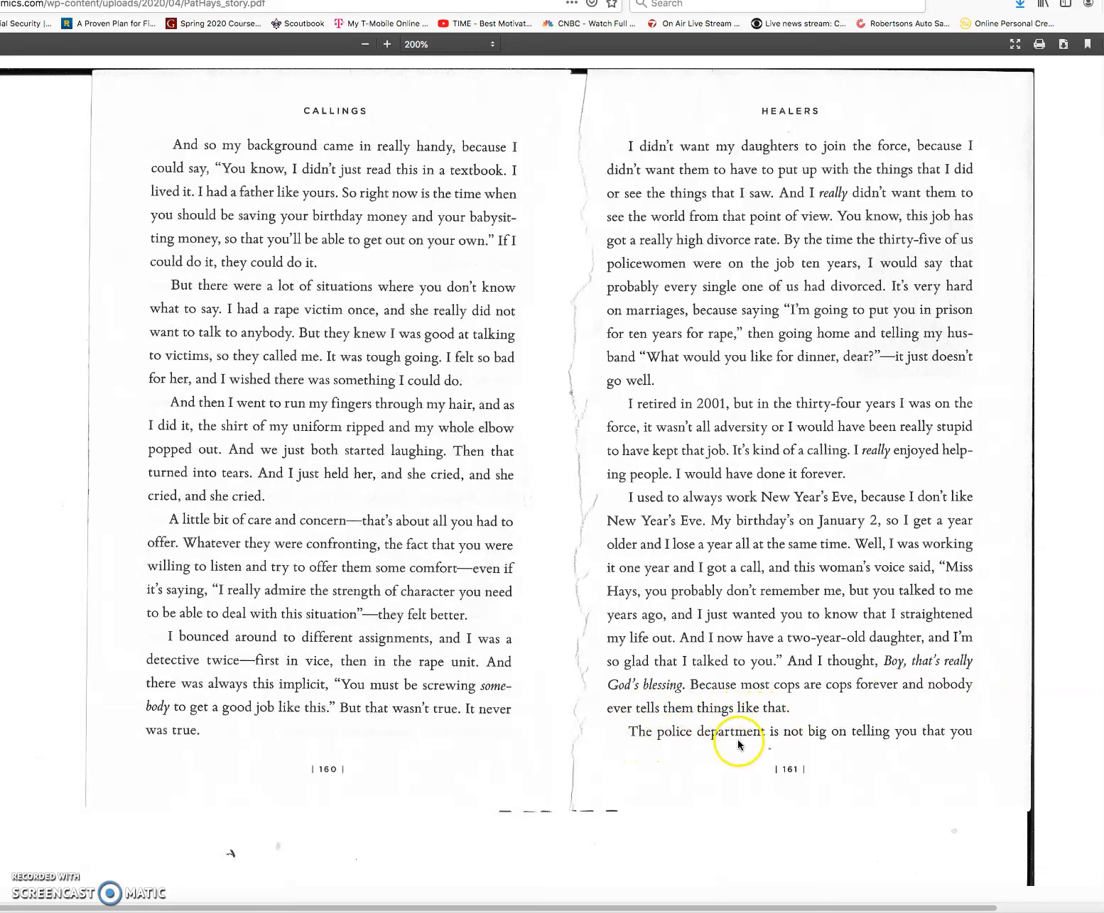
mouse_move(924, 750)
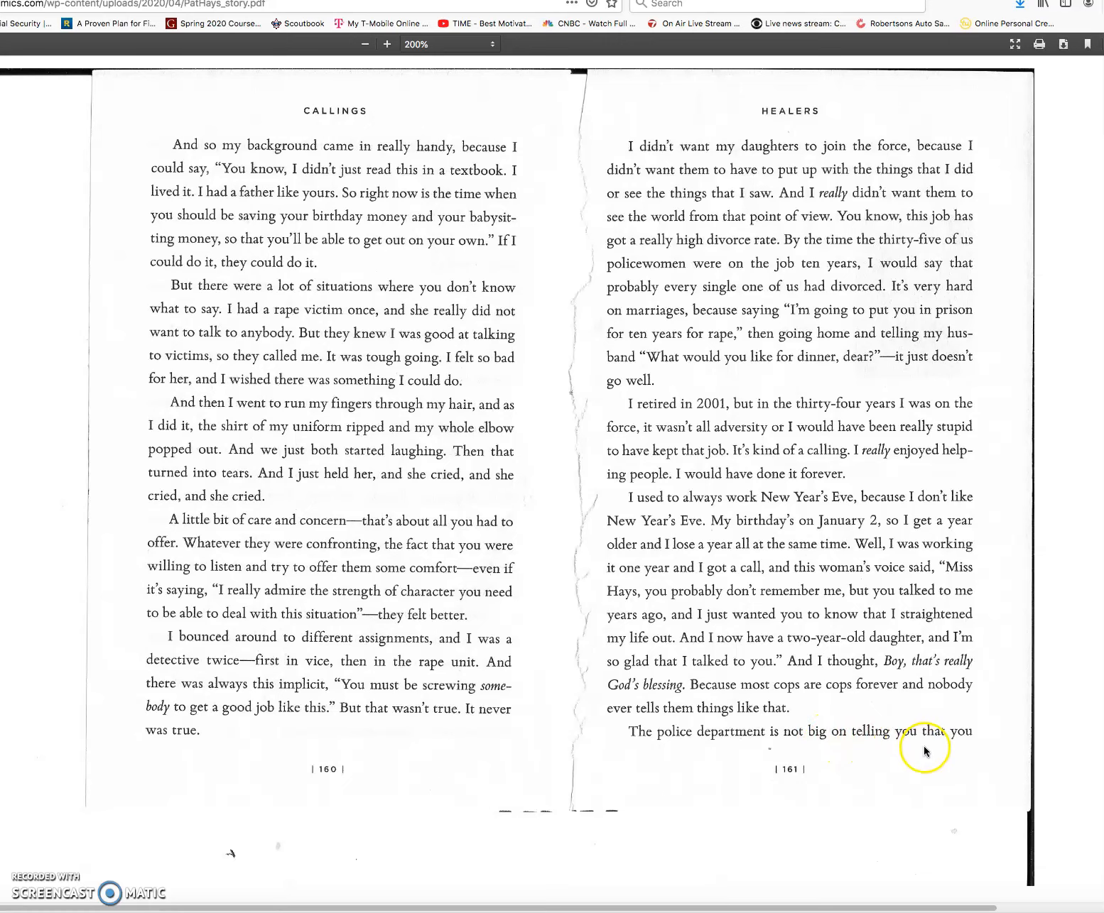
scroll(up, 3)
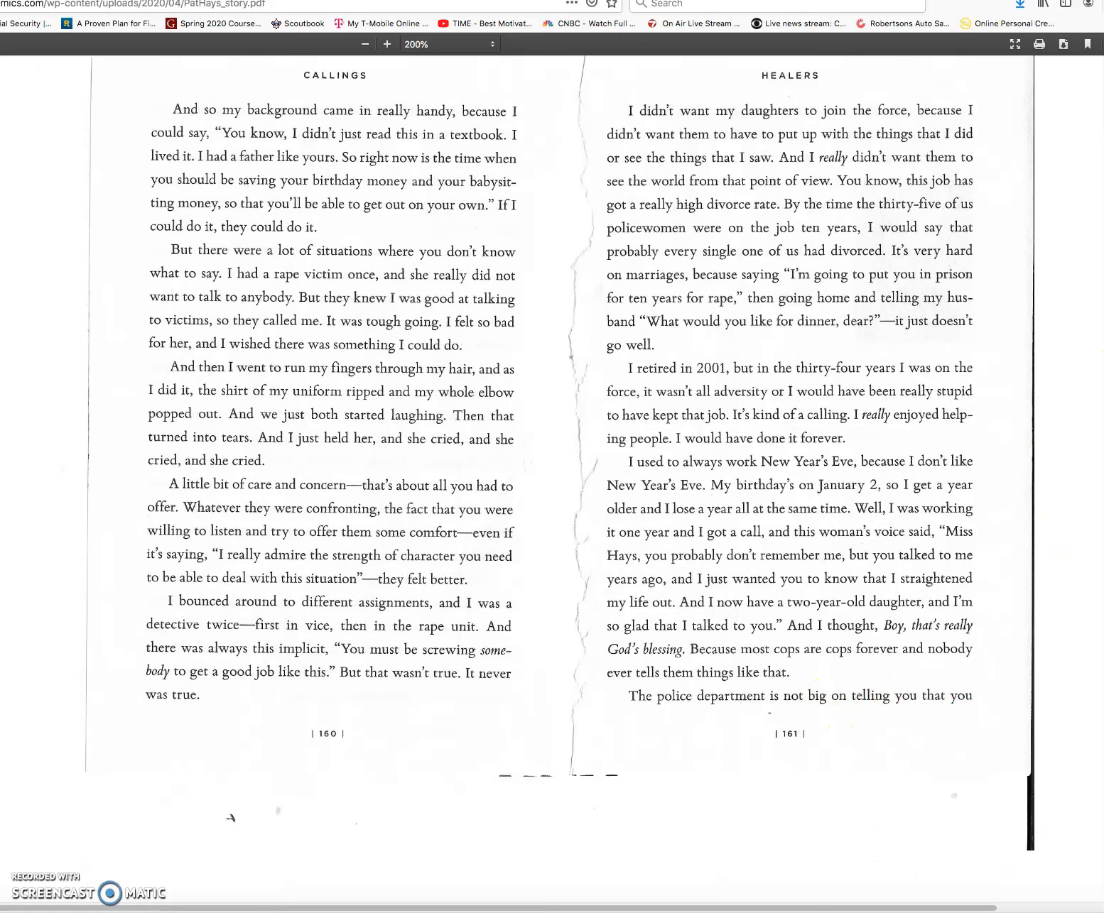
Scroll to page 162, with Pat Hays's photo and the recording note.
scroll(down, 3)
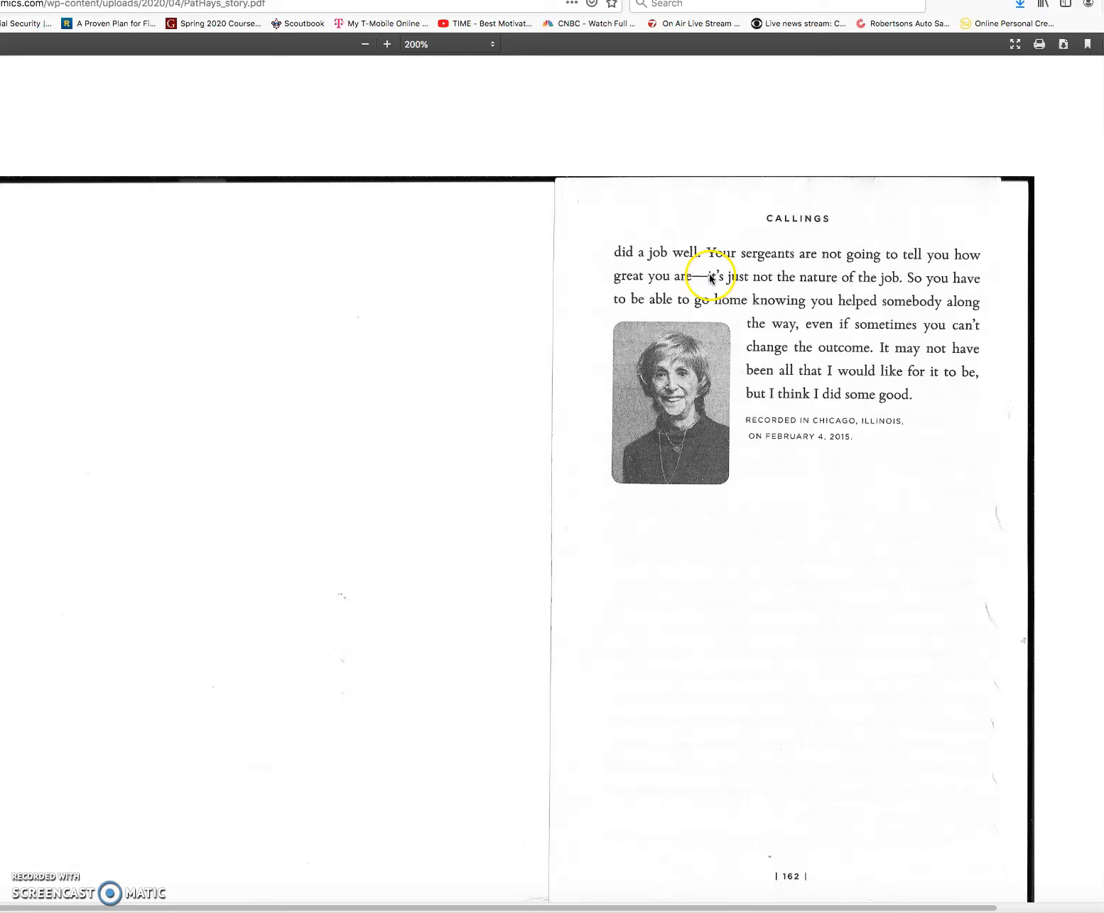
mouse_move(779, 259)
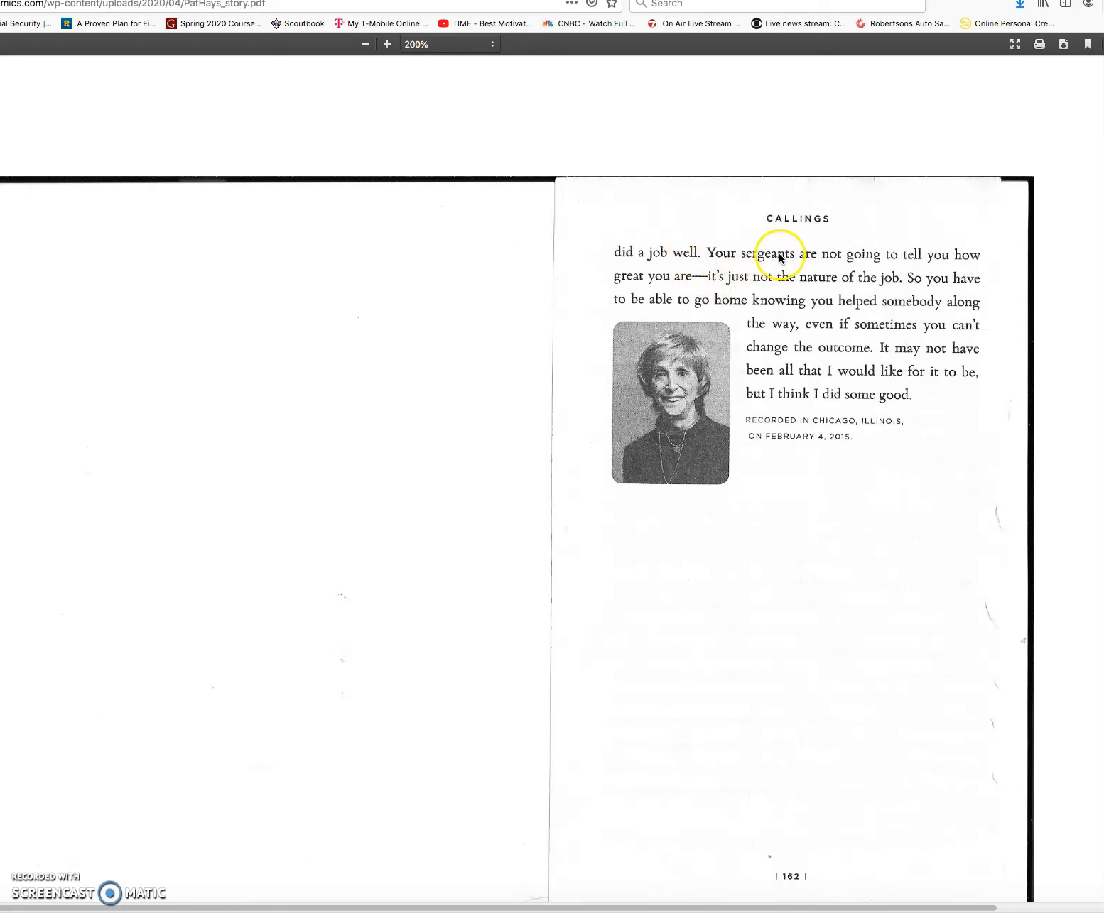
mouse_move(953, 263)
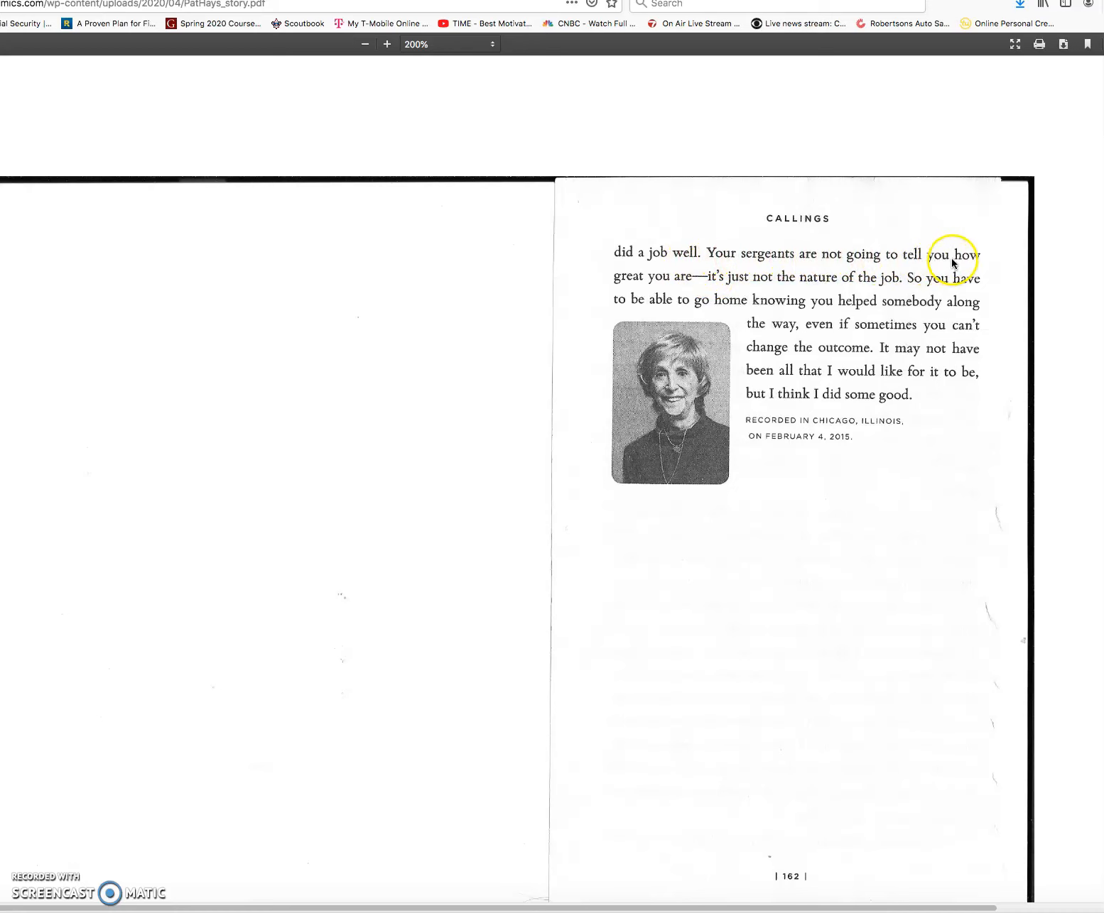
mouse_move(802, 284)
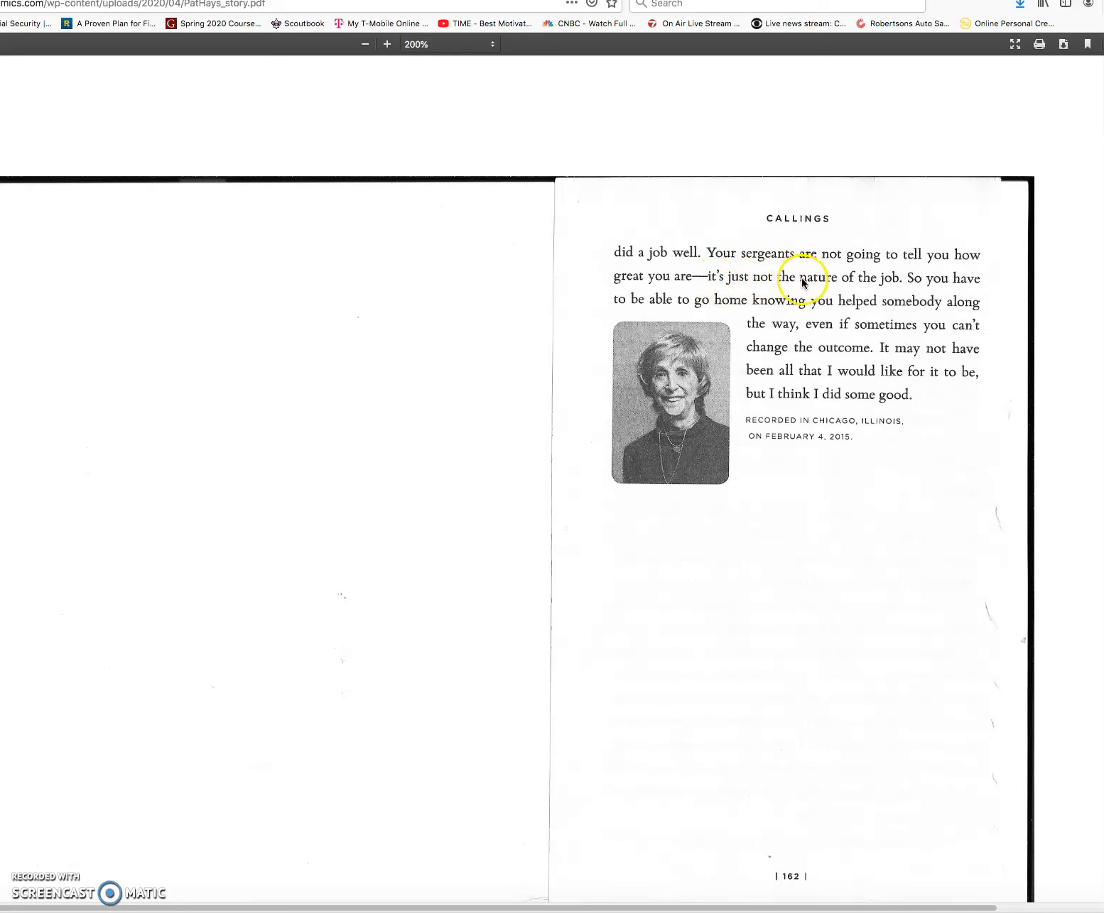
mouse_move(971, 292)
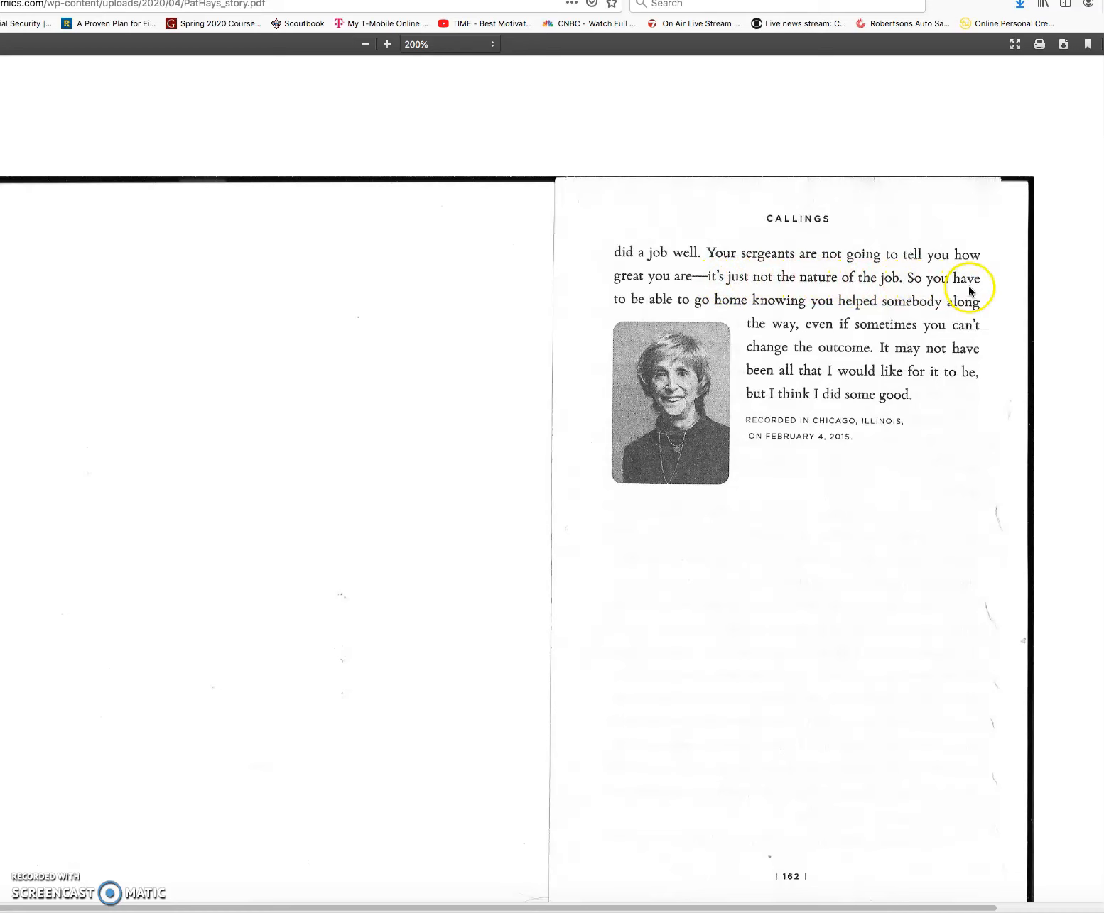
mouse_move(796, 309)
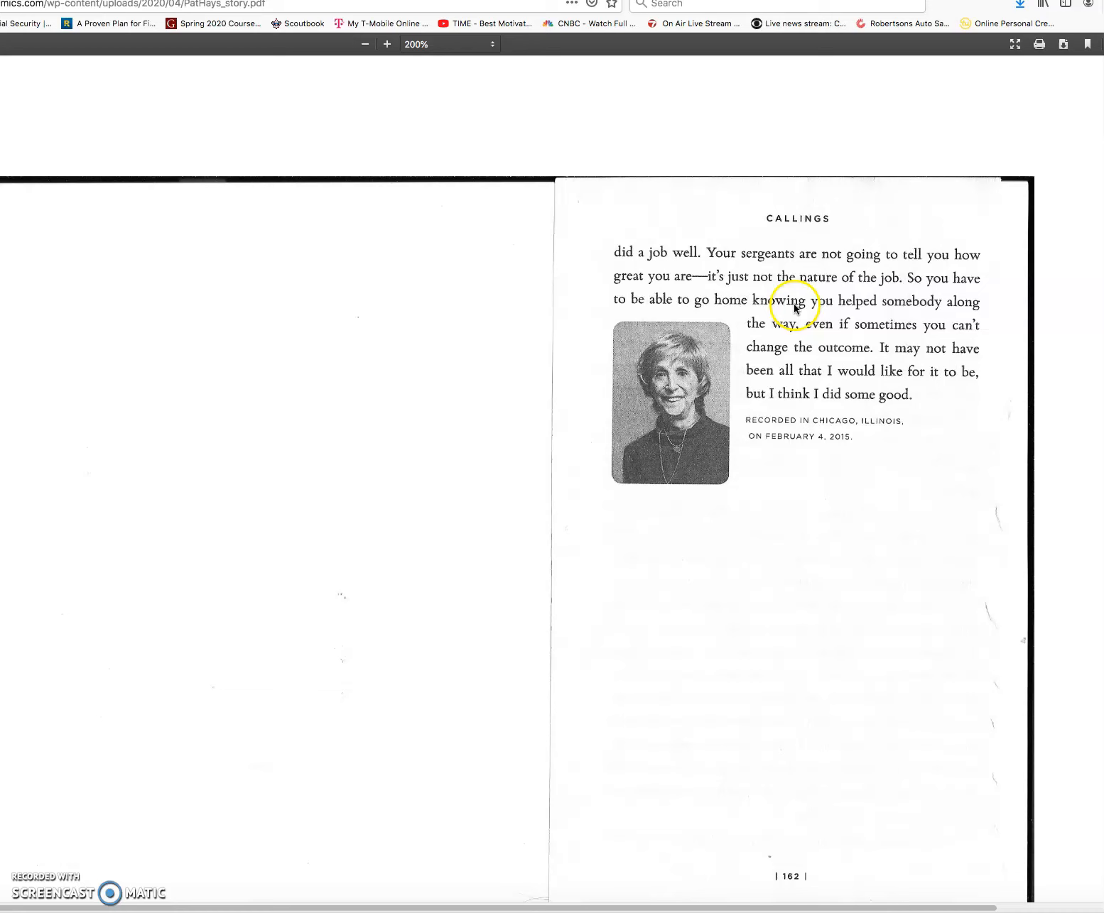
mouse_move(930, 325)
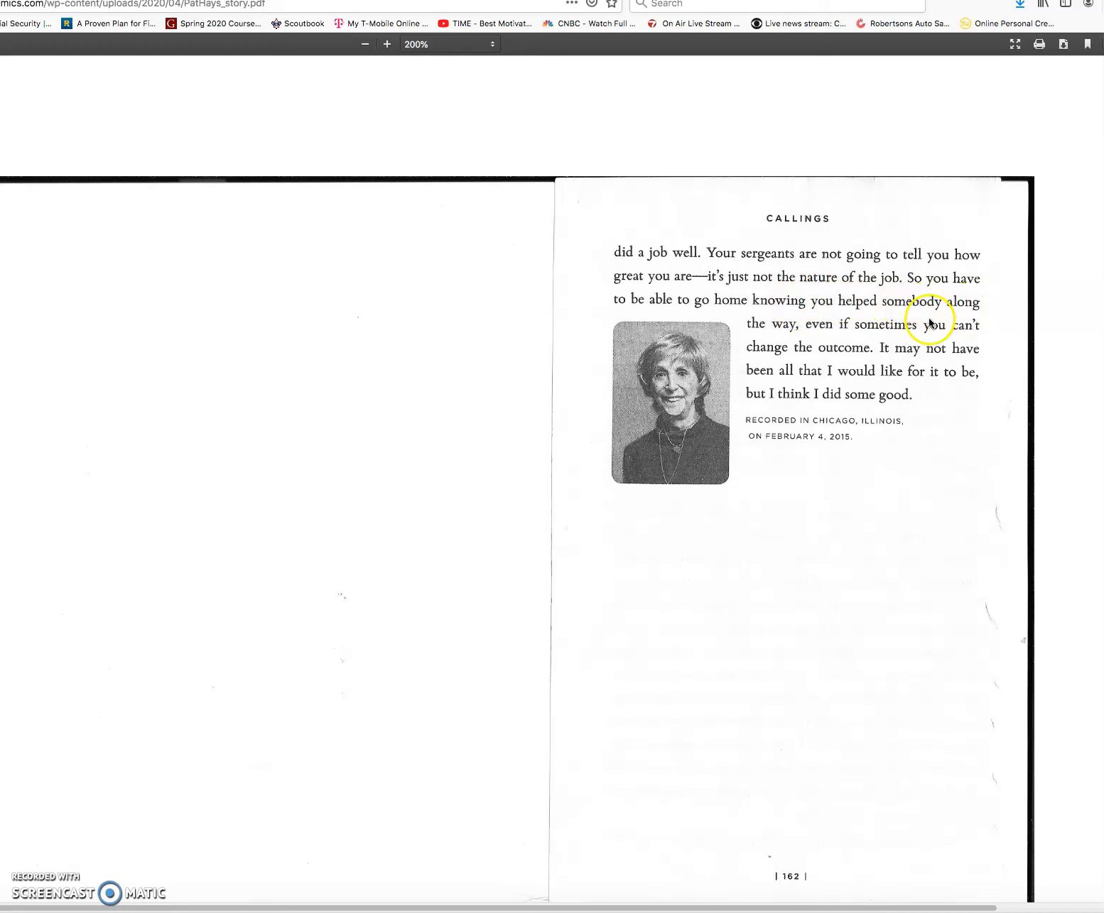
mouse_move(944, 334)
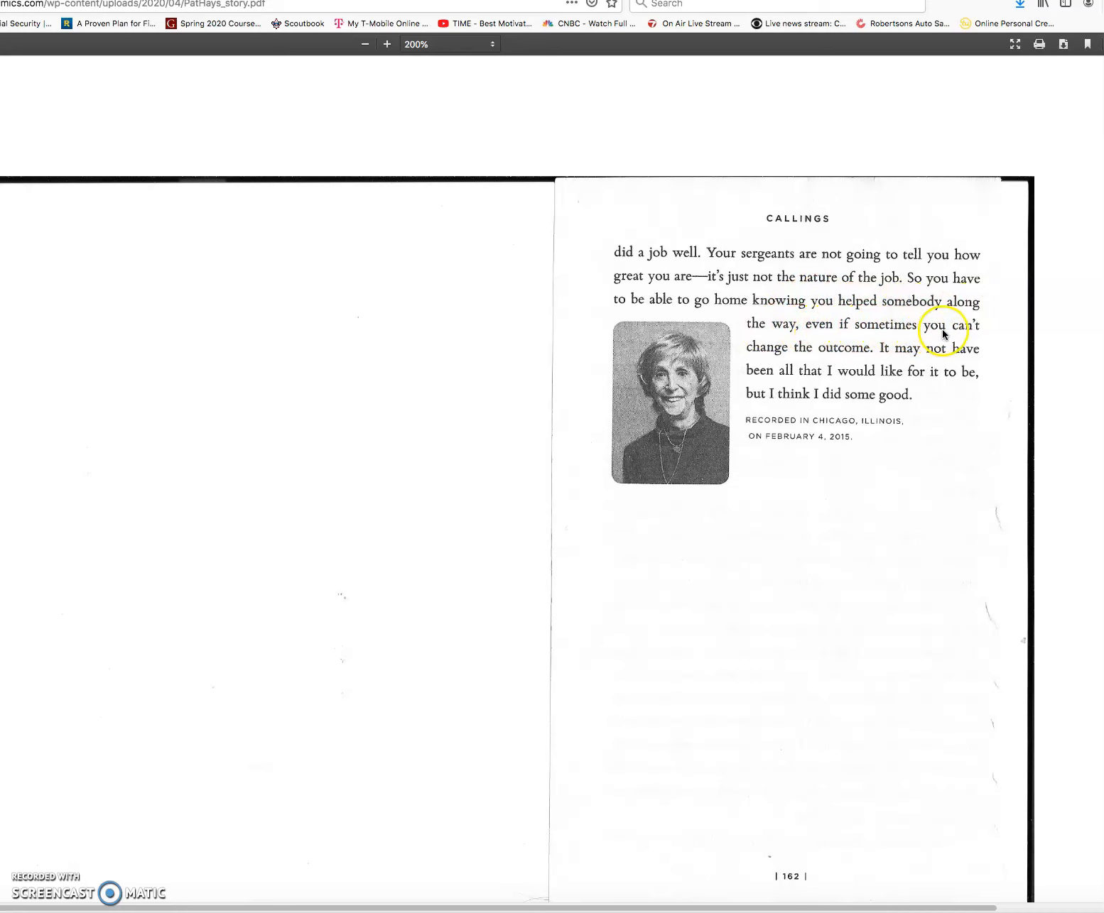
mouse_move(880, 358)
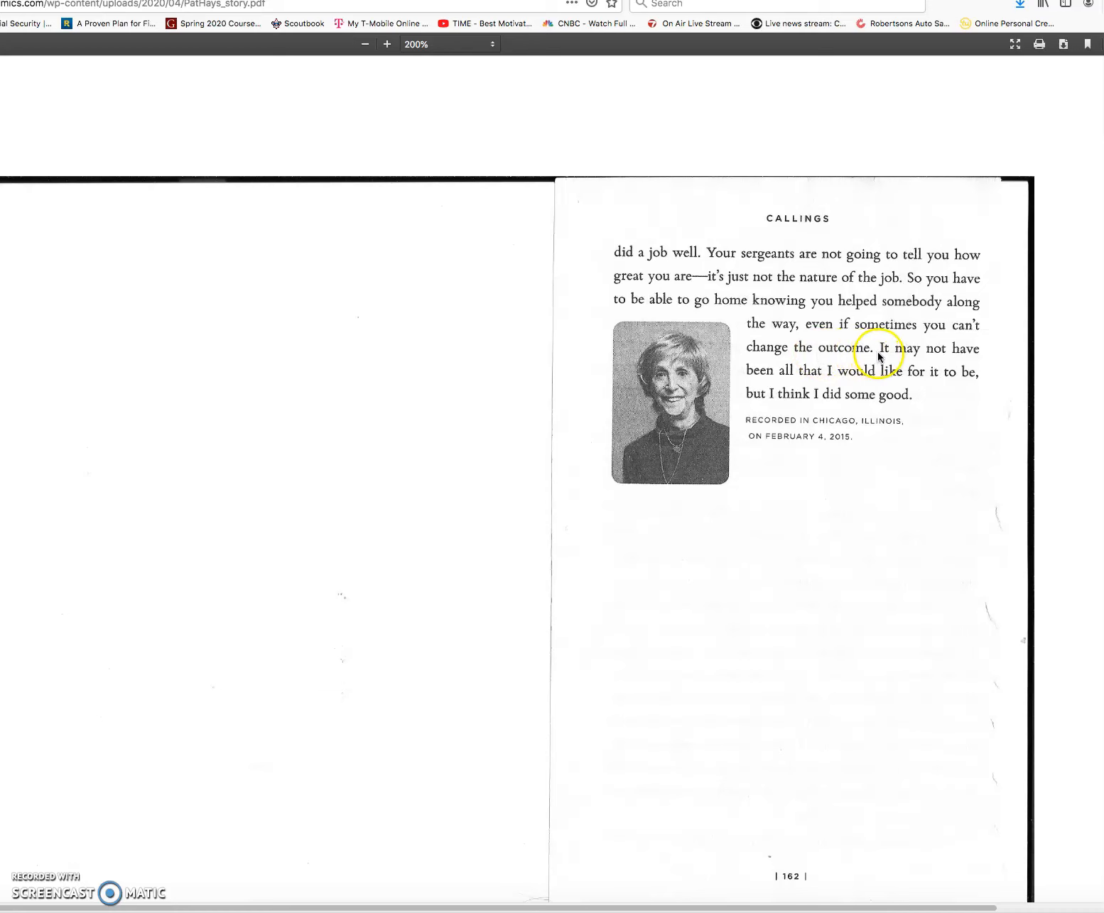
mouse_move(802, 382)
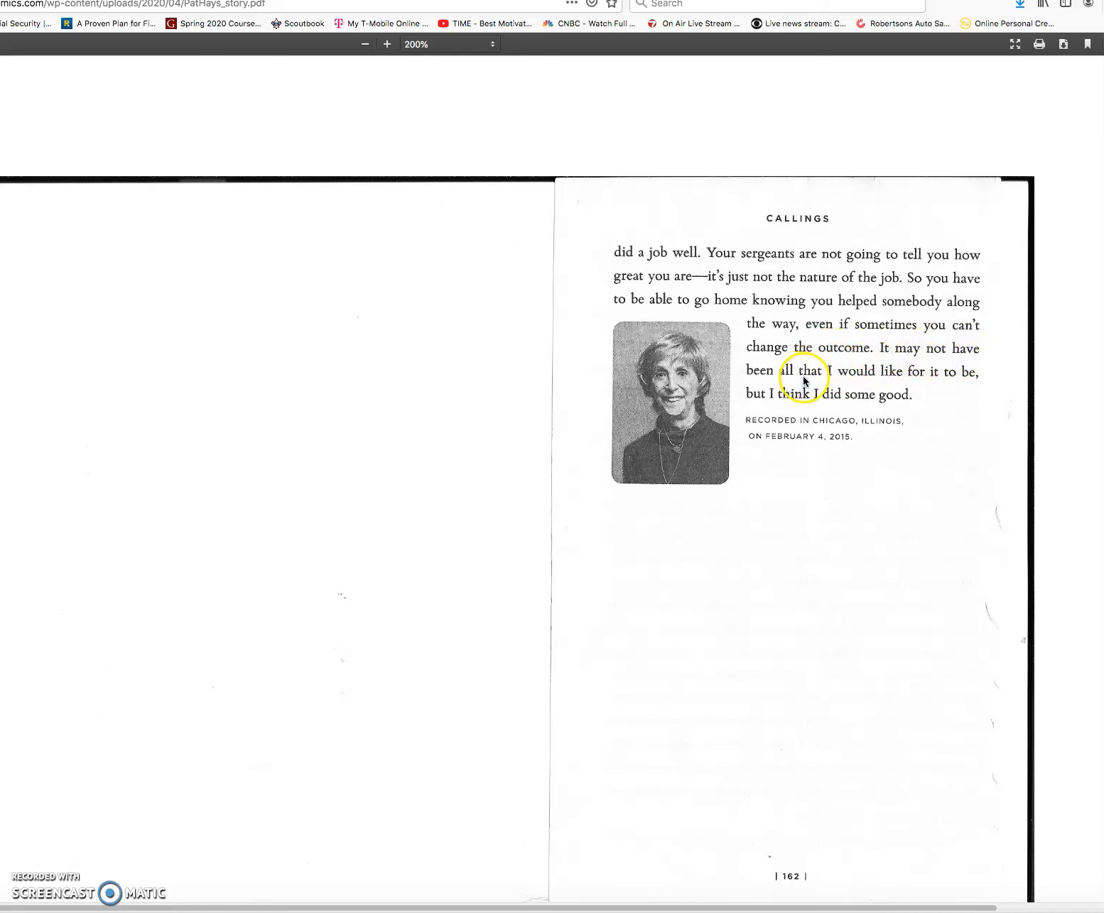
mouse_move(913, 380)
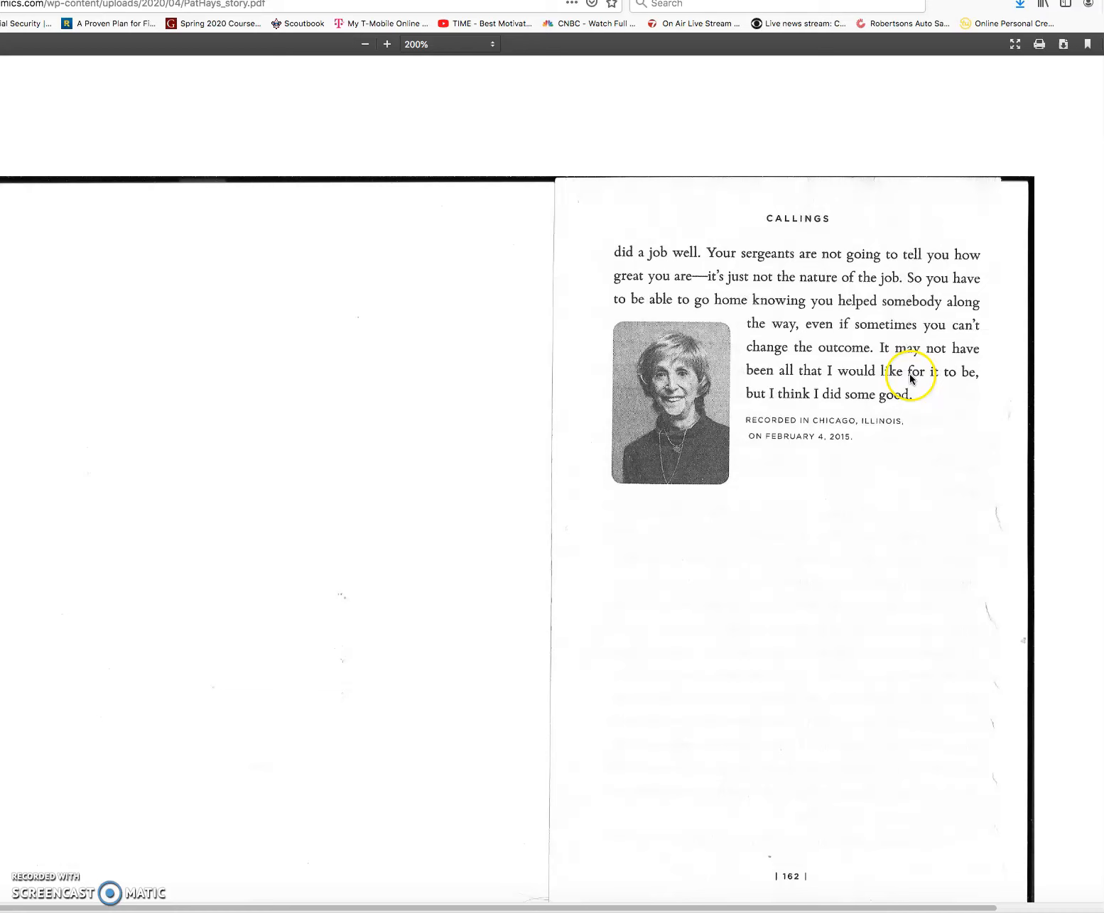
mouse_move(774, 403)
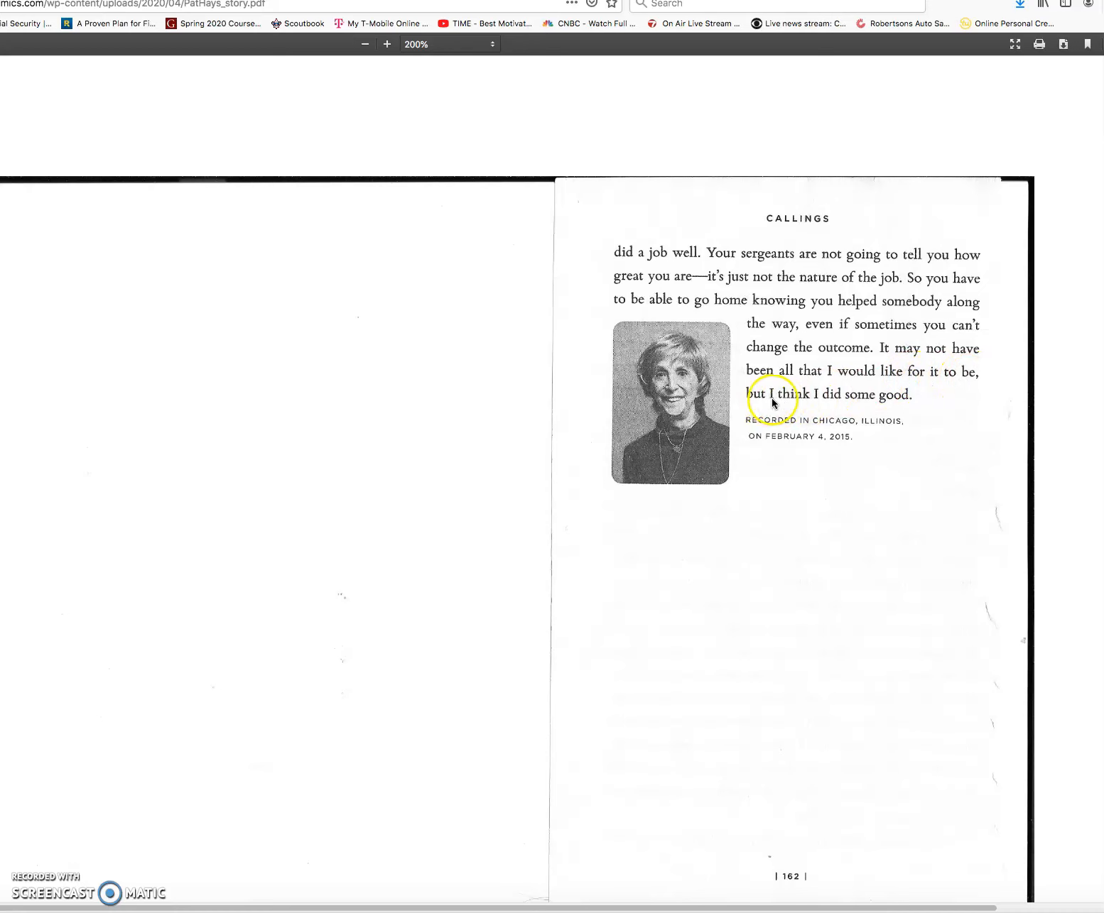
mouse_move(896, 404)
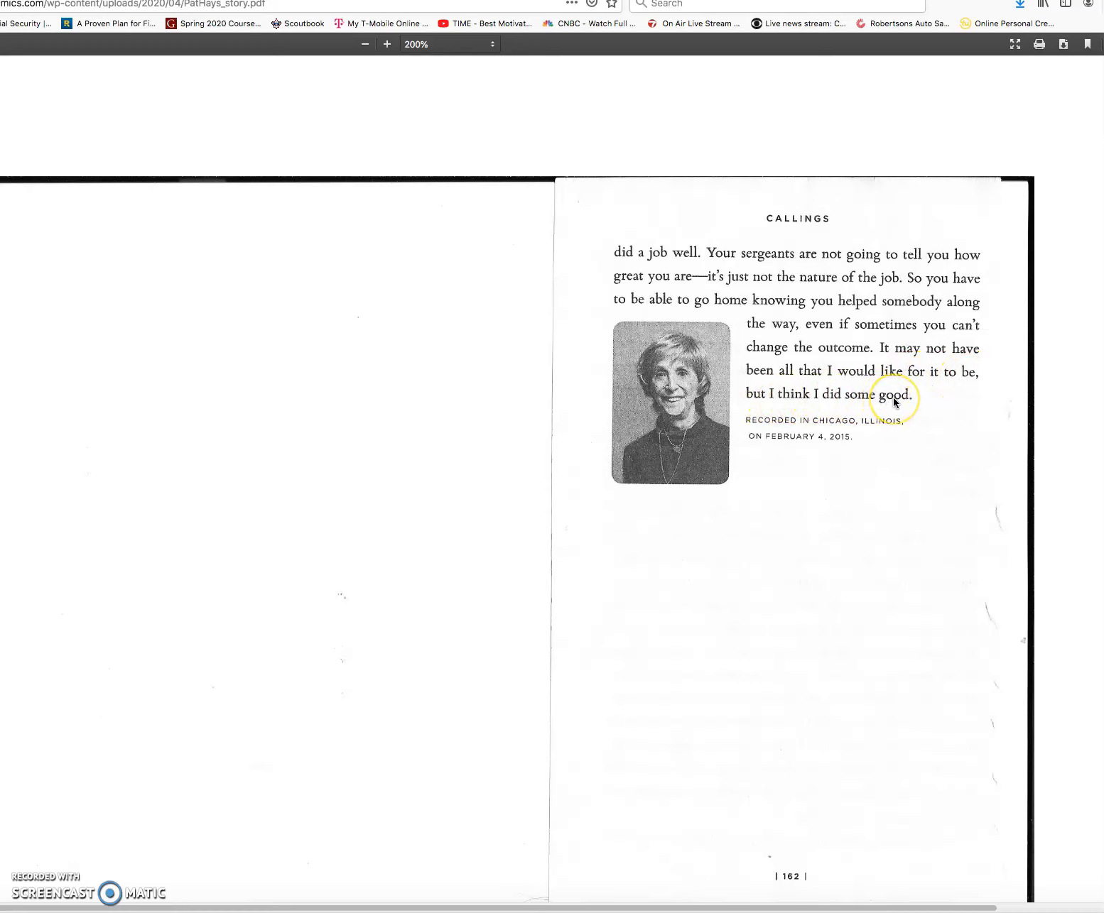
mouse_move(793, 426)
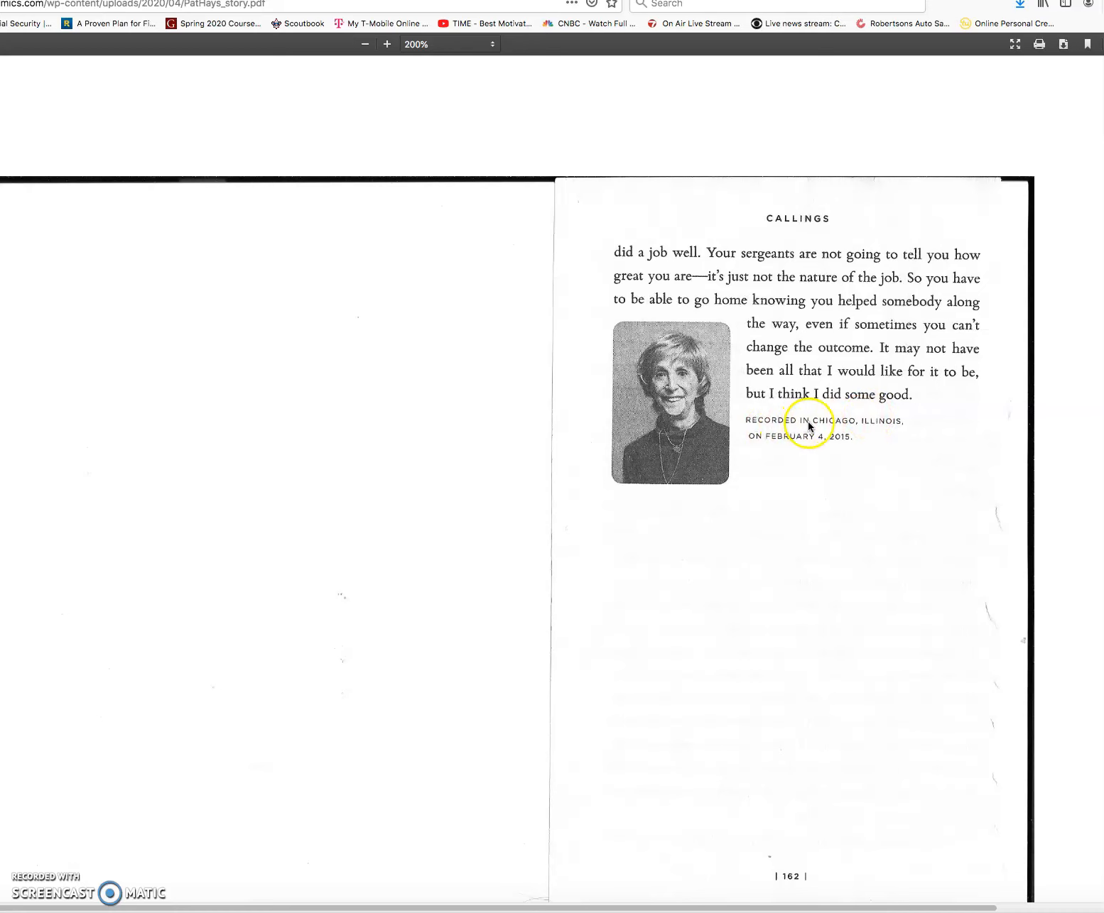
mouse_move(791, 441)
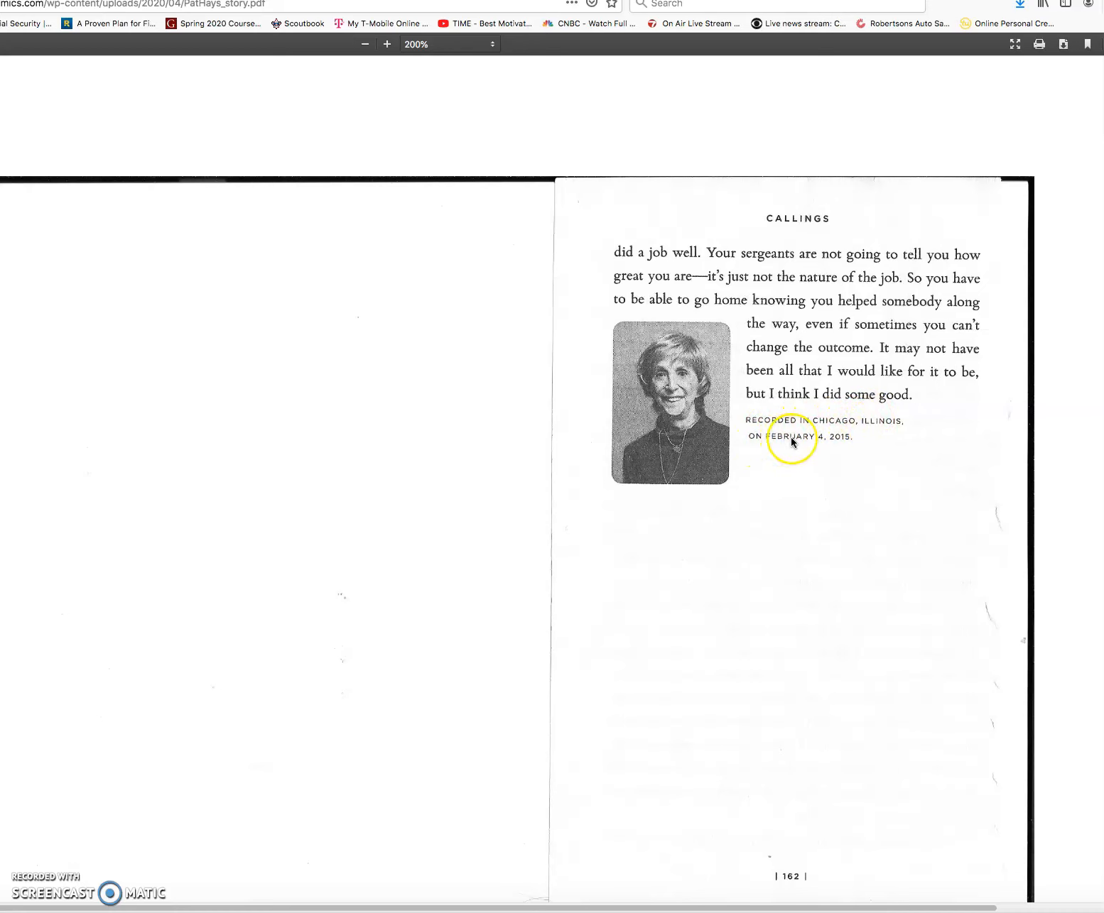
mouse_move(817, 437)
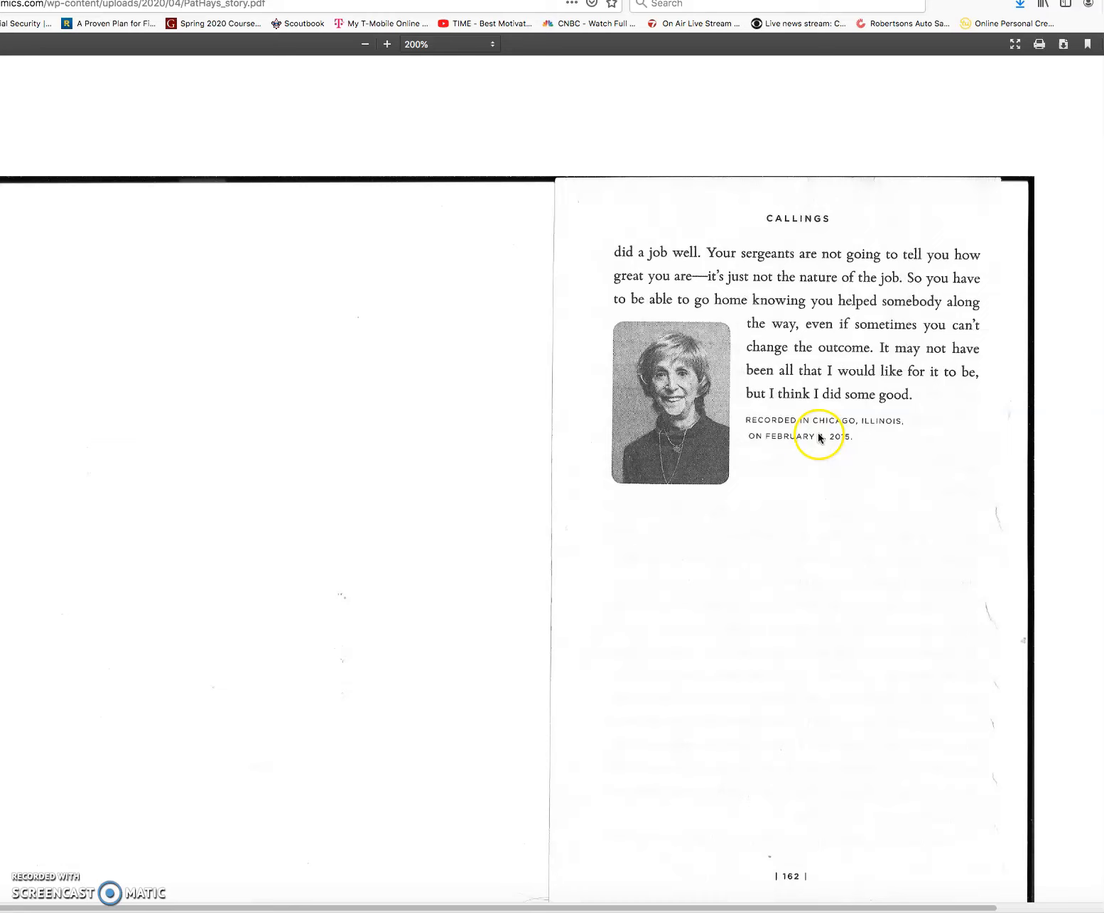